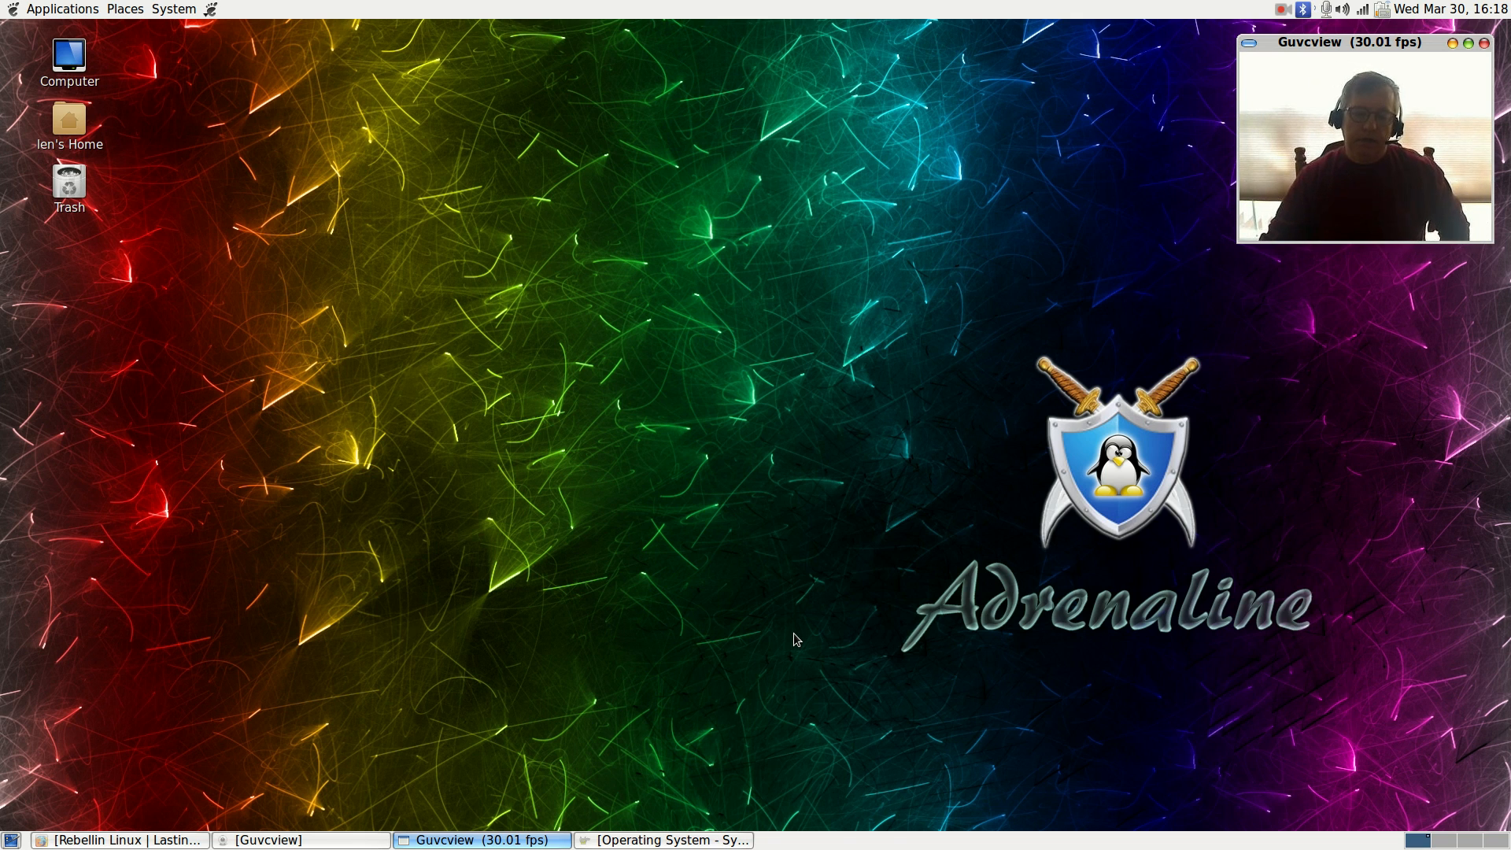
pyautogui.moveTo(568, 376)
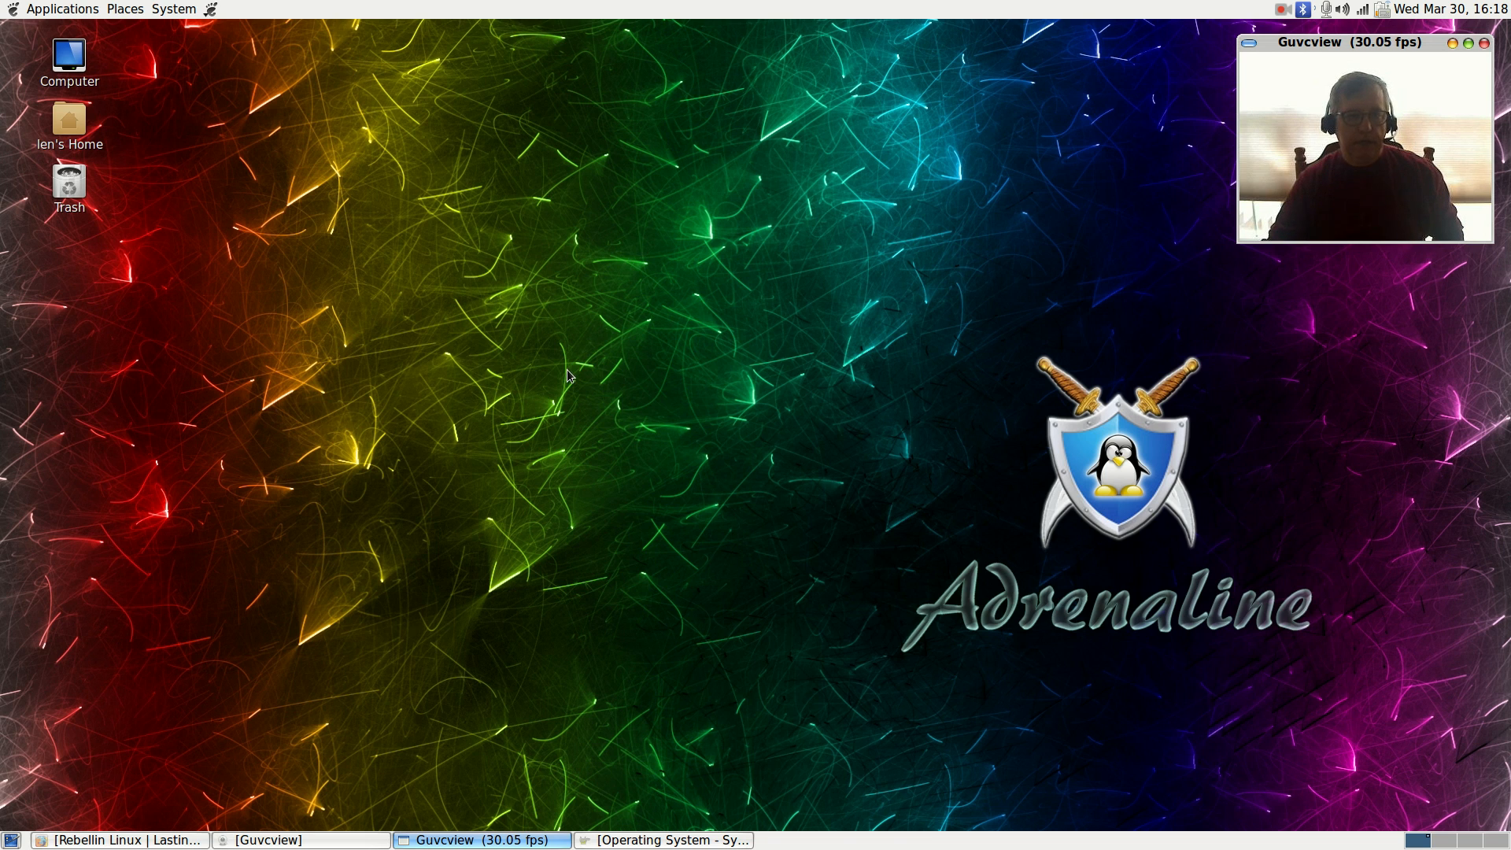
pyautogui.moveTo(780, 407)
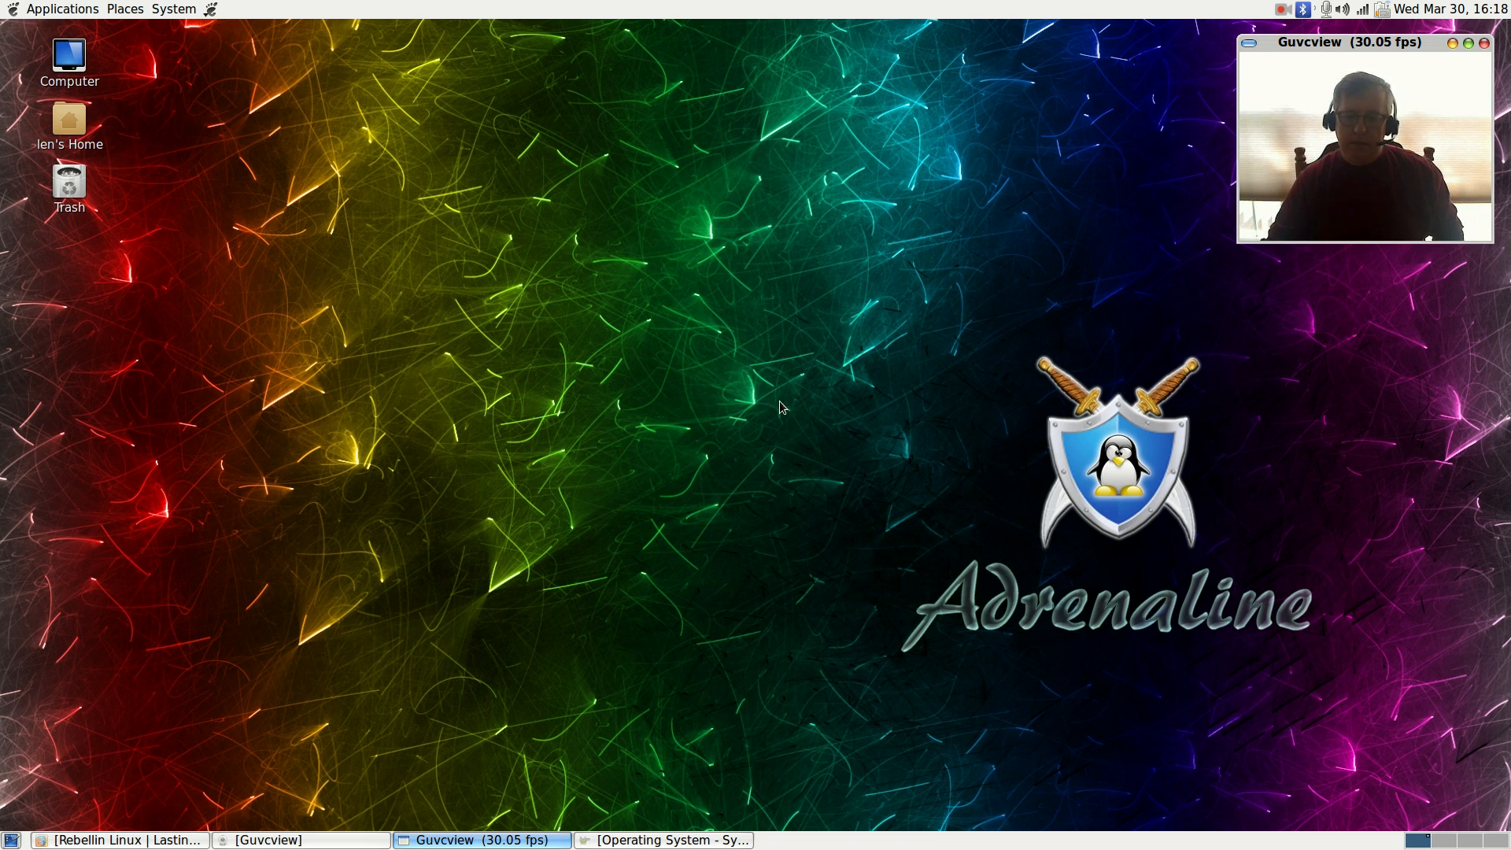
pyautogui.moveTo(727, 334)
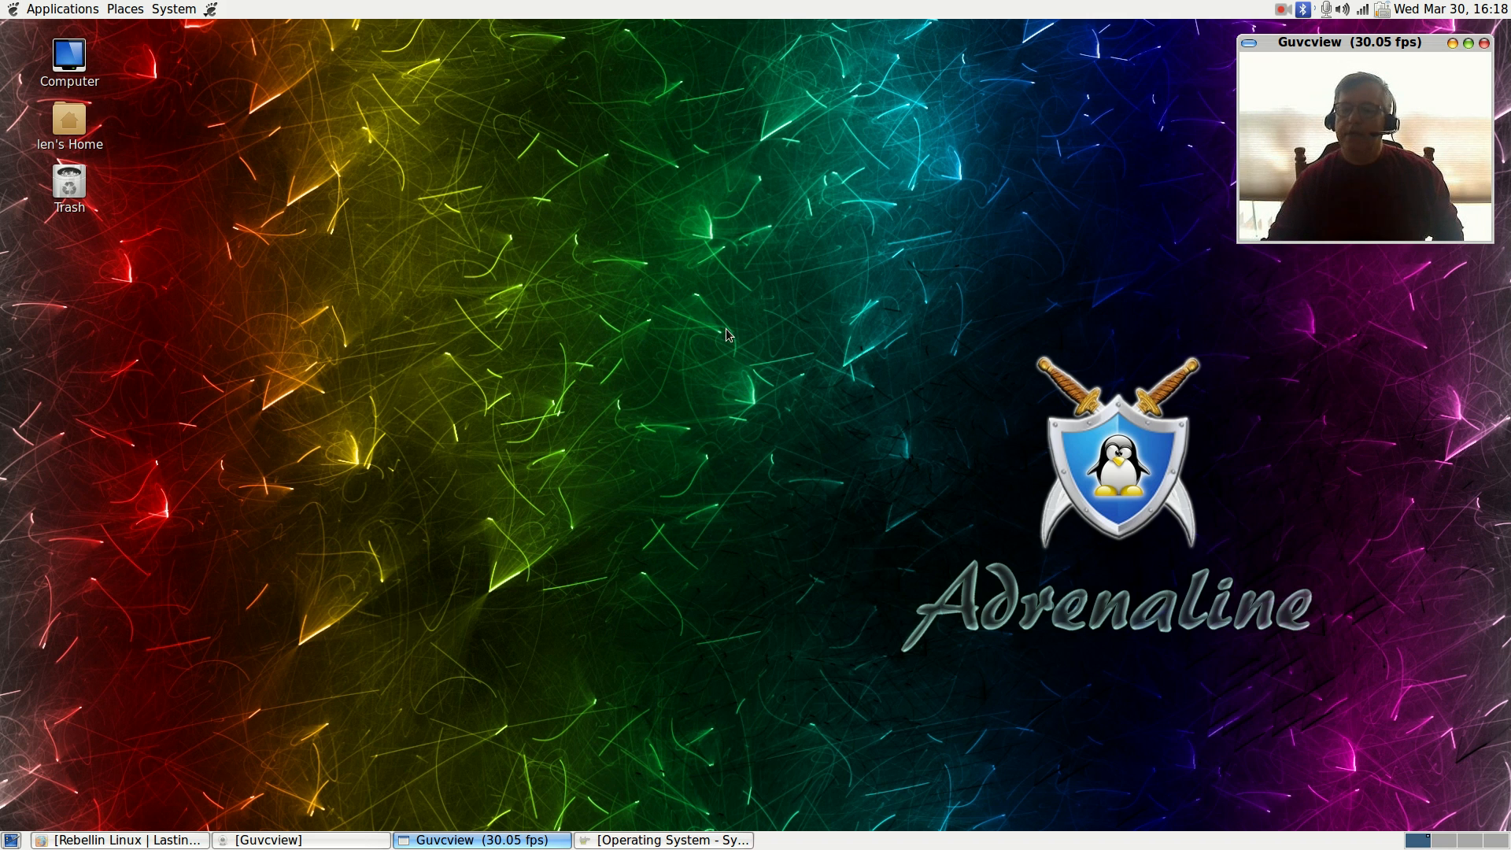
pyautogui.moveTo(817, 408)
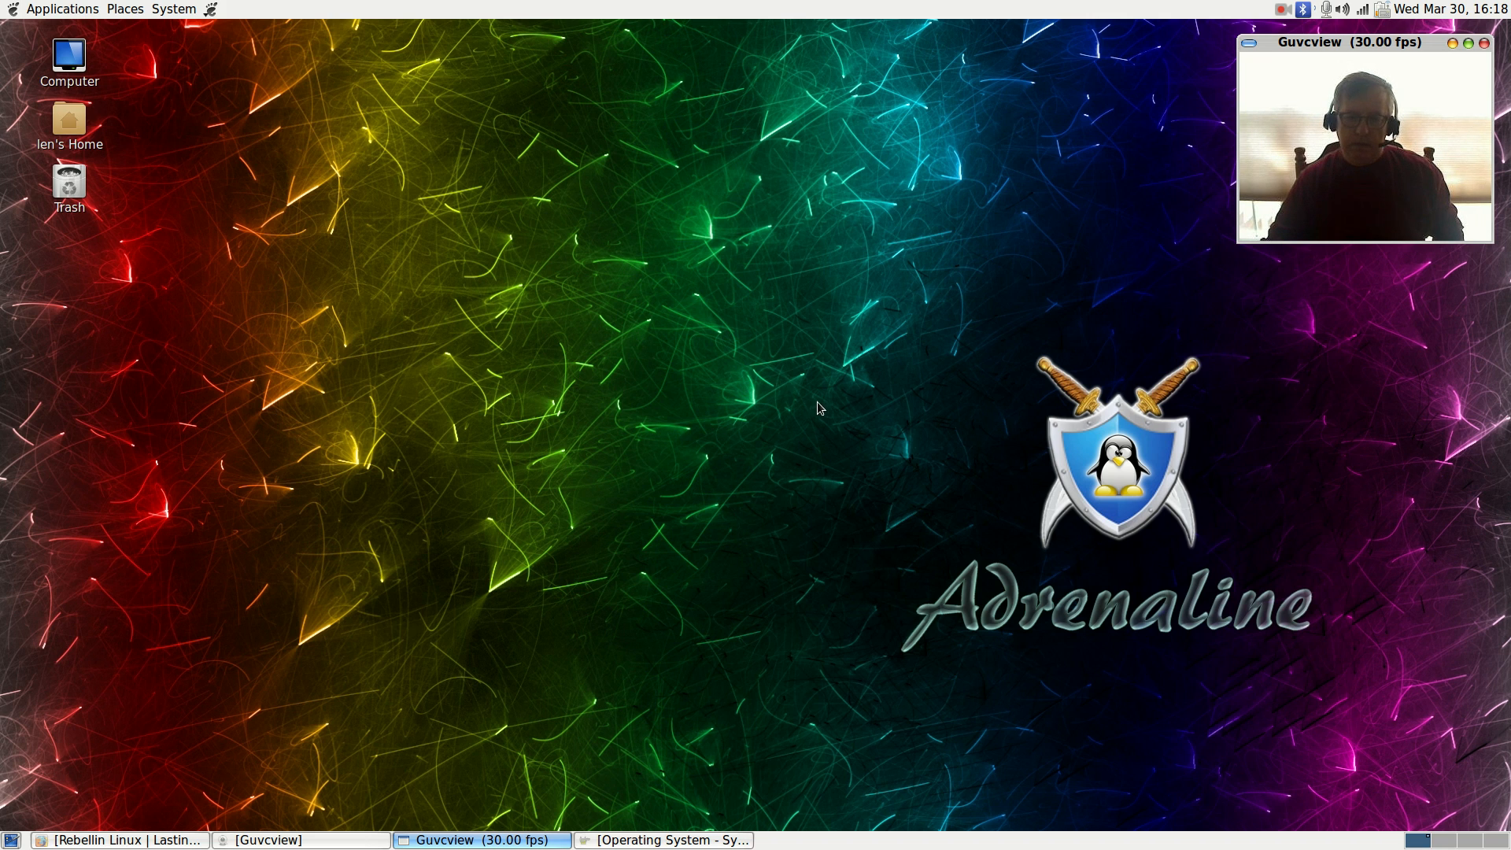
pyautogui.moveTo(747, 402)
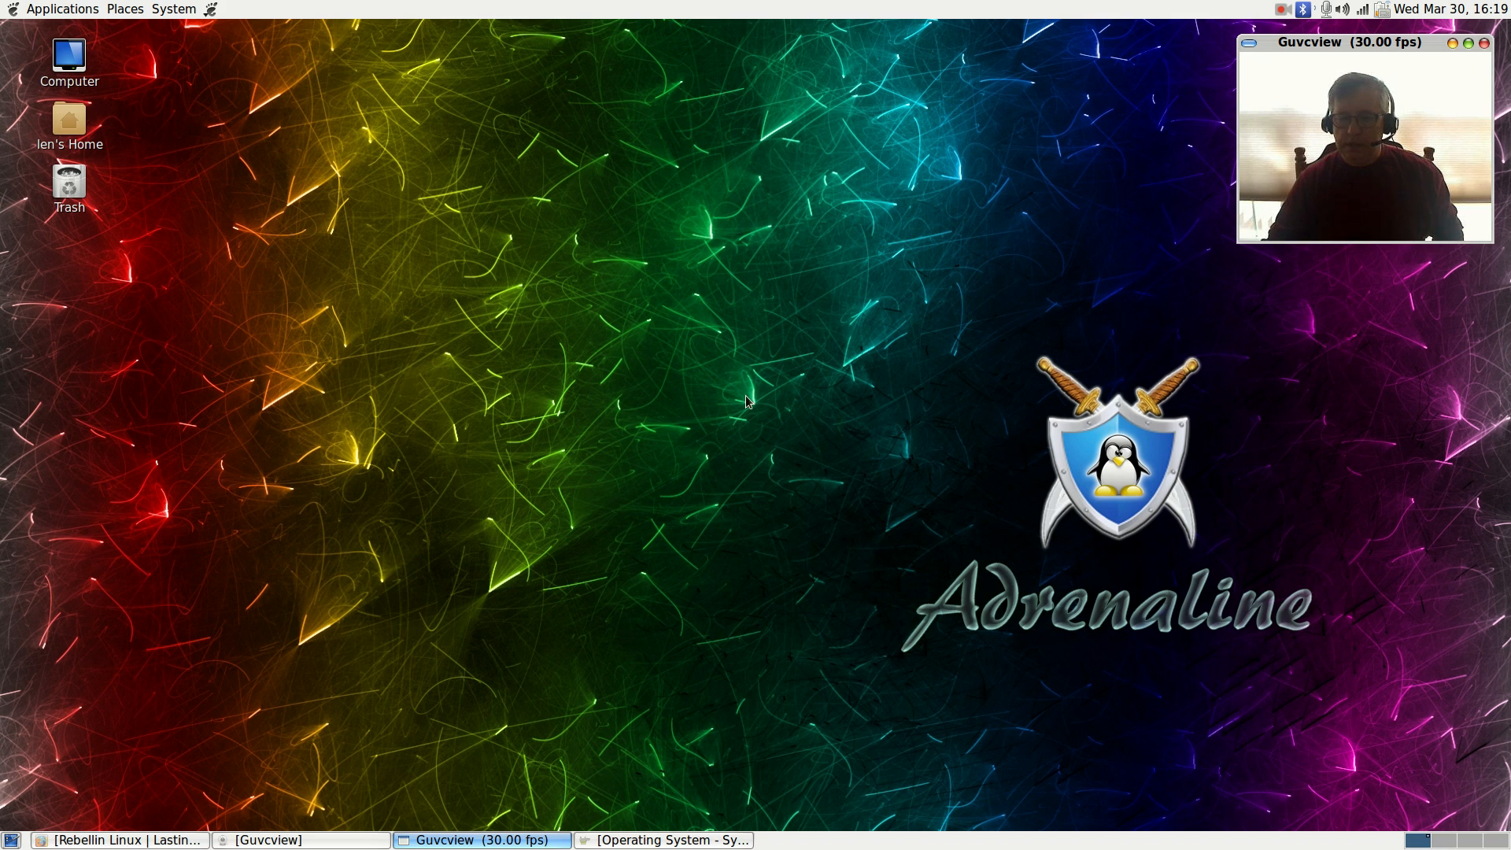
pyautogui.moveTo(862, 425)
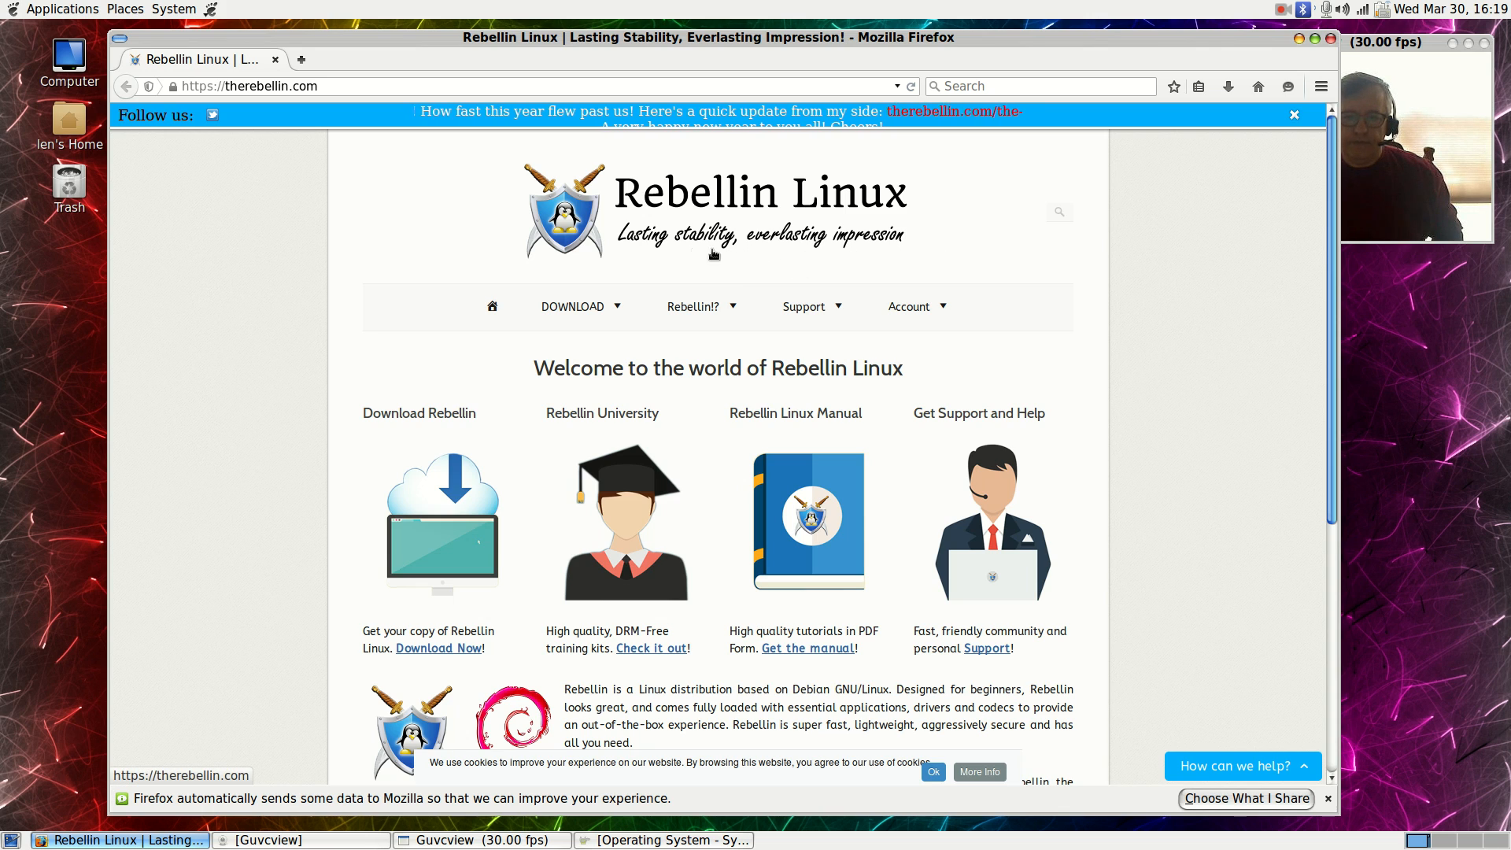
pyautogui.moveTo(732, 262)
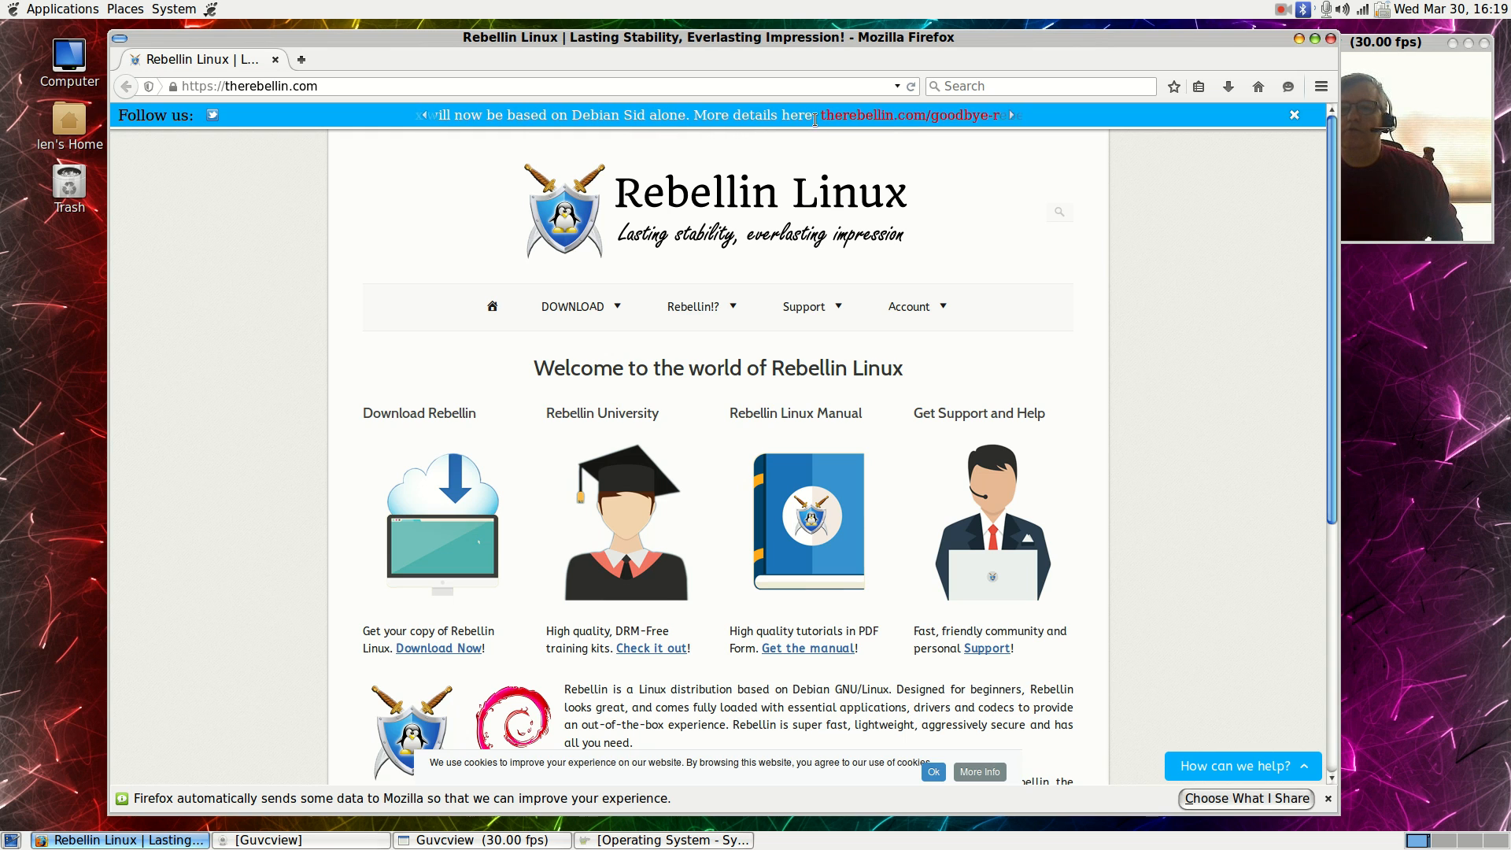
# Step: Follow the therebellin.com/goodbye-rebellin-synergy link in the blue announcement banner
pyautogui.click(898, 115)
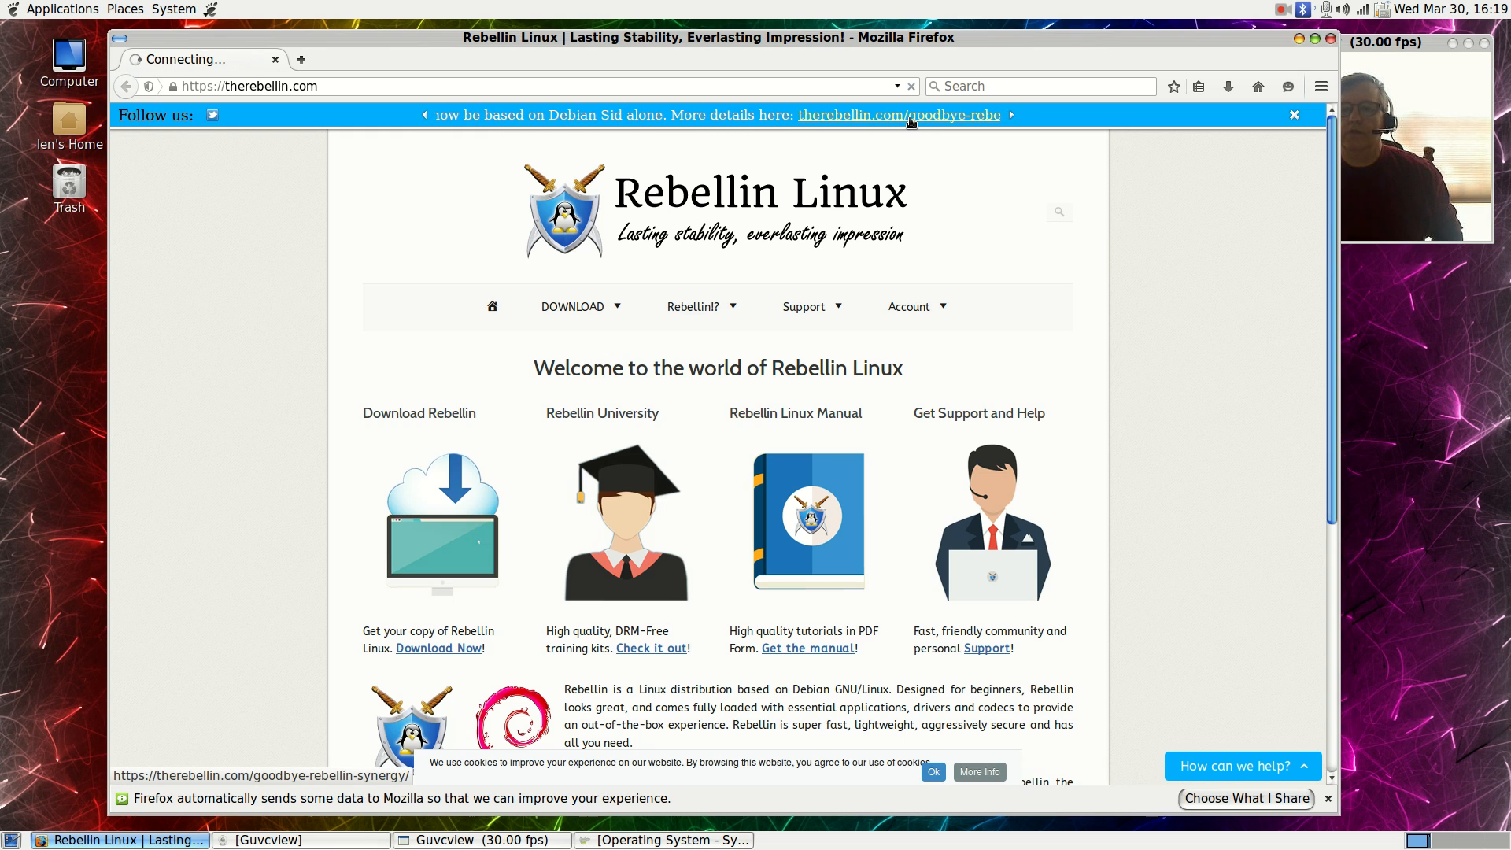
# Step: Open the Goodbye Rebellin Synergy article and scroll down to its list of advantages
pyautogui.click(899, 114)
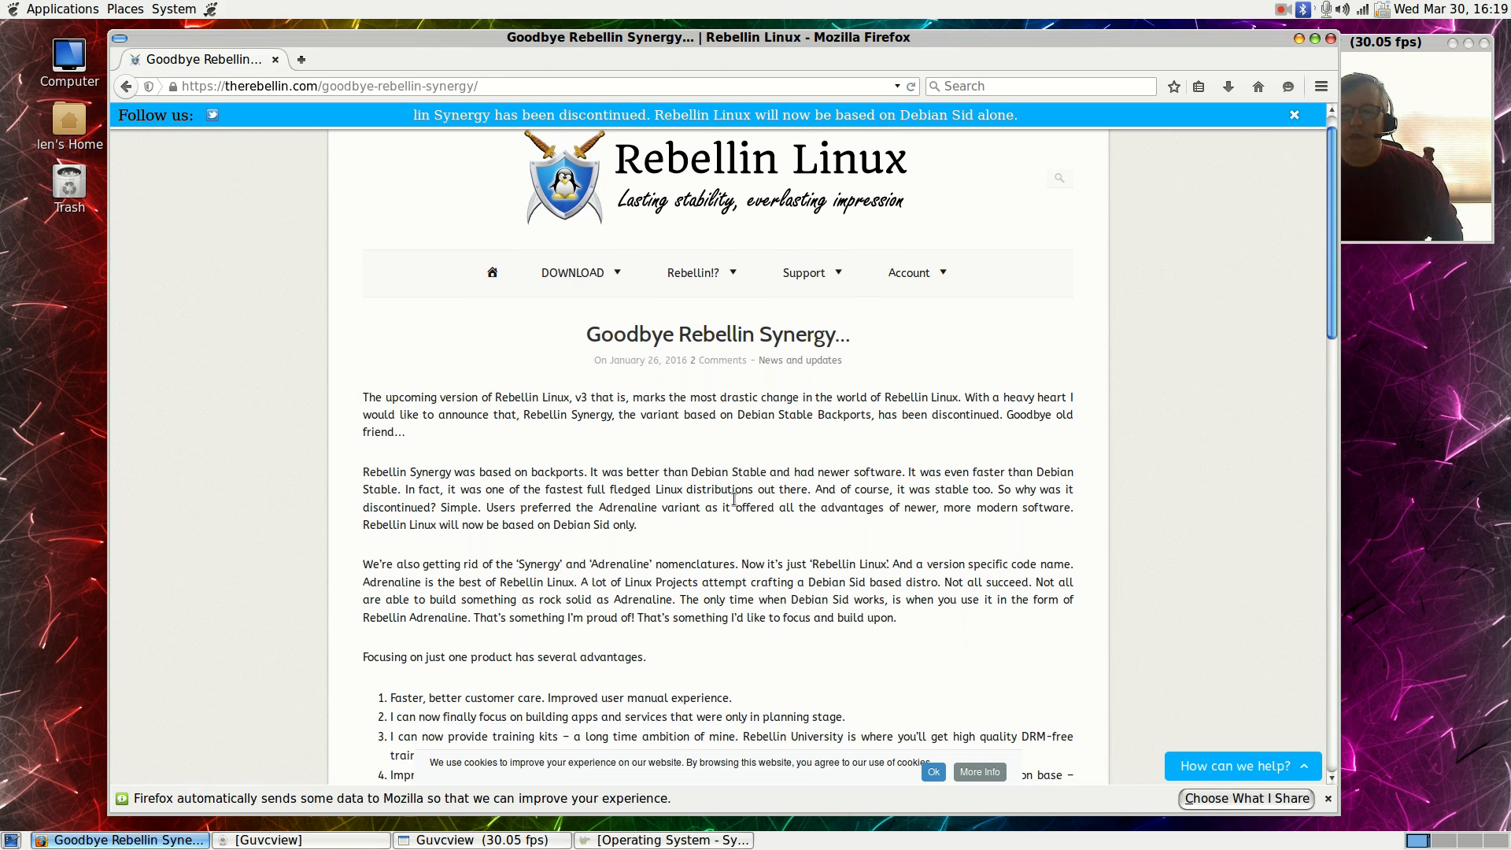
pyautogui.scroll(-3)
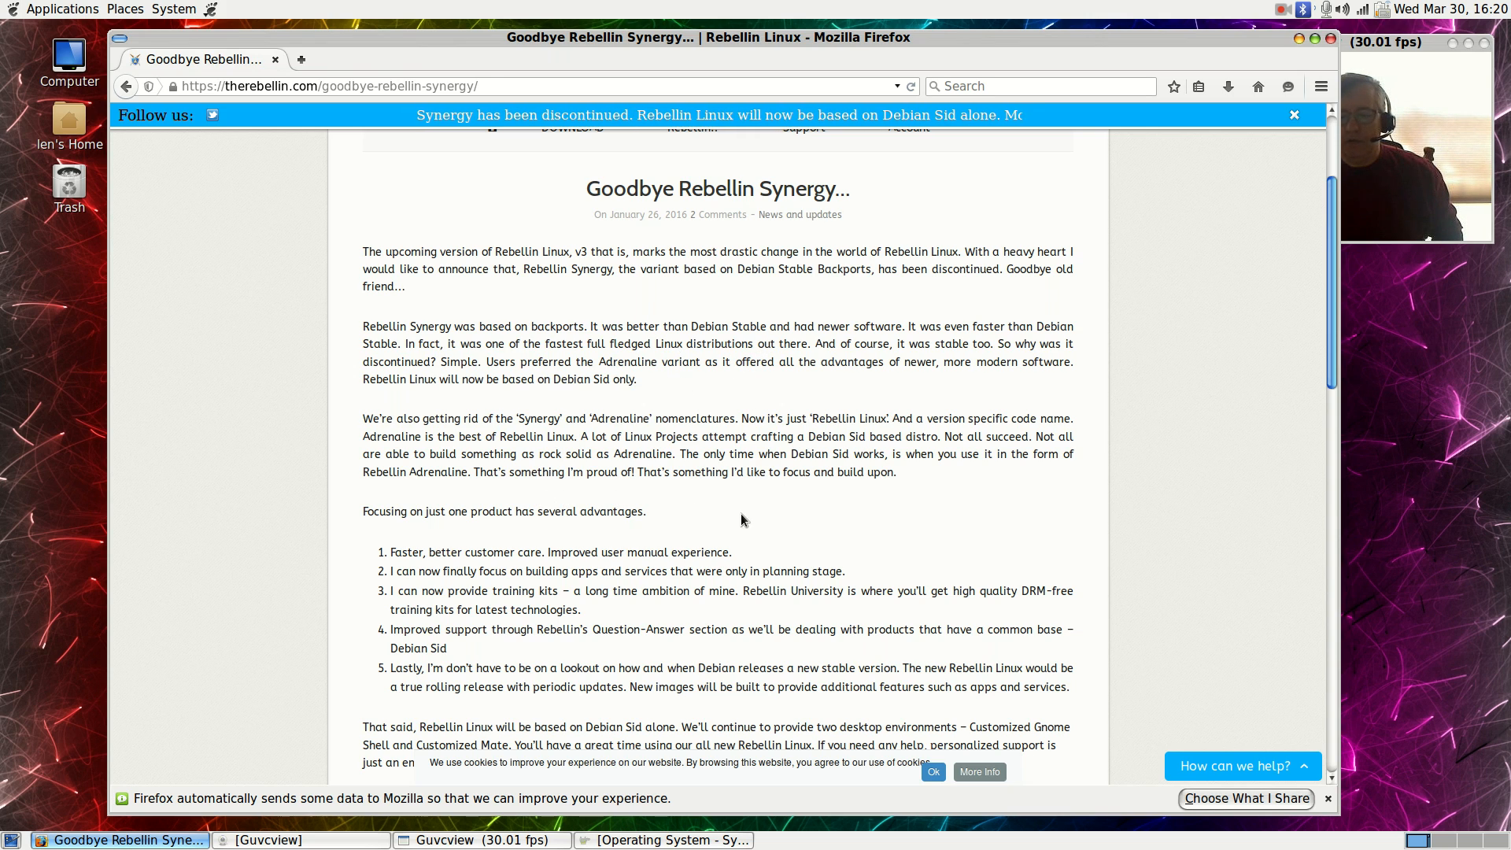
# Step: Scroll through the article to its closing thanks and 'Namaste!'
pyautogui.scroll(-3)
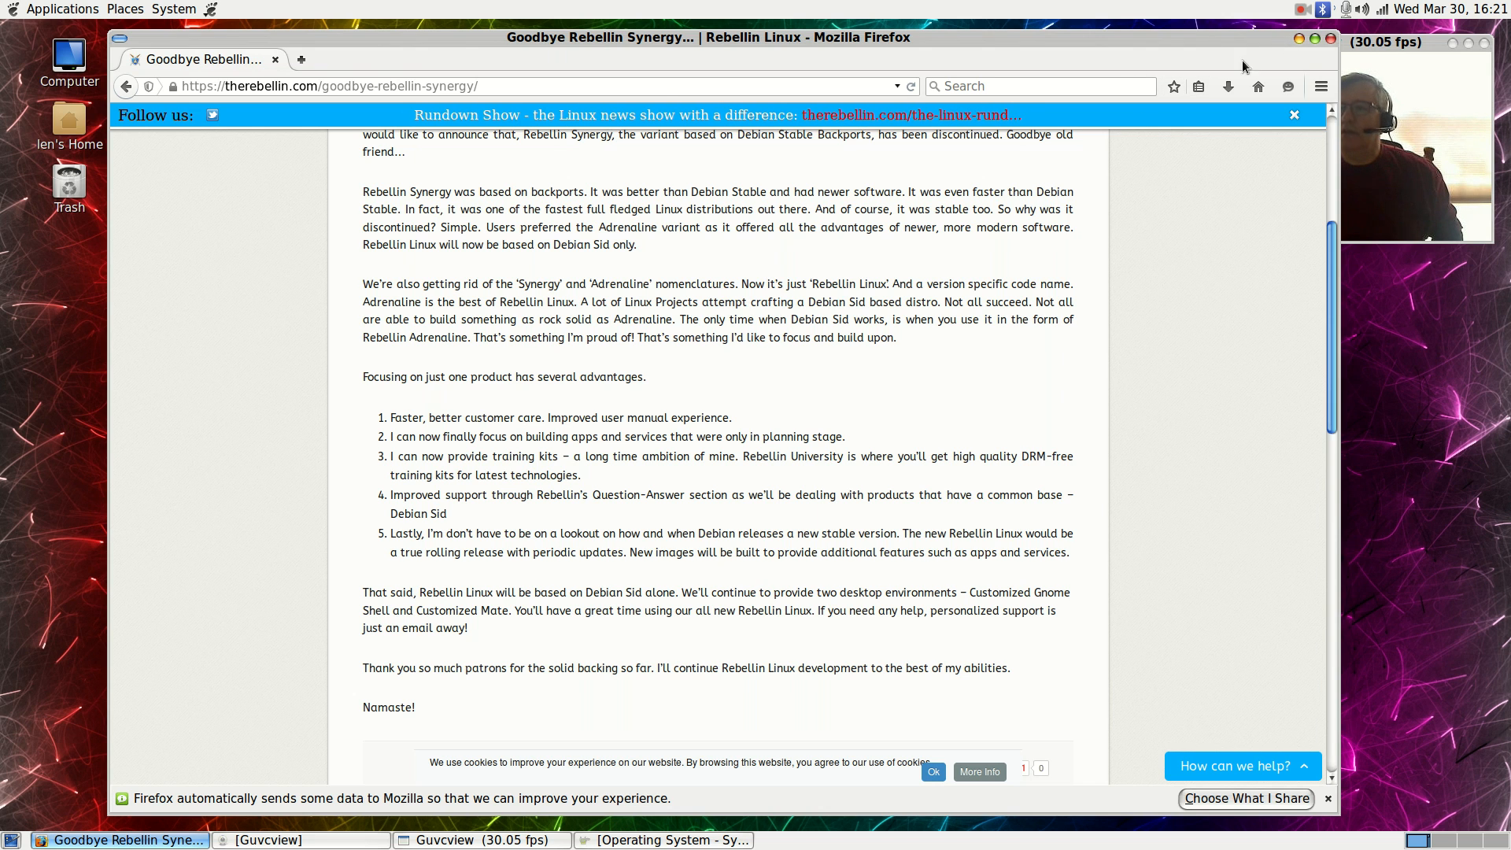
# Step: Go back to the Rebellin Linux homepage and scroll down to its footer links
pyautogui.click(694, 306)
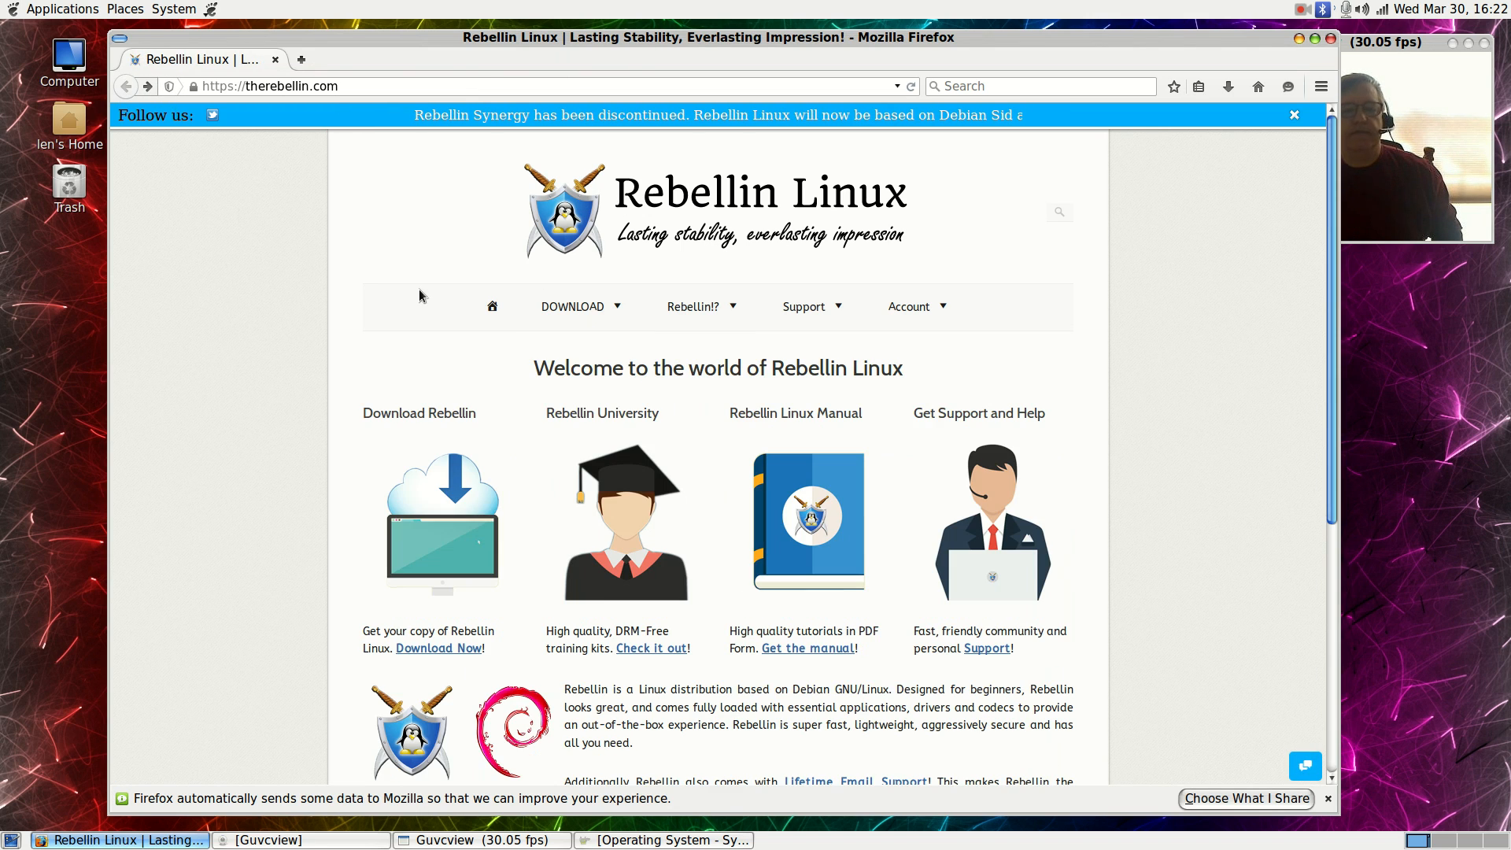
pyautogui.click(696, 306)
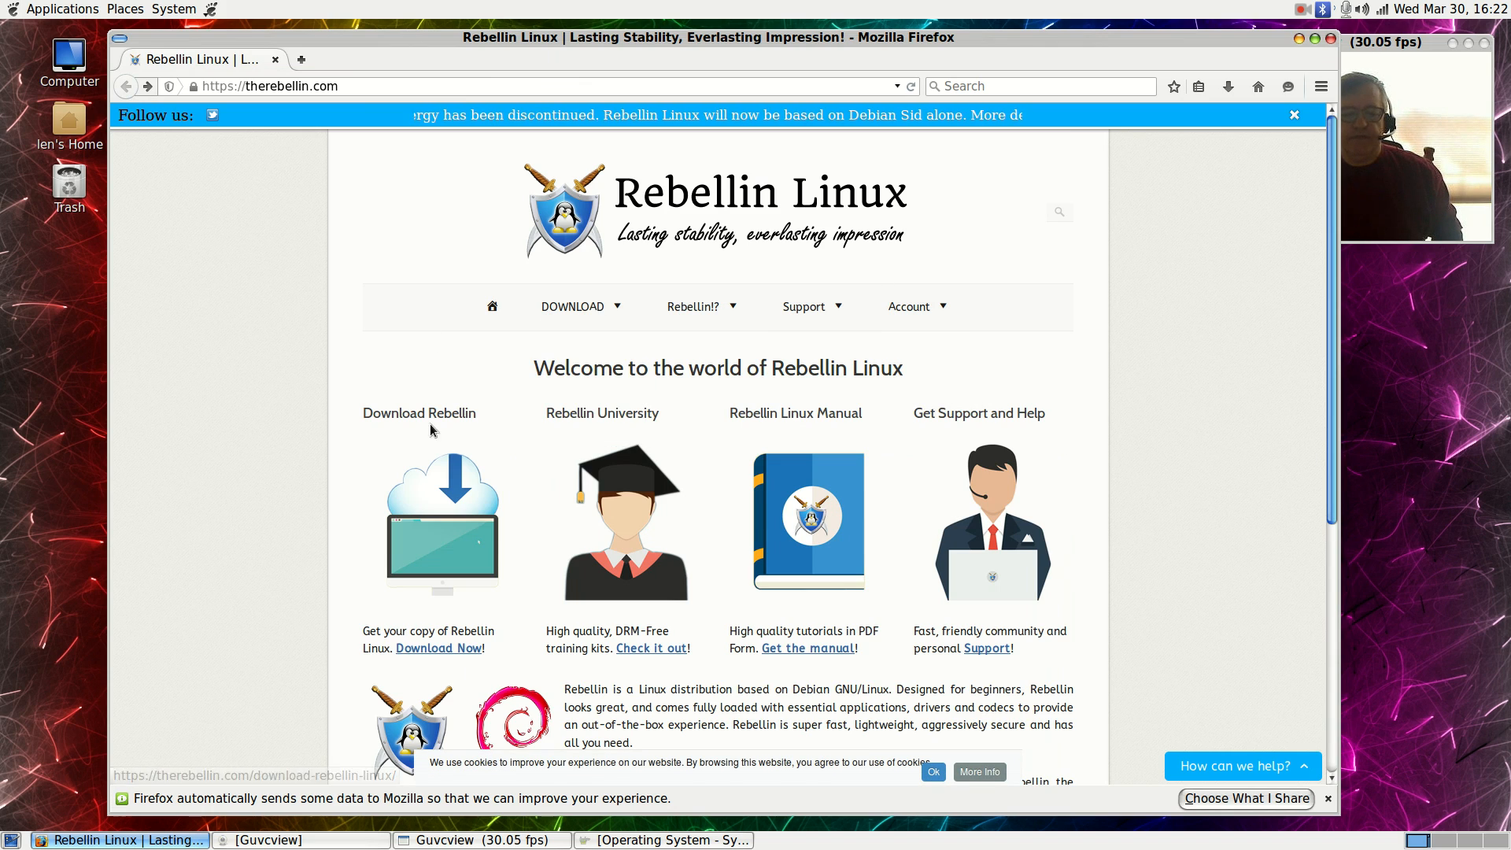
pyautogui.moveTo(470, 653)
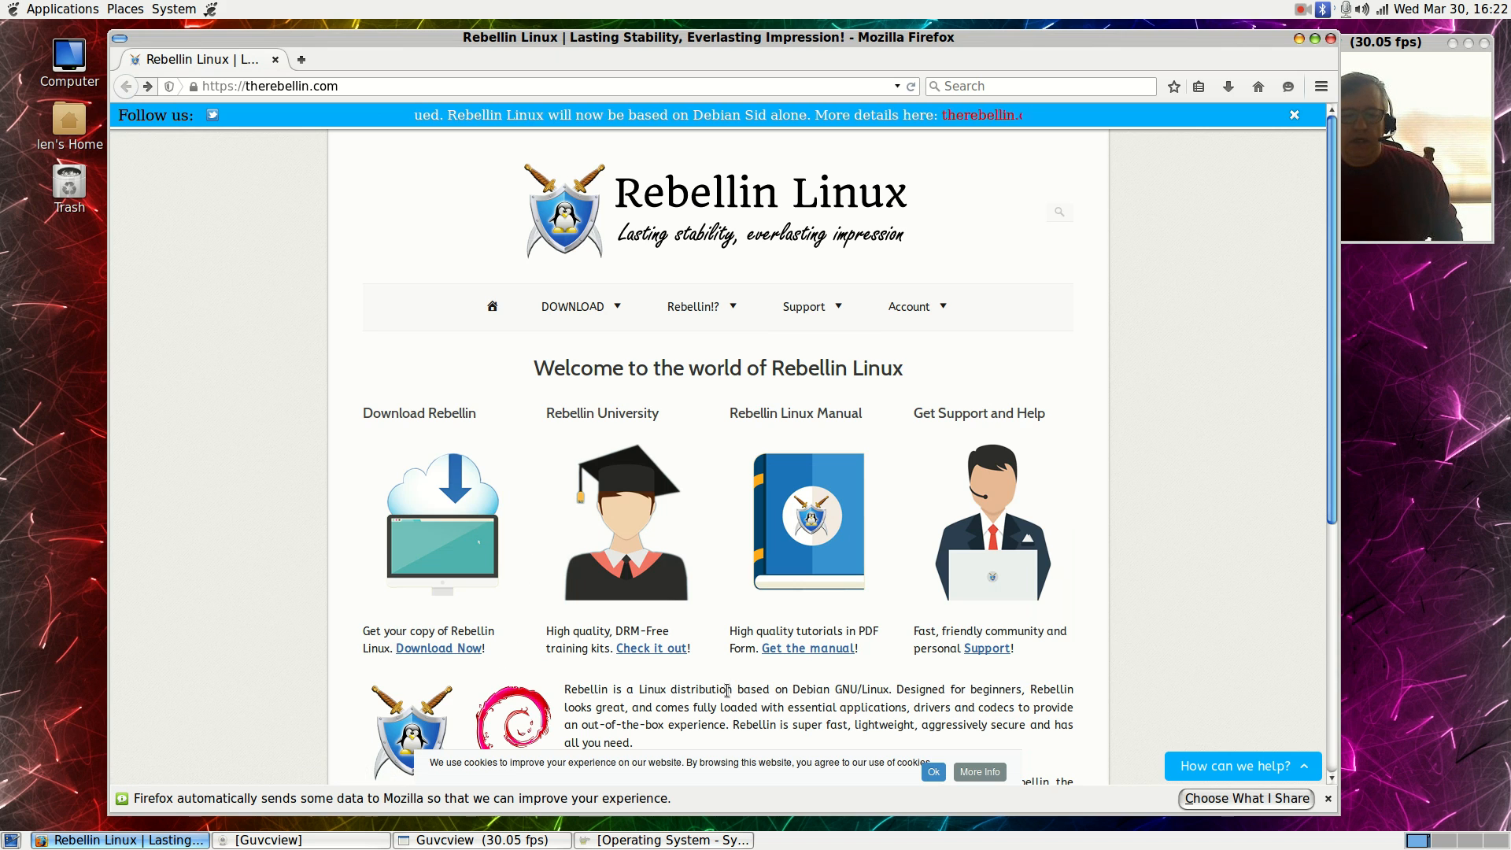
pyautogui.moveTo(807, 647)
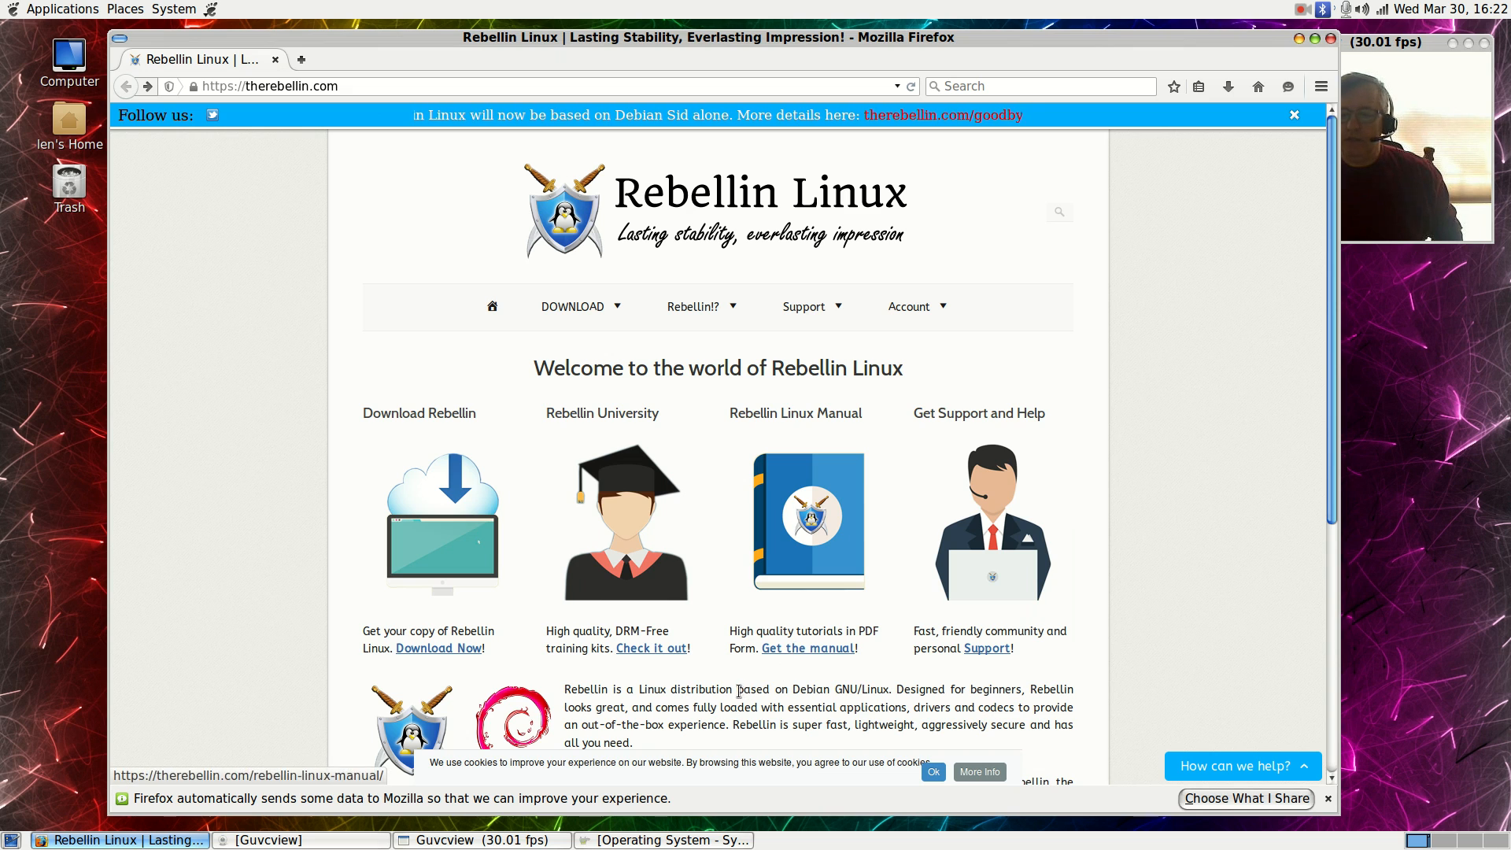
pyautogui.scroll(-3)
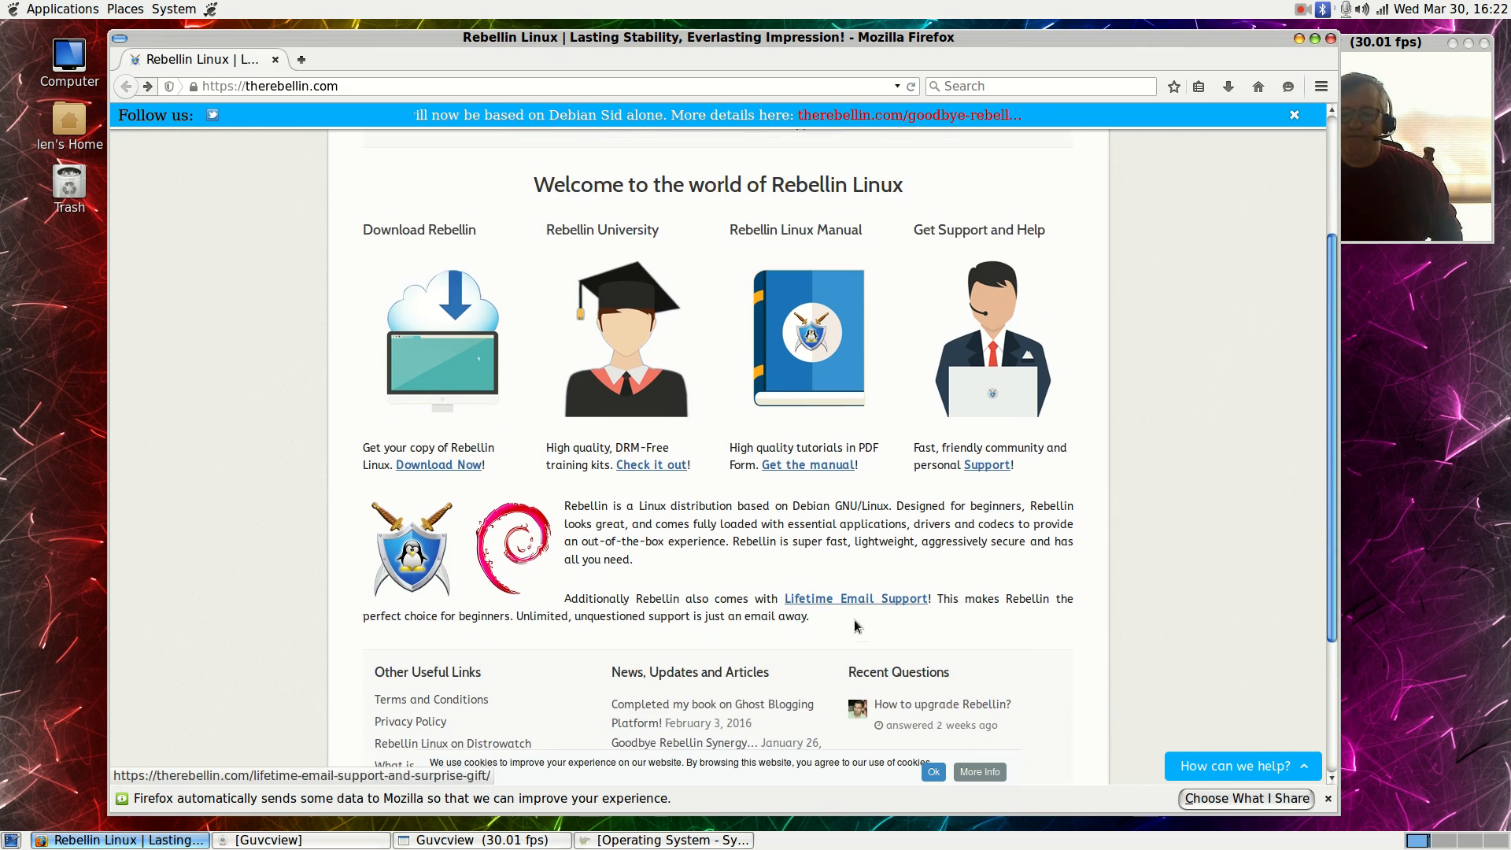
pyautogui.scroll(-3)
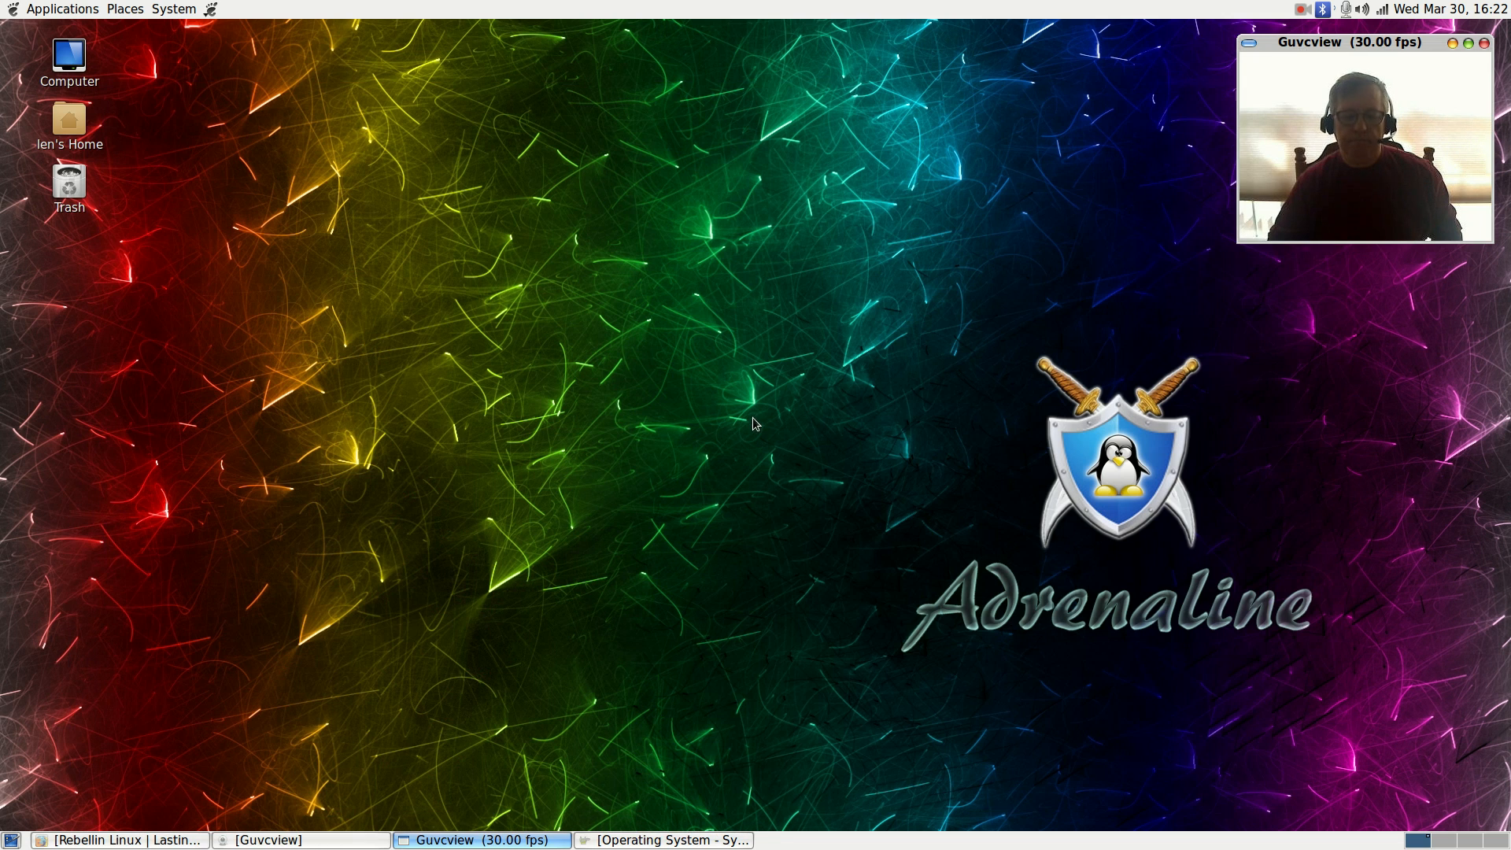
# Step: Restore System Information showing kernel 3.16.0-4-amd64 and Rebellin Linux 2.5 Adrenaline
pyautogui.click(664, 840)
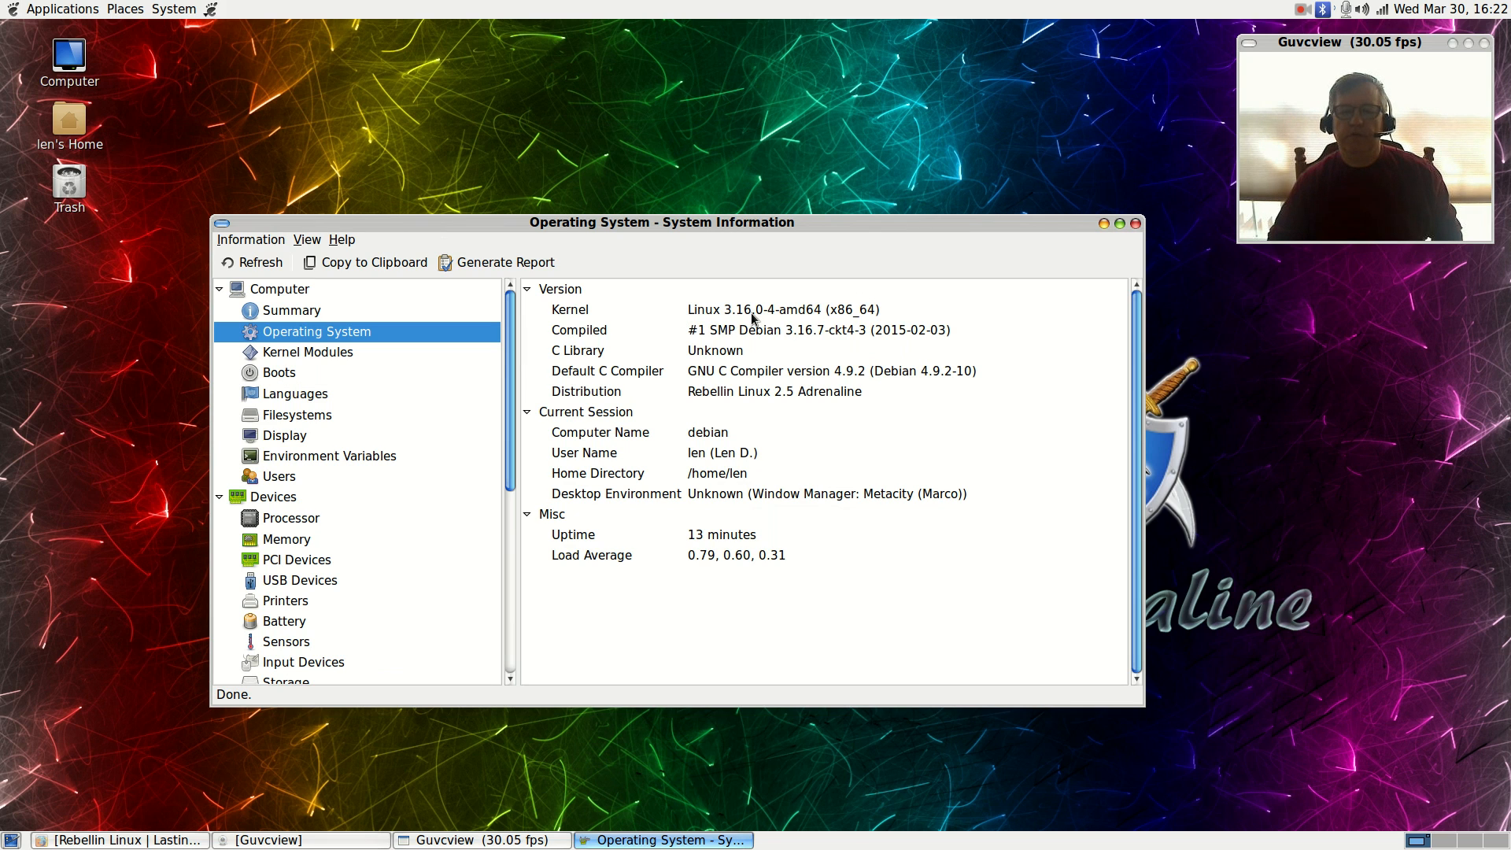
pyautogui.moveTo(606, 327)
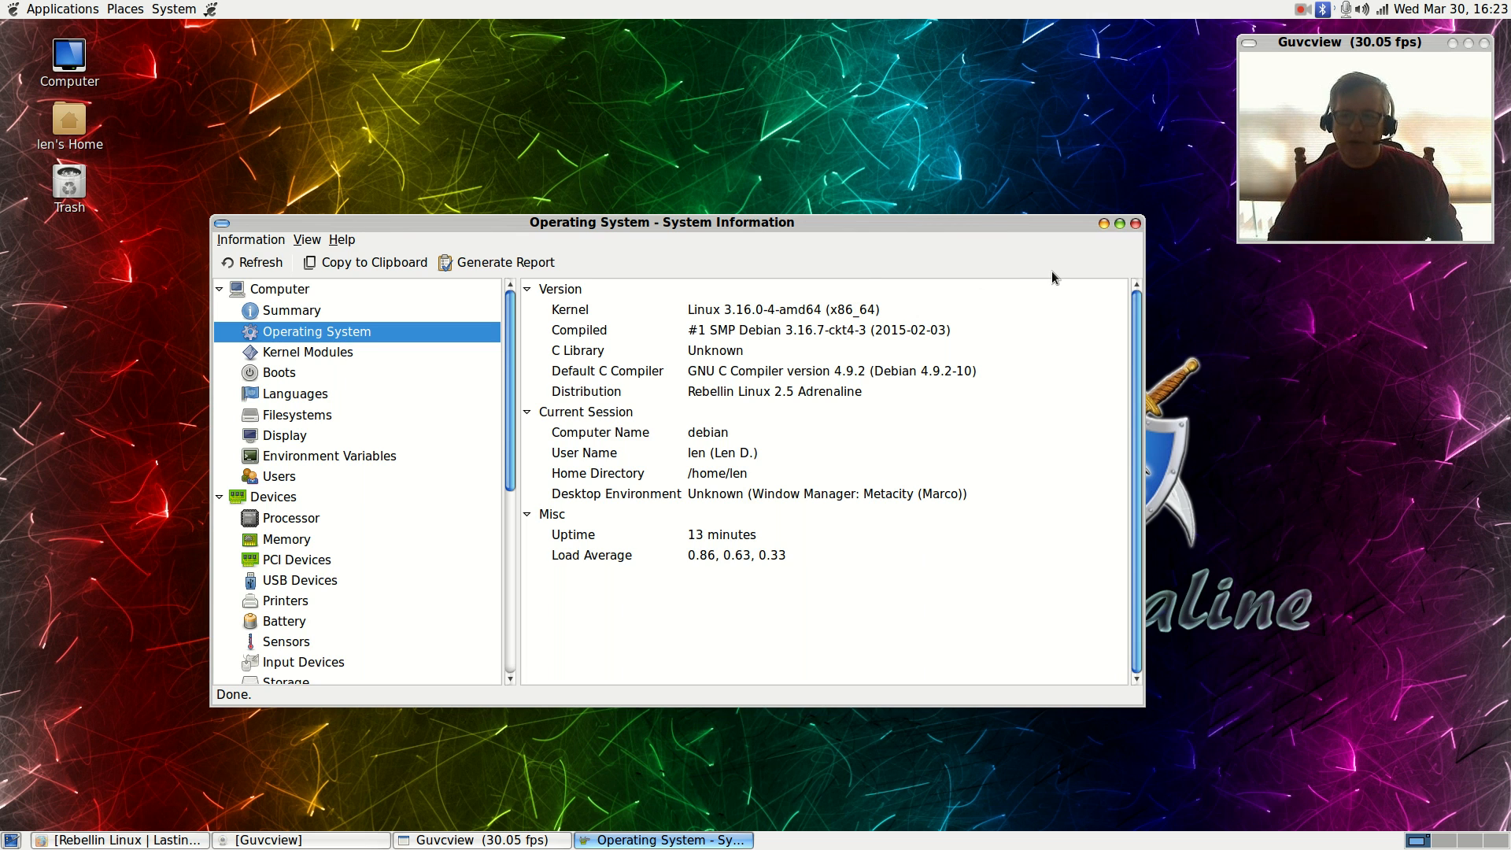
pyautogui.moveTo(1104, 223)
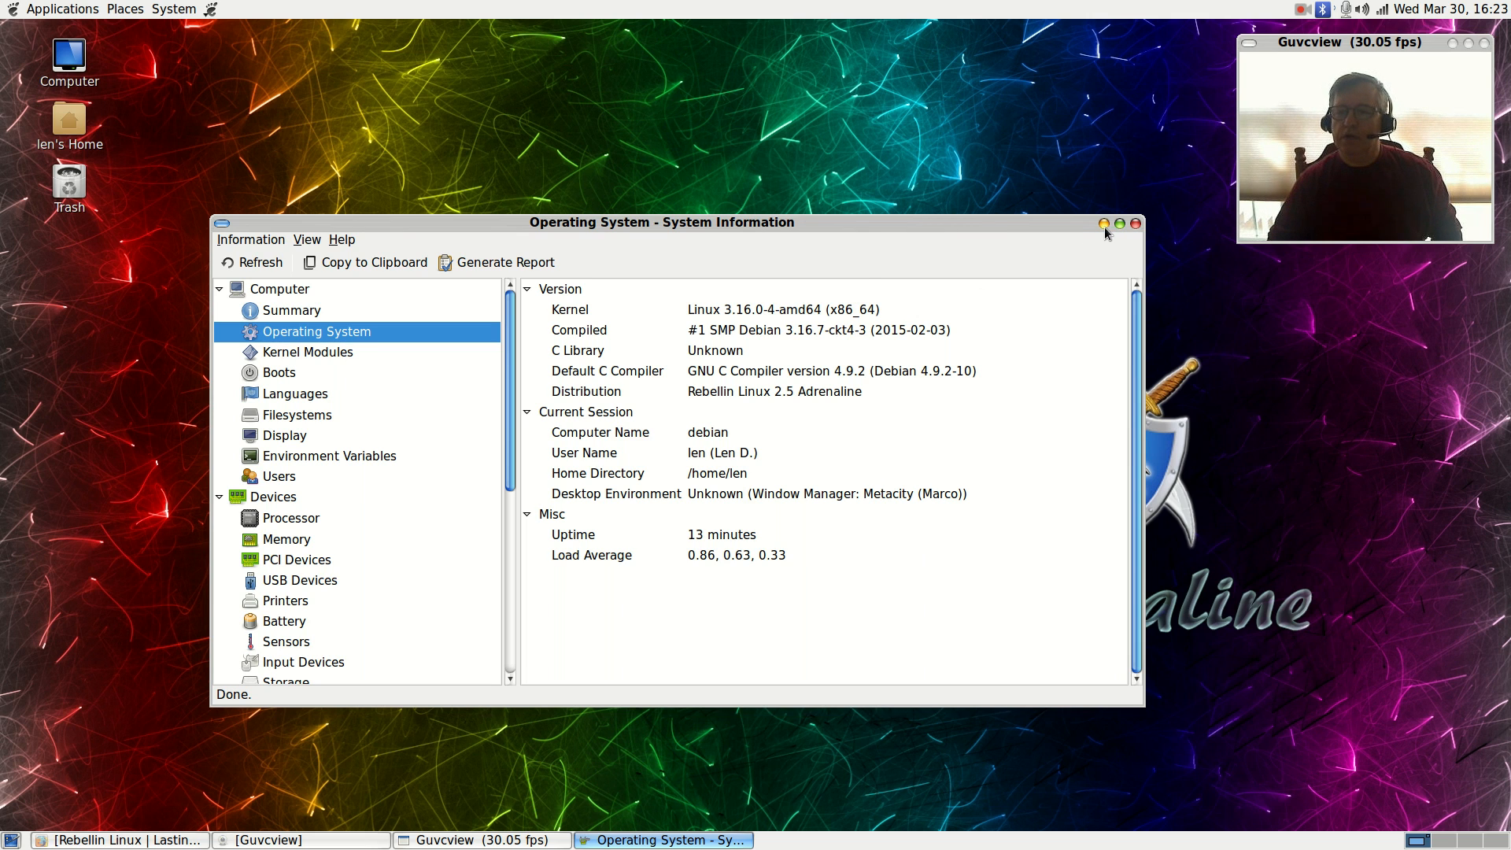
# Step: Hide System Information and view the available Wi-Fi networks in the network applet
pyautogui.click(1103, 223)
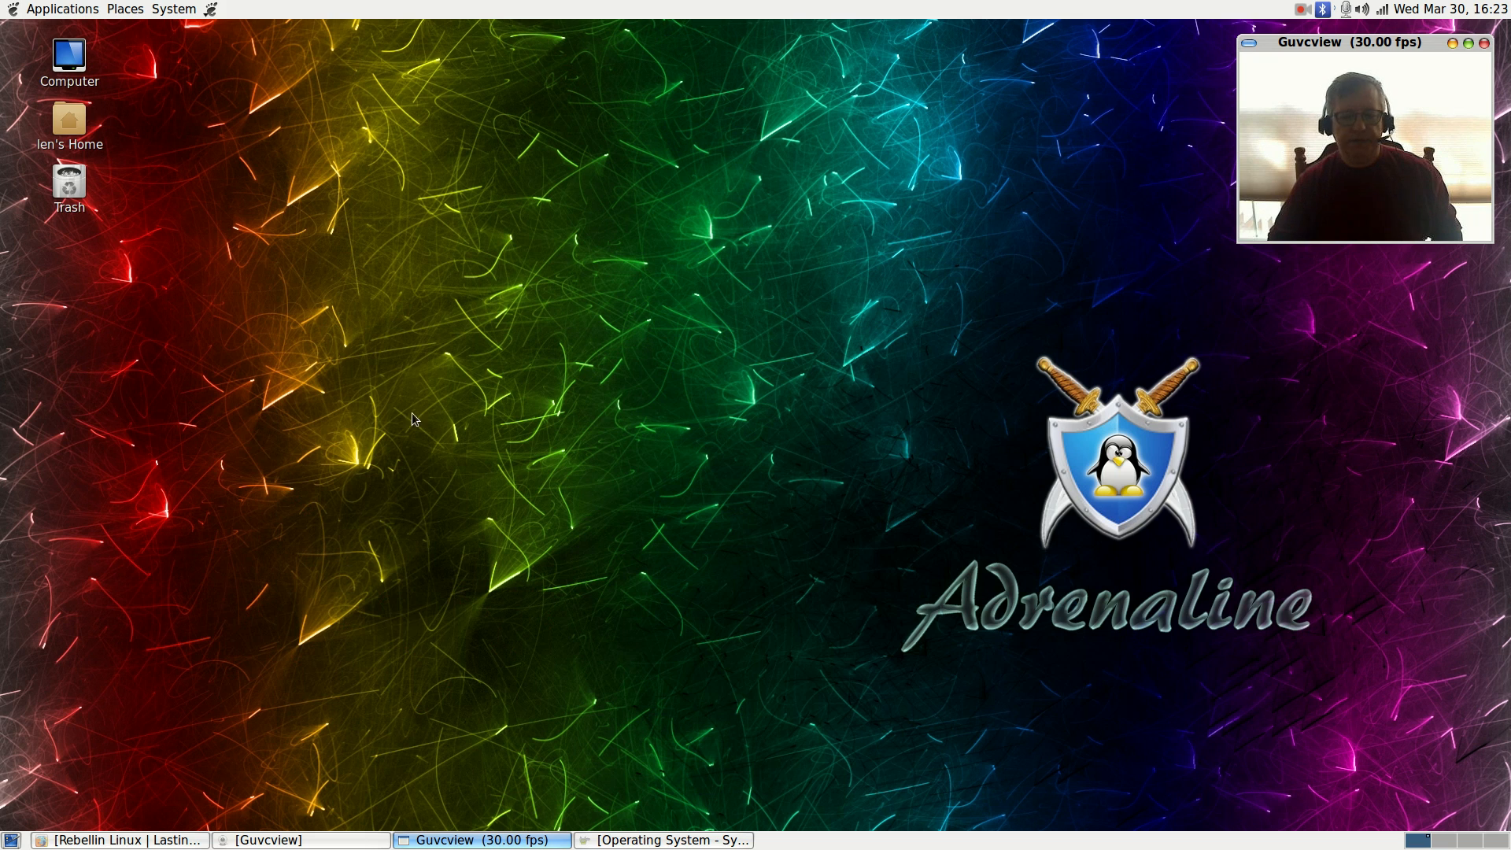
pyautogui.moveTo(412, 108)
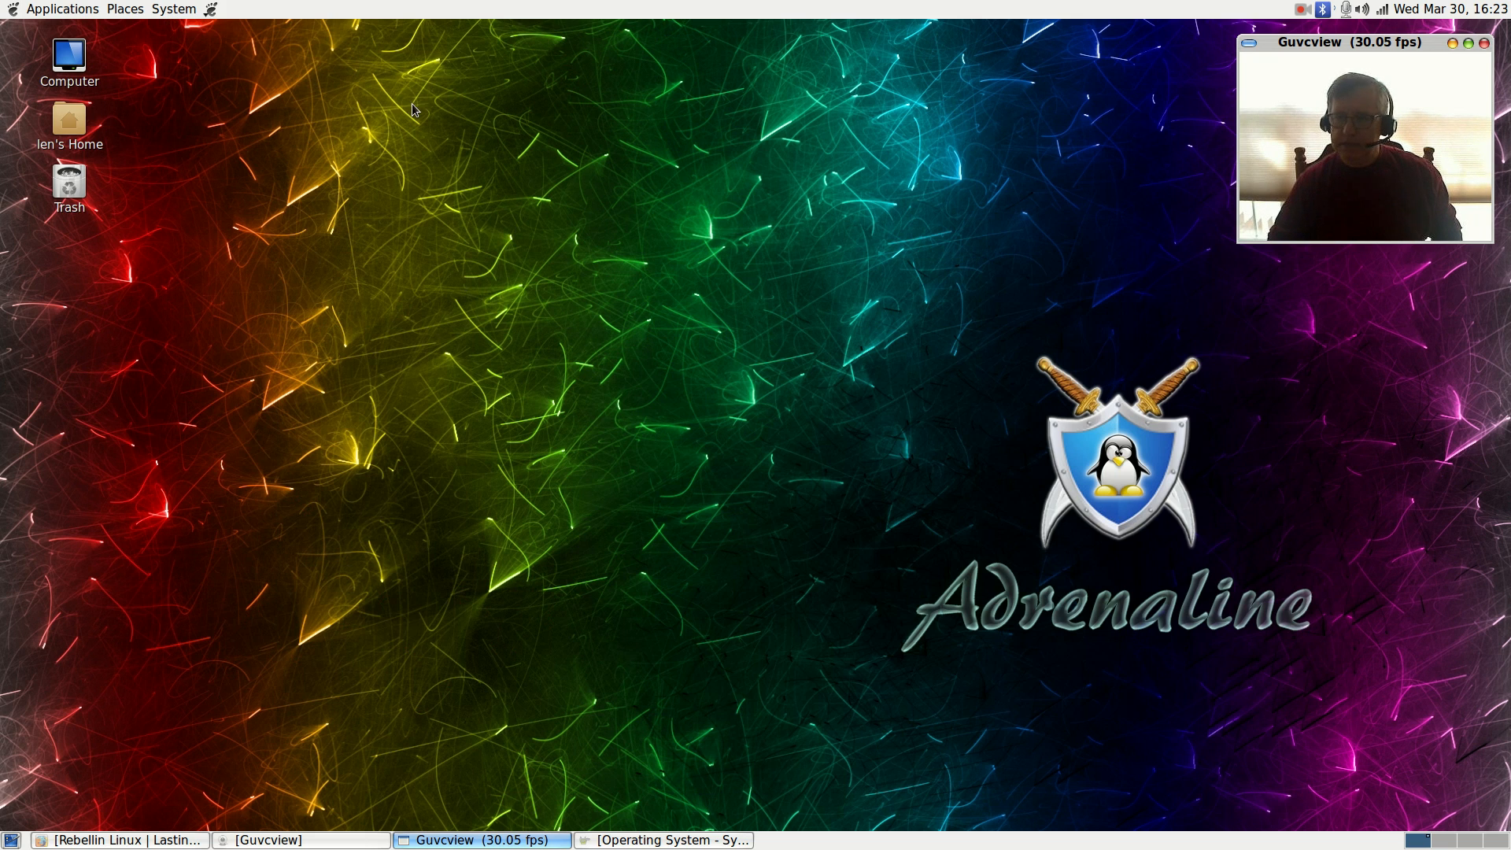
pyautogui.moveTo(261, 63)
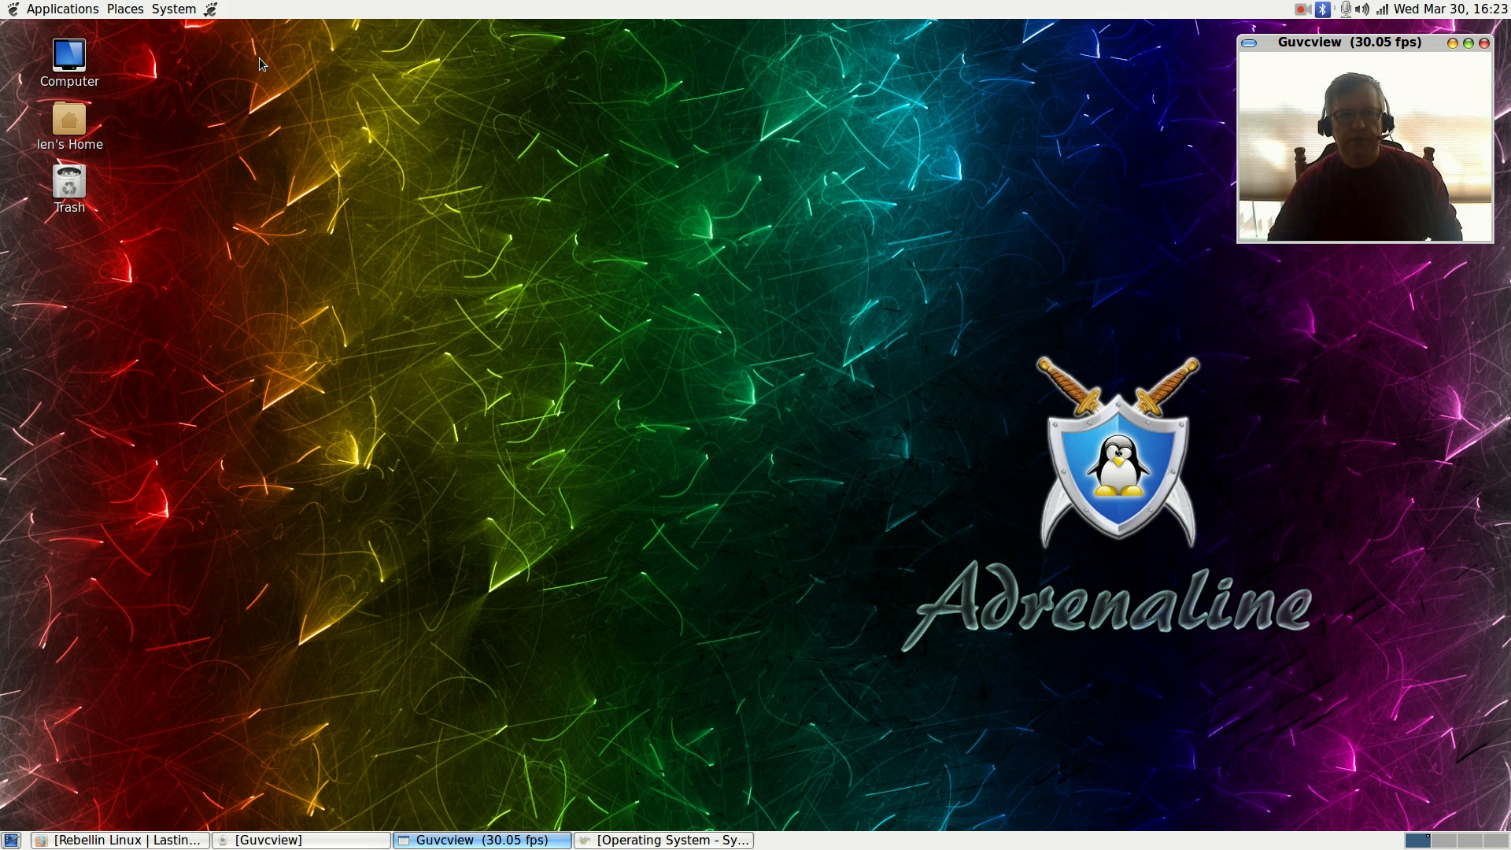
pyautogui.moveTo(174, 8)
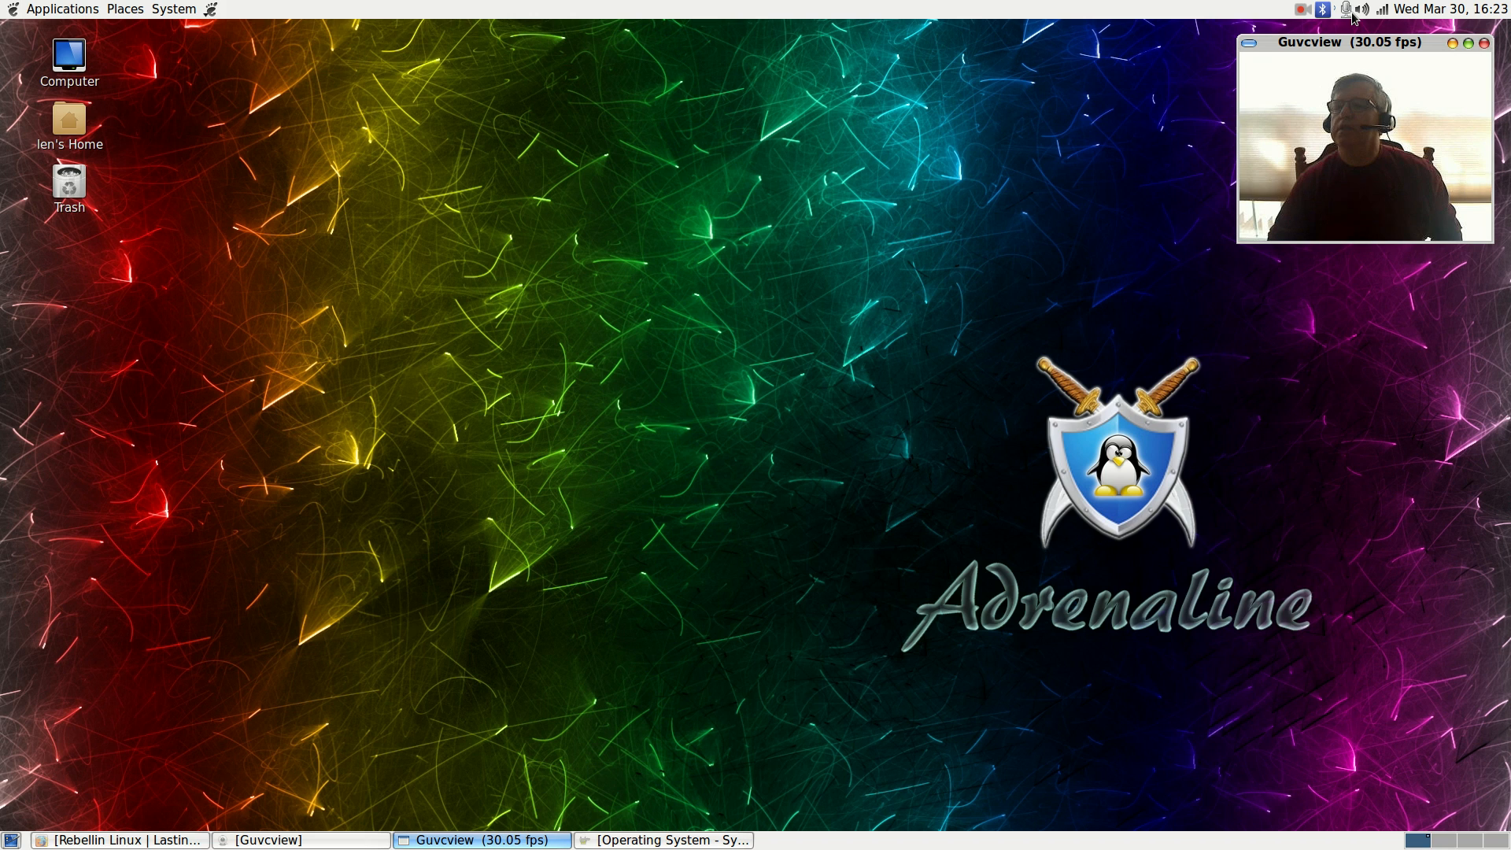
pyautogui.click(1376, 9)
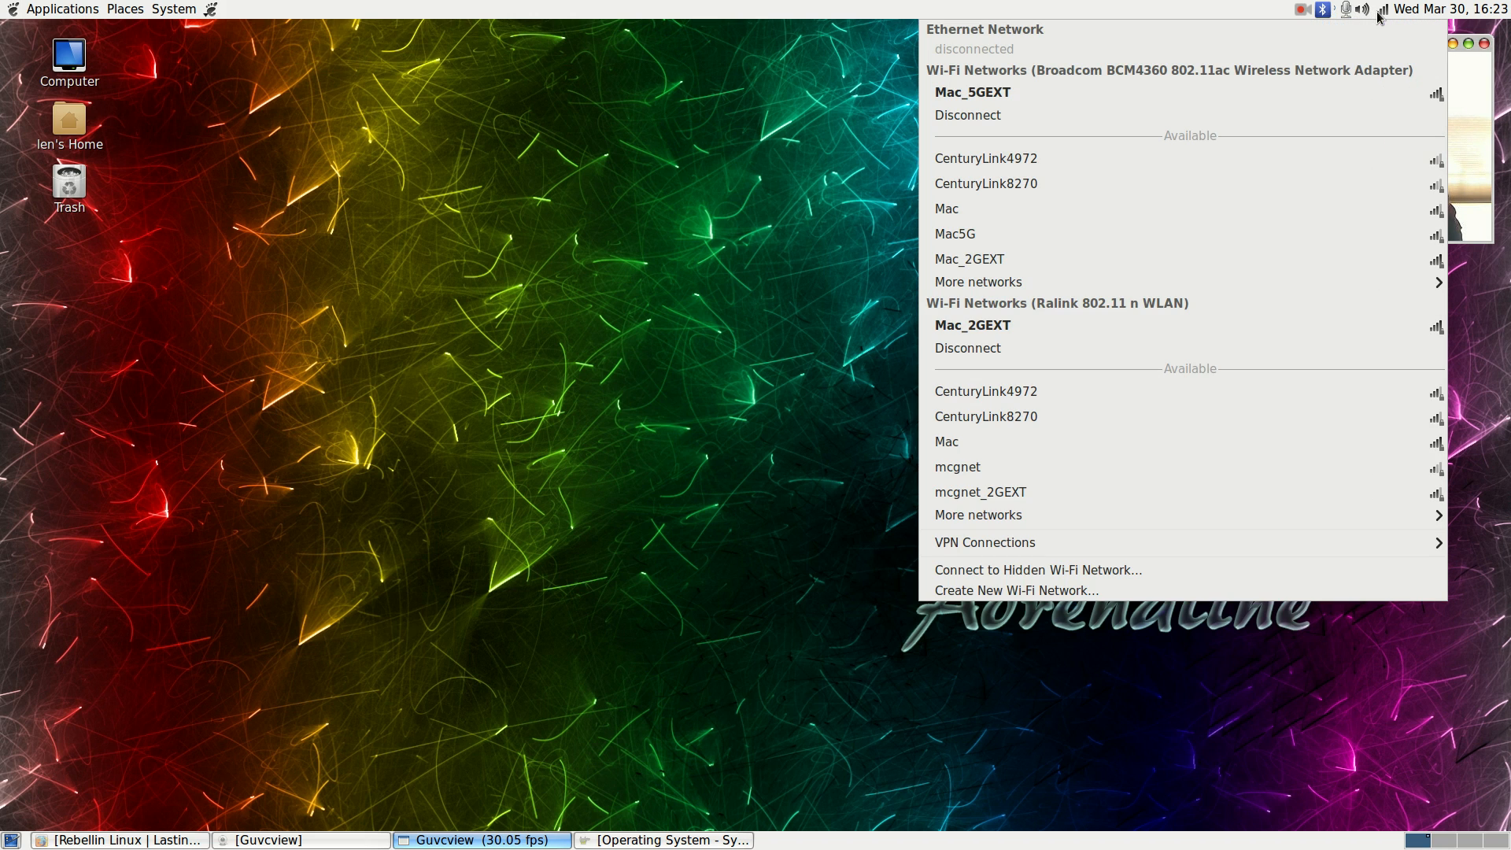
pyautogui.moveTo(1147, 78)
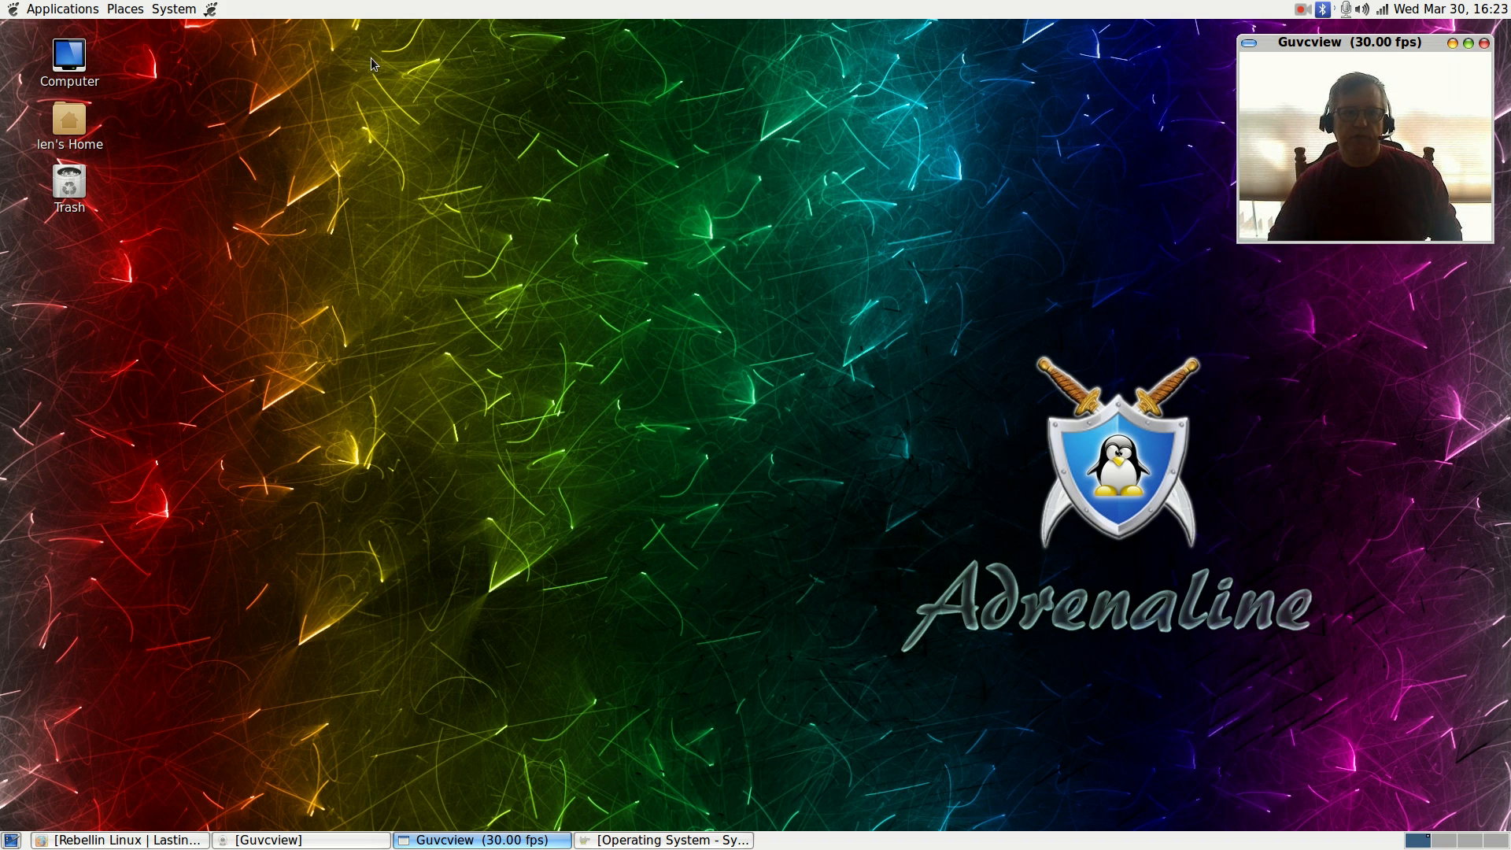
# Step: Browse the System, Applications and Places panel menus, finishing on the System menu
pyautogui.click(175, 9)
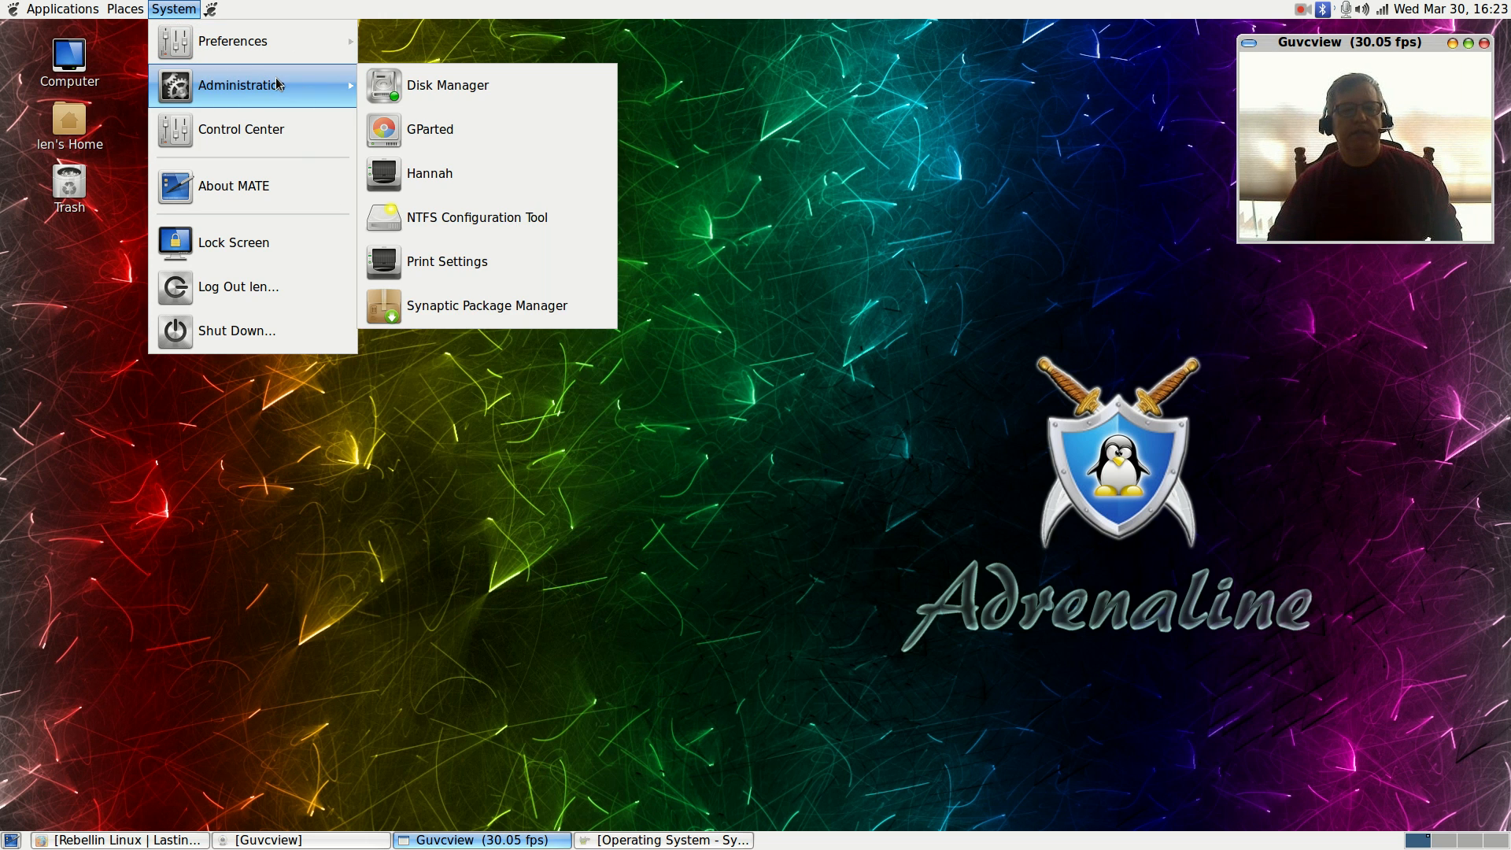
pyautogui.moveTo(231, 40)
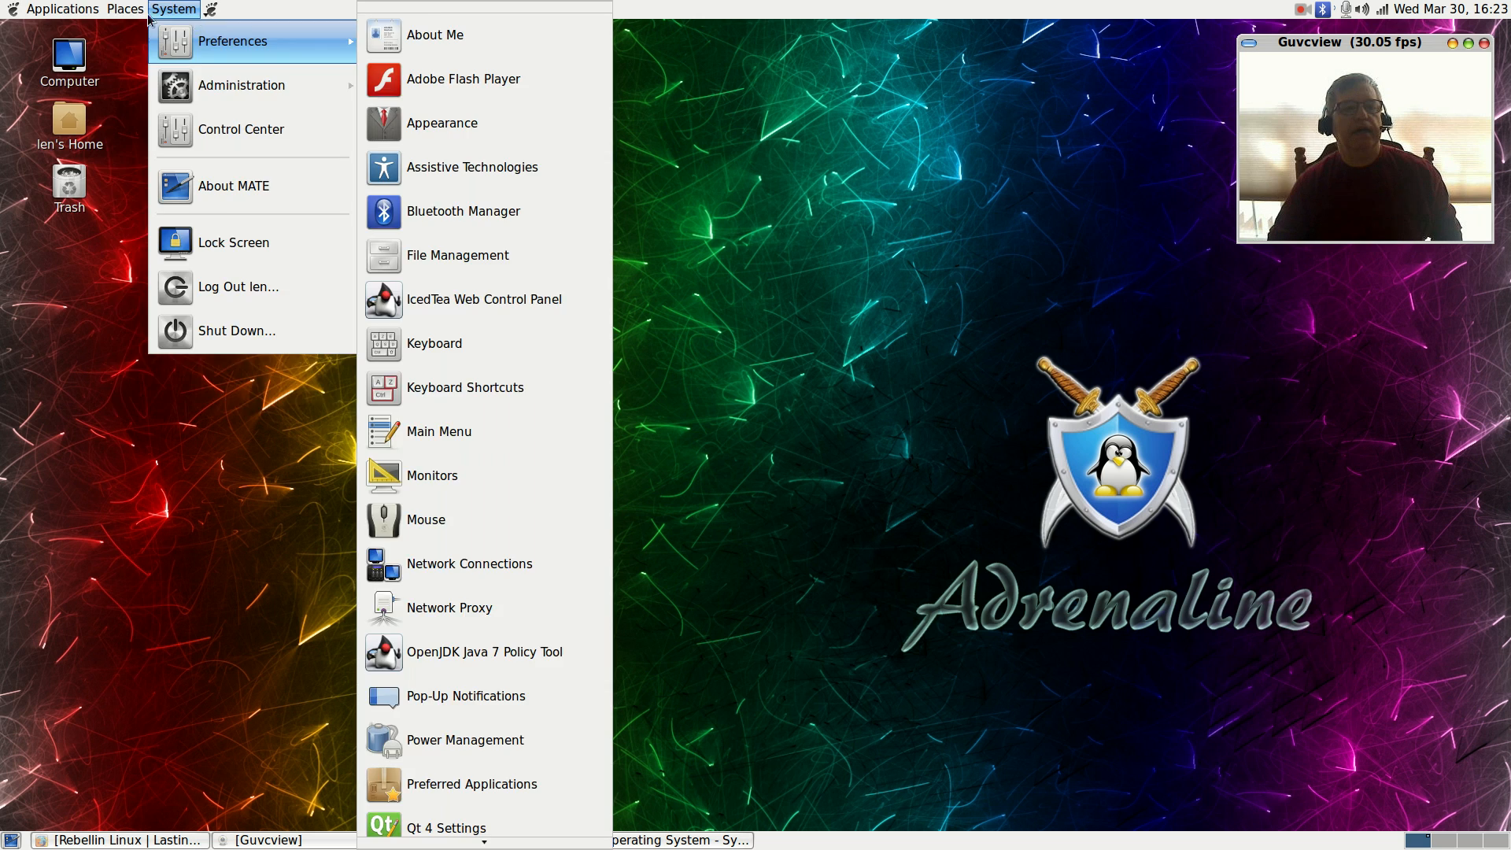
pyautogui.click(60, 9)
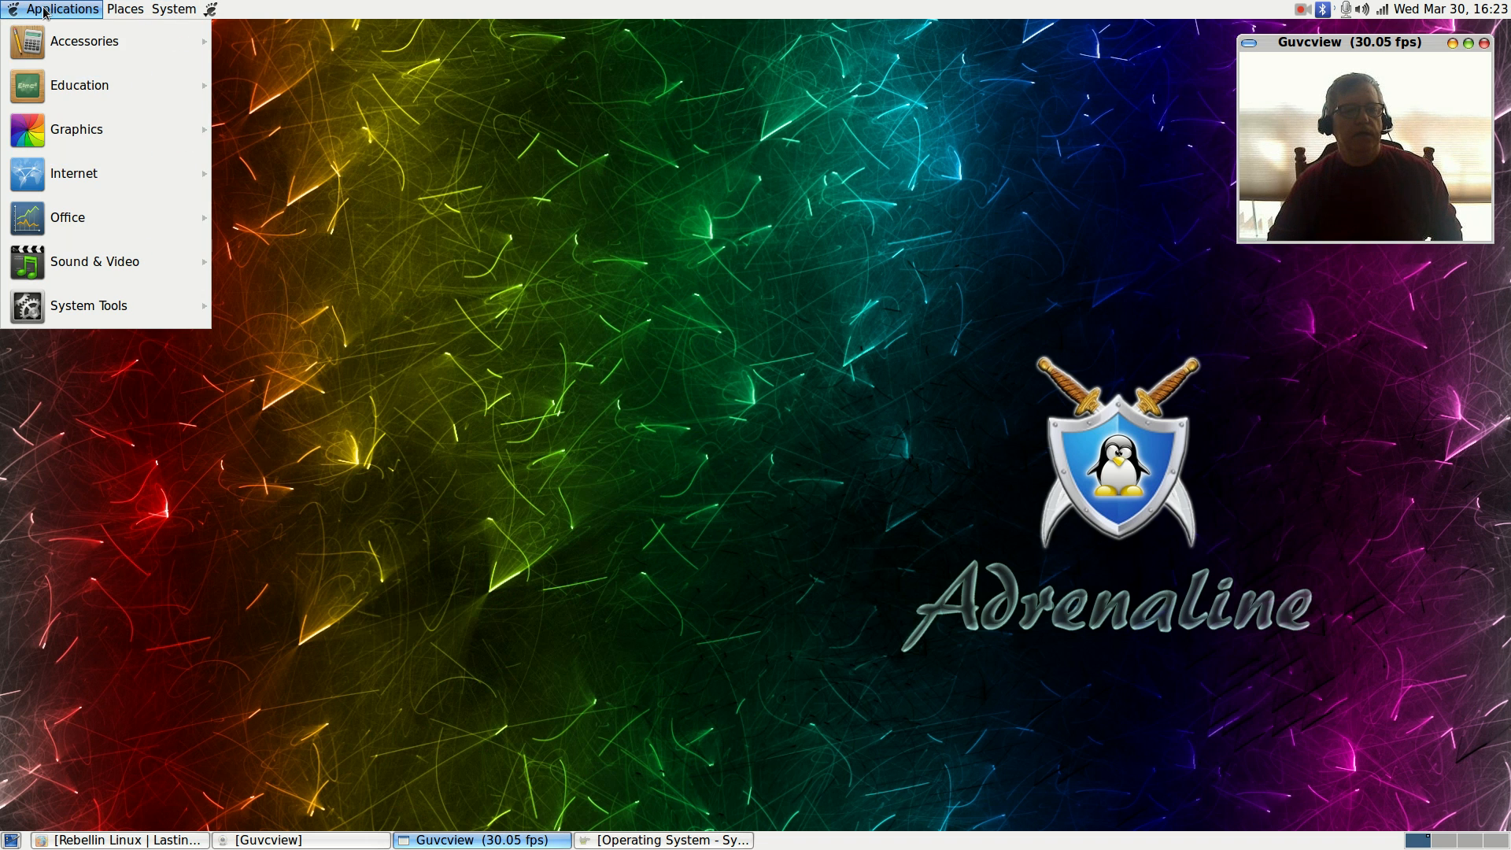
pyautogui.click(175, 8)
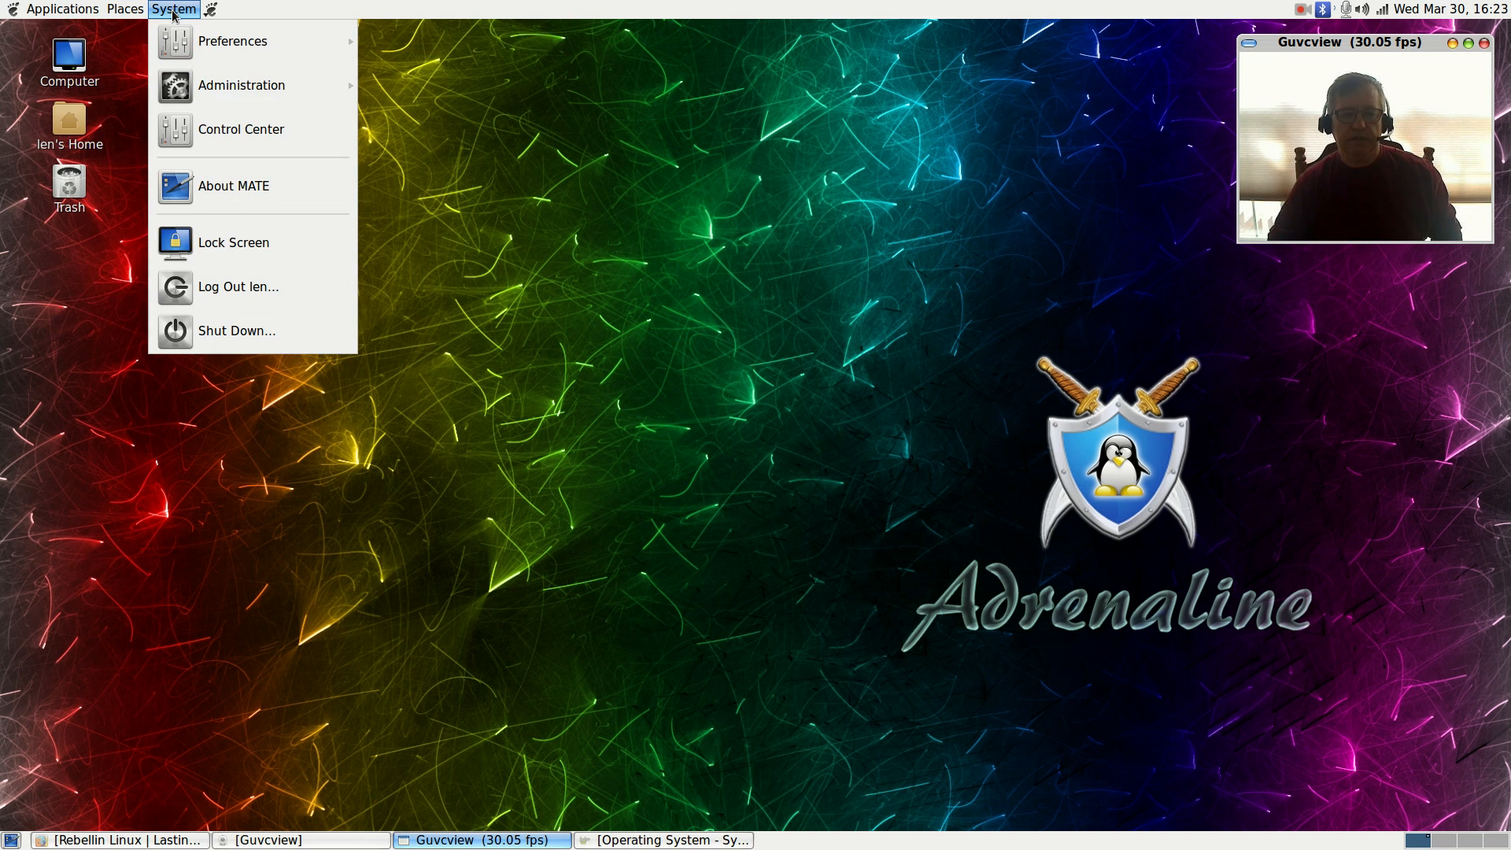
pyautogui.click(125, 9)
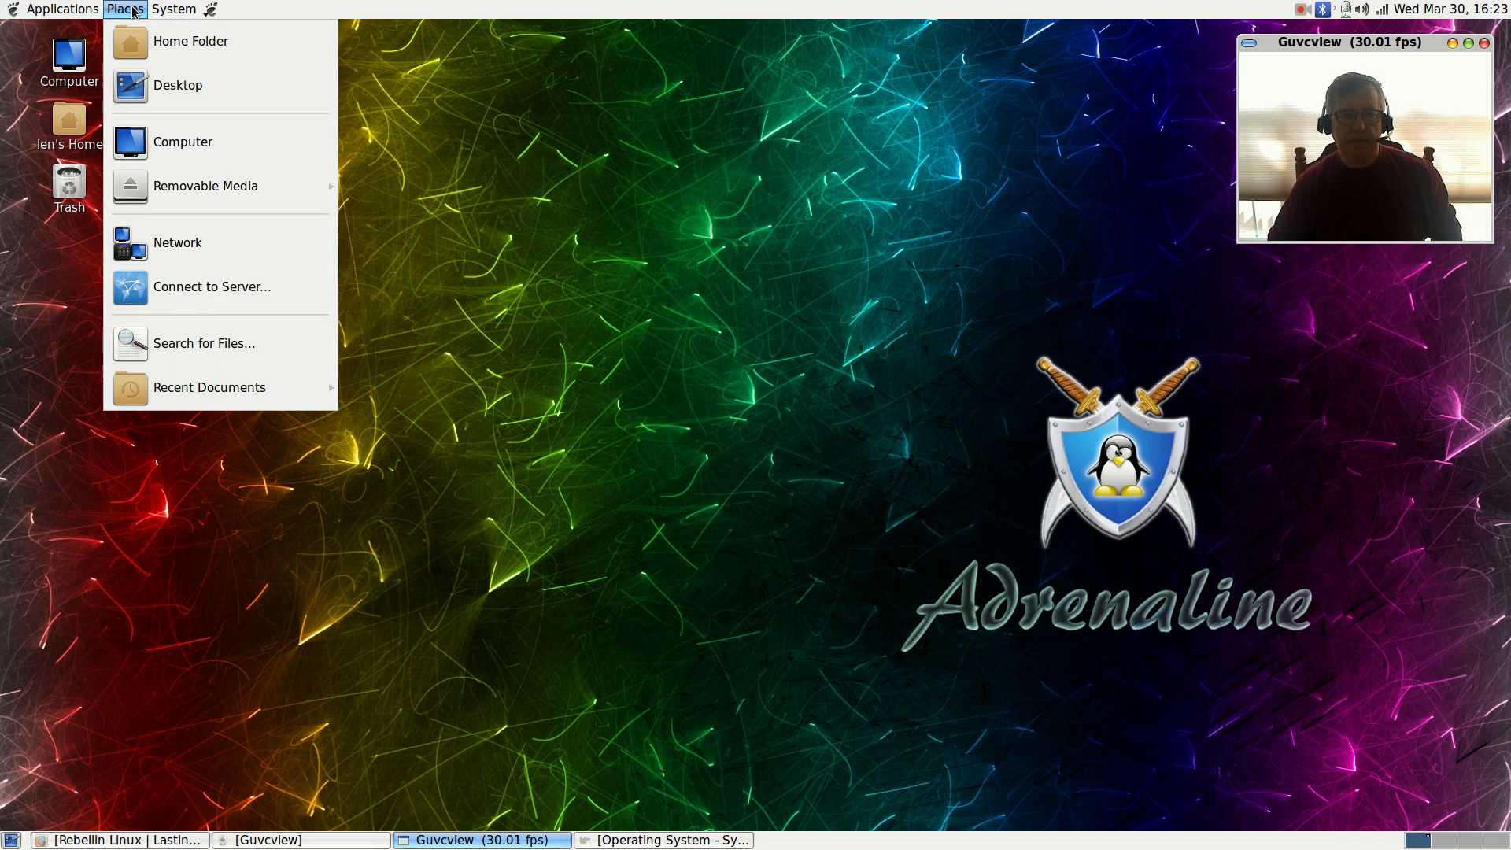
pyautogui.click(174, 8)
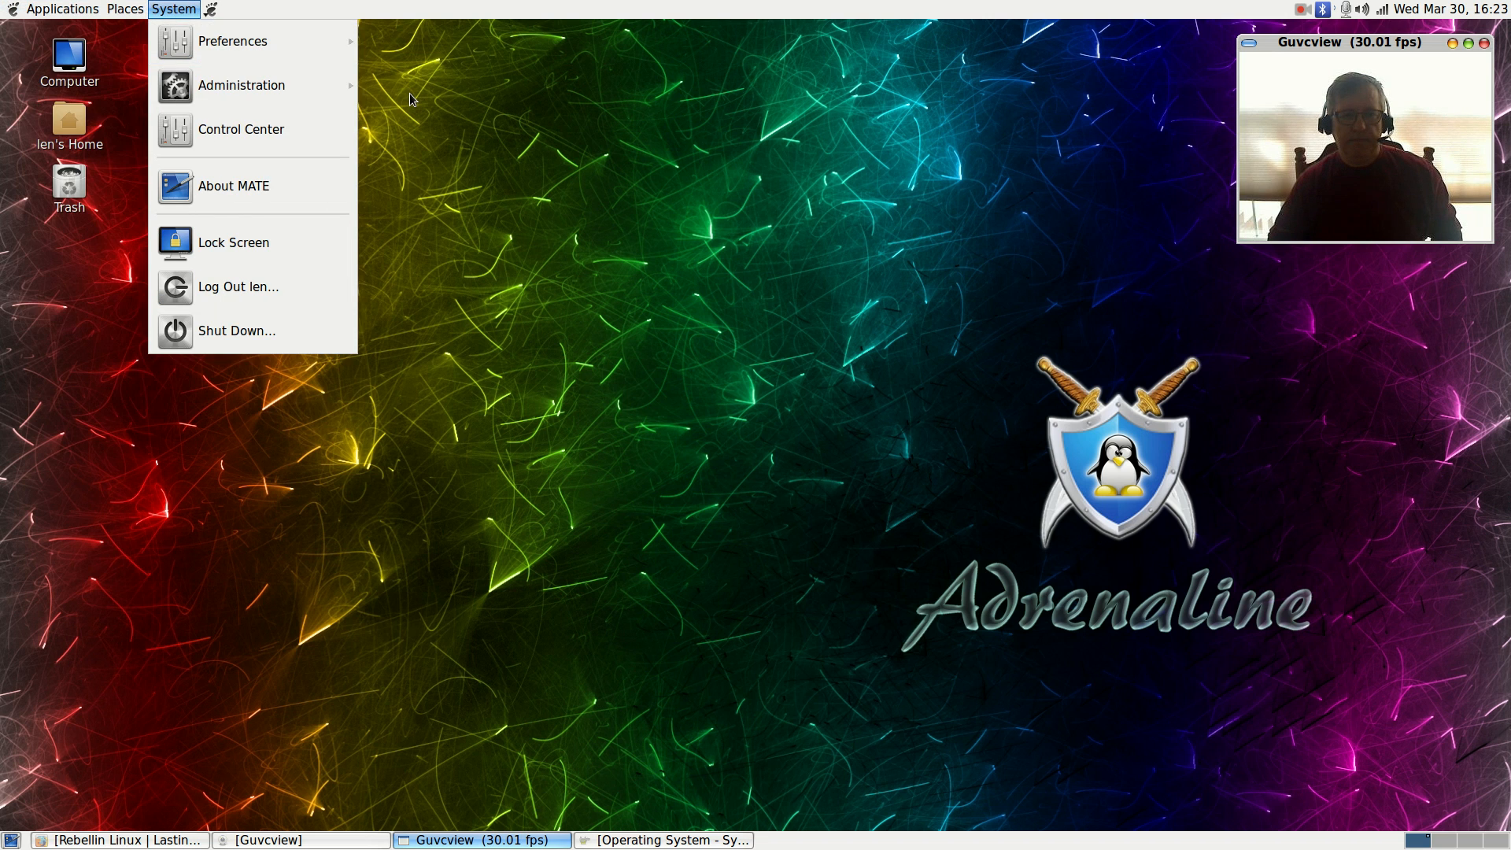
# Step: Open the Adrenaline main menu listing application categories, Places and session entries
pyautogui.click(210, 9)
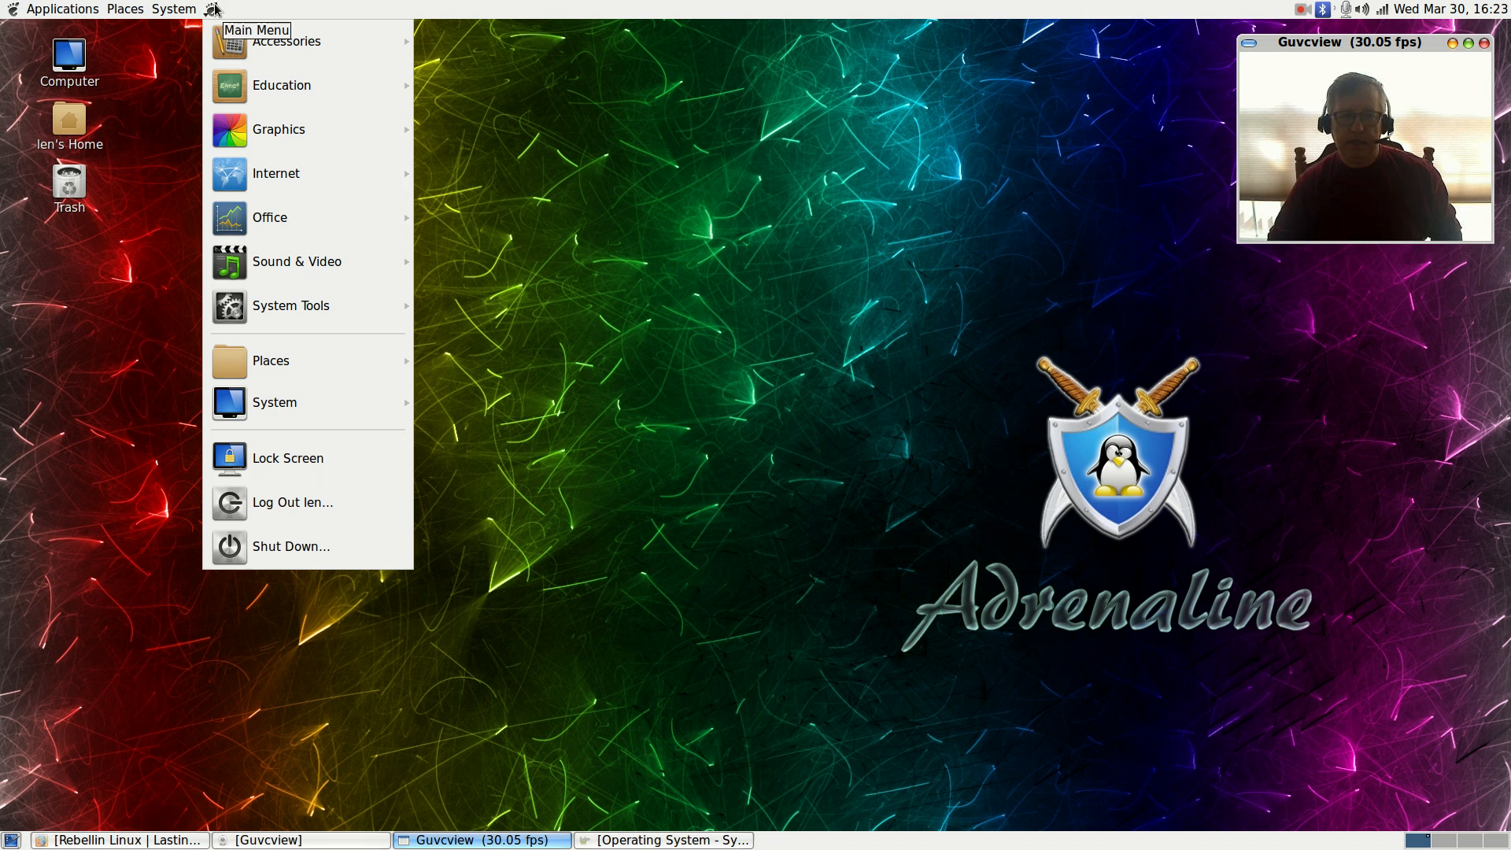
pyautogui.moveTo(270, 360)
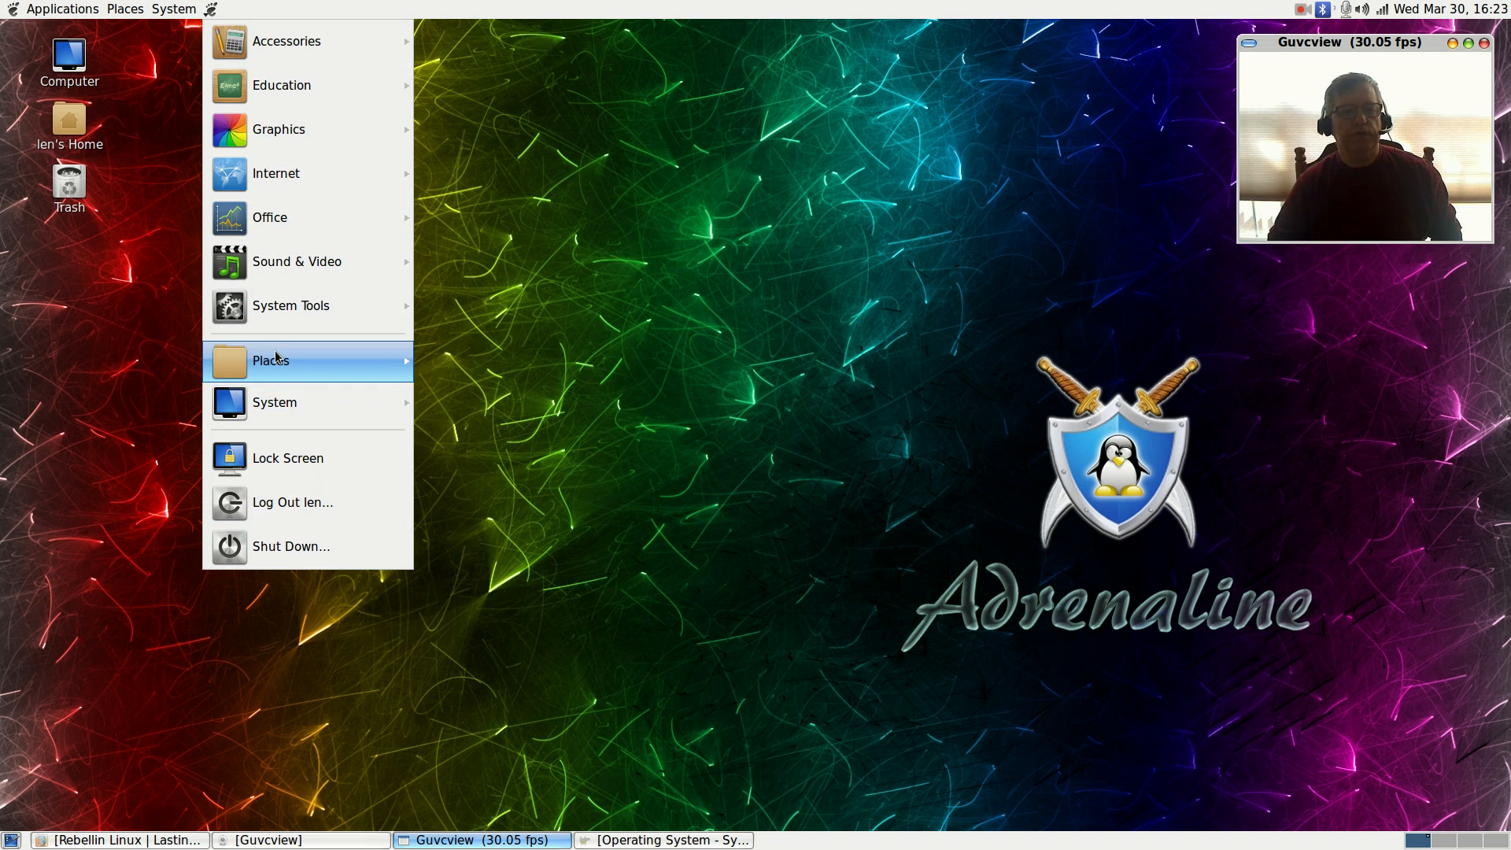
pyautogui.moveTo(285, 40)
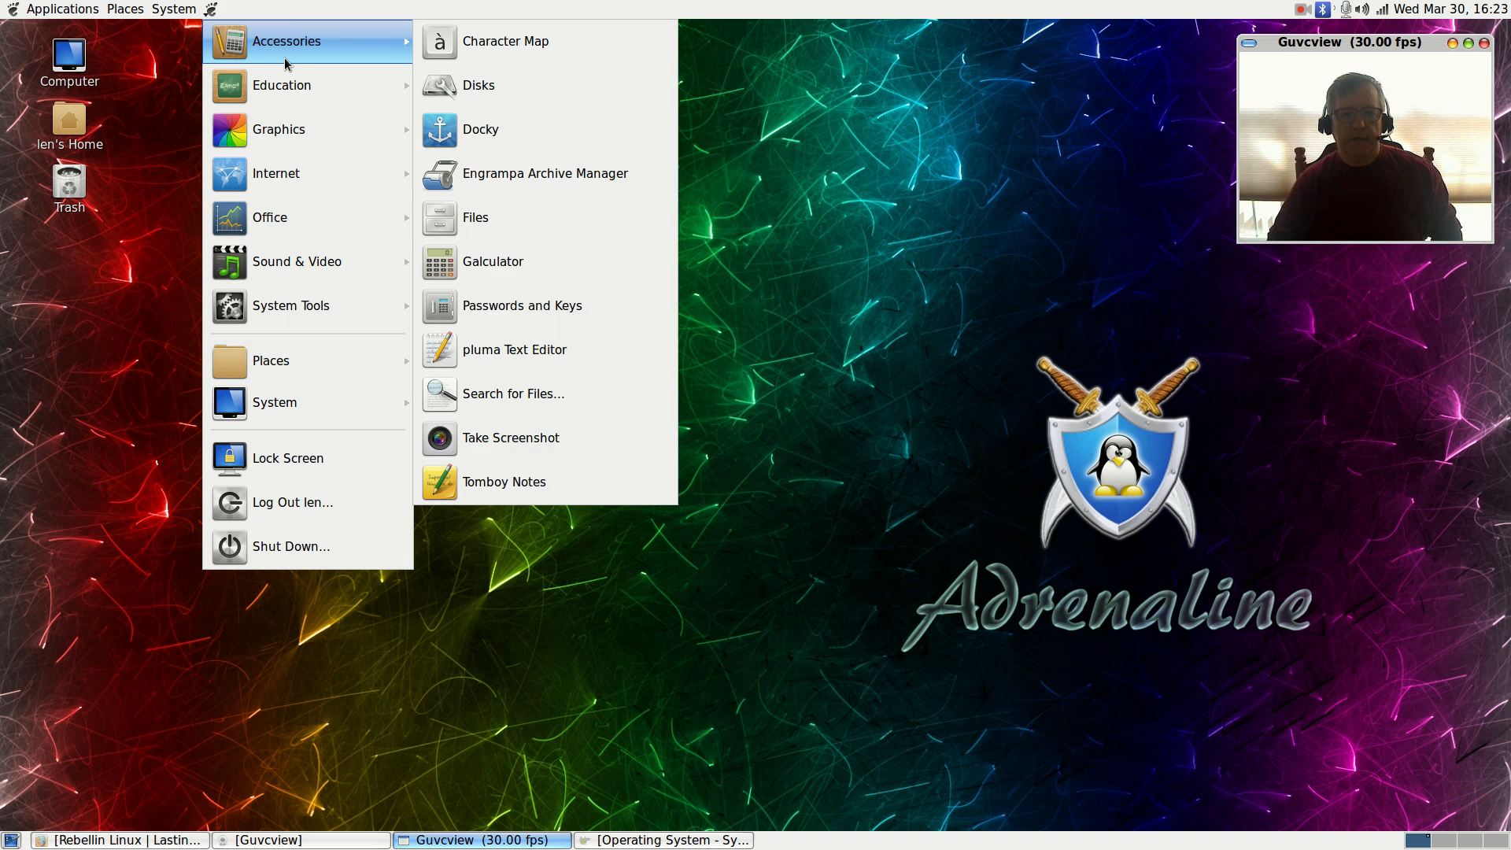
pyautogui.moveTo(282, 85)
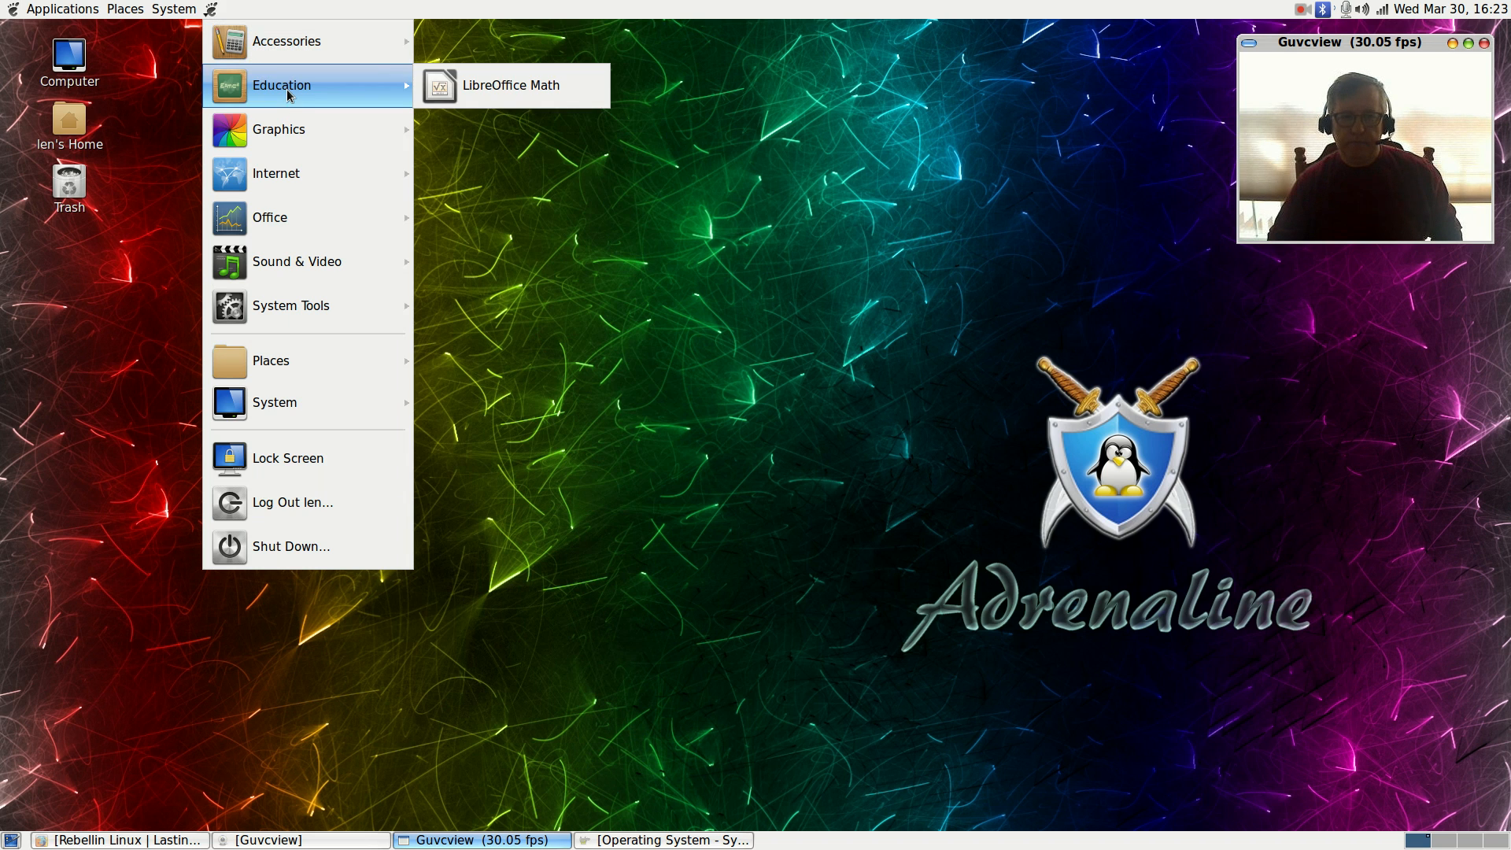
pyautogui.moveTo(278, 129)
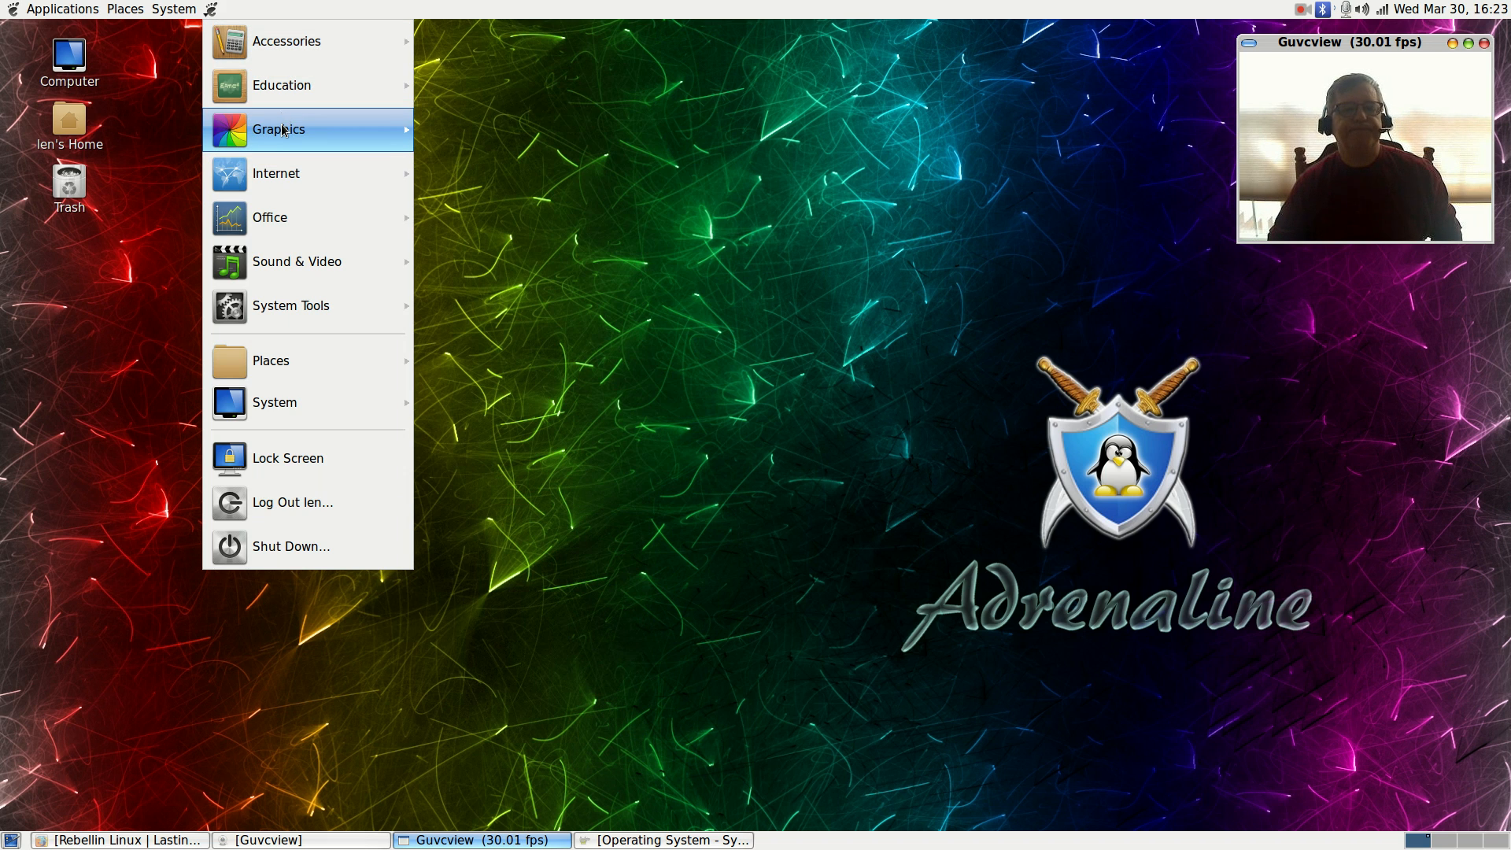
pyautogui.moveTo(292, 306)
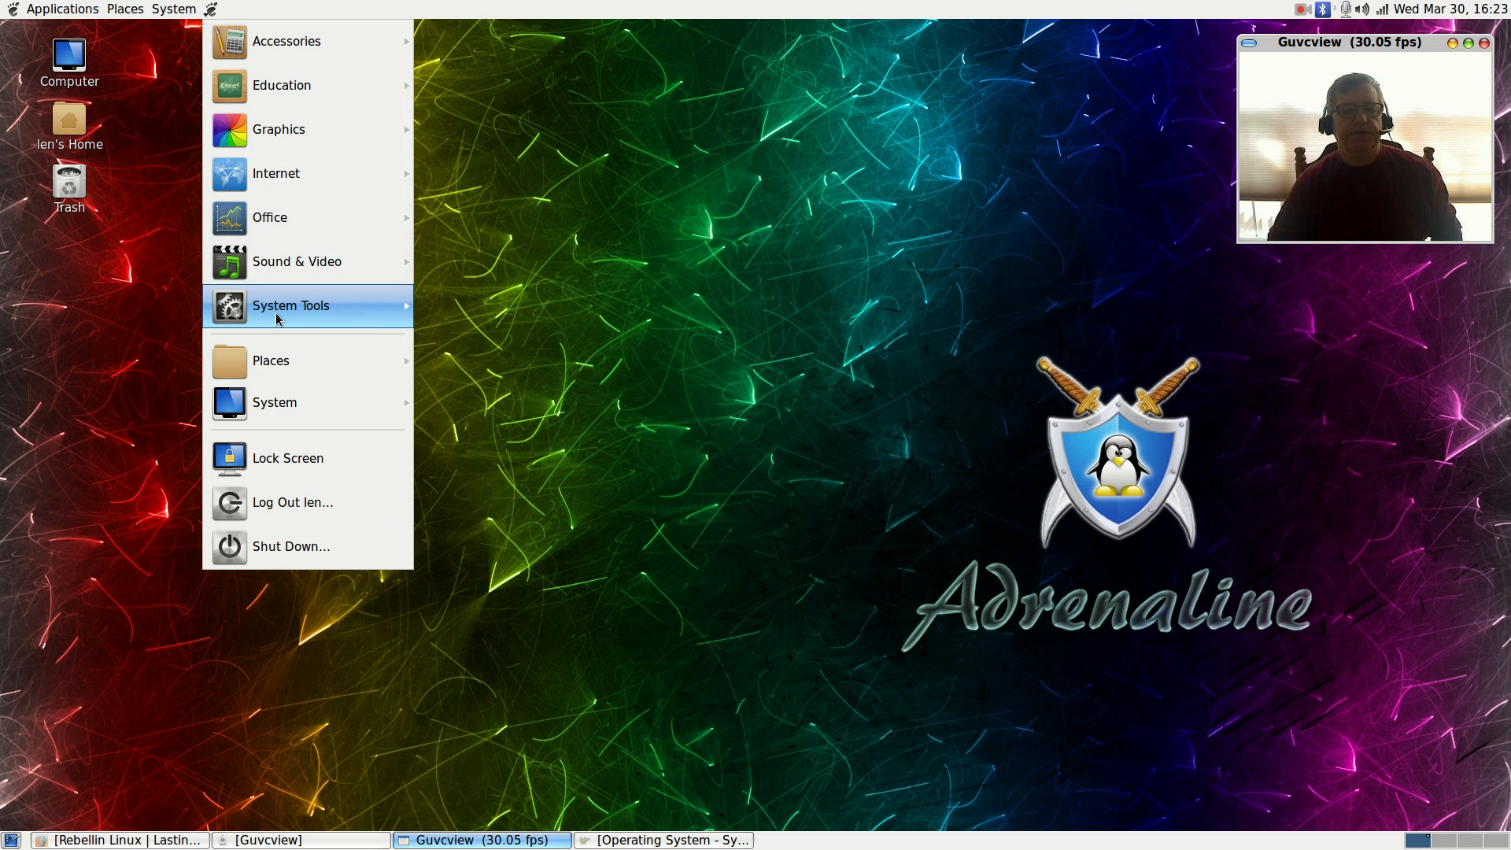
pyautogui.moveTo(296, 261)
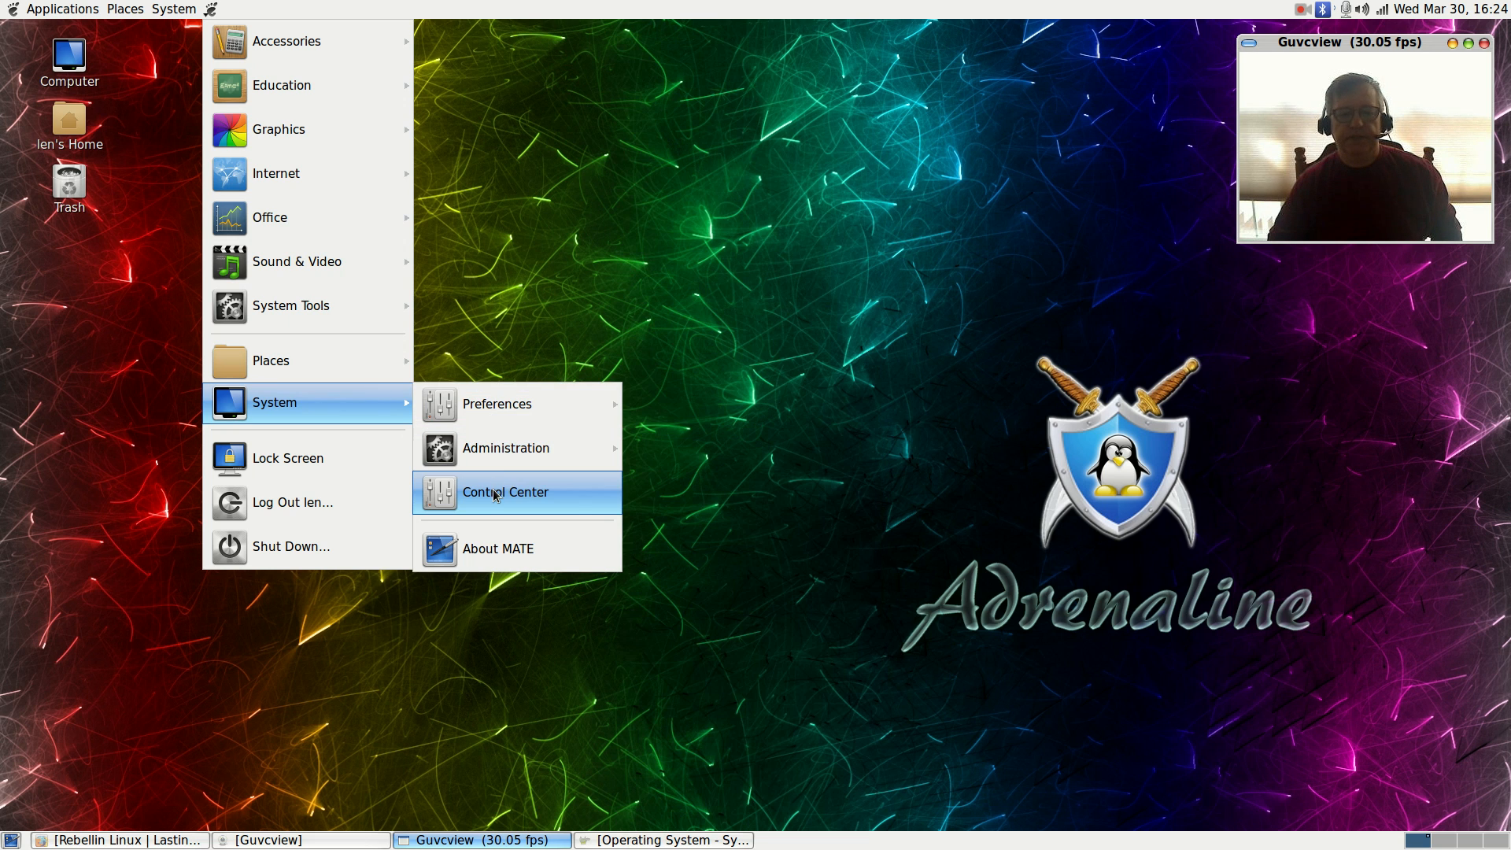
pyautogui.click(504, 491)
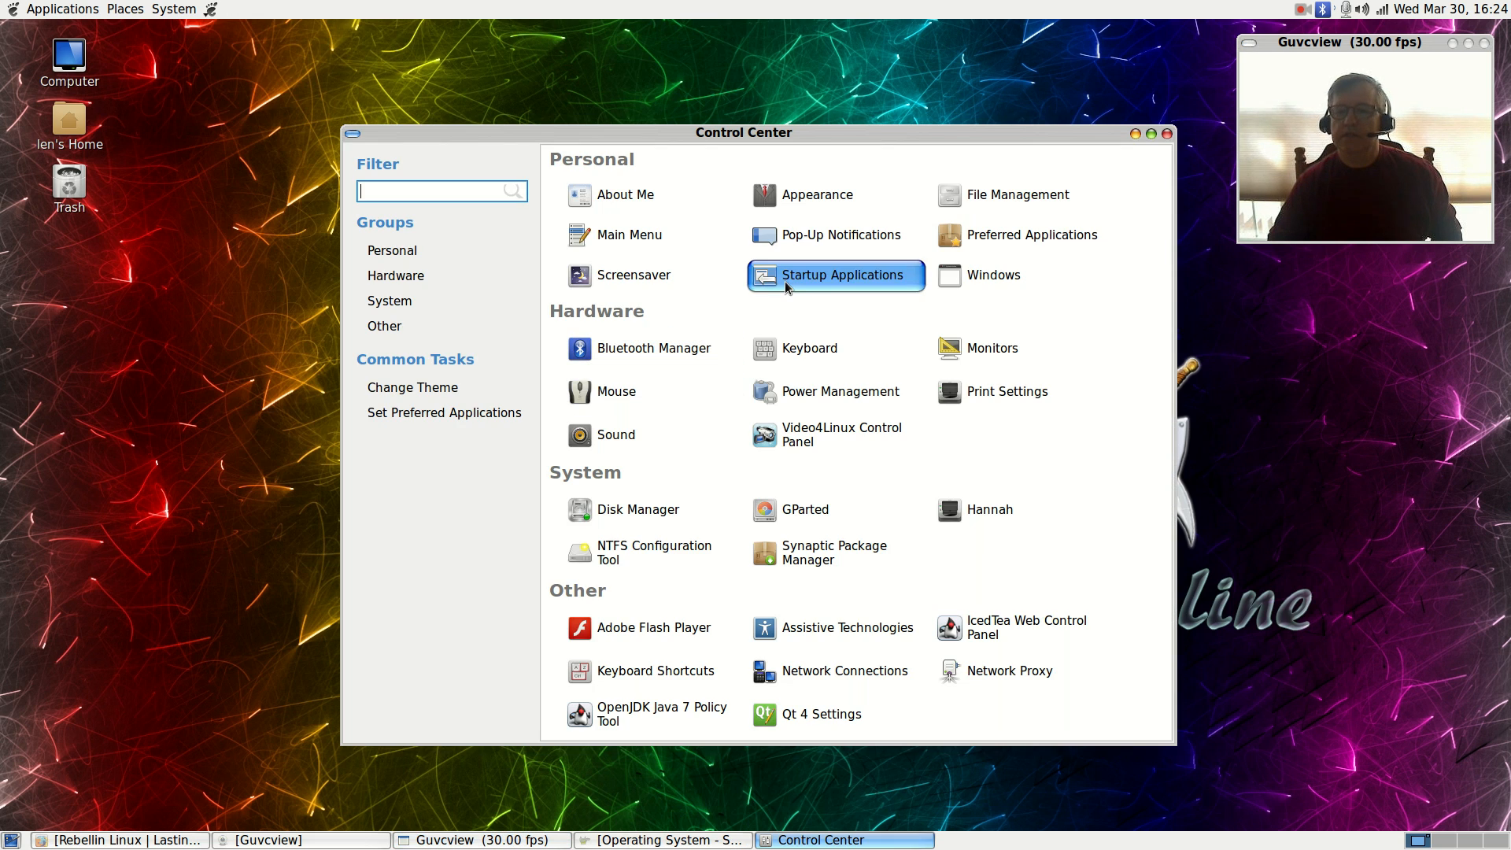
pyautogui.moveTo(877, 596)
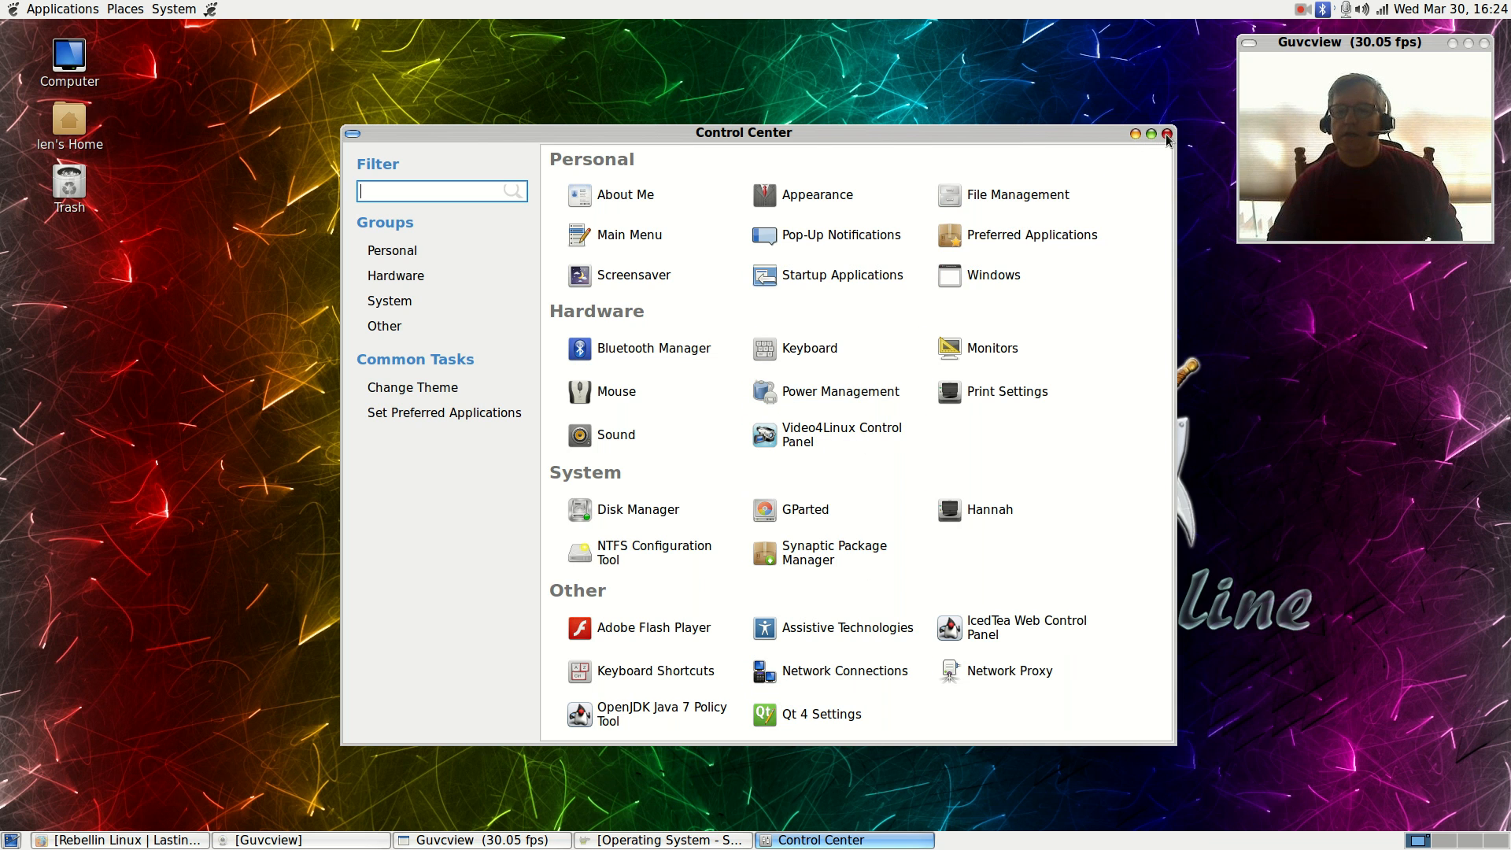
pyautogui.click(175, 9)
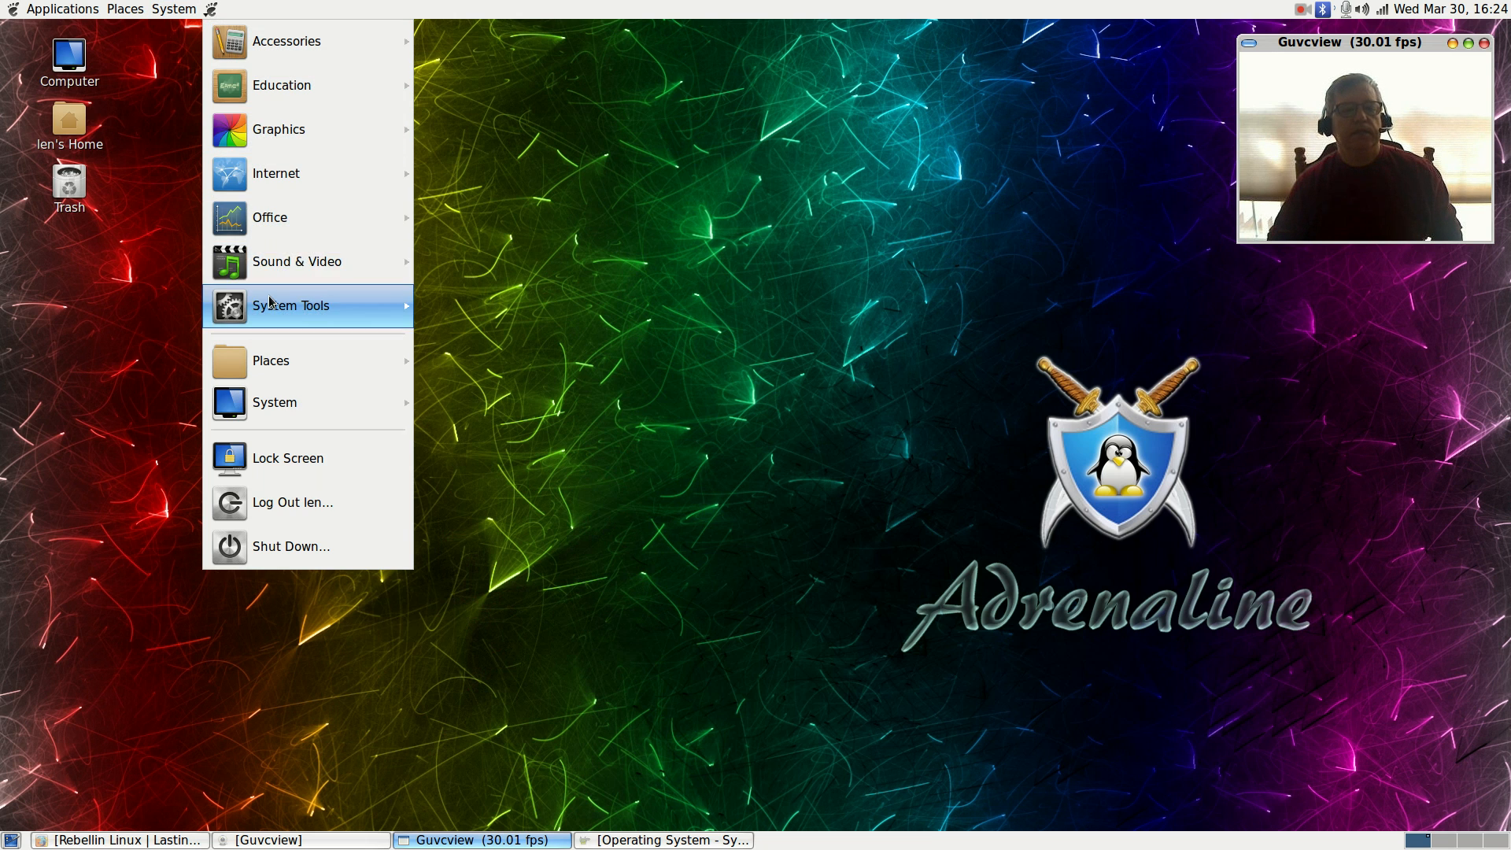
pyautogui.moveTo(291, 305)
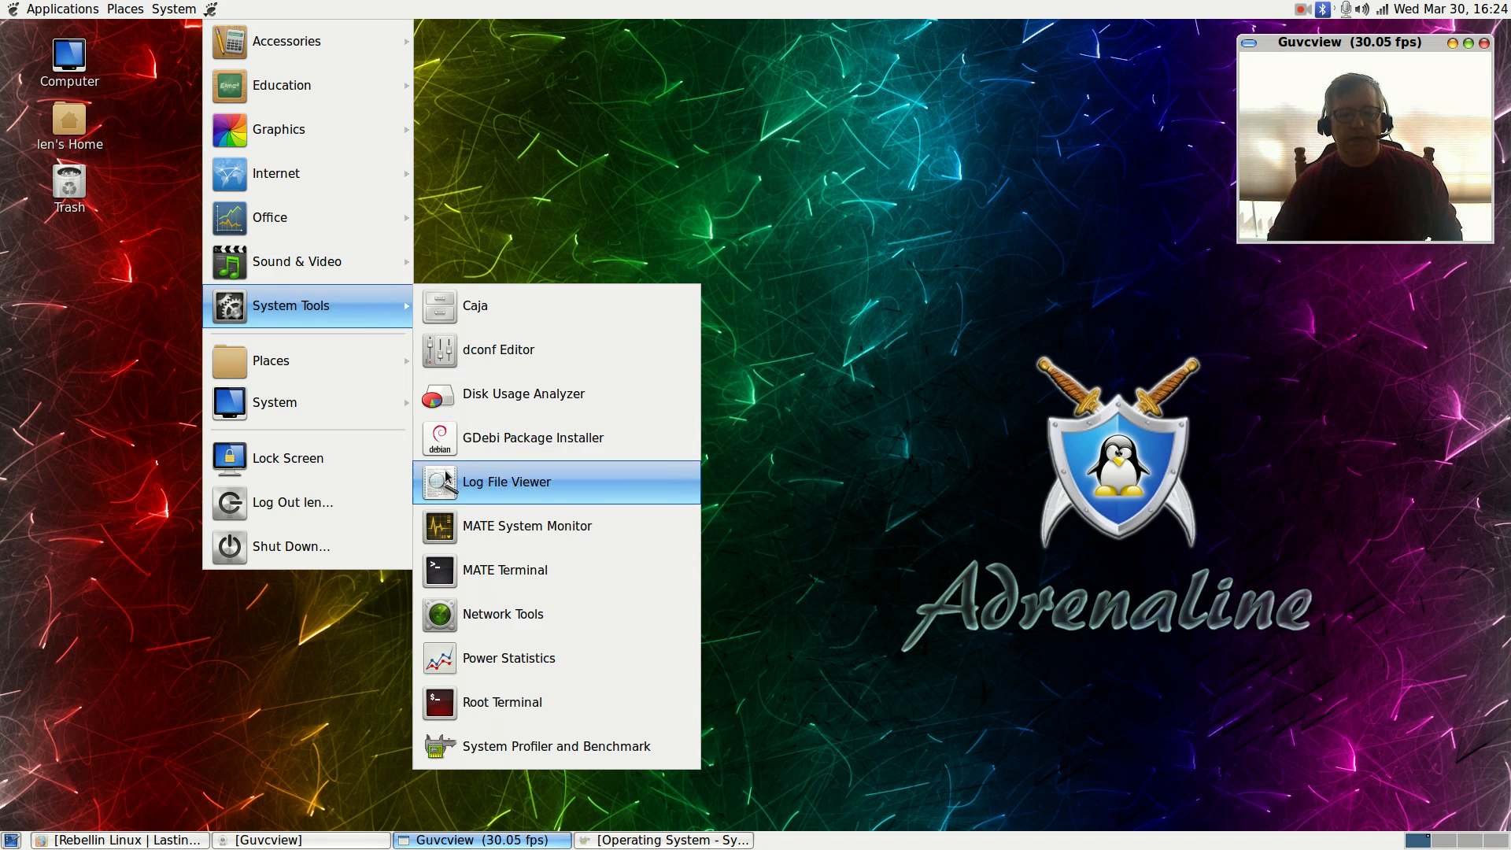
# Step: Launch MATE Terminal from the main menu's System Tools category
pyautogui.click(503, 569)
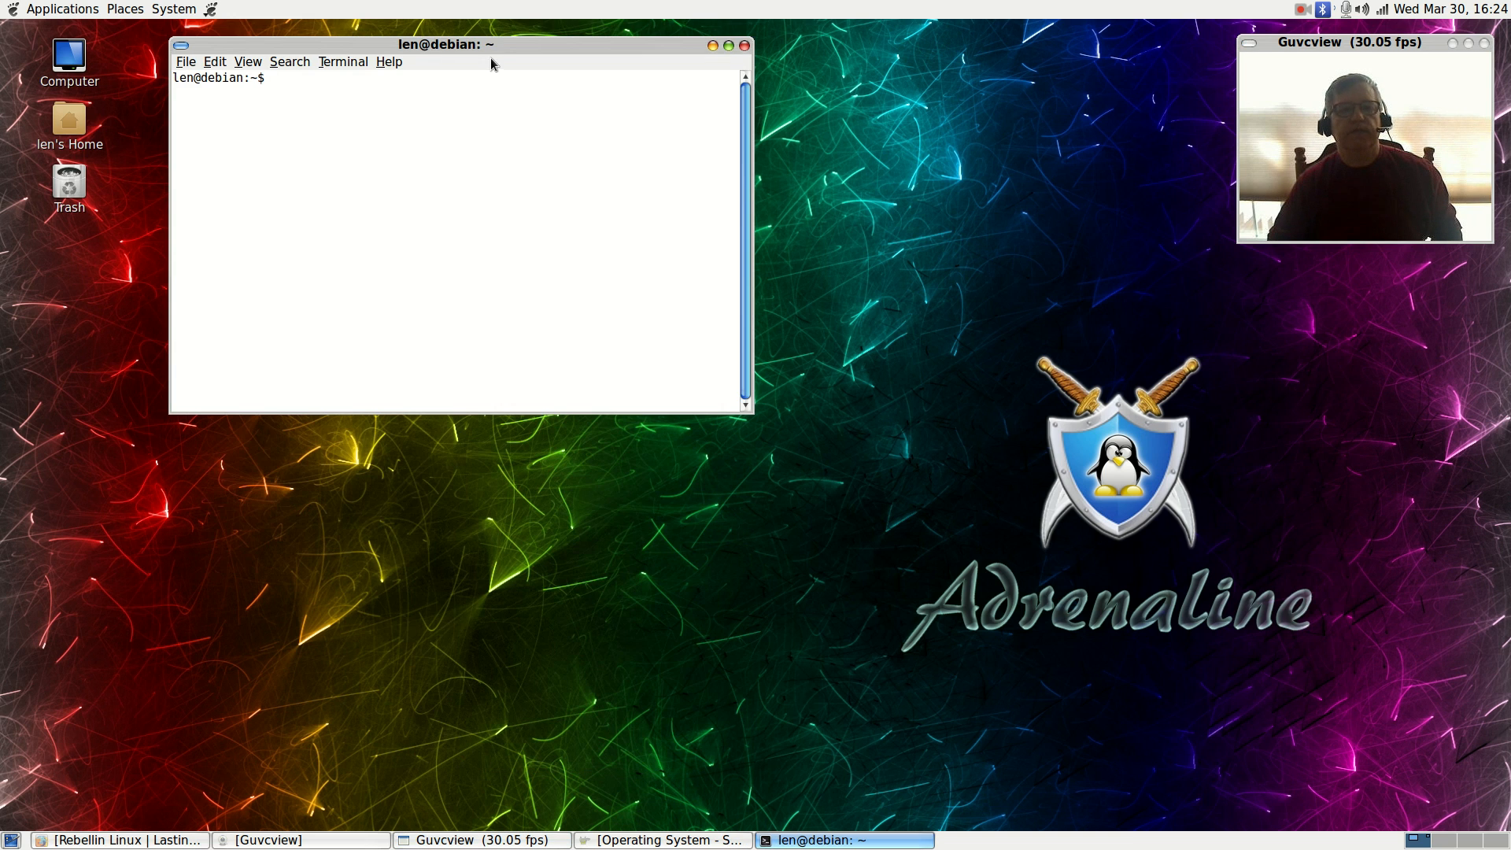
# Step: Install nvidia-settings as root via su and apt-get, then close the terminal
pyautogui.moveTo(446, 44); pyautogui.dragTo(689, 339)
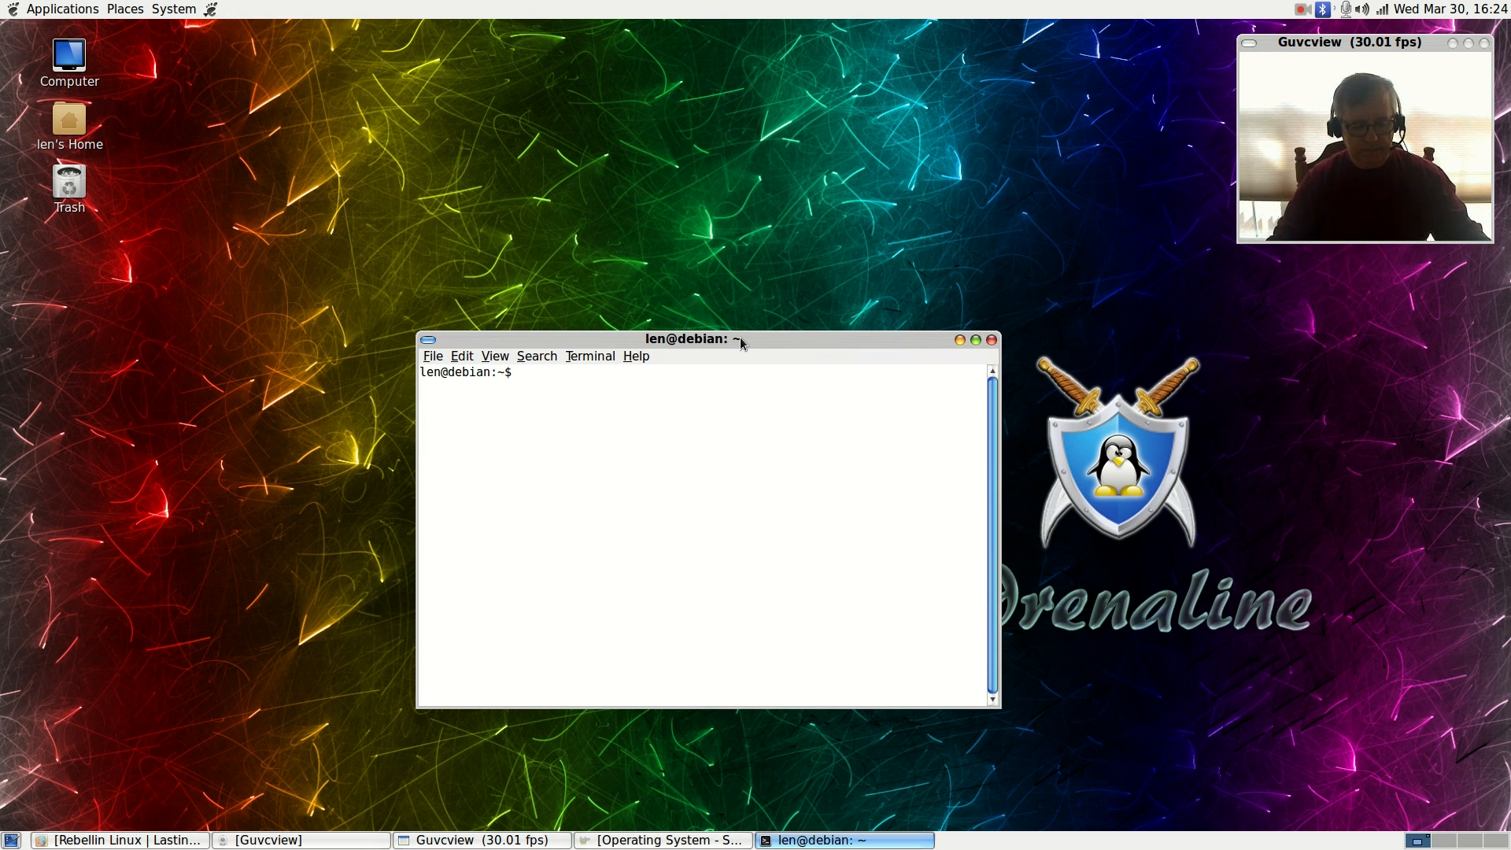
pyautogui.write('su')
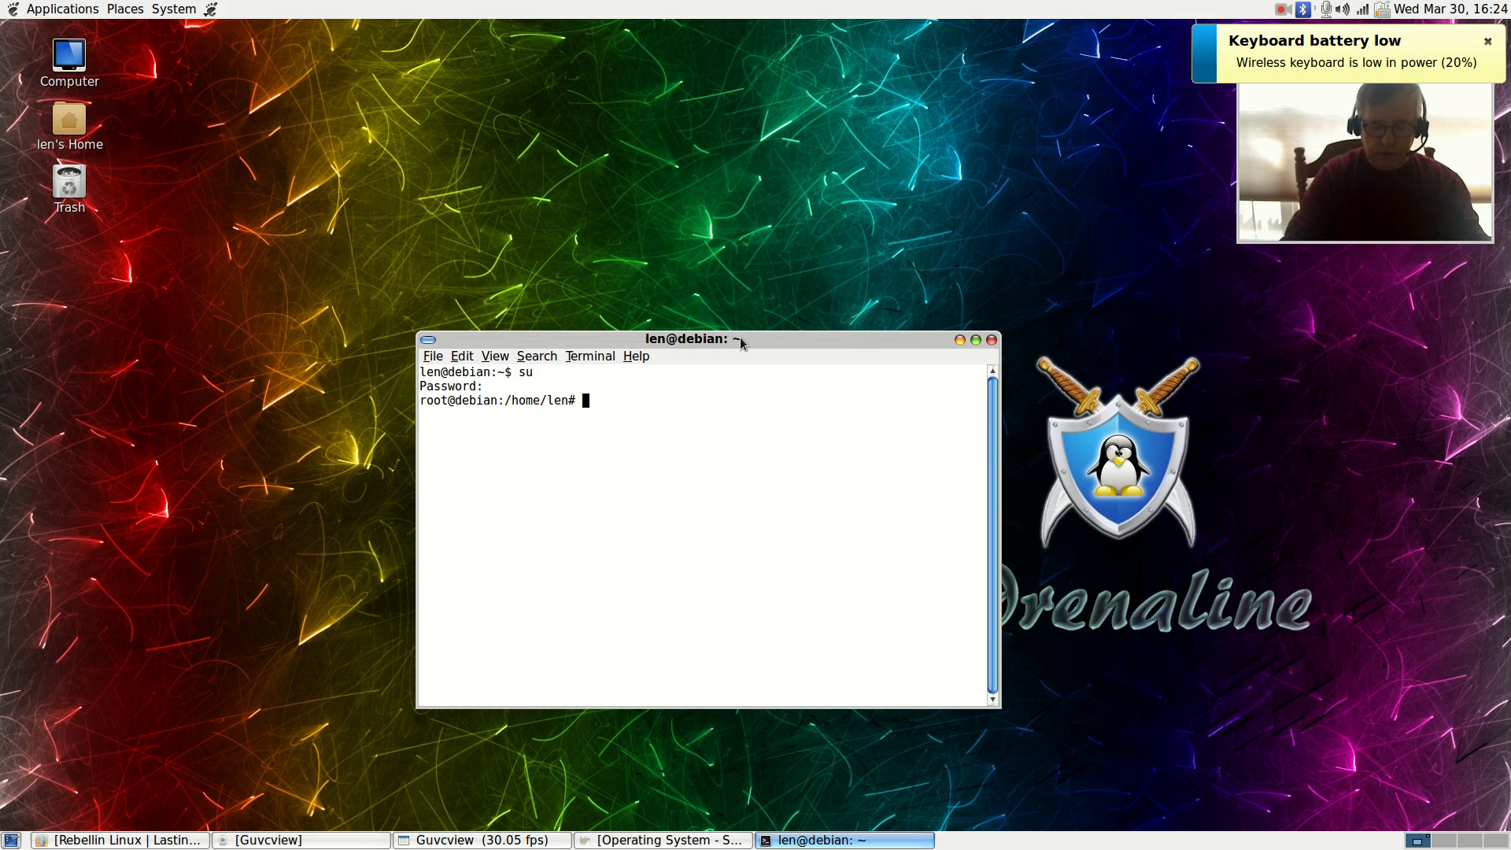
pyautogui.write('apt-get i')
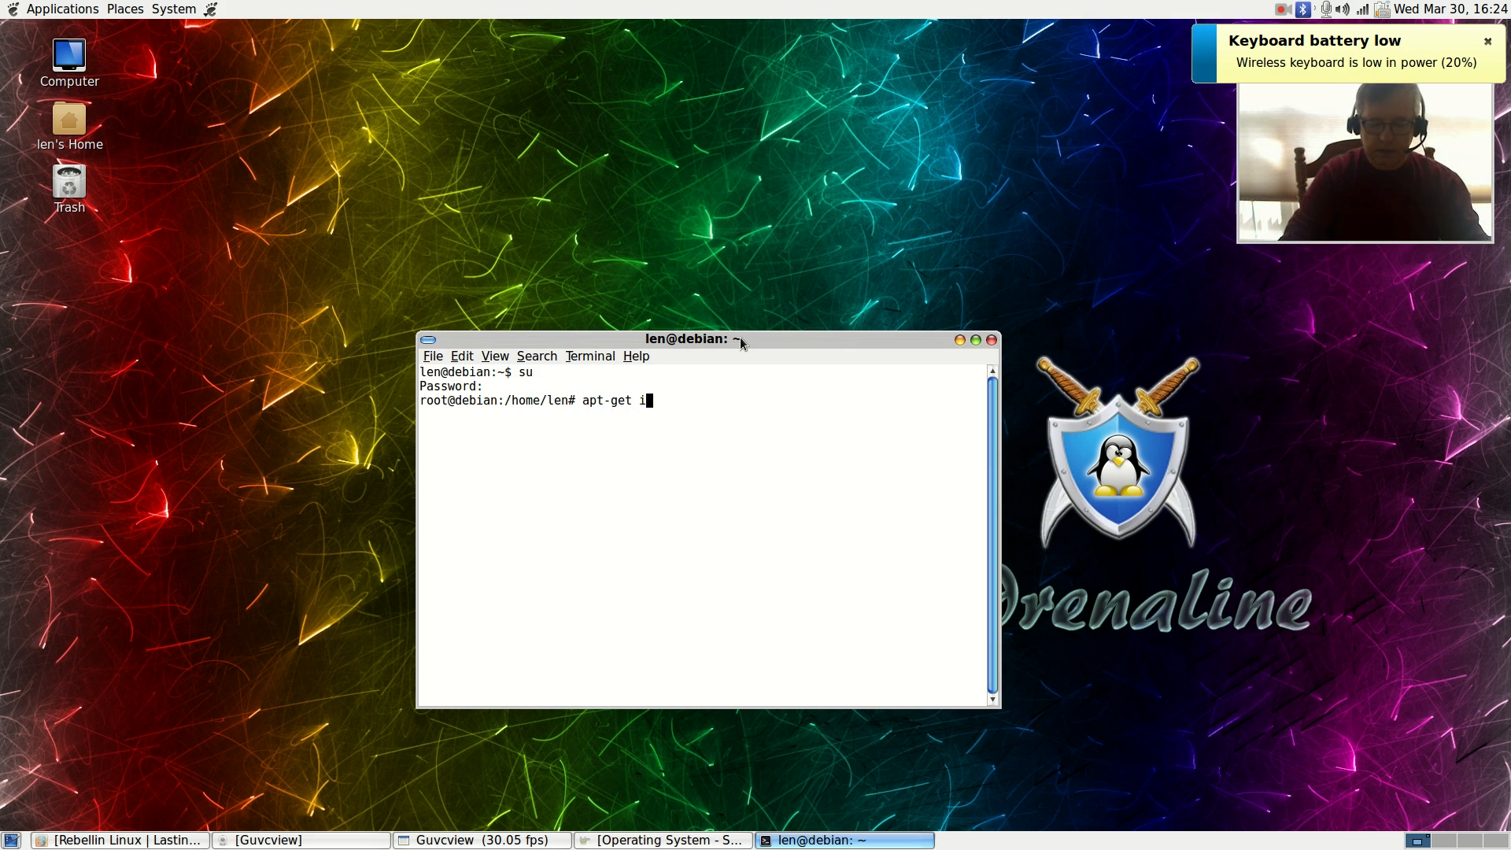
pyautogui.write('nstall n')
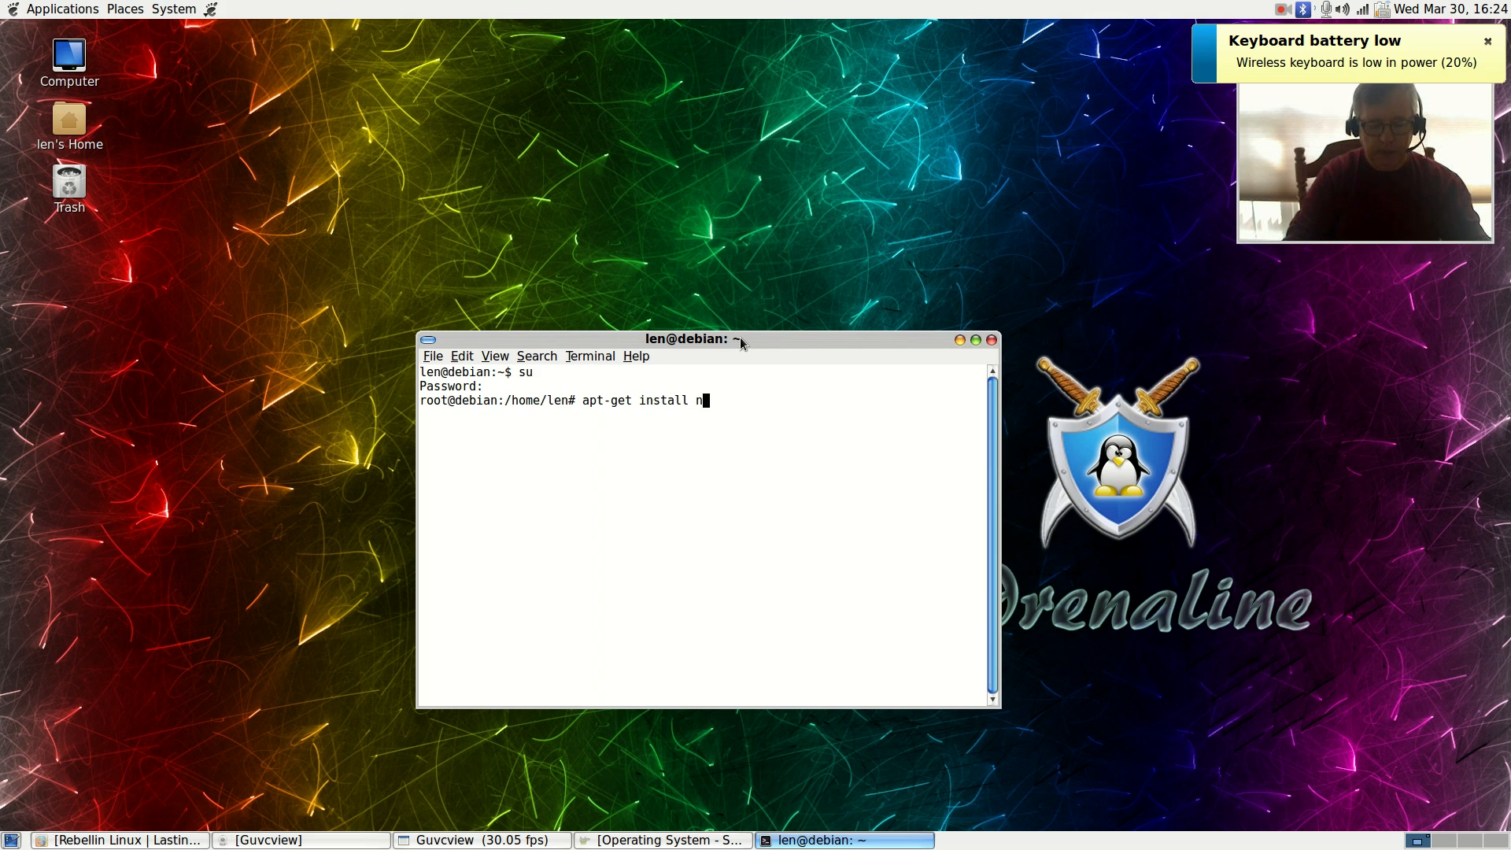
pyautogui.write('vidia-s')
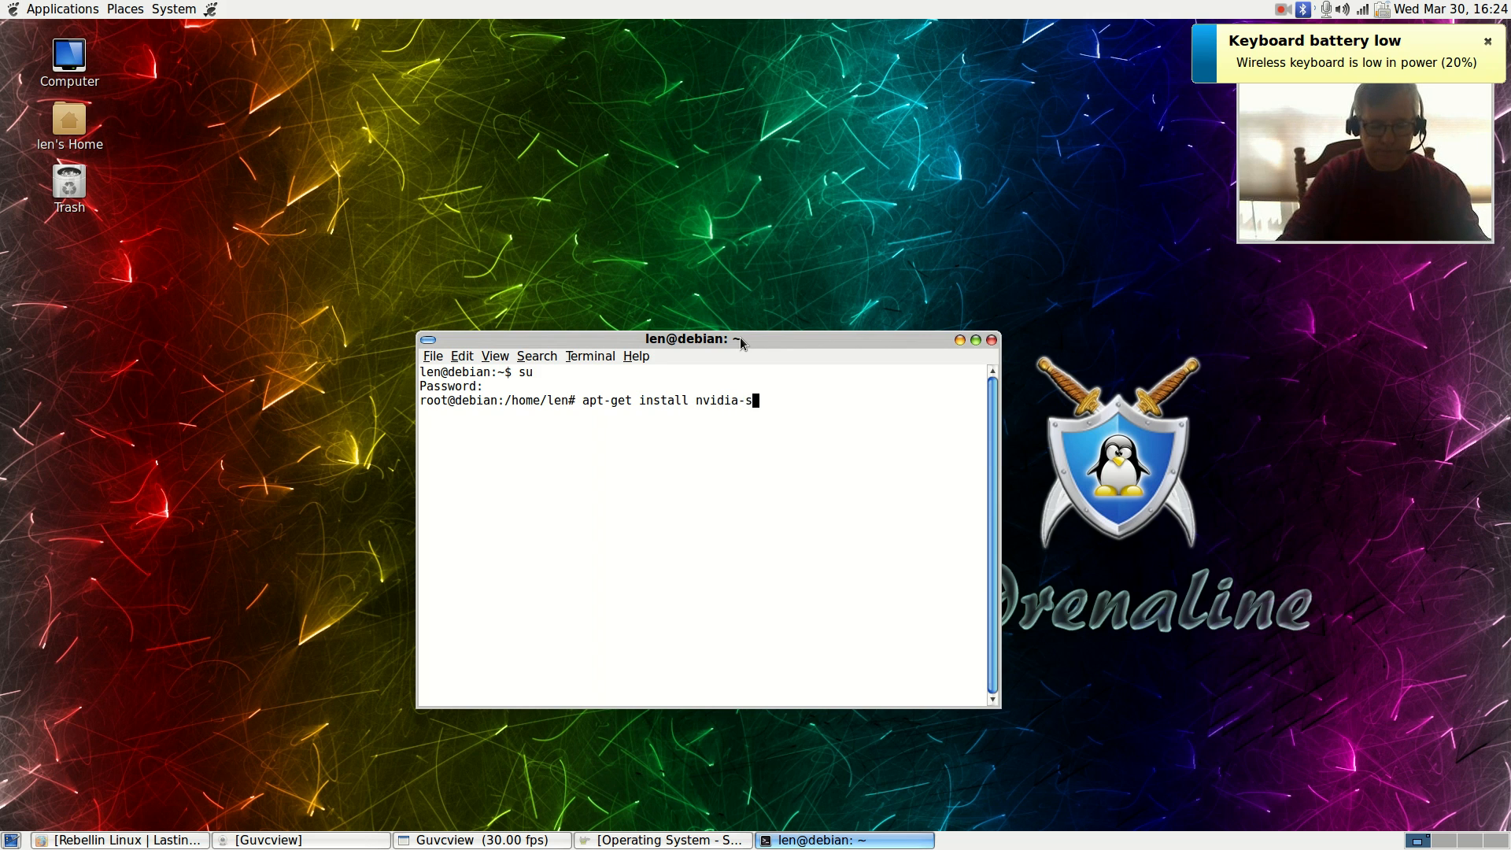
pyautogui.write('ettings')
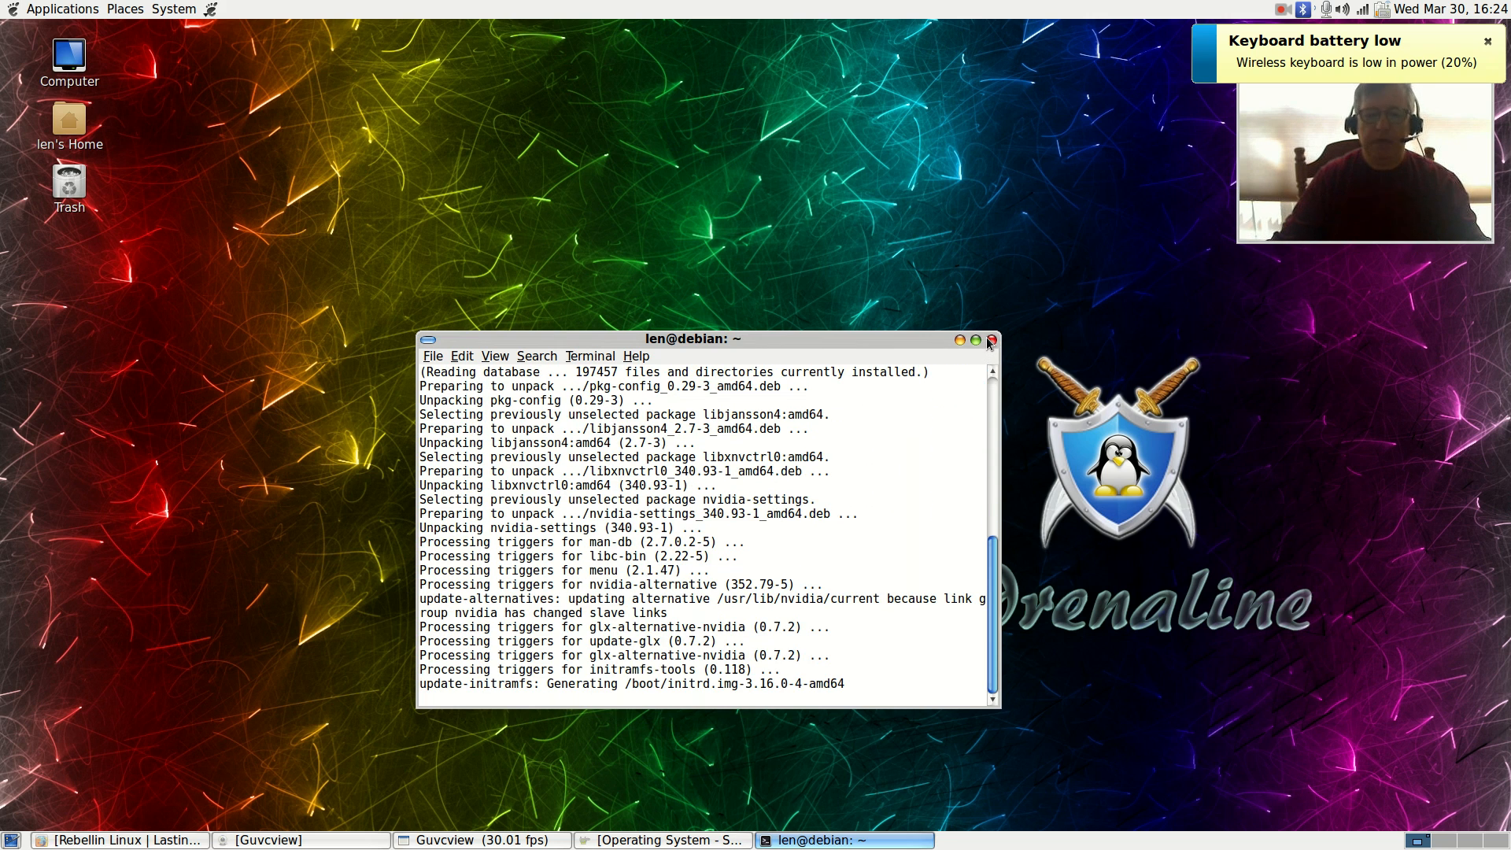
pyautogui.moveTo(989, 340)
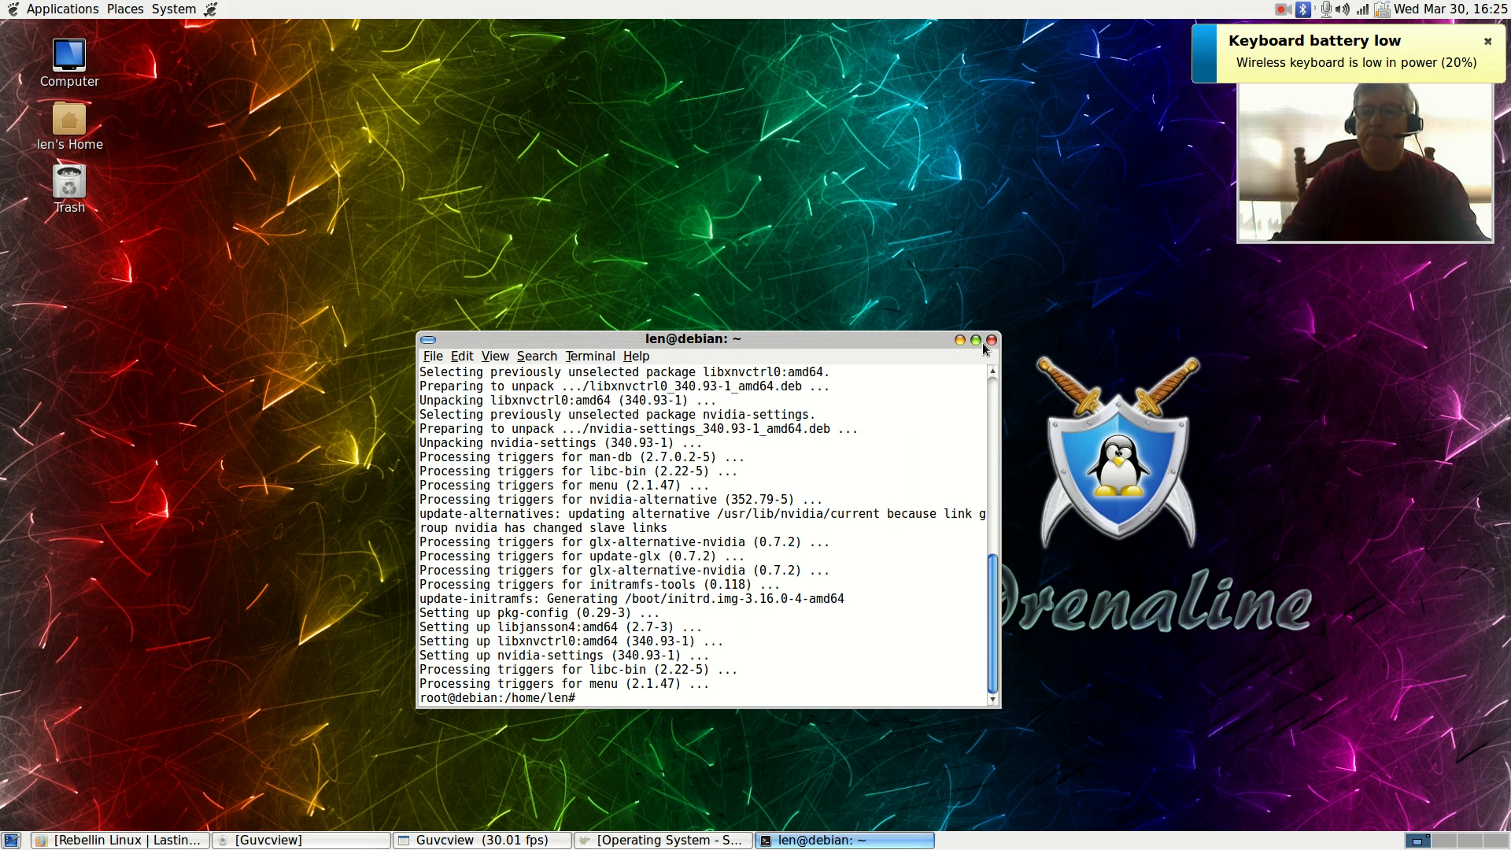
pyautogui.click(991, 339)
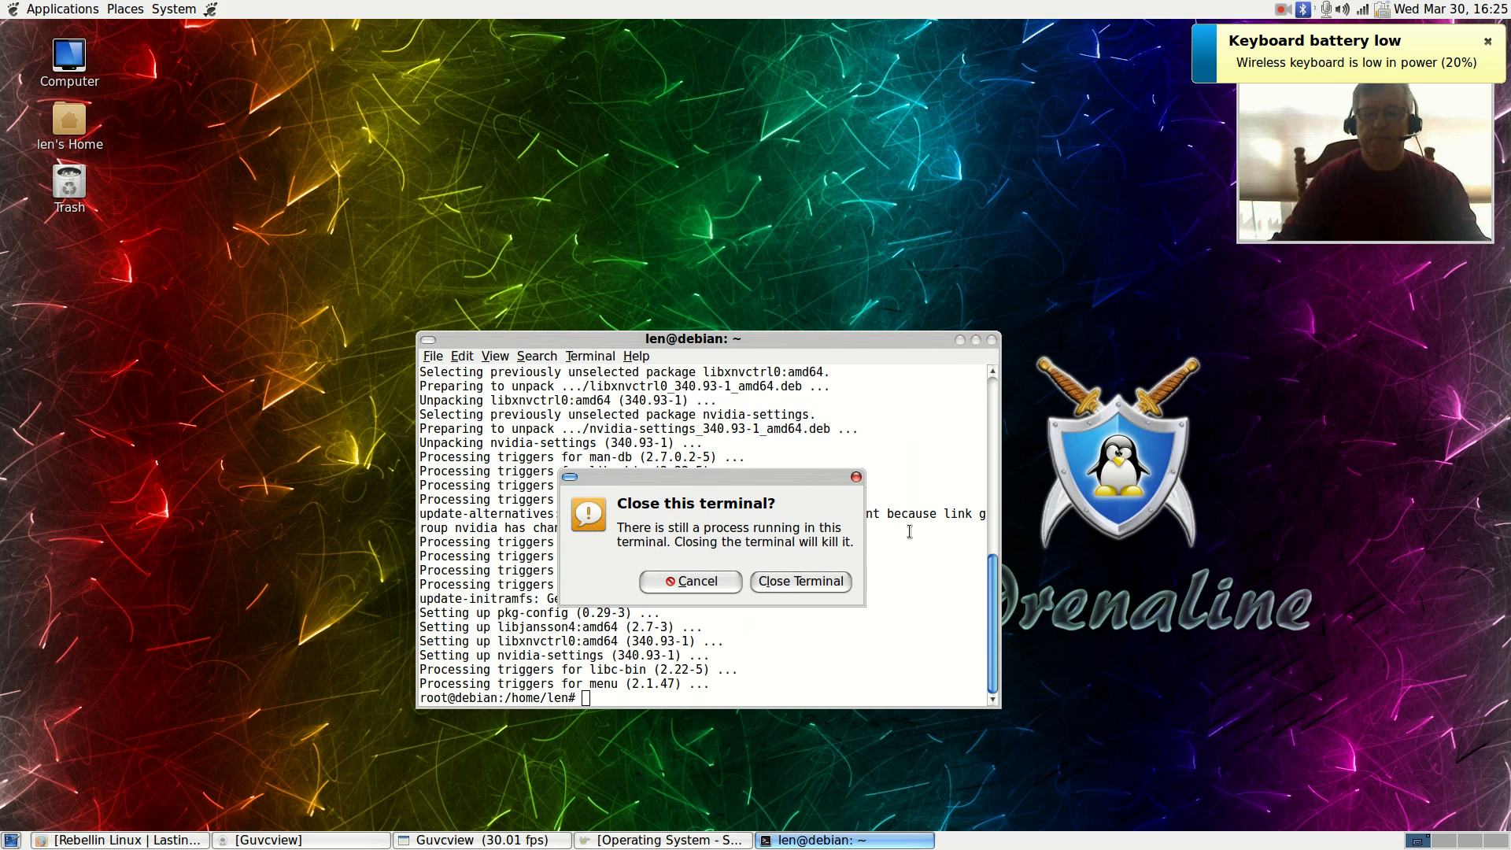
pyautogui.click(798, 581)
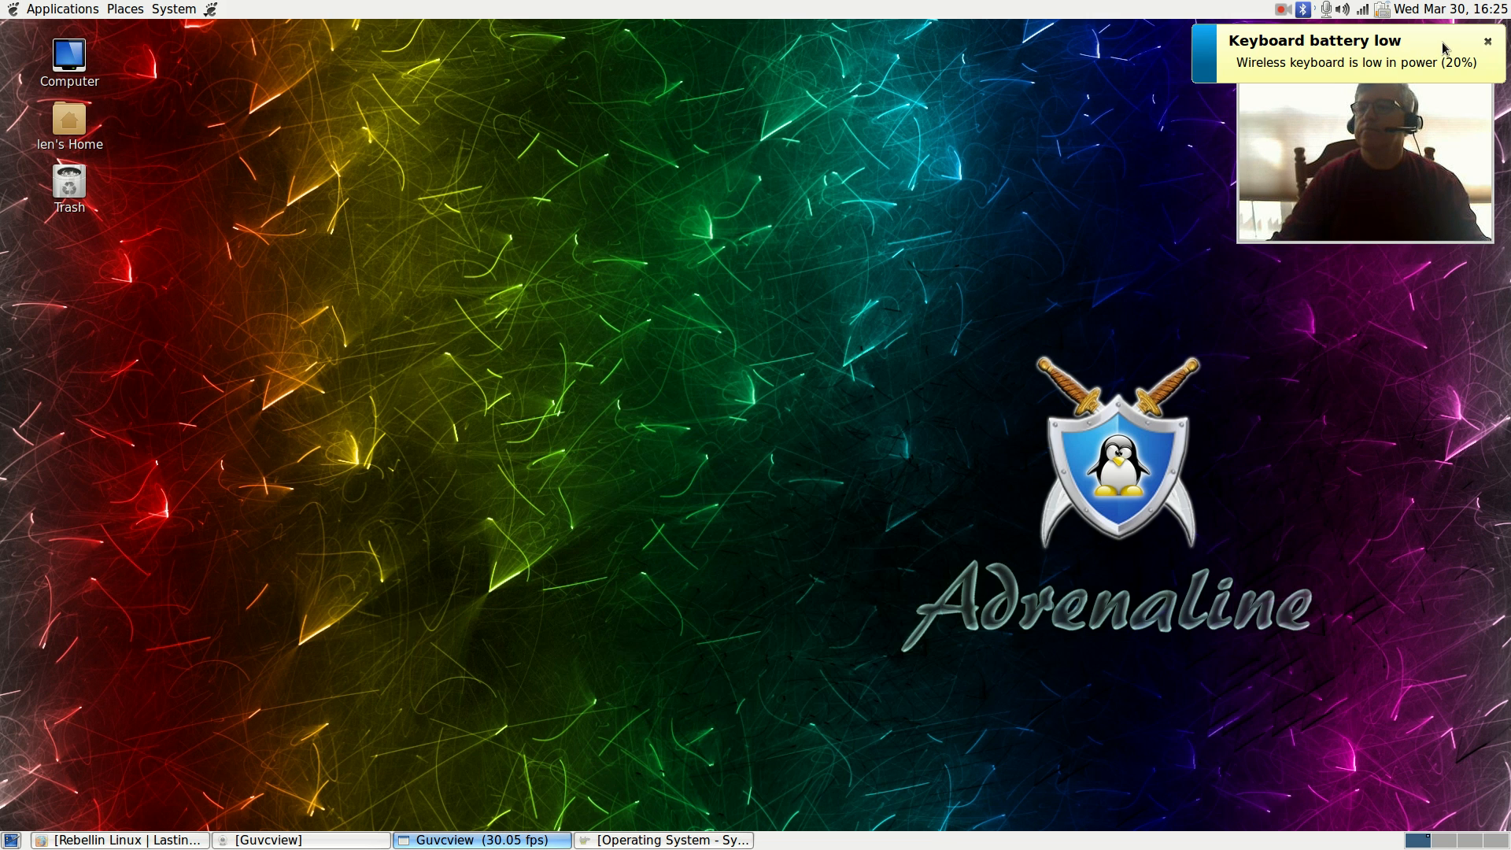
# Step: Dismiss the low keyboard battery notification and launch NVIDIA X Server Settings from System > Administration
pyautogui.click(1486, 40)
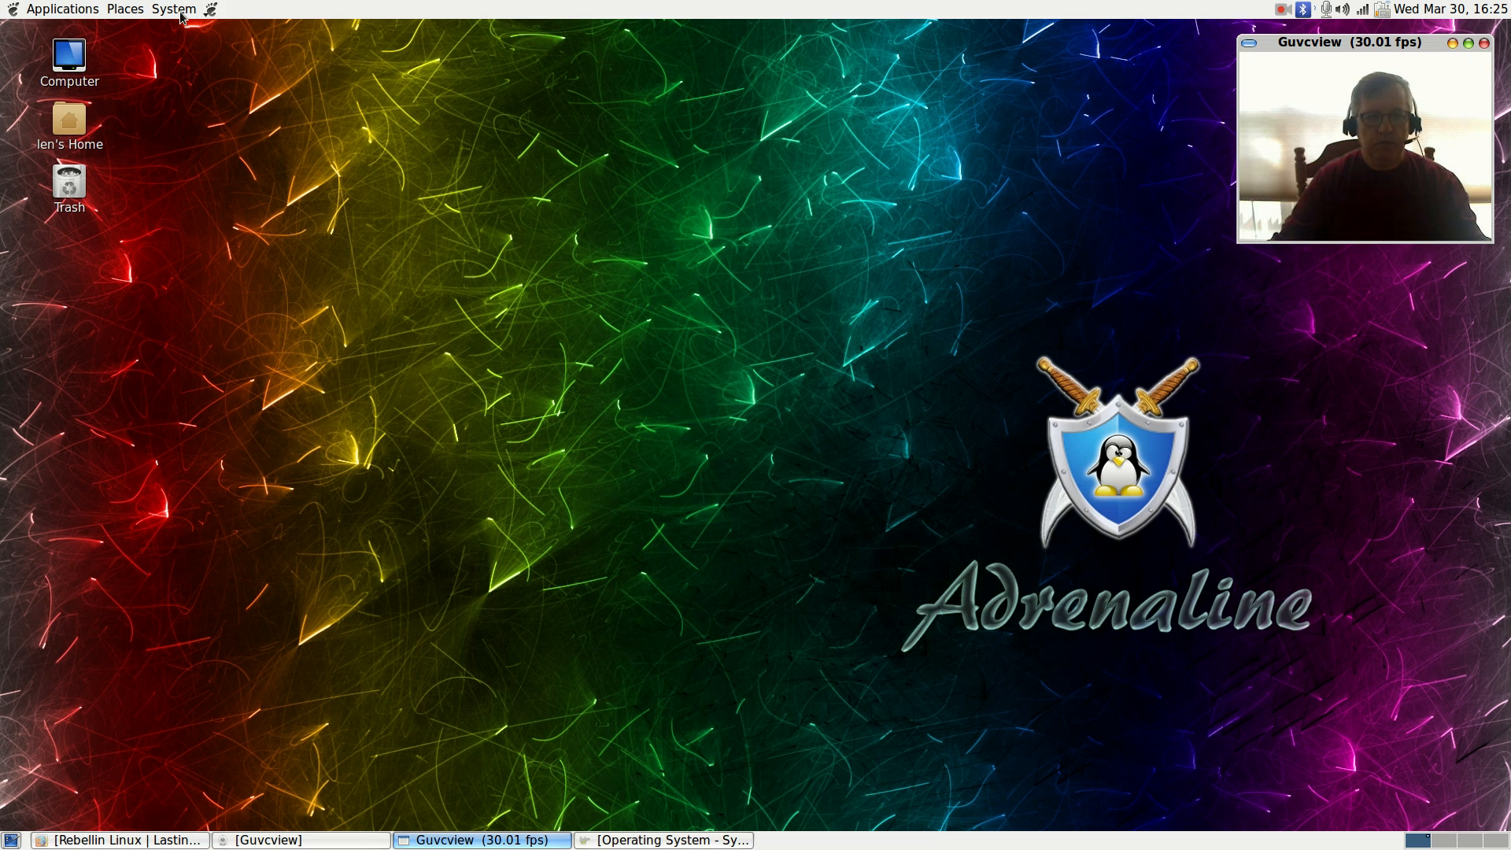
pyautogui.click(62, 8)
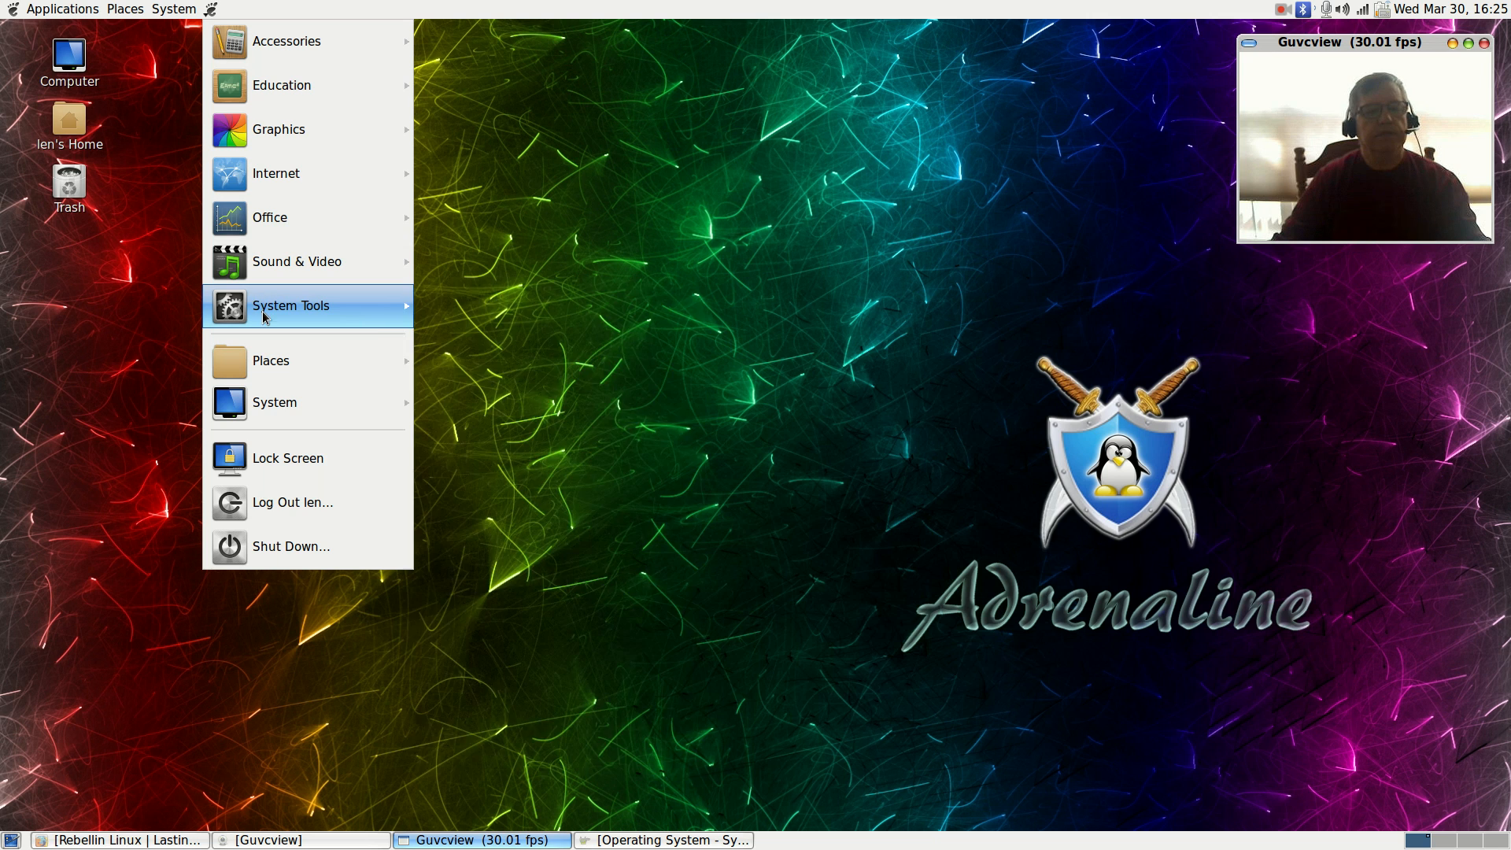
pyautogui.moveTo(295, 261)
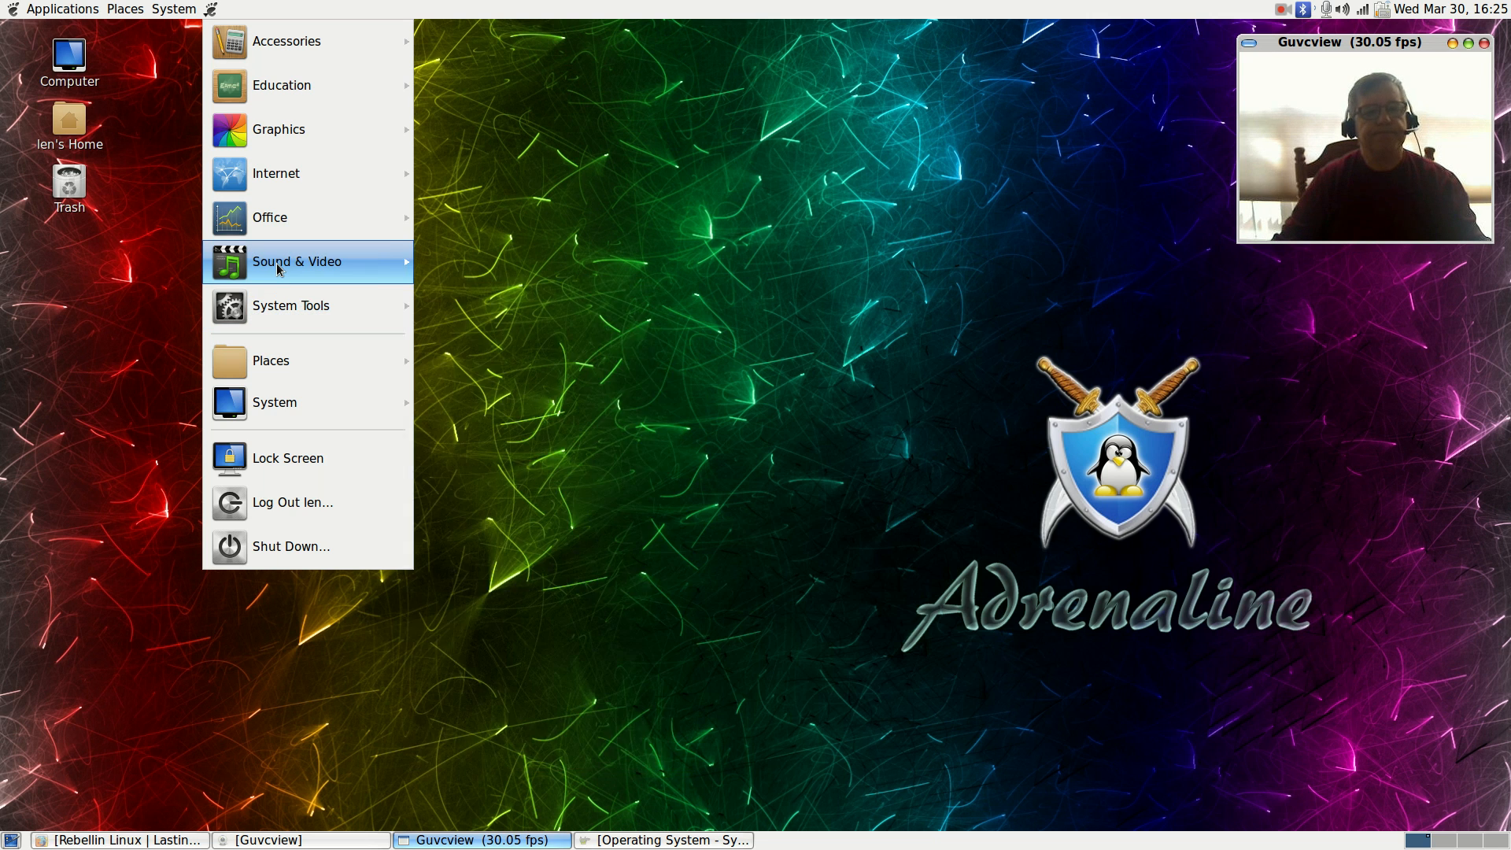
pyautogui.moveTo(274, 402)
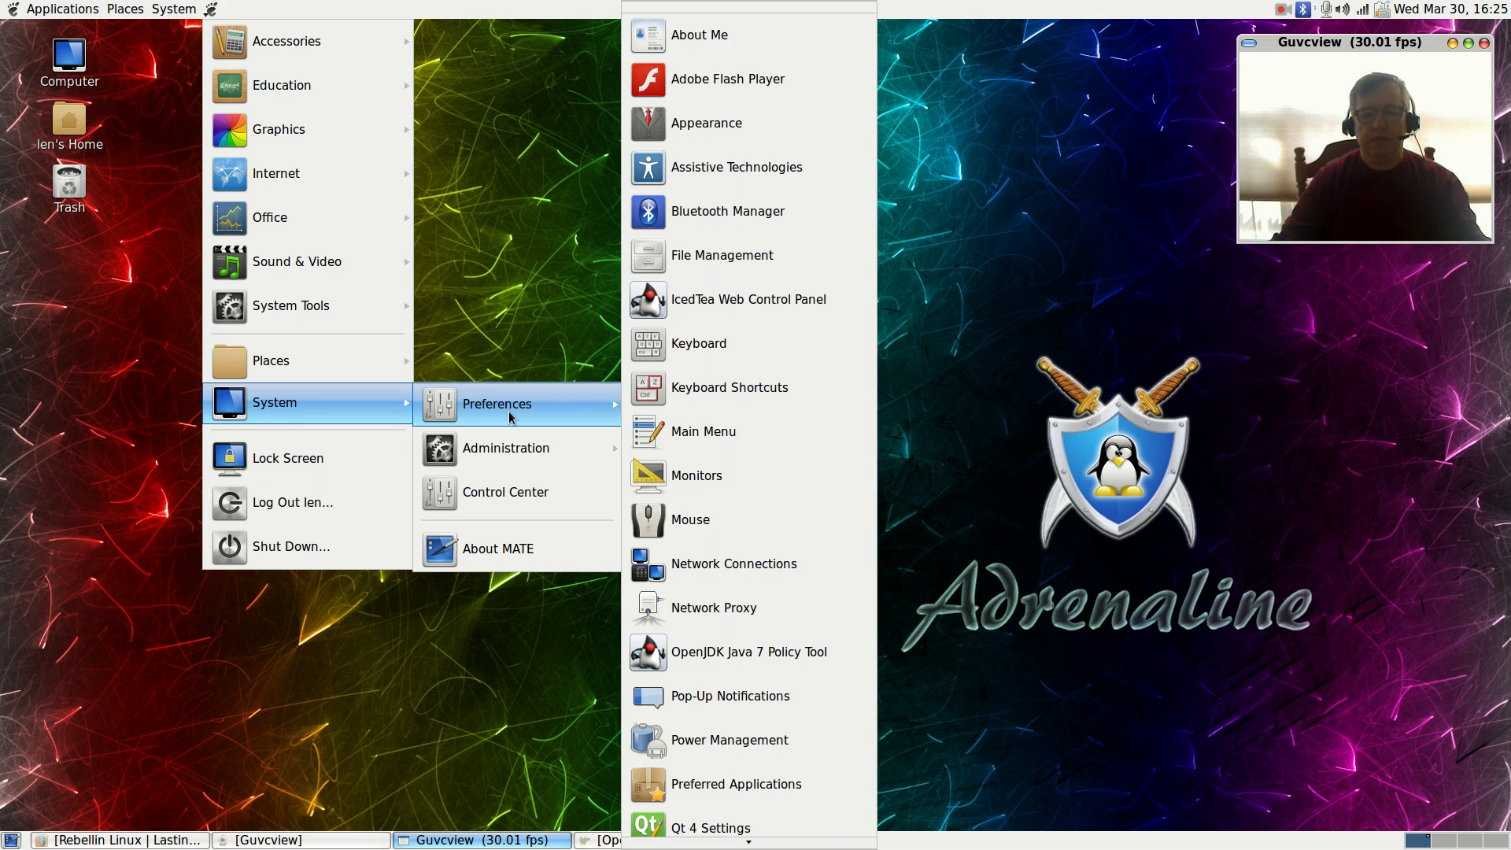
pyautogui.click(505, 447)
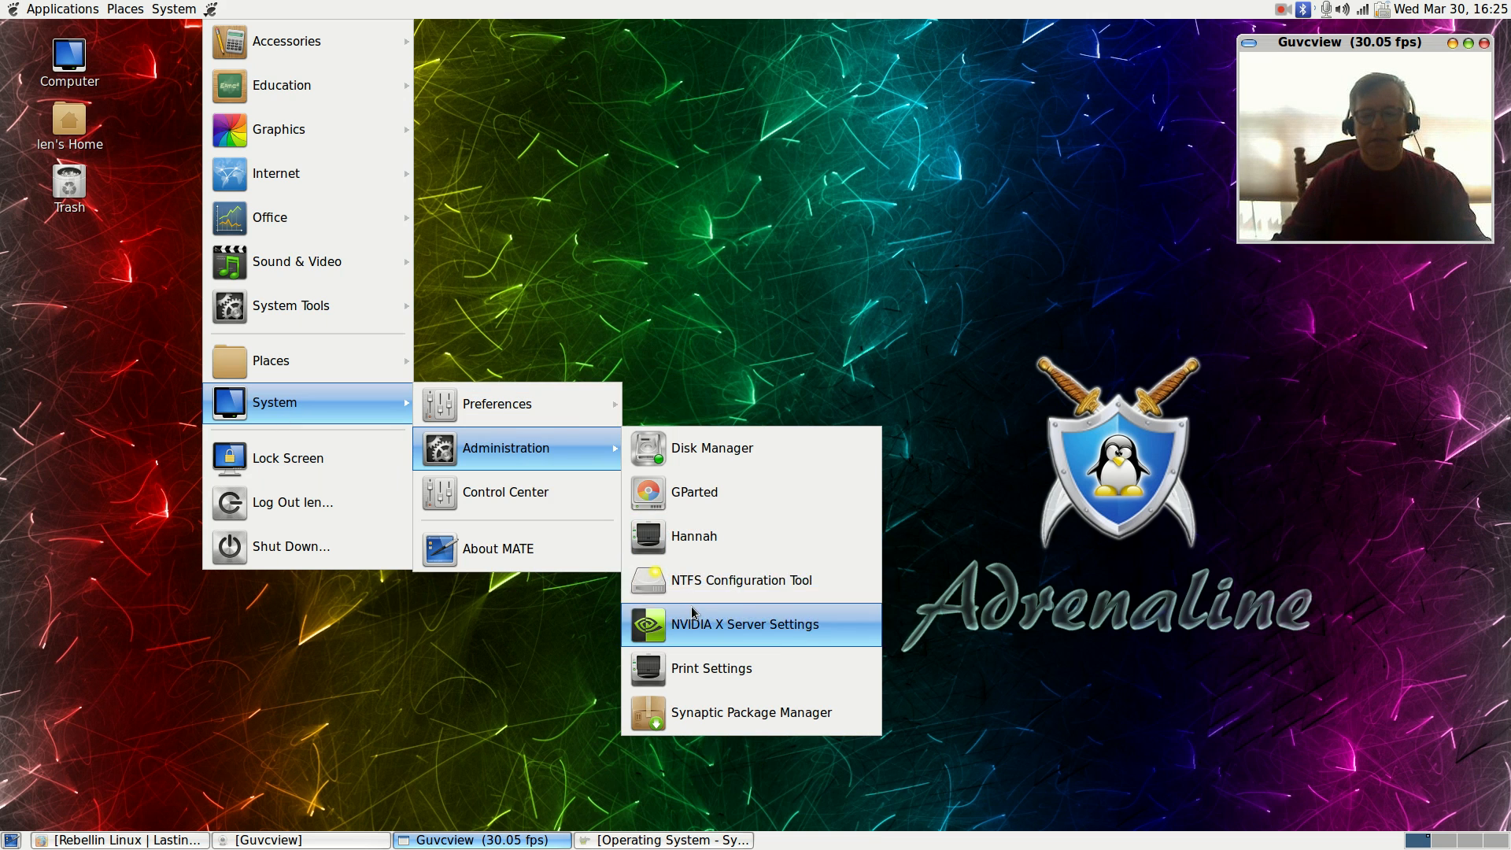
pyautogui.click(743, 624)
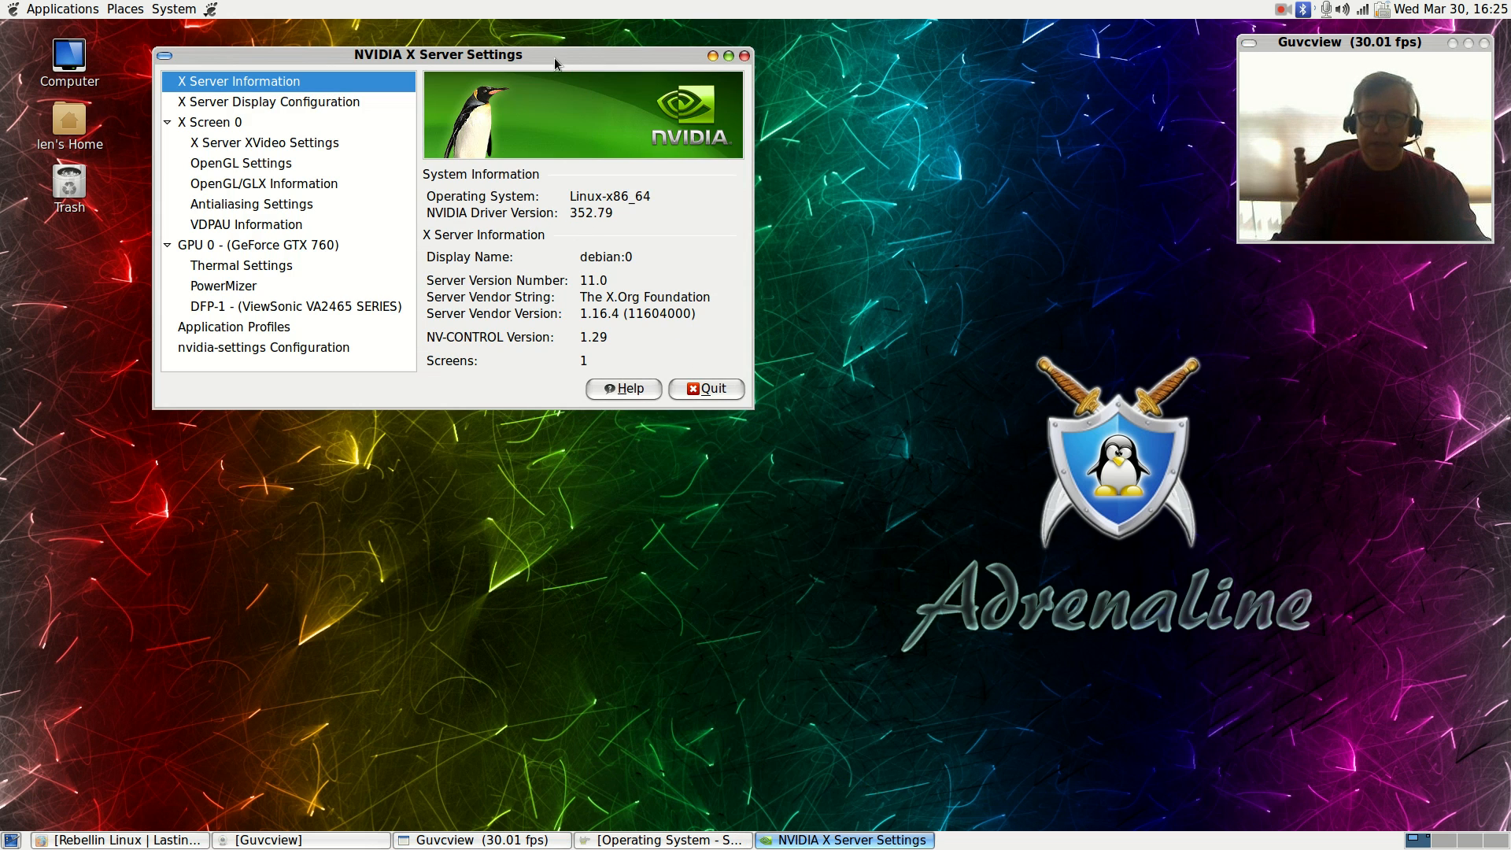
# Step: Move the NVIDIA settings window lower, review the OpenGL/GLX information, then quit and confirm
pyautogui.moveTo(438, 54); pyautogui.dragTo(547, 373)
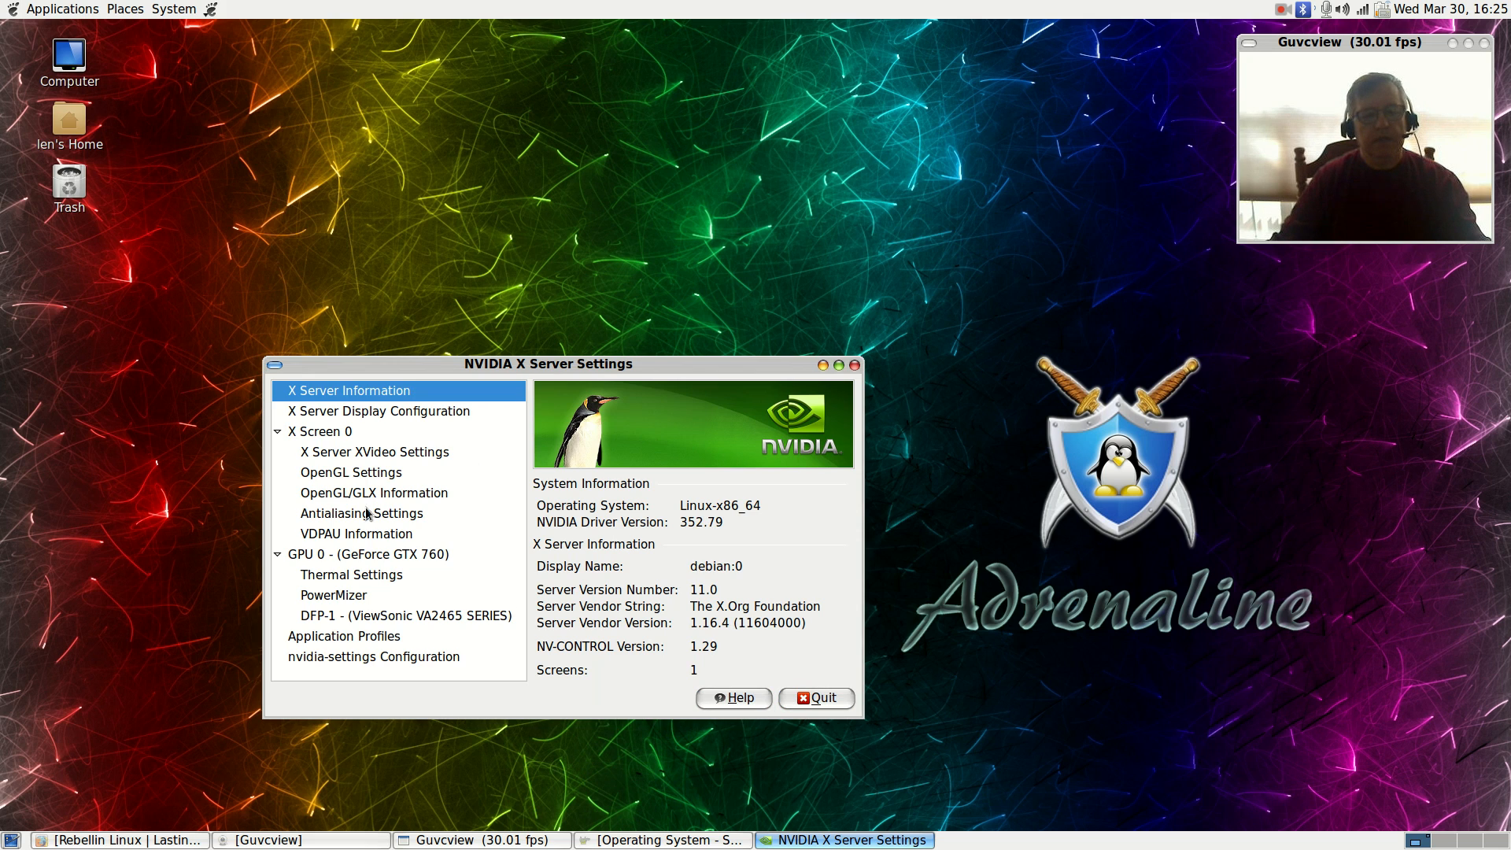
pyautogui.click(373, 492)
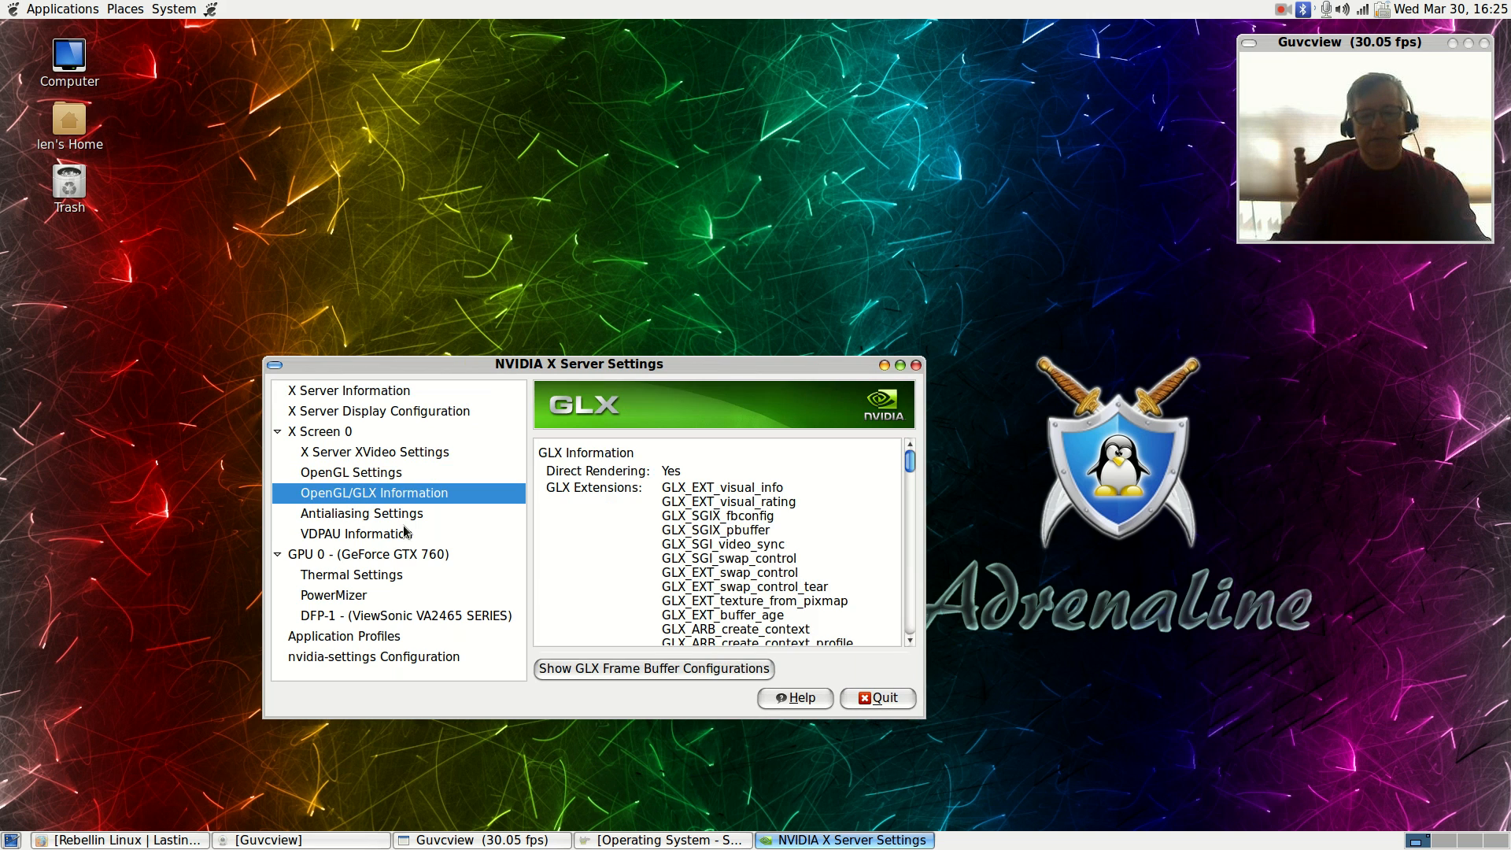
pyautogui.scroll(-3)
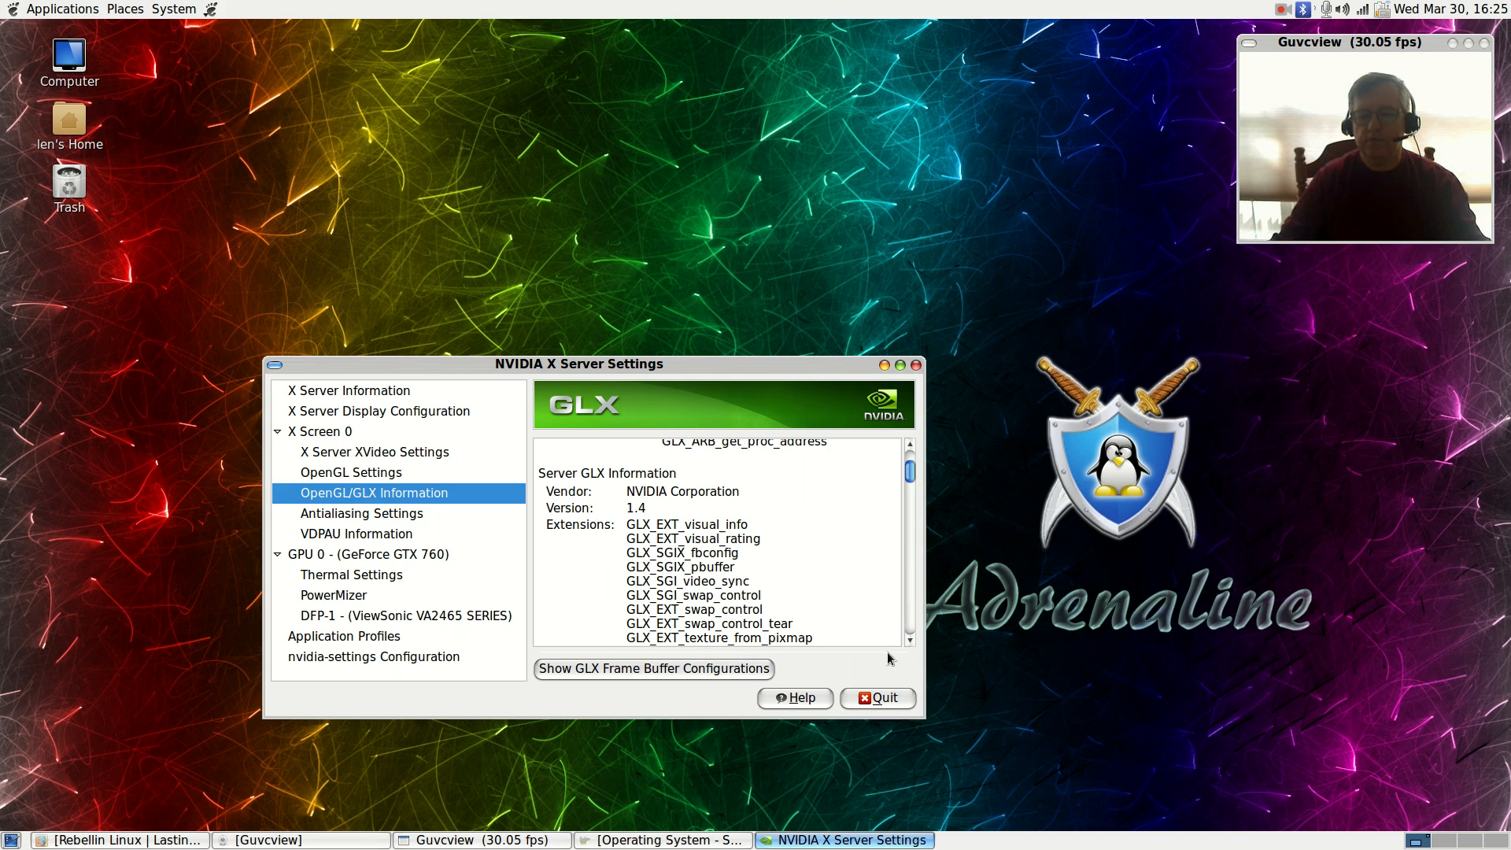
pyautogui.click(876, 698)
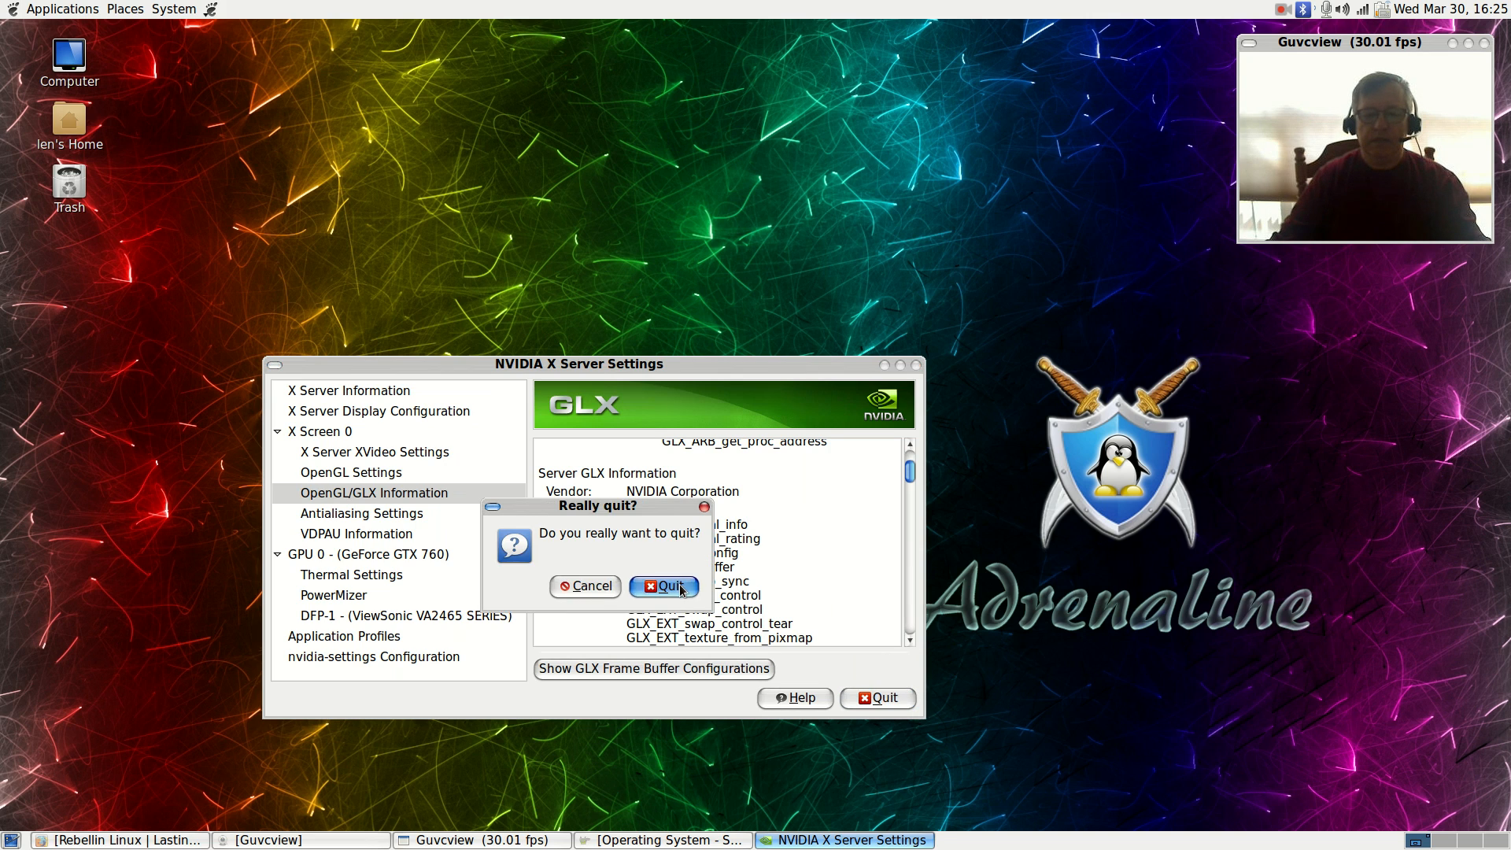
pyautogui.click(661, 586)
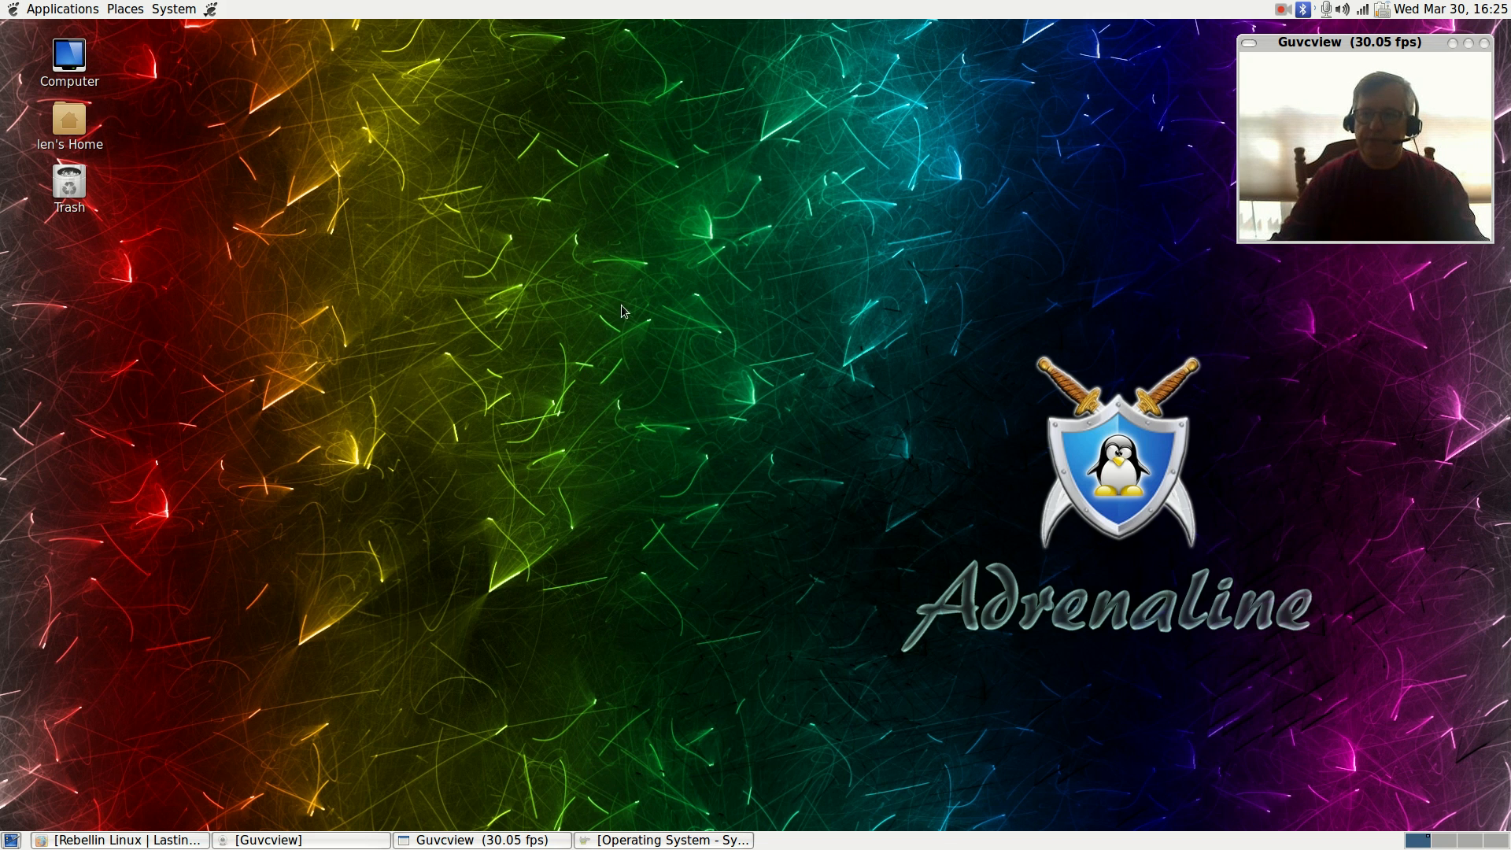
pyautogui.moveTo(609, 302)
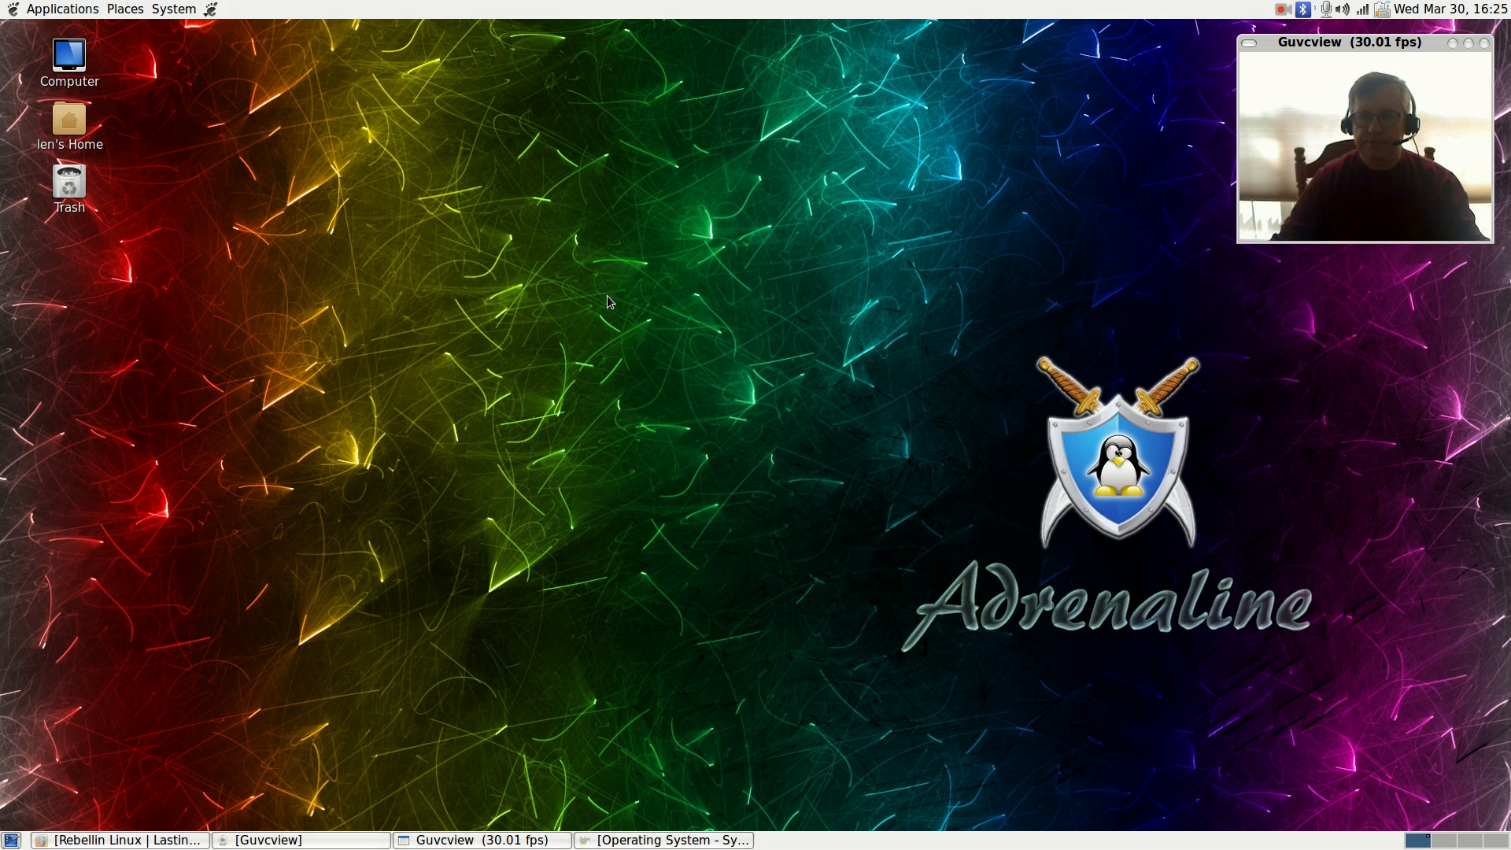
pyautogui.moveTo(1307, 55)
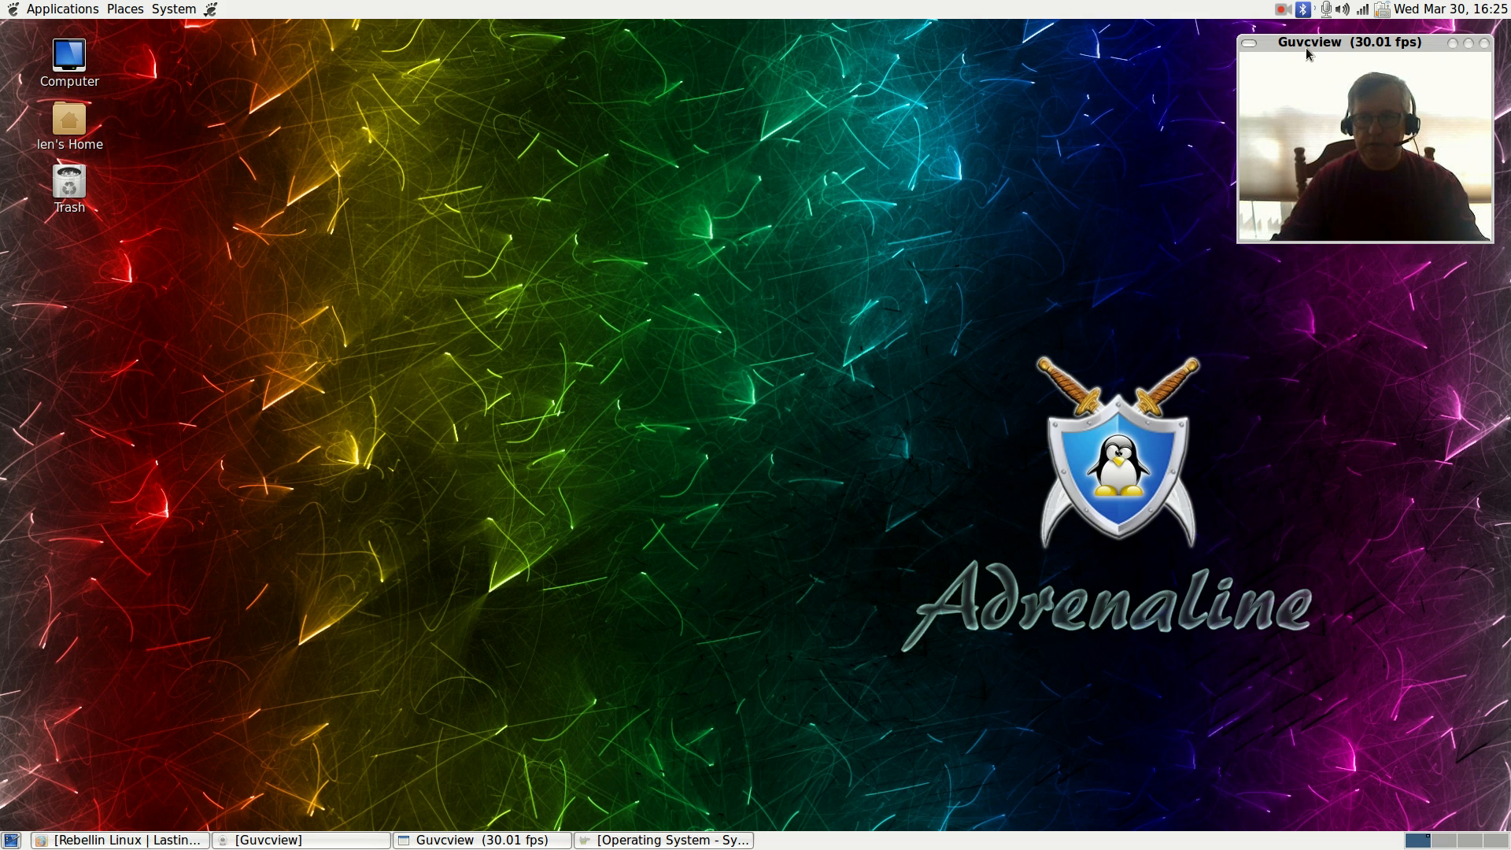
pyautogui.moveTo(1026, 110)
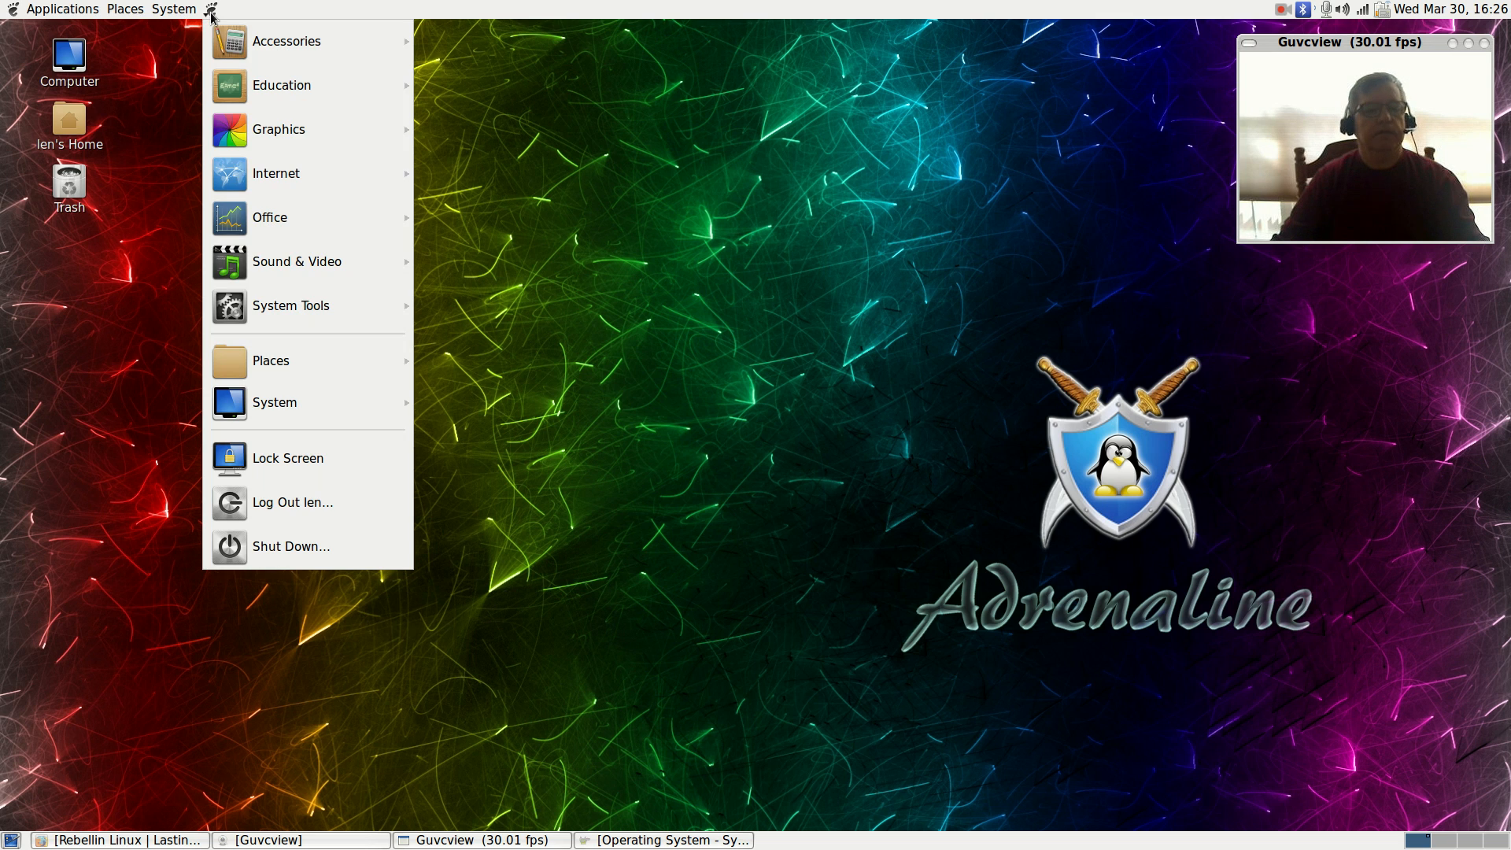
pyautogui.moveTo(276, 173)
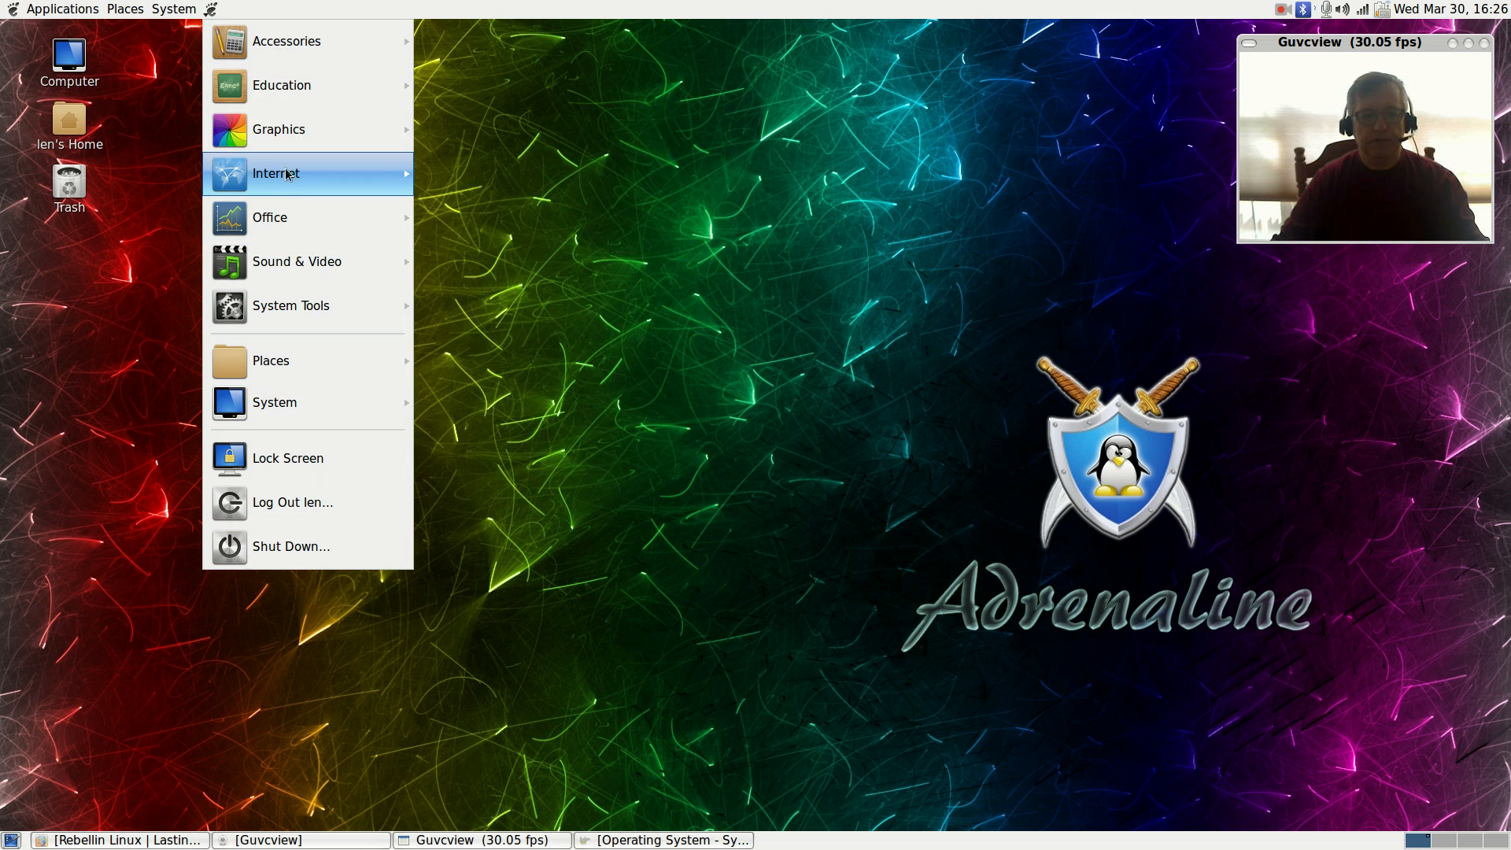
# Step: Browse the Applications > Internet submenu, close the menu, and restore the System Information window
pyautogui.click(277, 172)
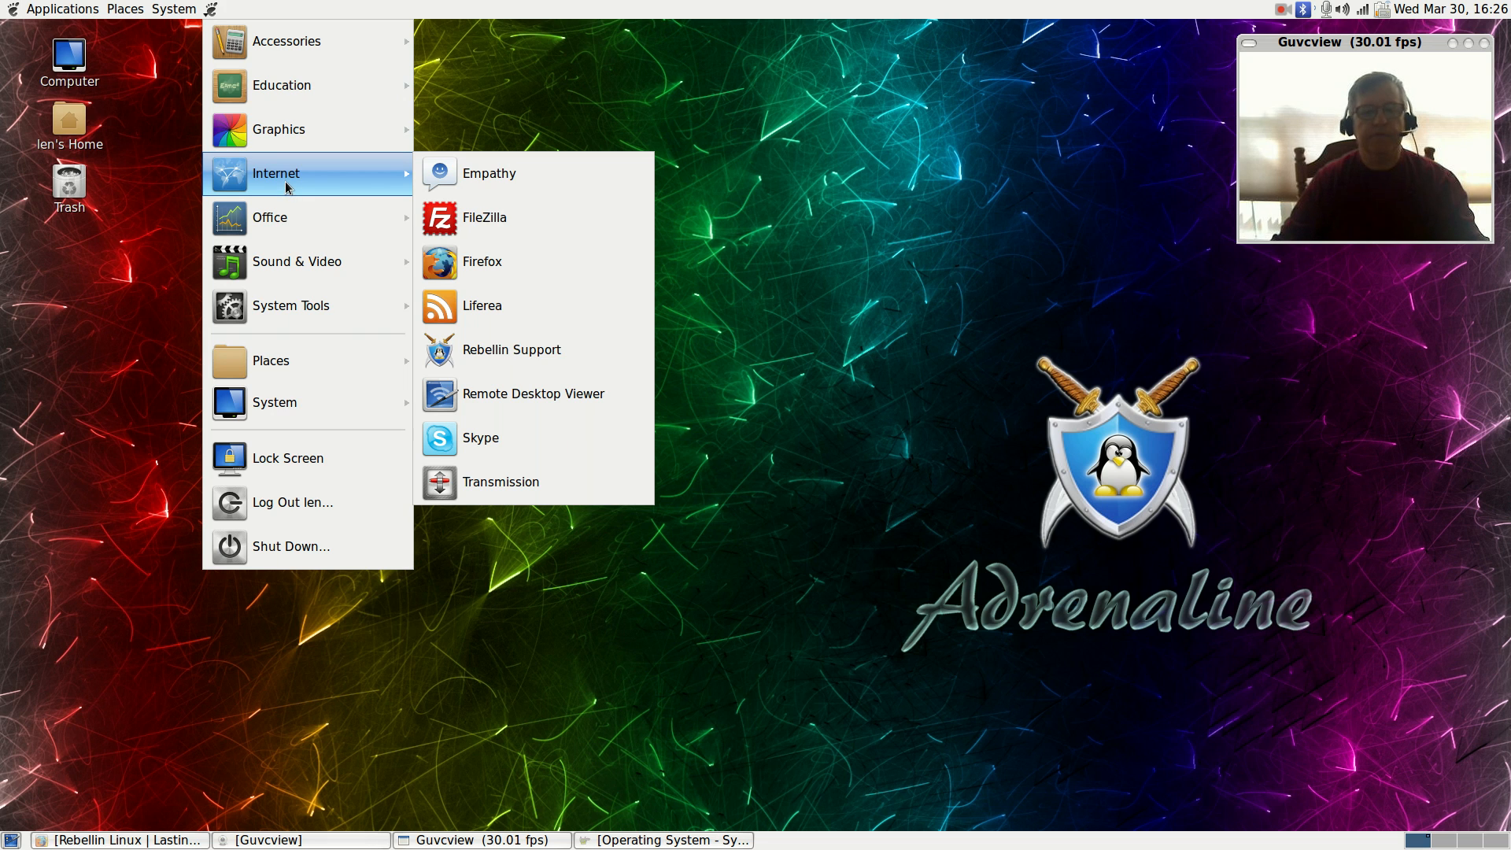
pyautogui.click(458, 730)
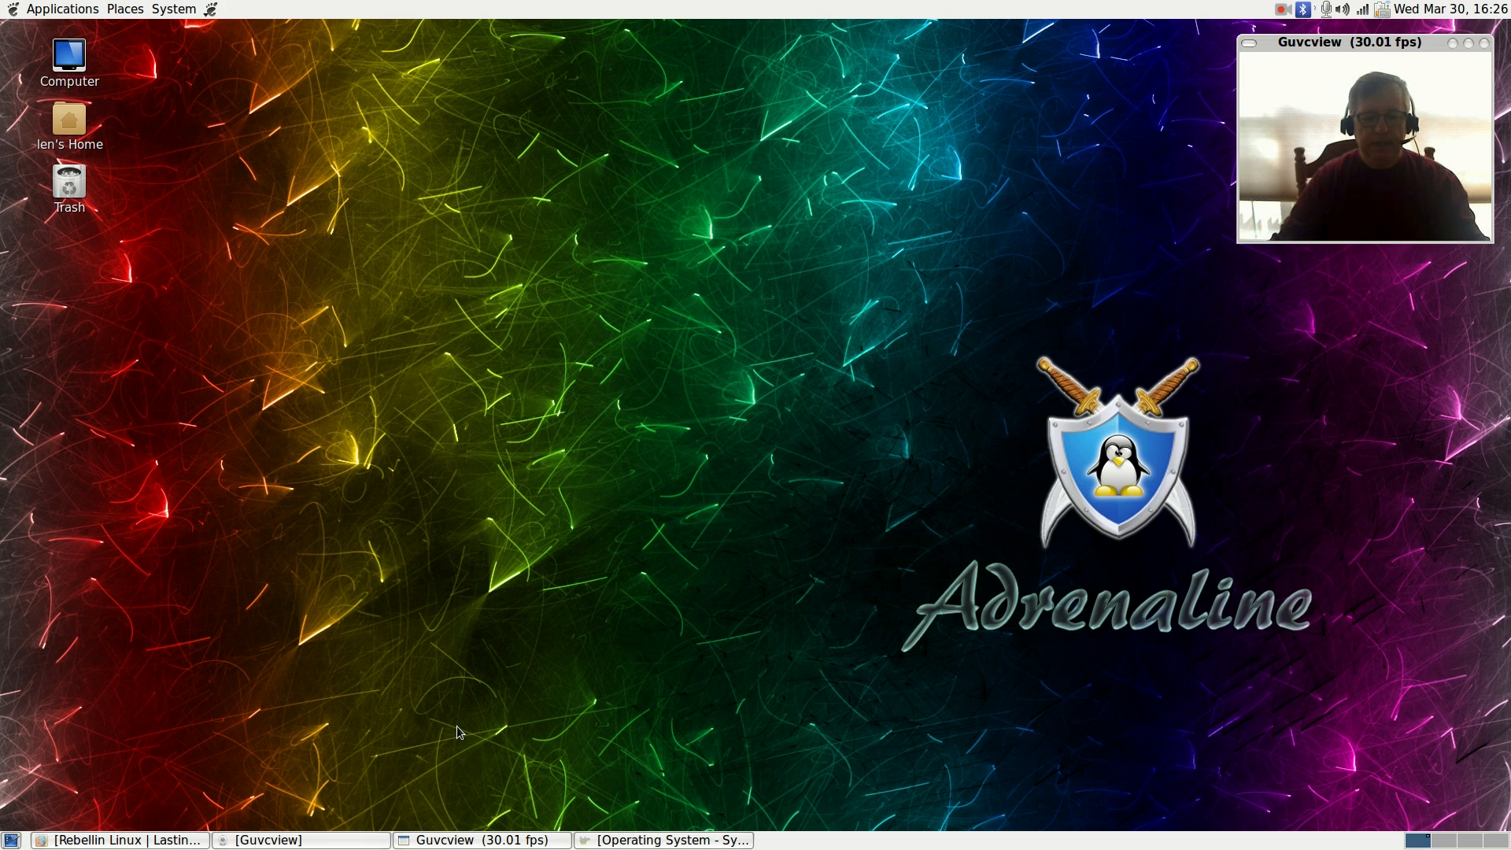
pyautogui.click(663, 839)
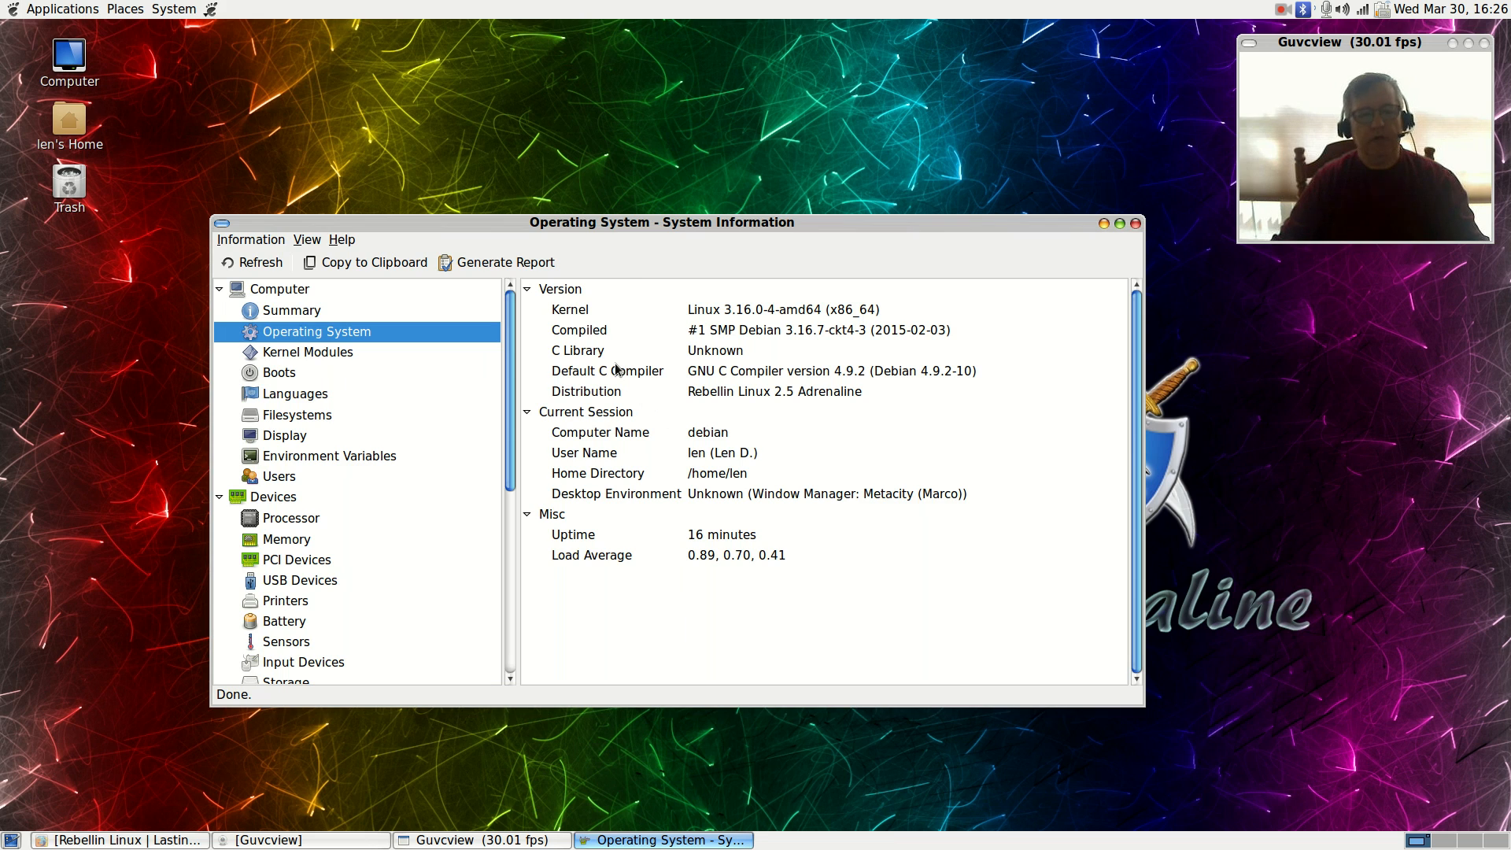
pyautogui.moveTo(947, 361)
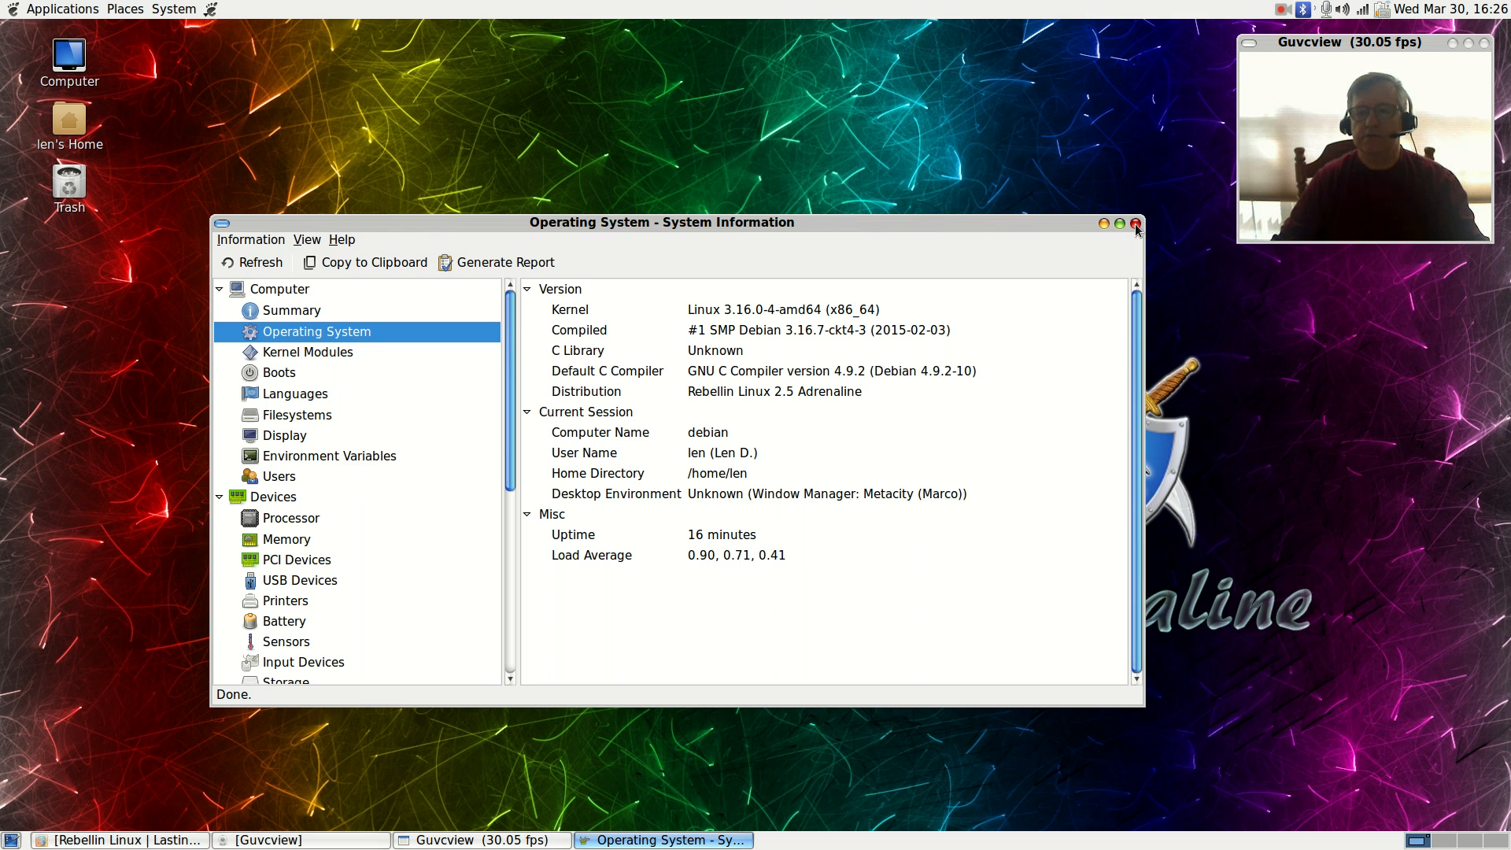
# Step: Close the System Information window showing the Operating System details
pyautogui.click(174, 8)
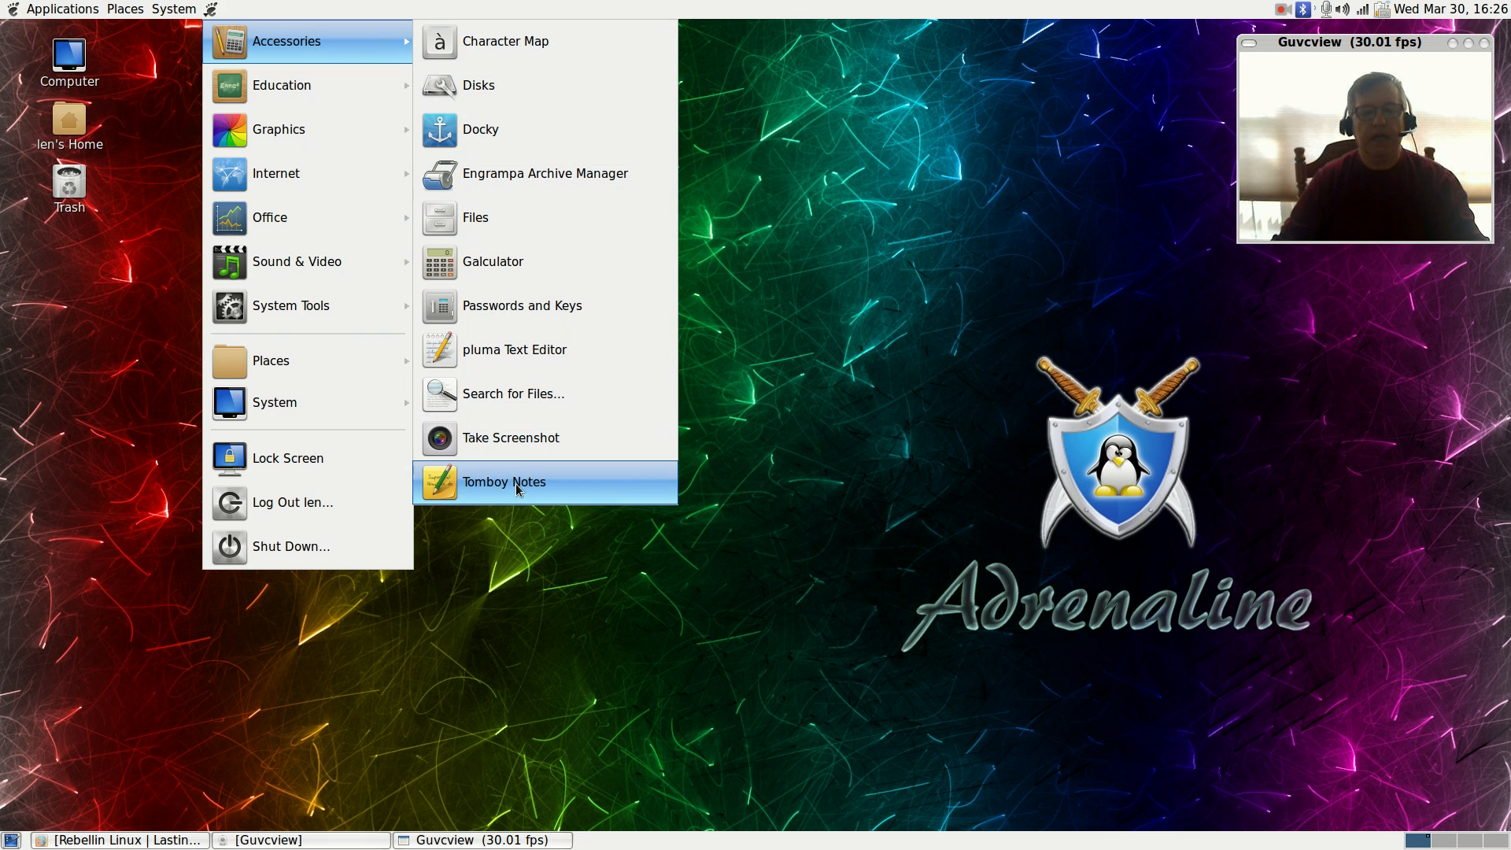
pyautogui.moveTo(505, 40)
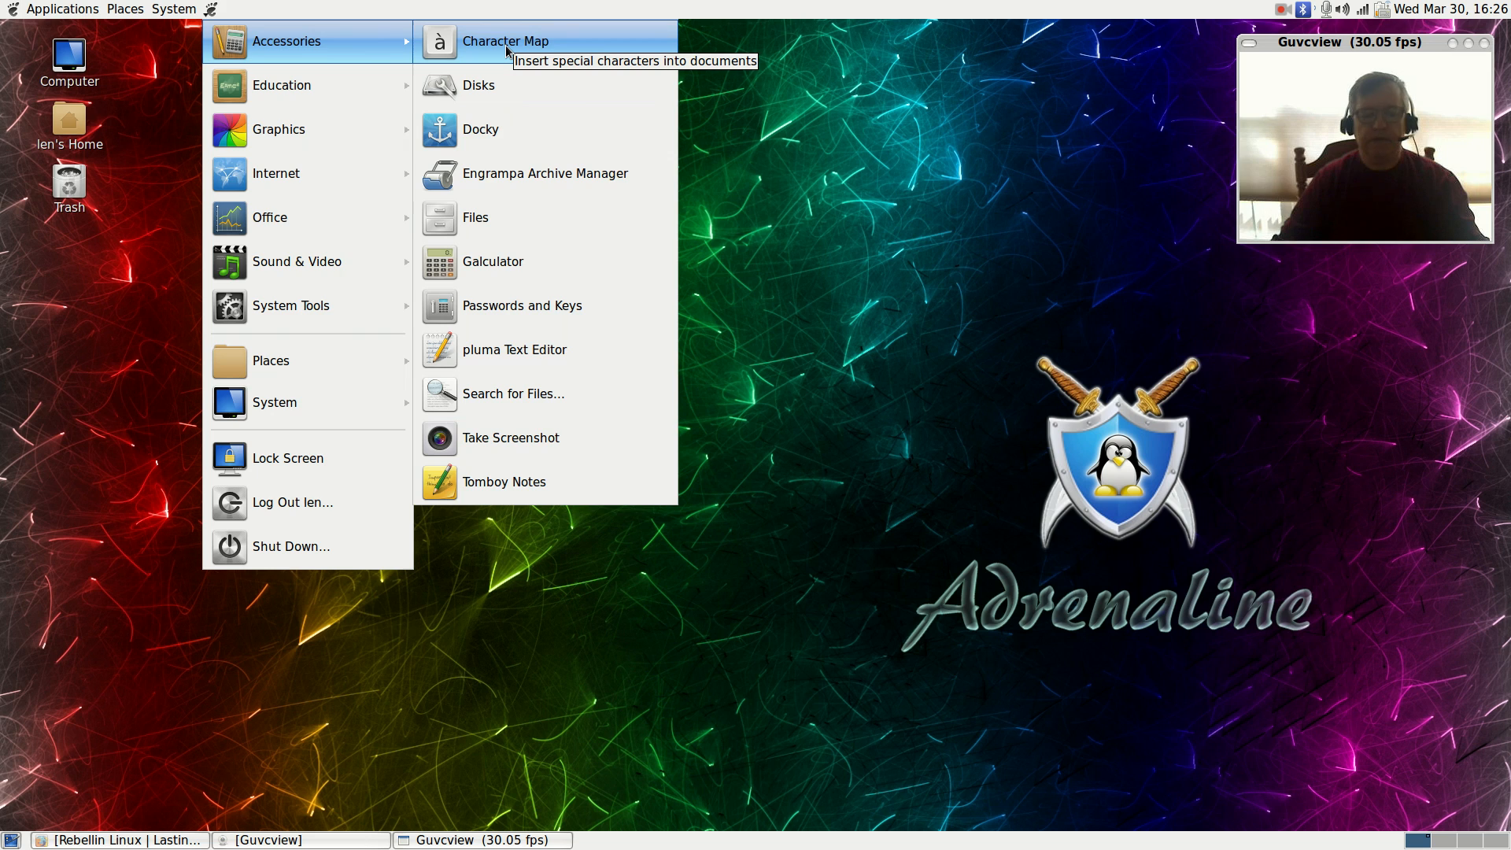
pyautogui.moveTo(499, 129)
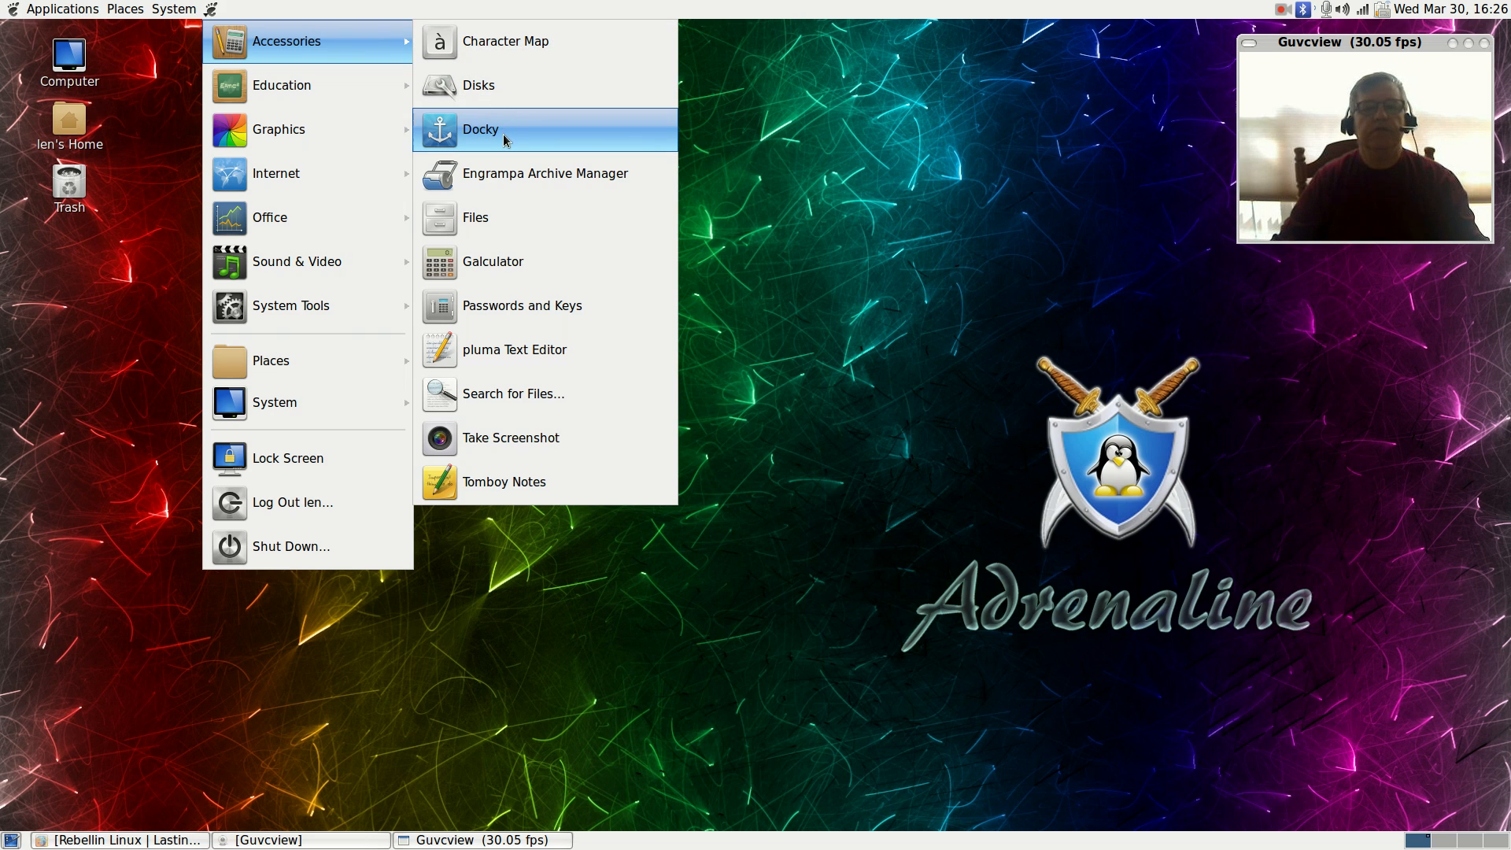
pyautogui.moveTo(525, 262)
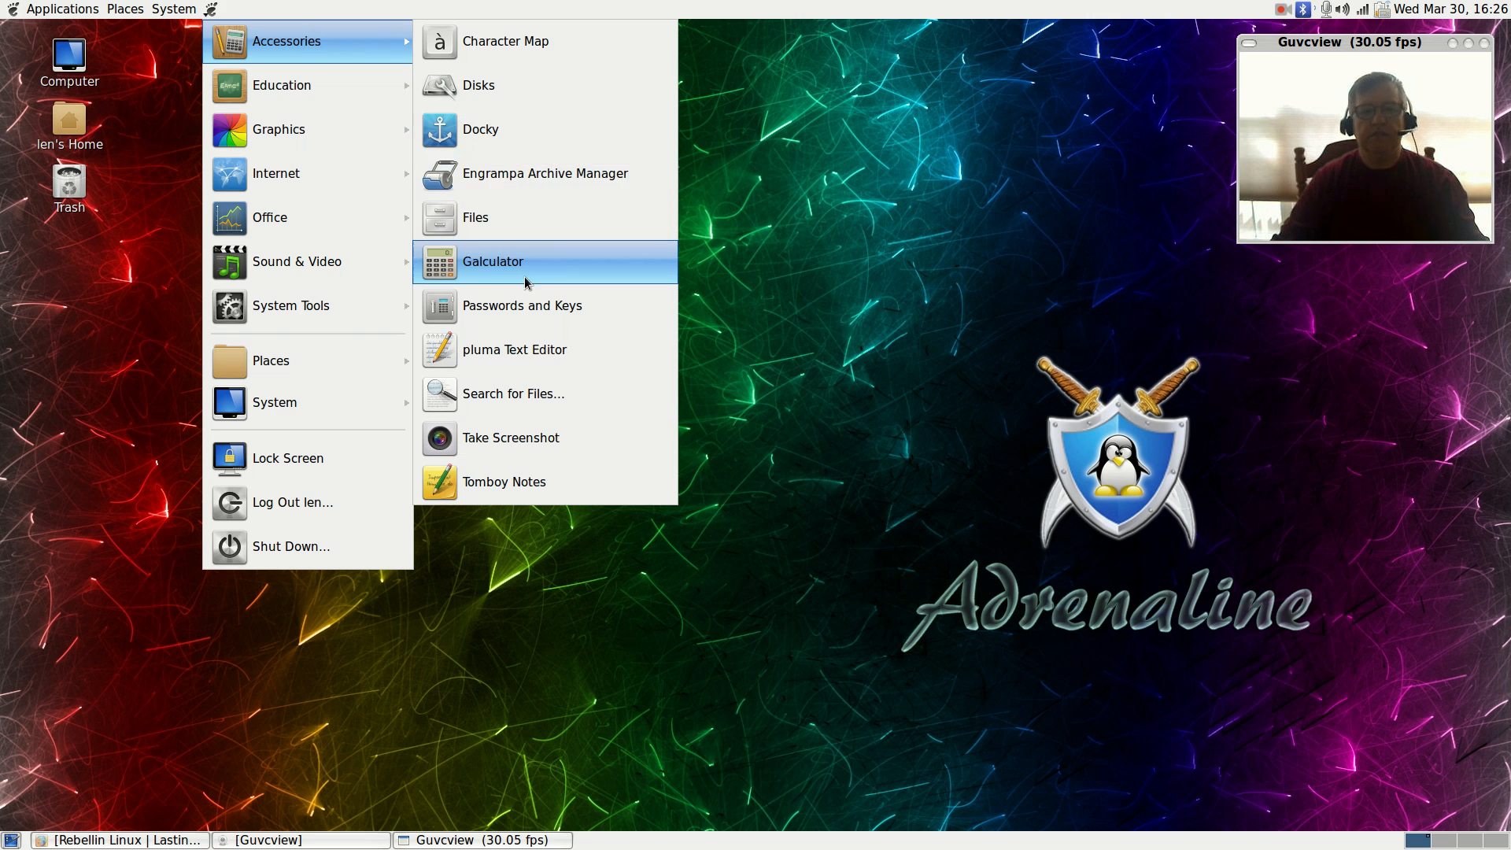
pyautogui.moveTo(523, 393)
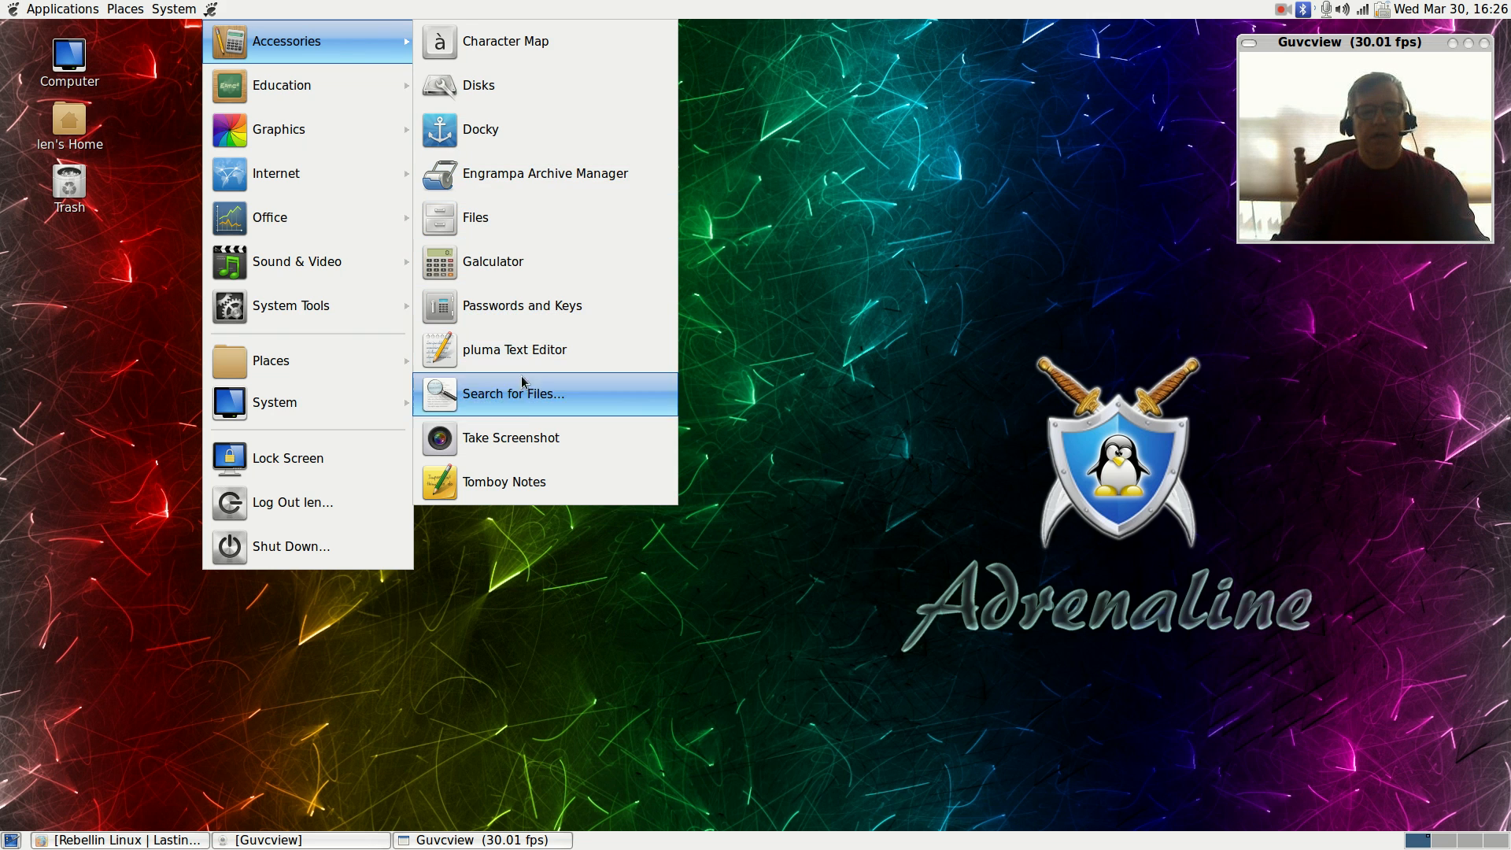
pyautogui.moveTo(517, 217)
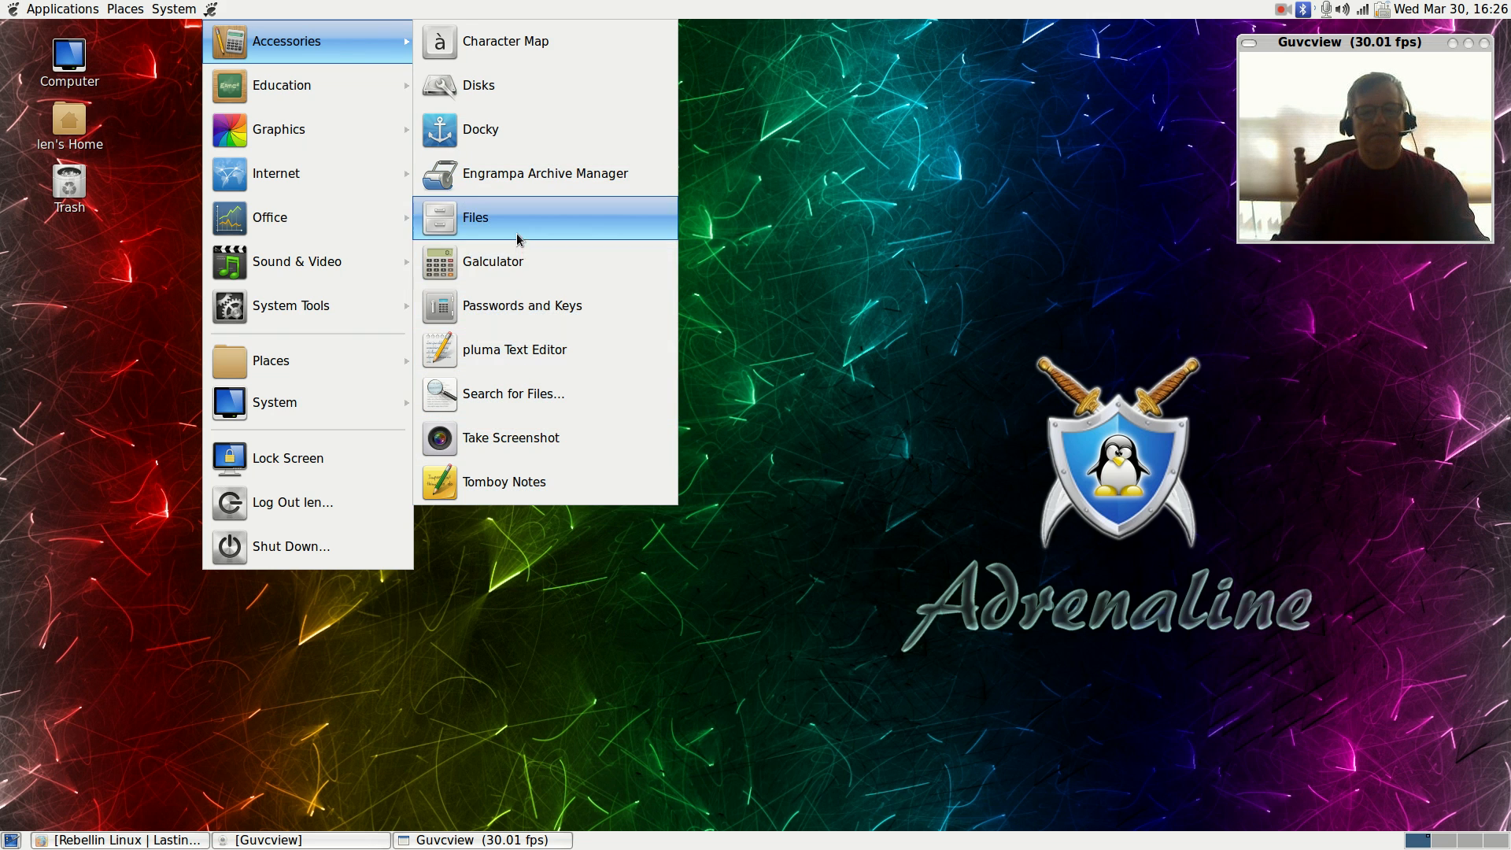
pyautogui.moveTo(491, 261)
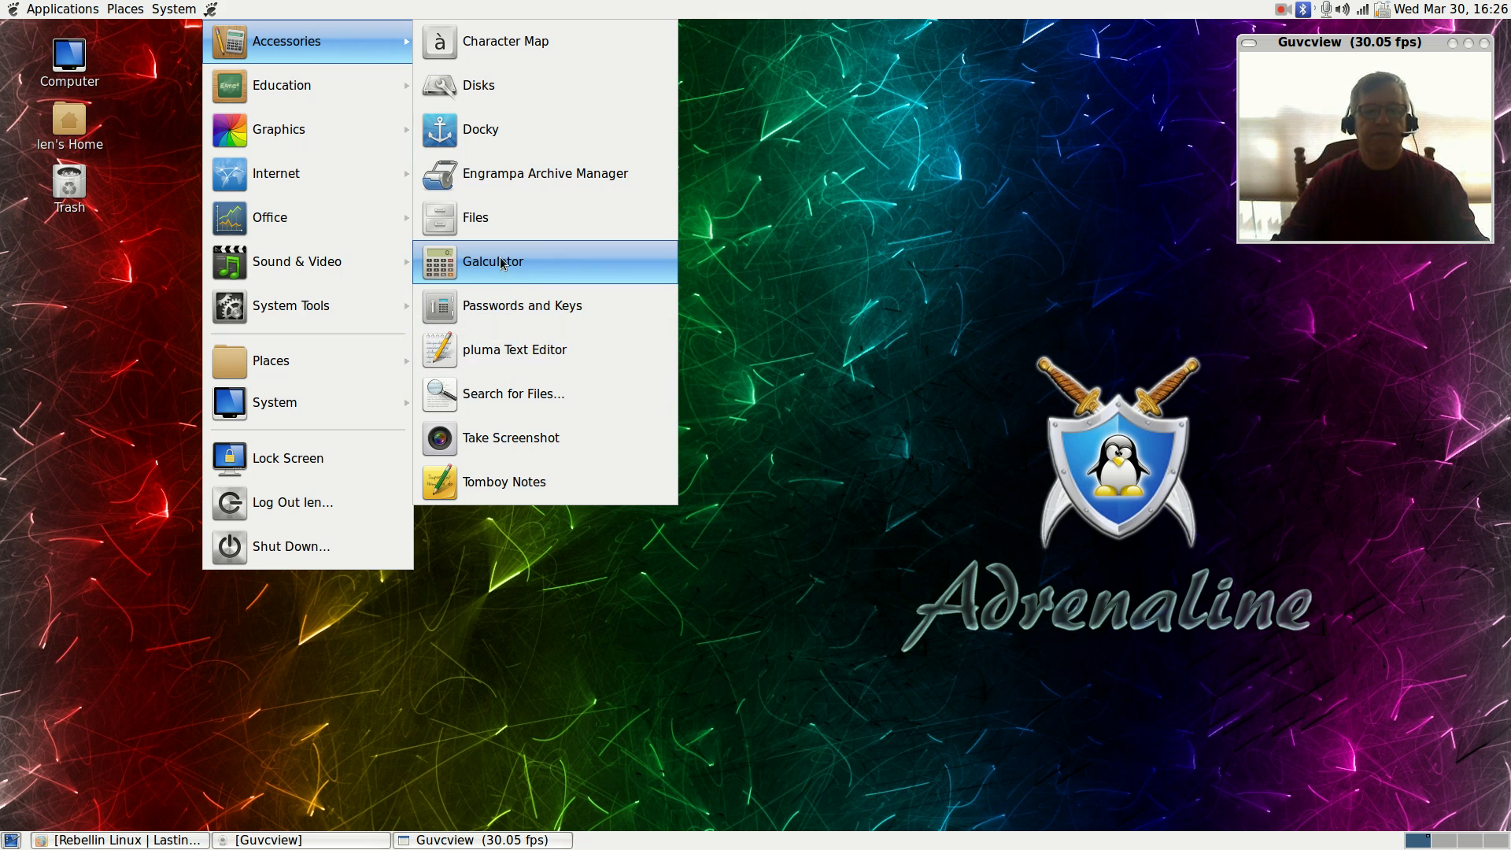
pyautogui.moveTo(283, 85)
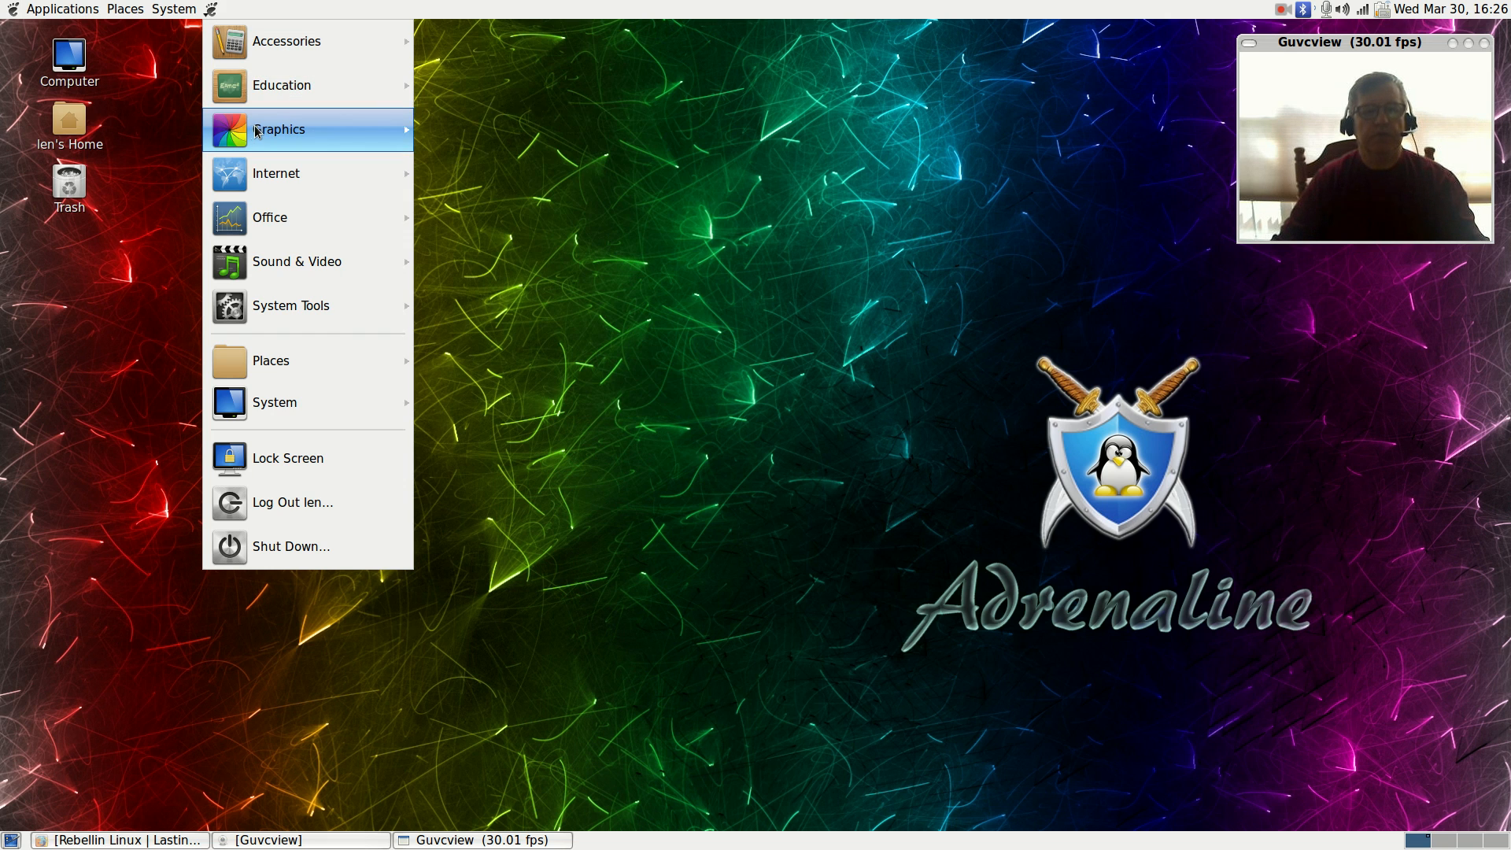
pyautogui.moveTo(279, 129)
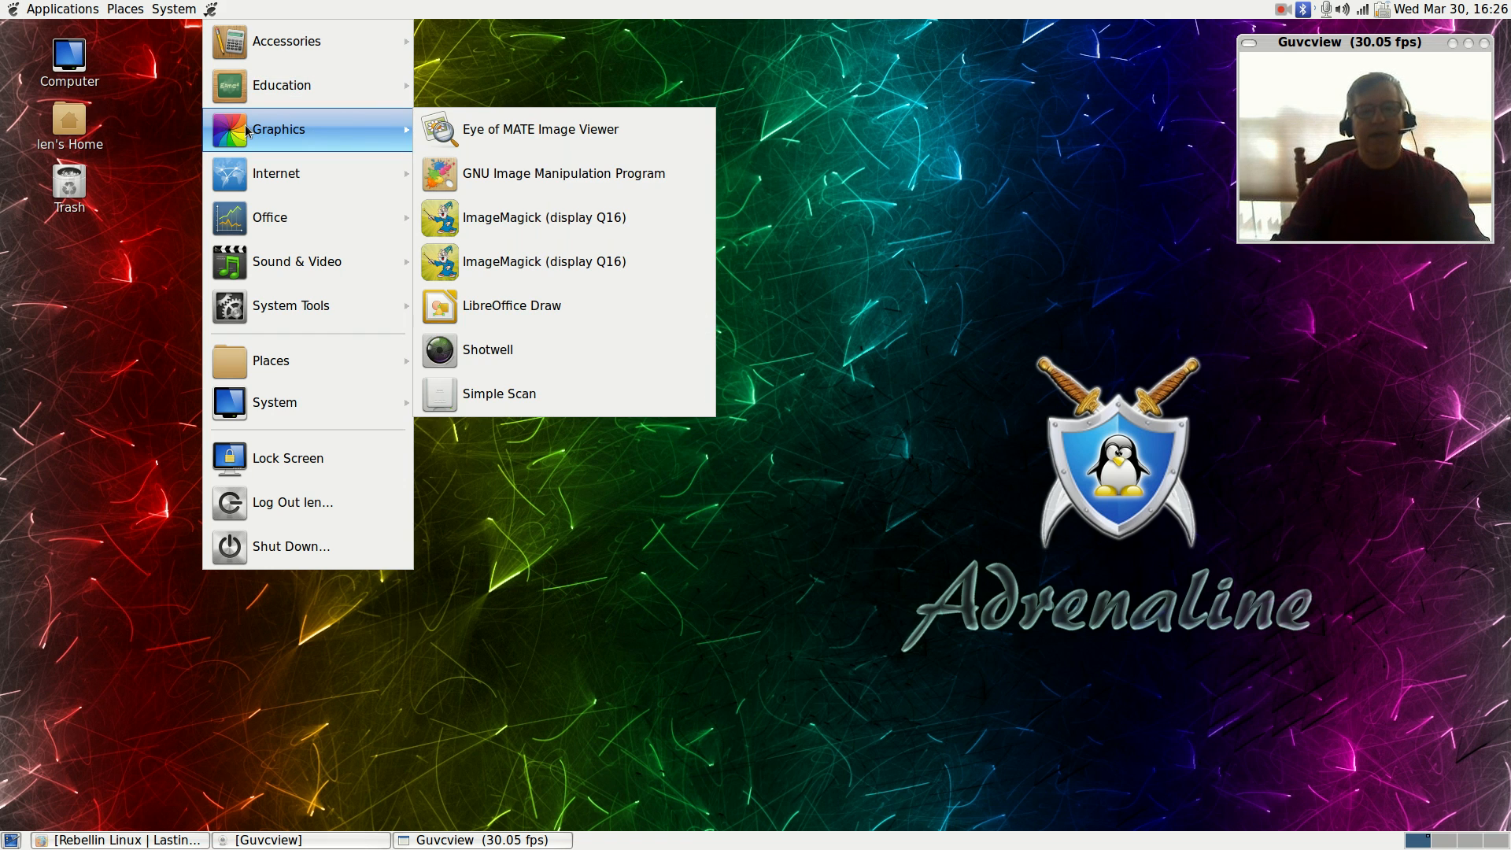
pyautogui.moveTo(511, 305)
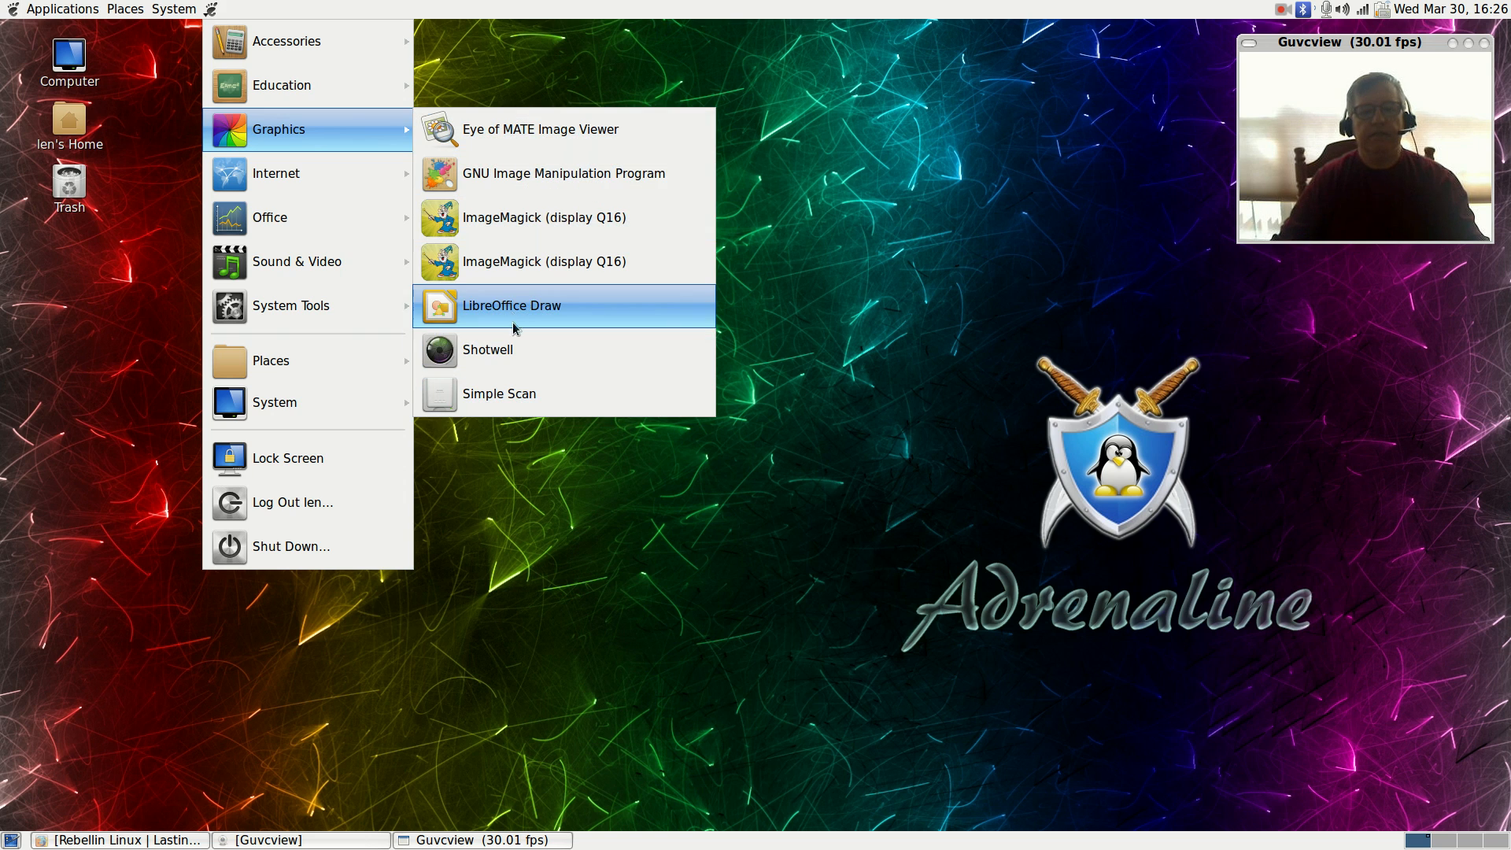
pyautogui.moveTo(540, 128)
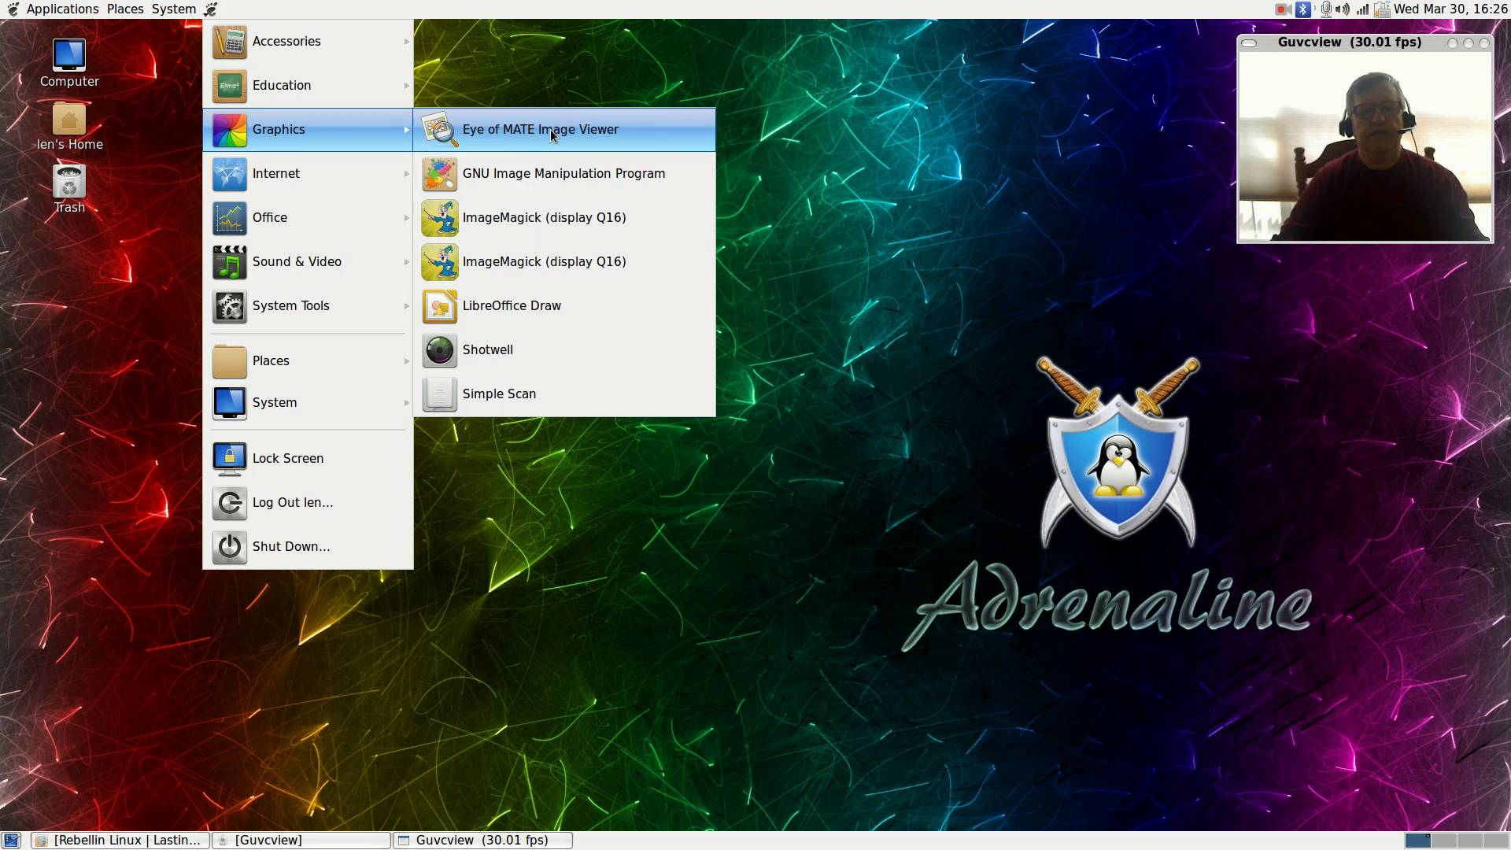
pyautogui.moveTo(540, 217)
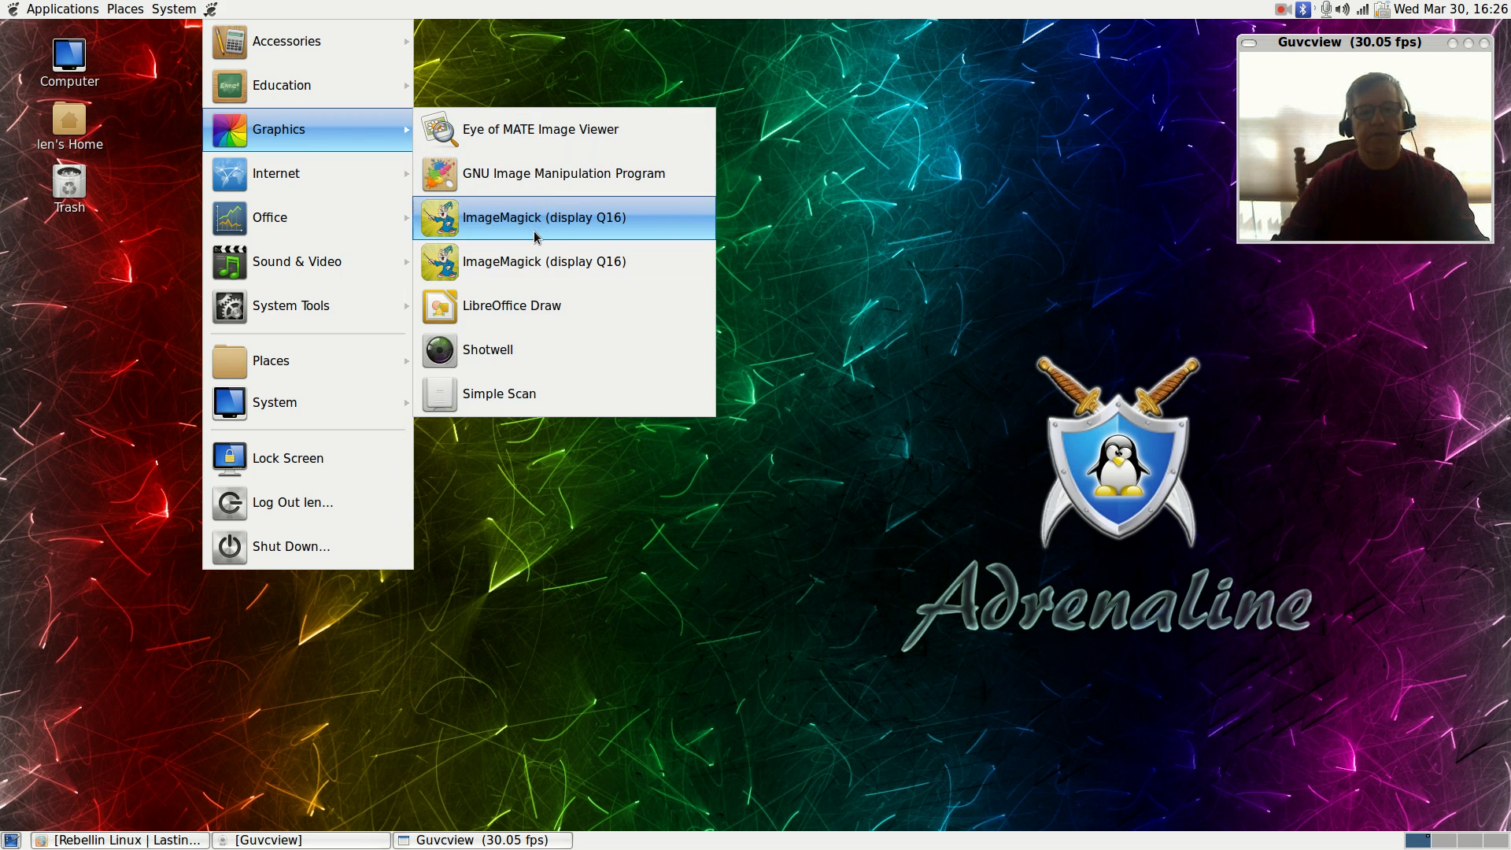
pyautogui.moveTo(498, 393)
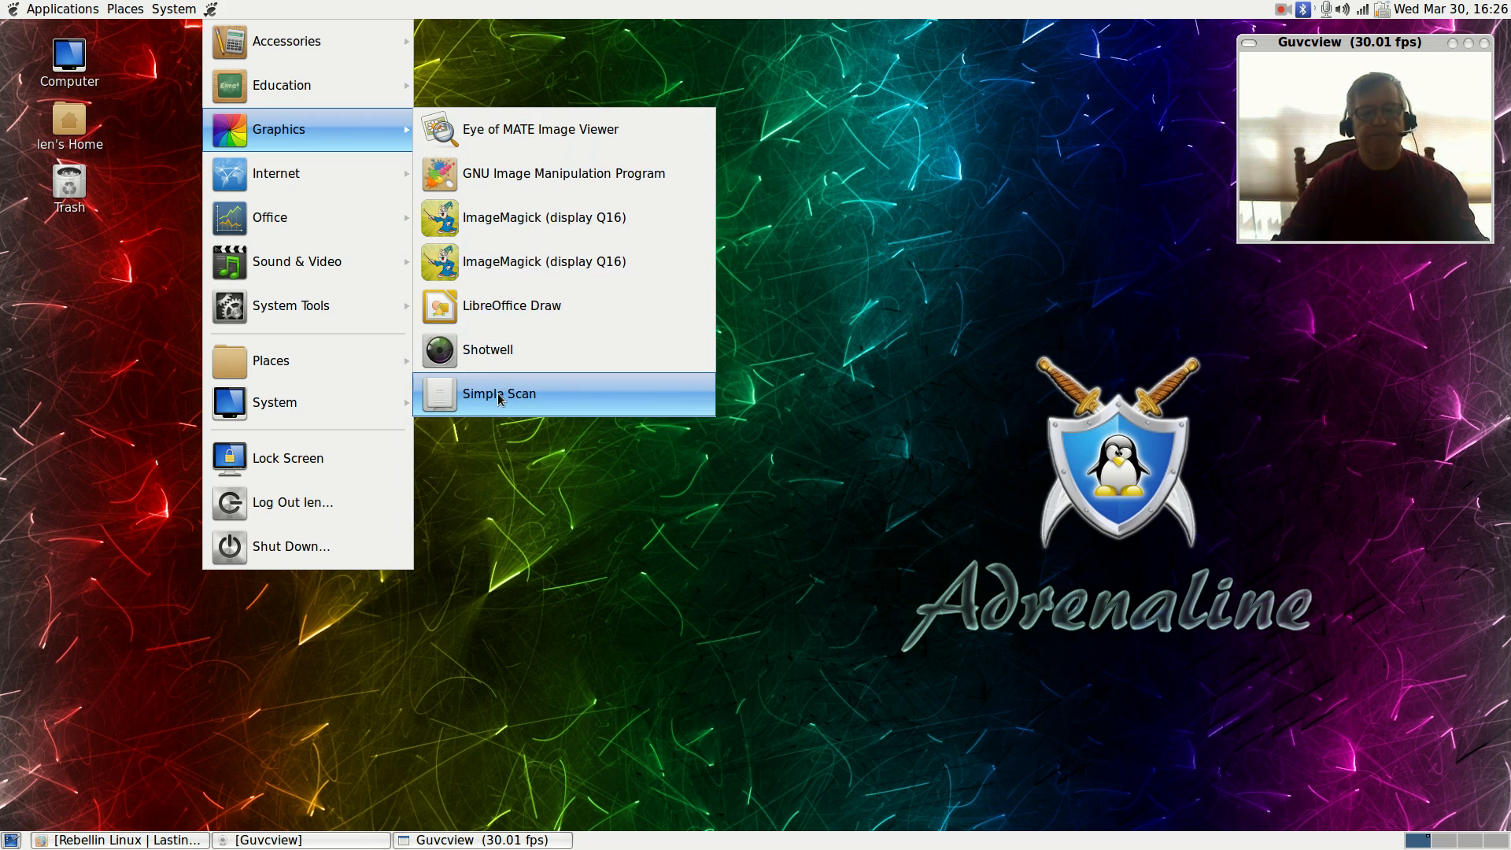
pyautogui.moveTo(276, 173)
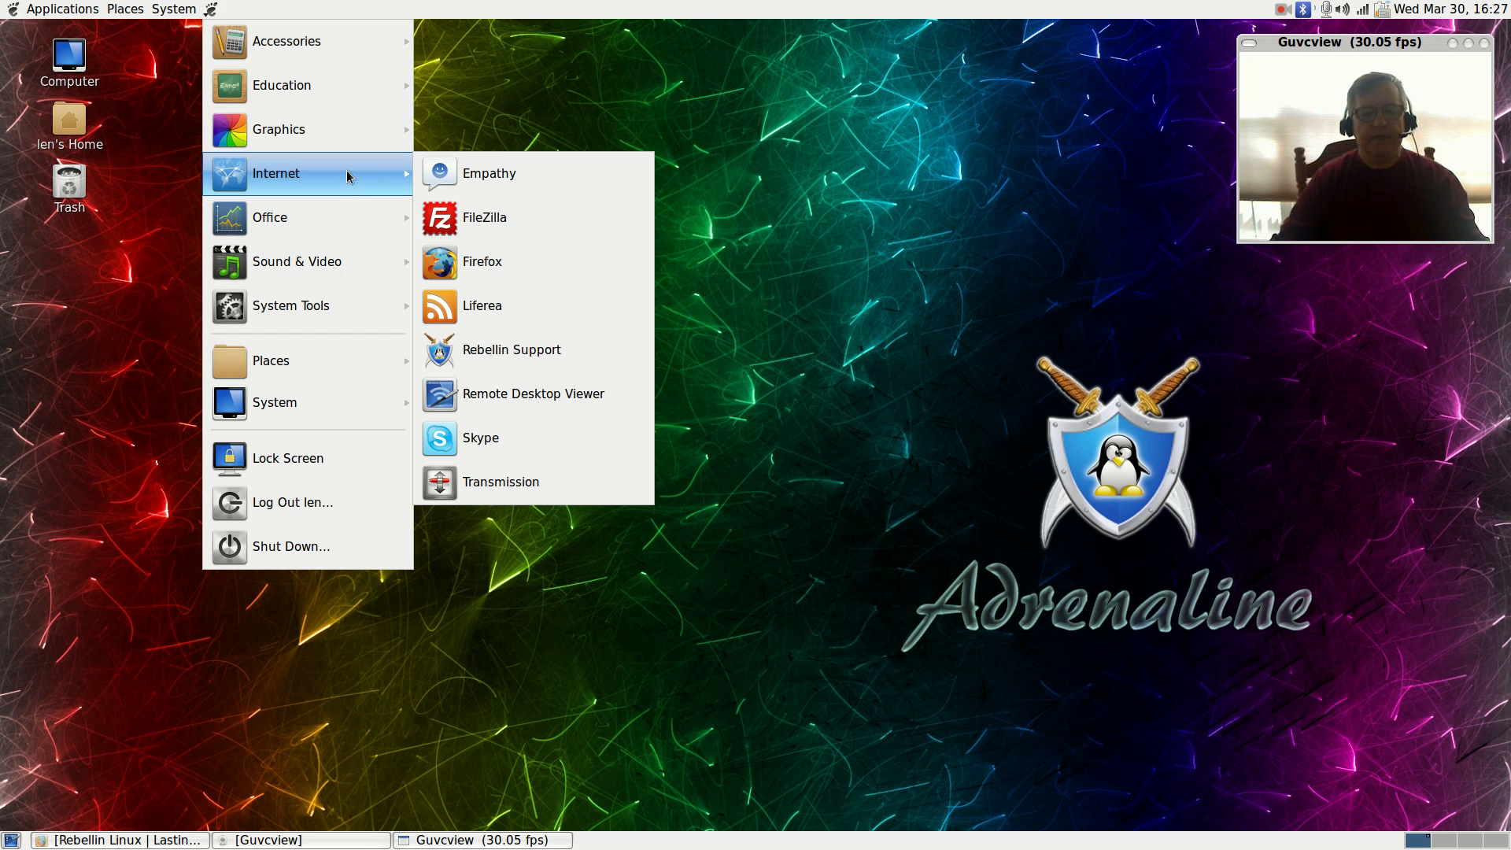
pyautogui.moveTo(481, 262)
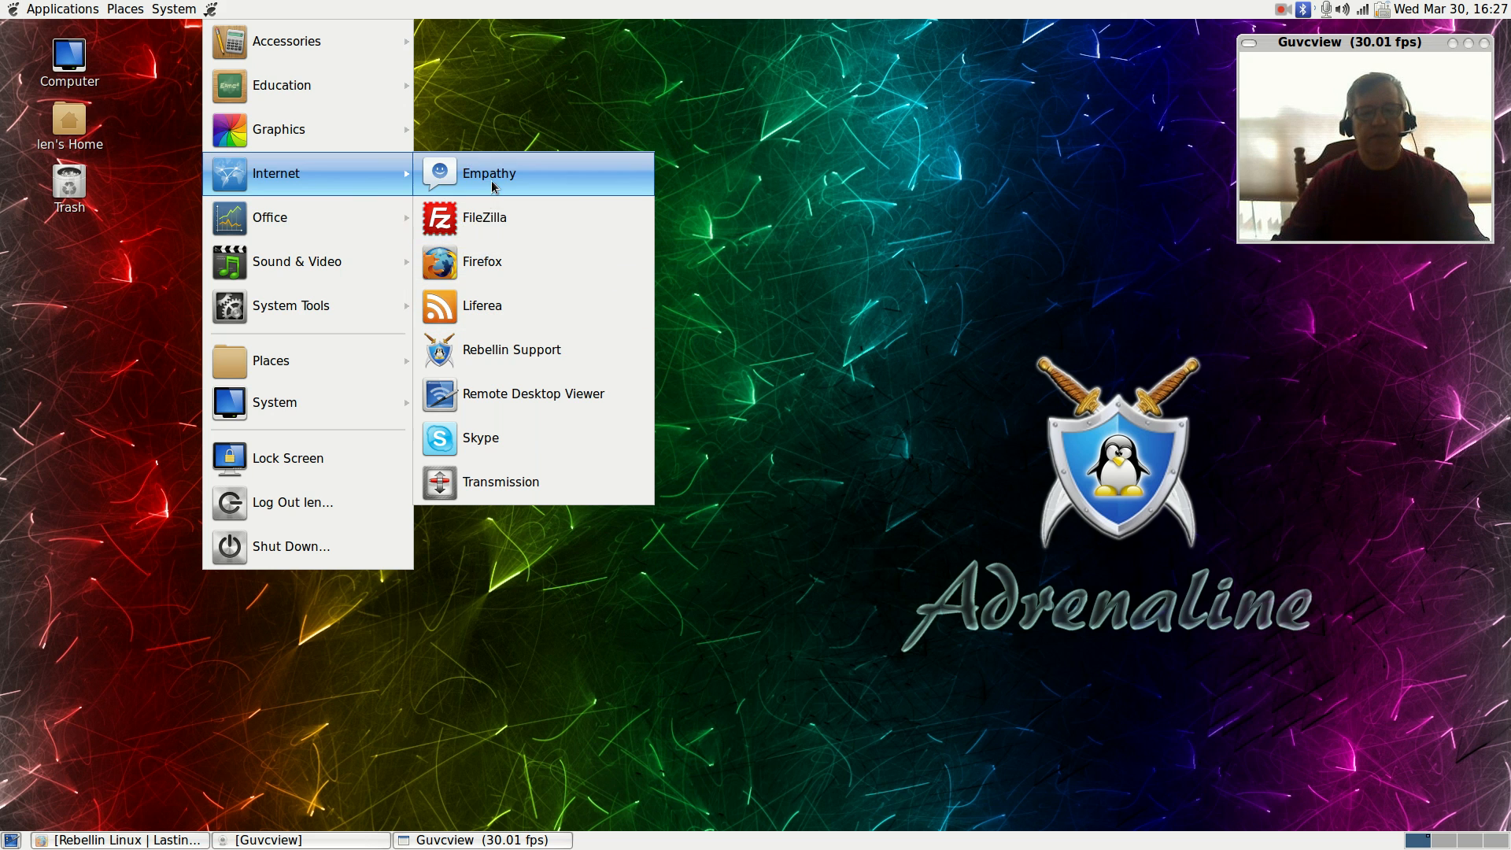
pyautogui.moveTo(479, 306)
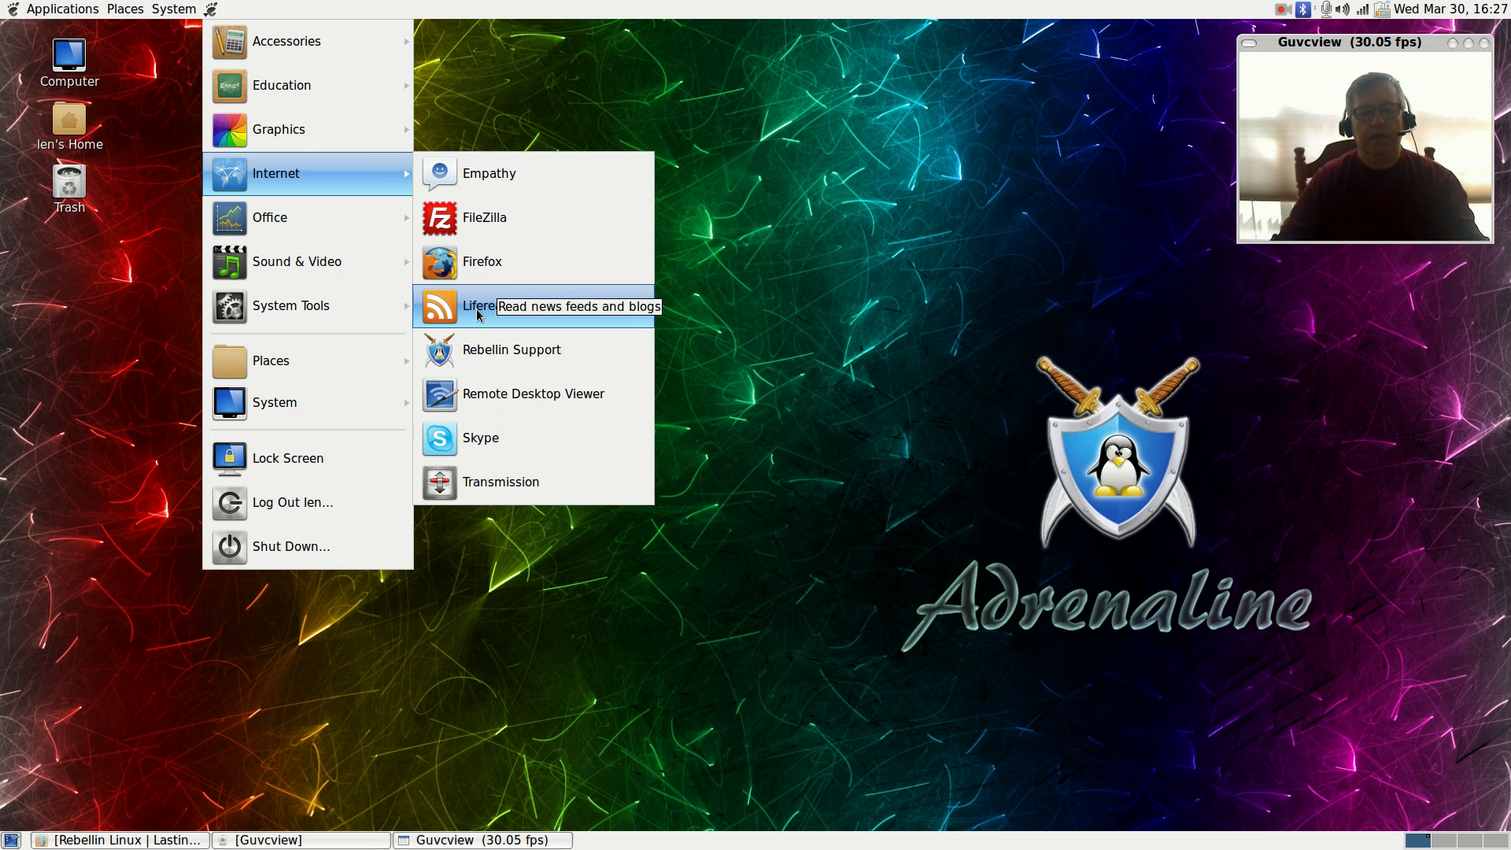
pyautogui.moveTo(535, 348)
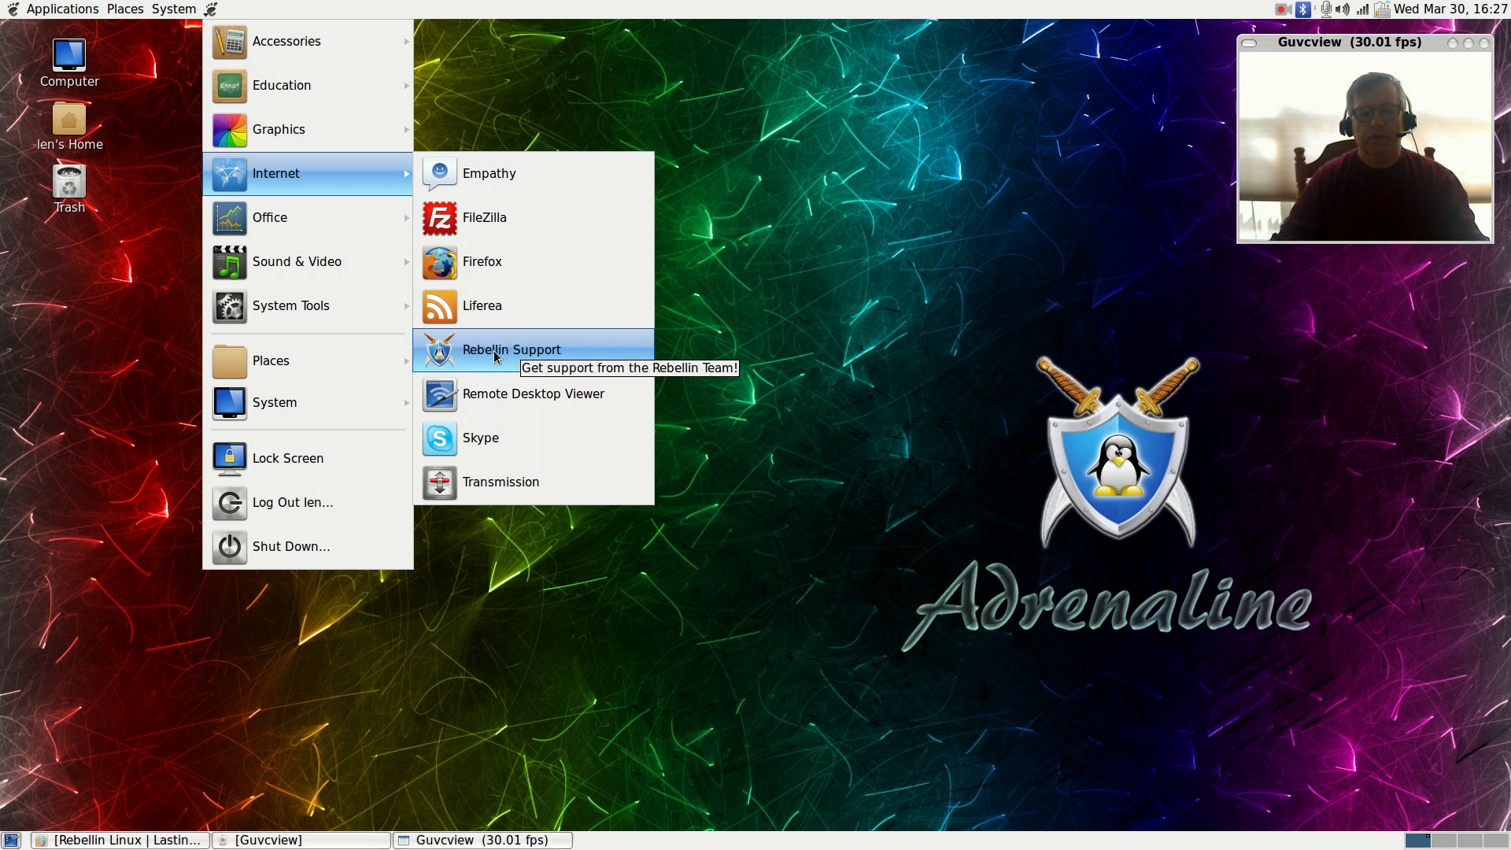
# Step: Launch Rebellin Support from the Applications > Internet submenu
pyautogui.click(511, 349)
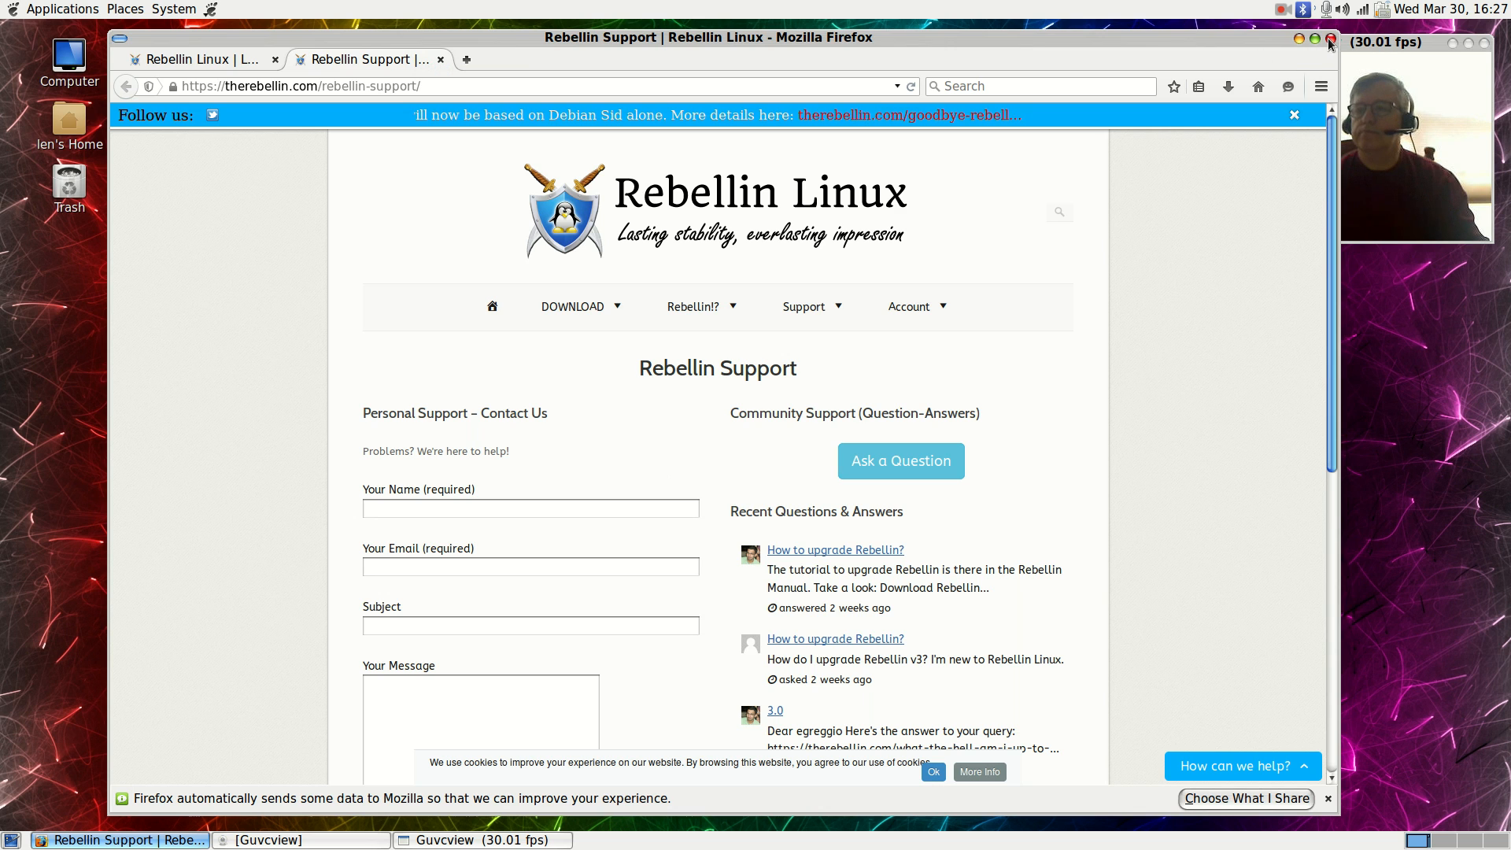
# Step: Close the Firefox window showing the Rebellin Support page
pyautogui.click(1327, 40)
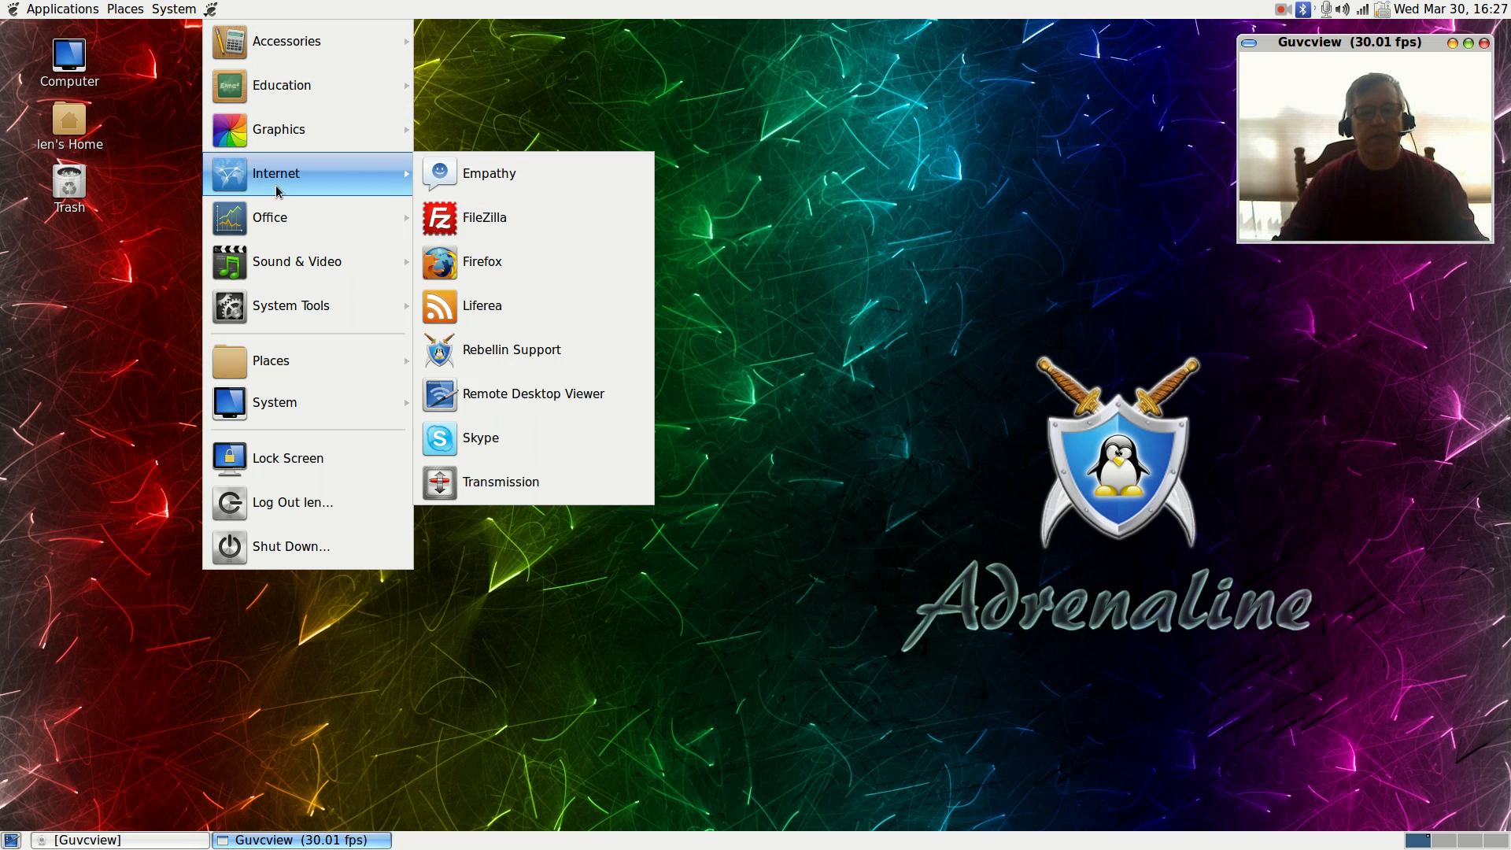
pyautogui.moveTo(480, 437)
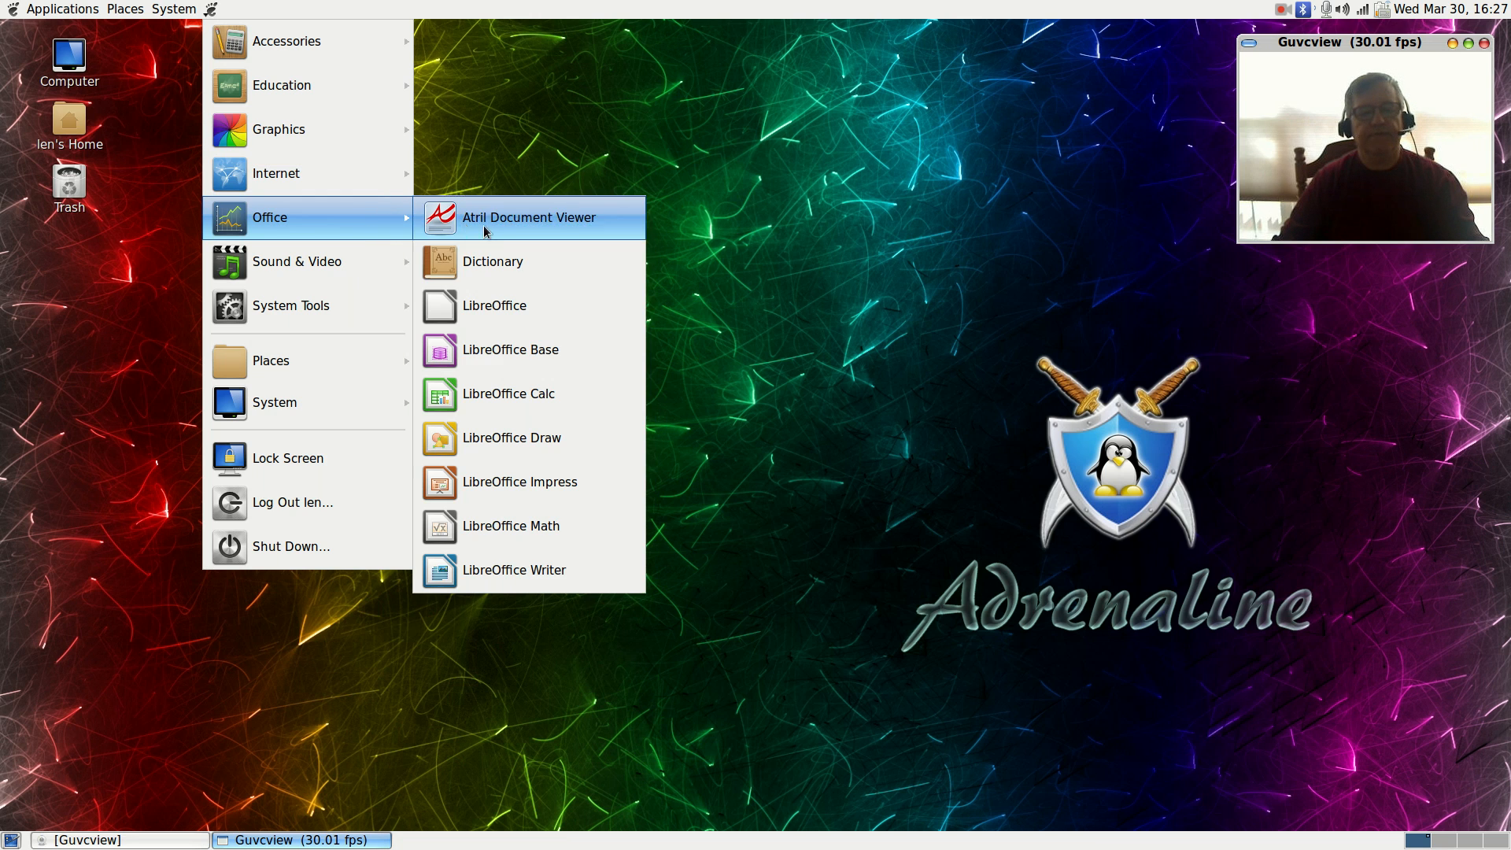
pyautogui.moveTo(357, 224)
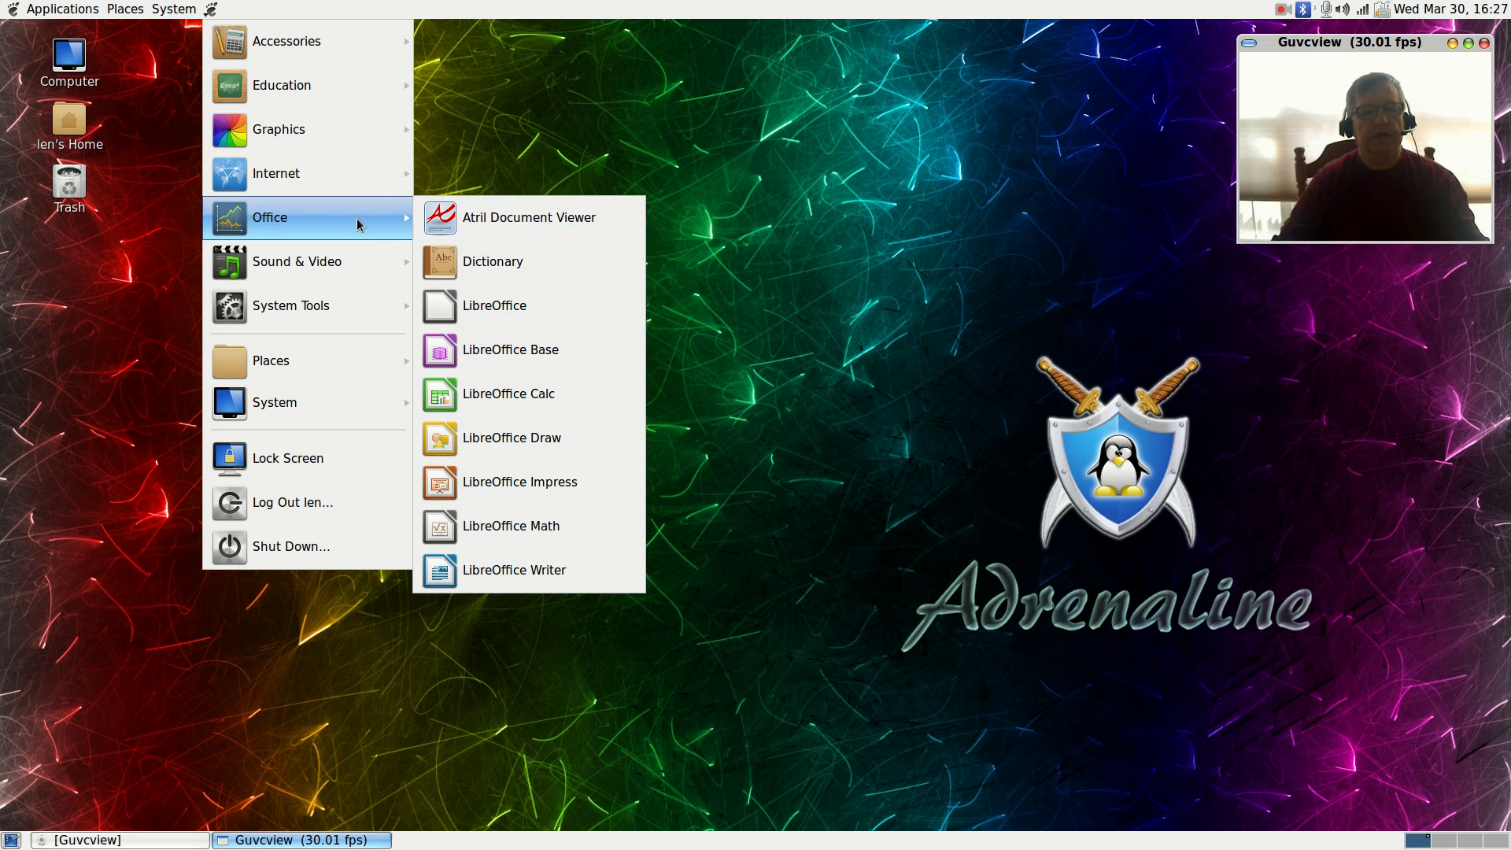
pyautogui.moveTo(296, 261)
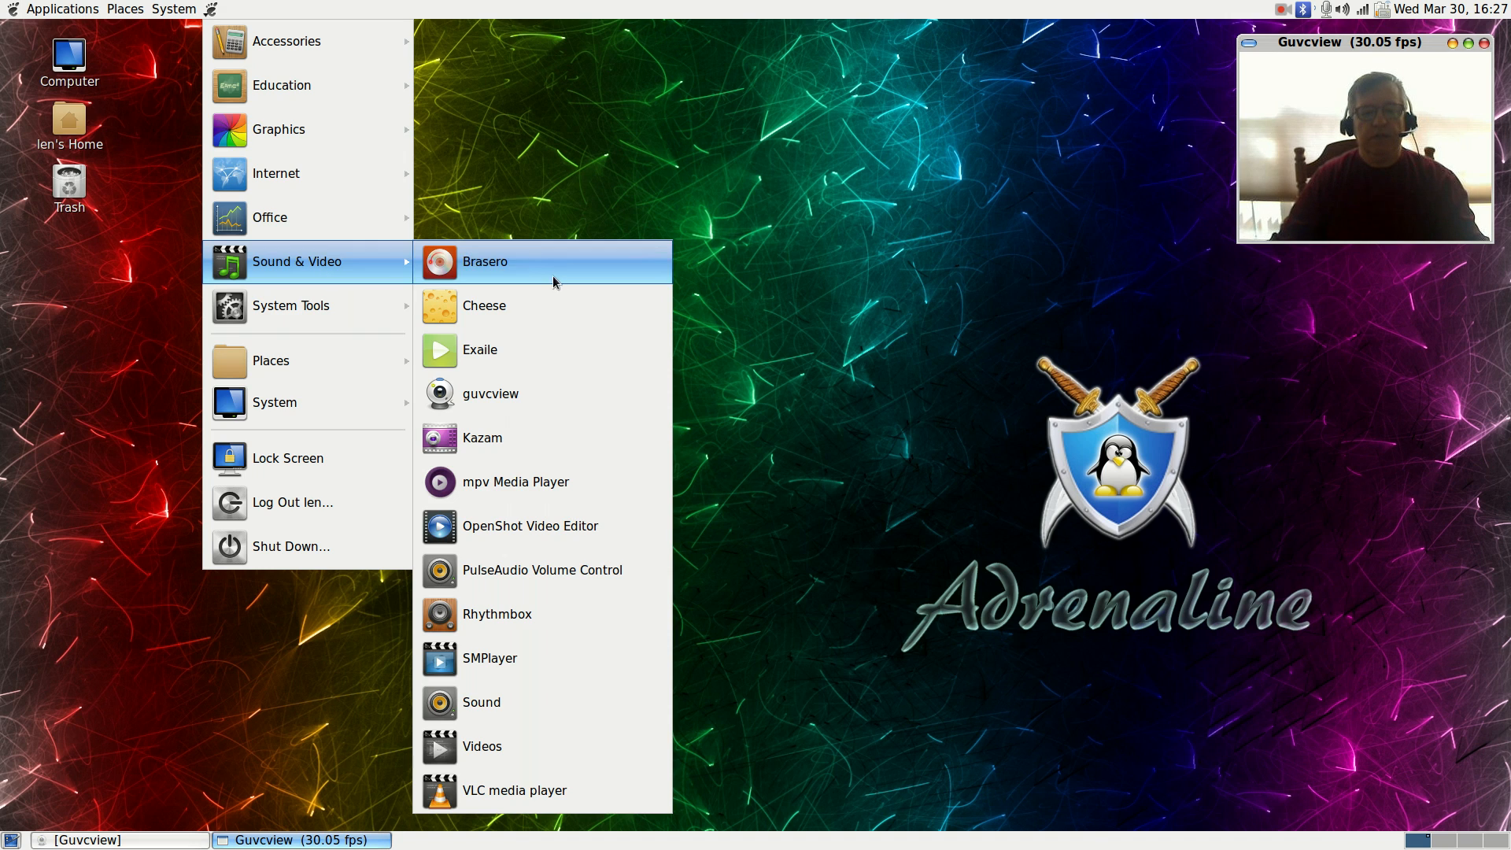
pyautogui.moveTo(500, 394)
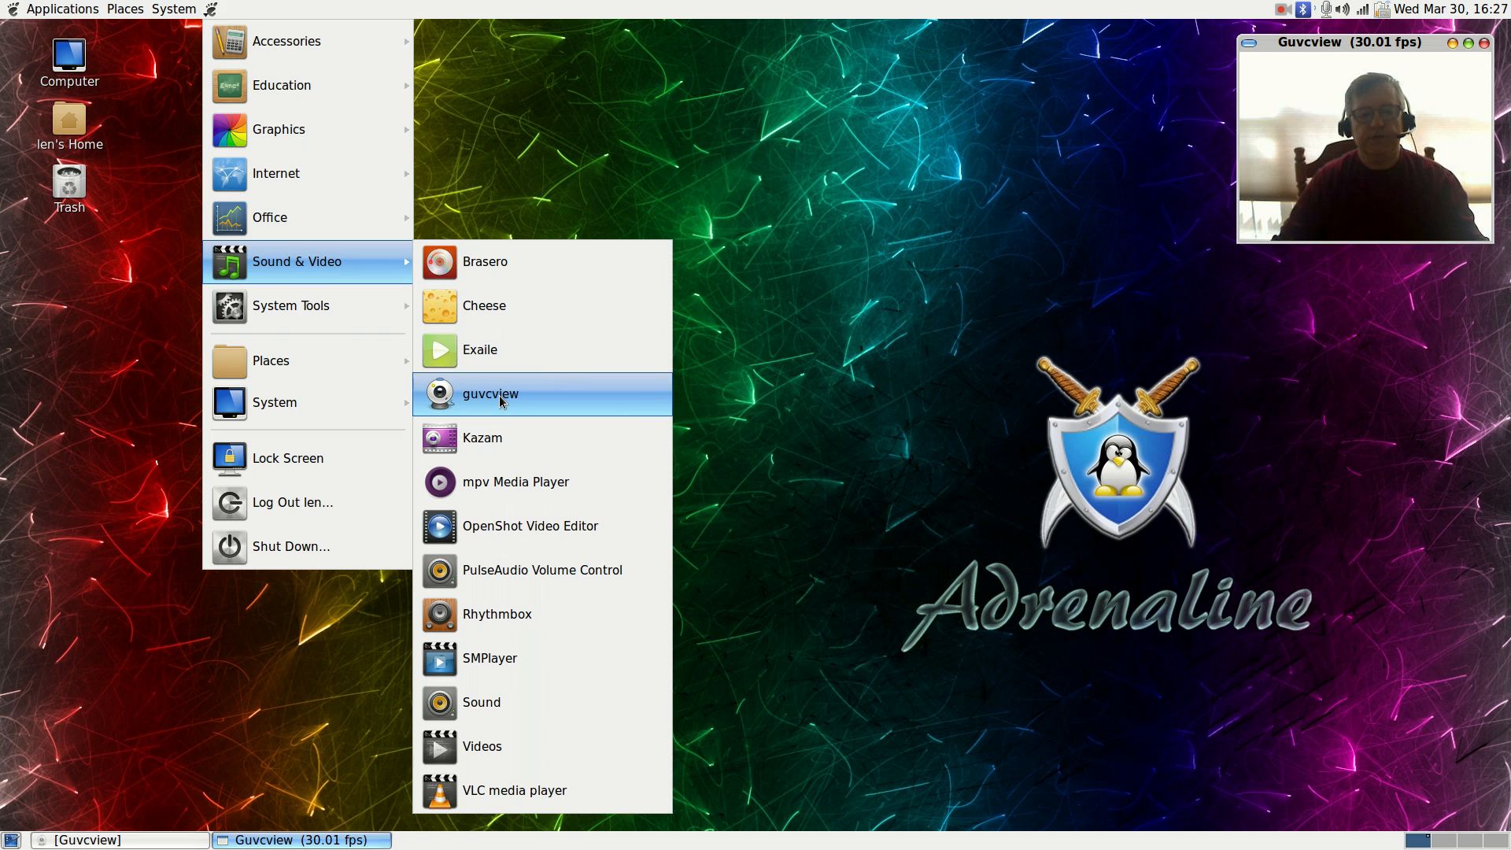
pyautogui.moveTo(481, 437)
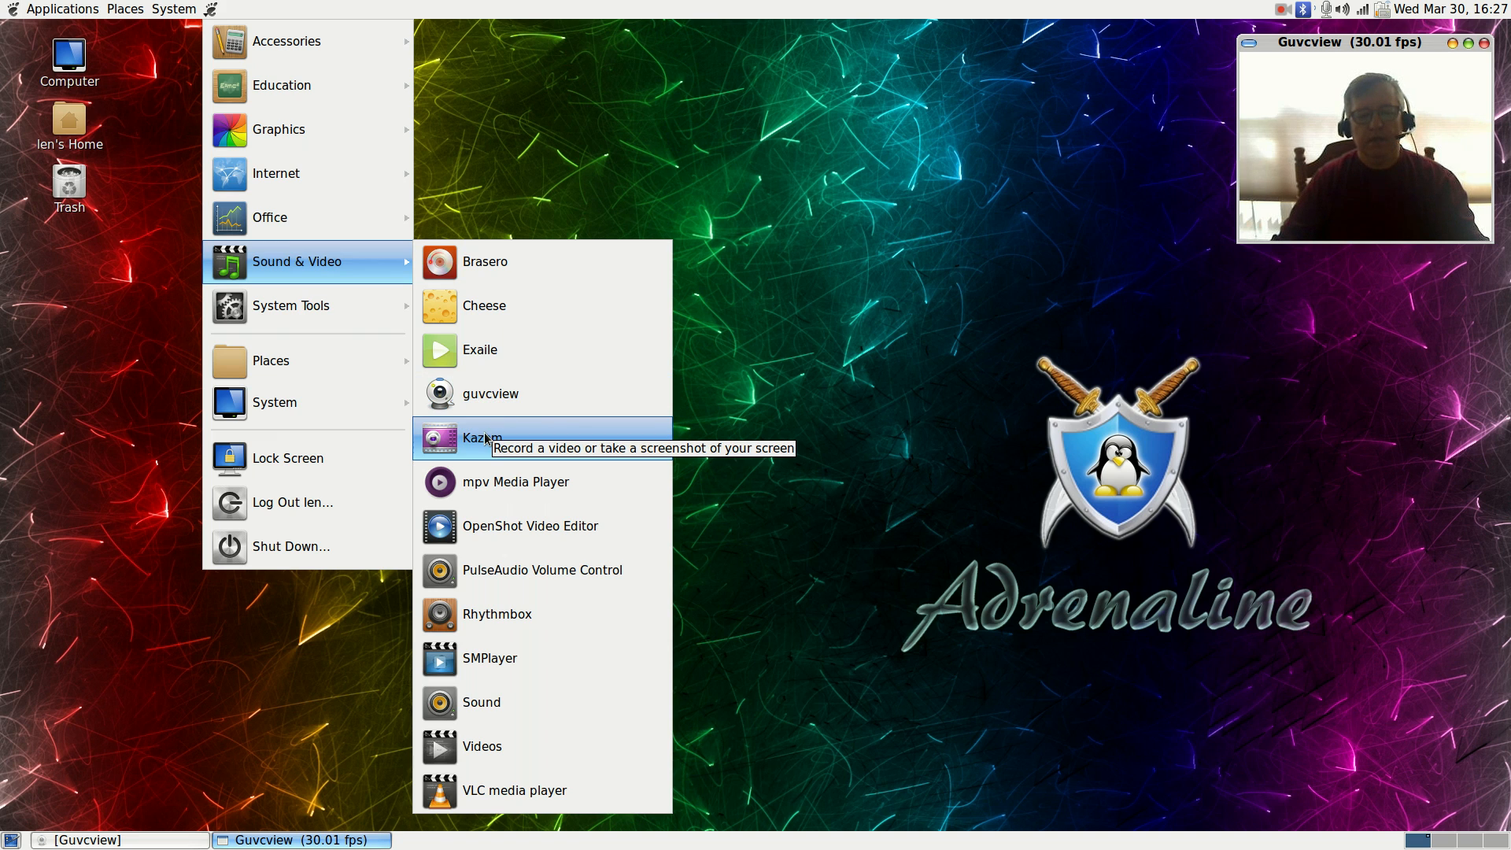
pyautogui.moveTo(515, 481)
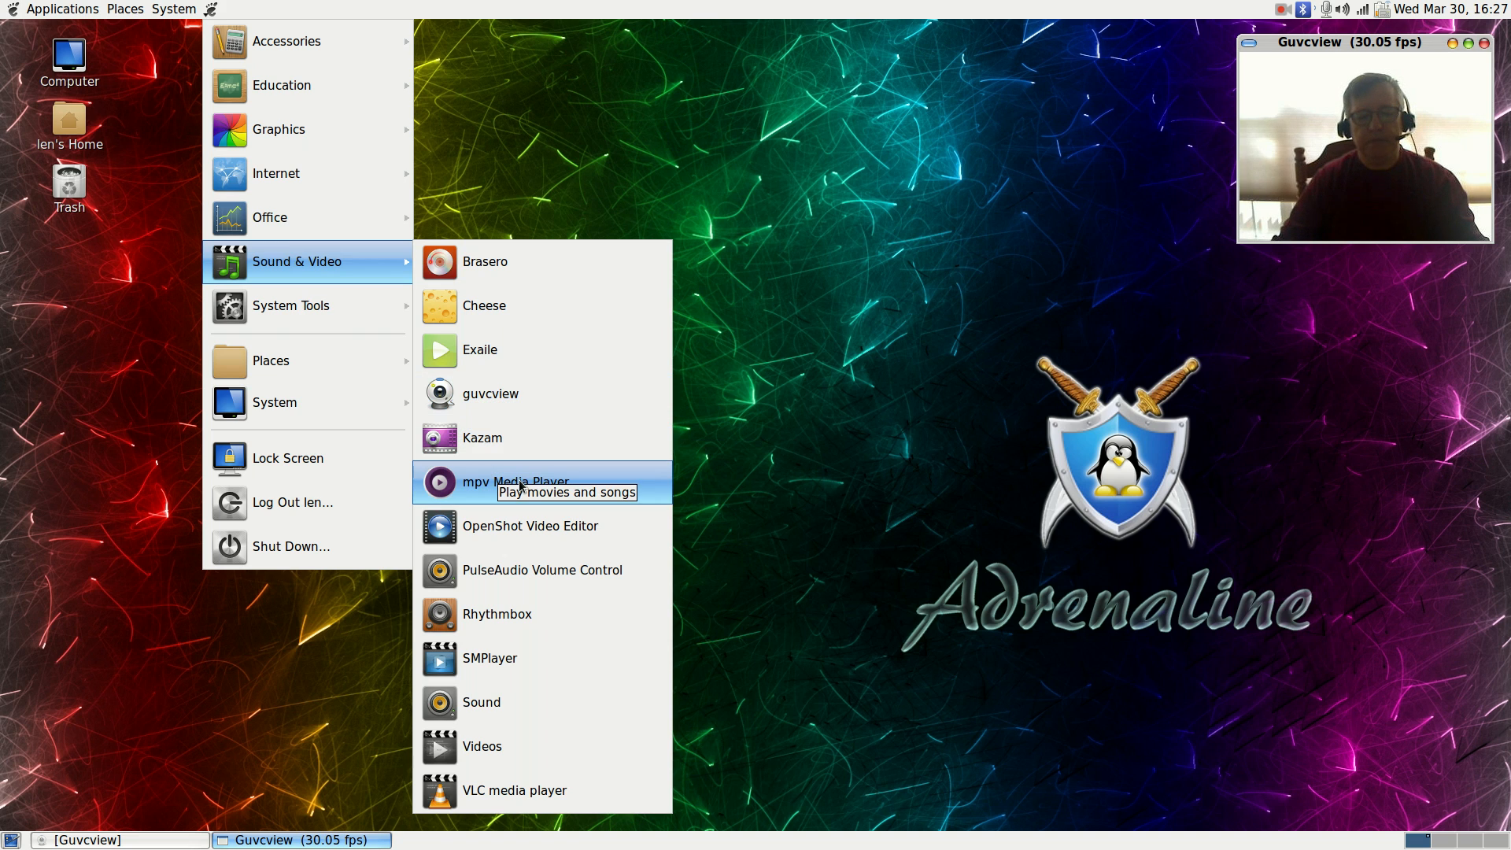
pyautogui.moveTo(529, 525)
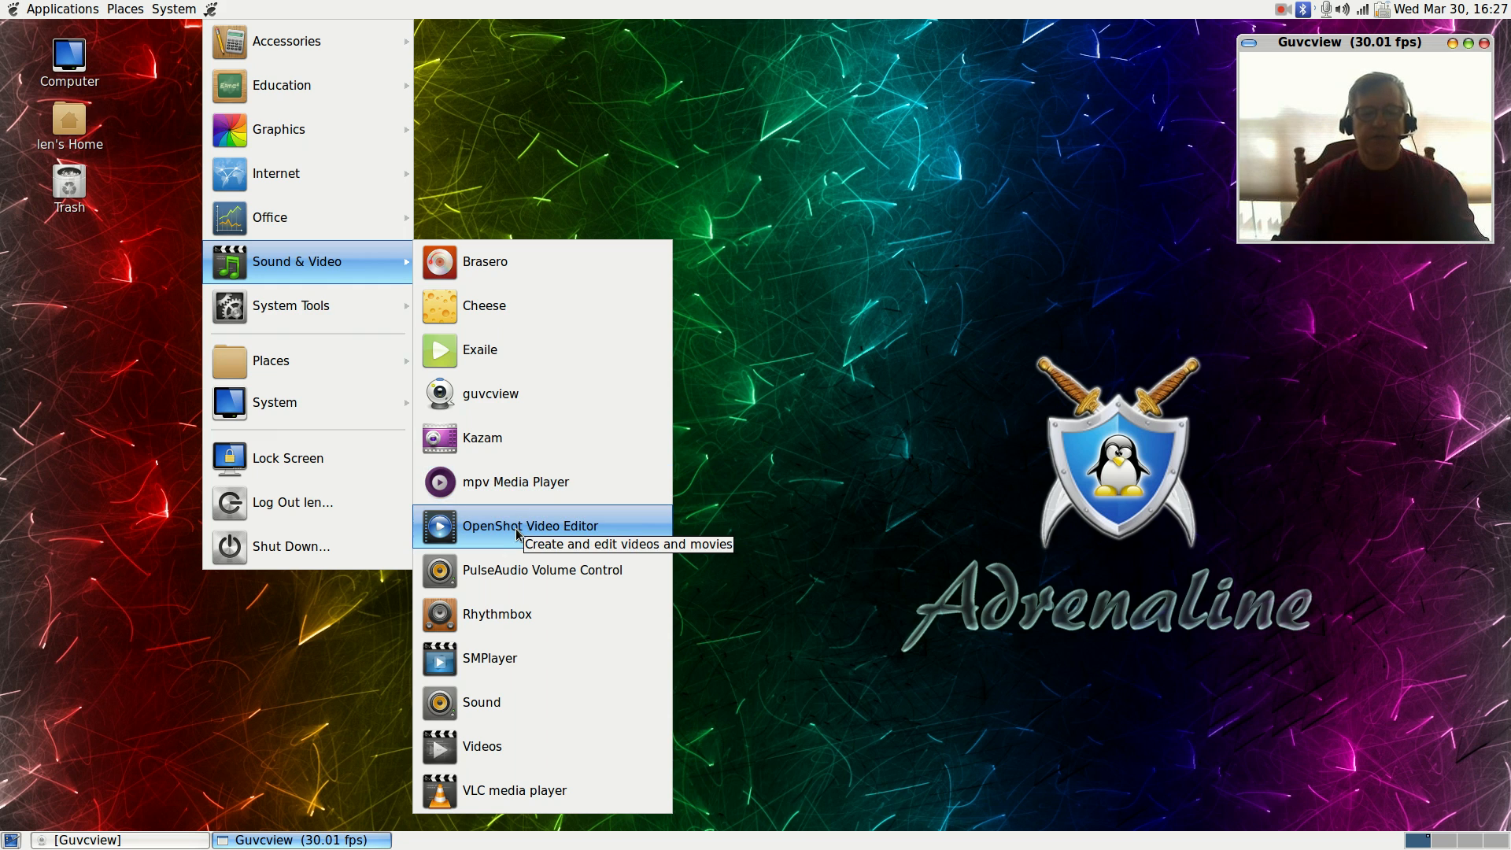
pyautogui.moveTo(484, 658)
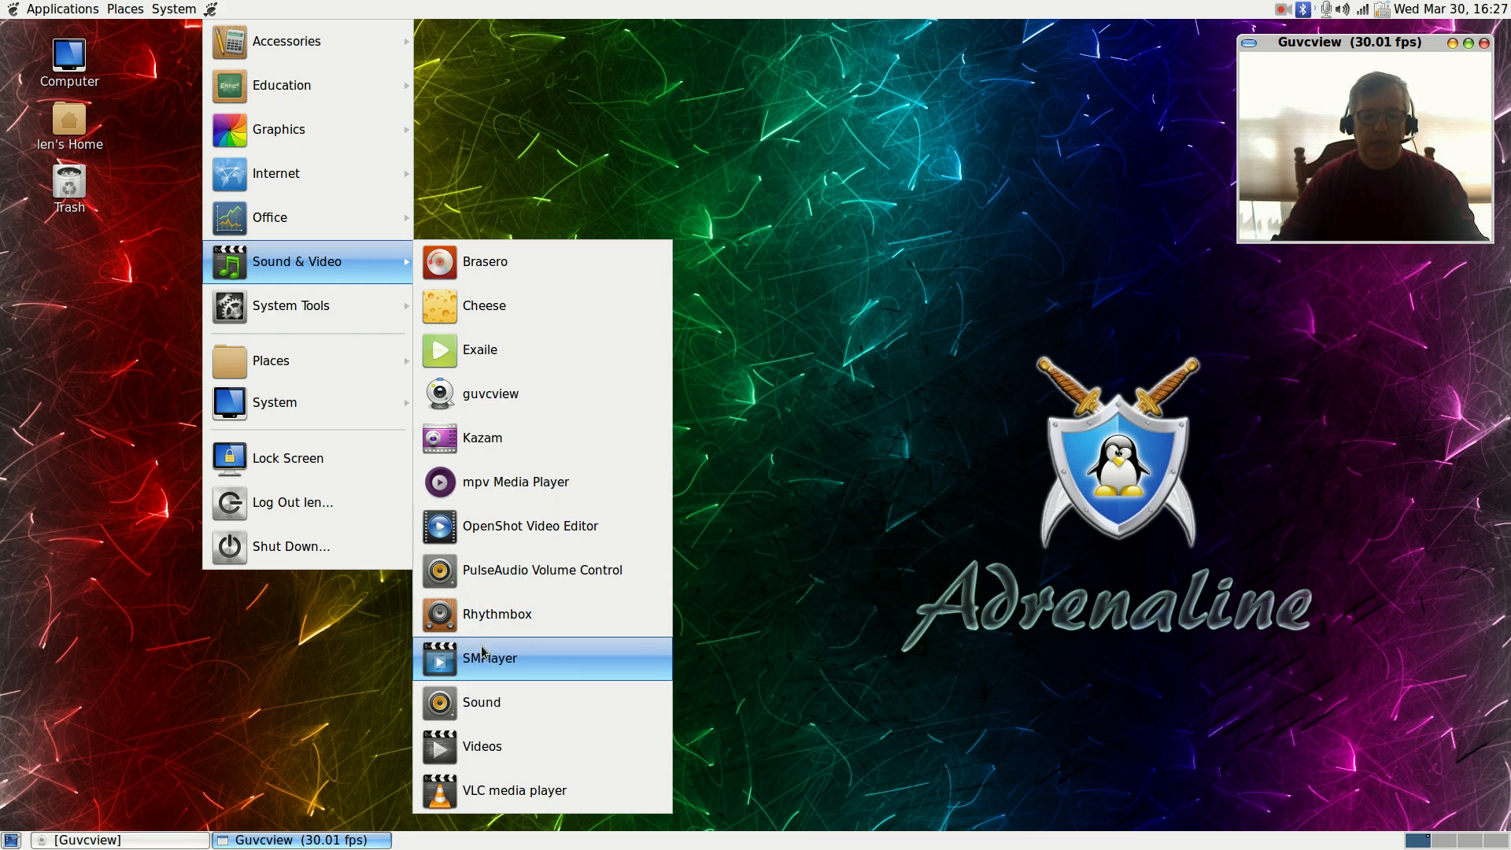
pyautogui.moveTo(498, 614)
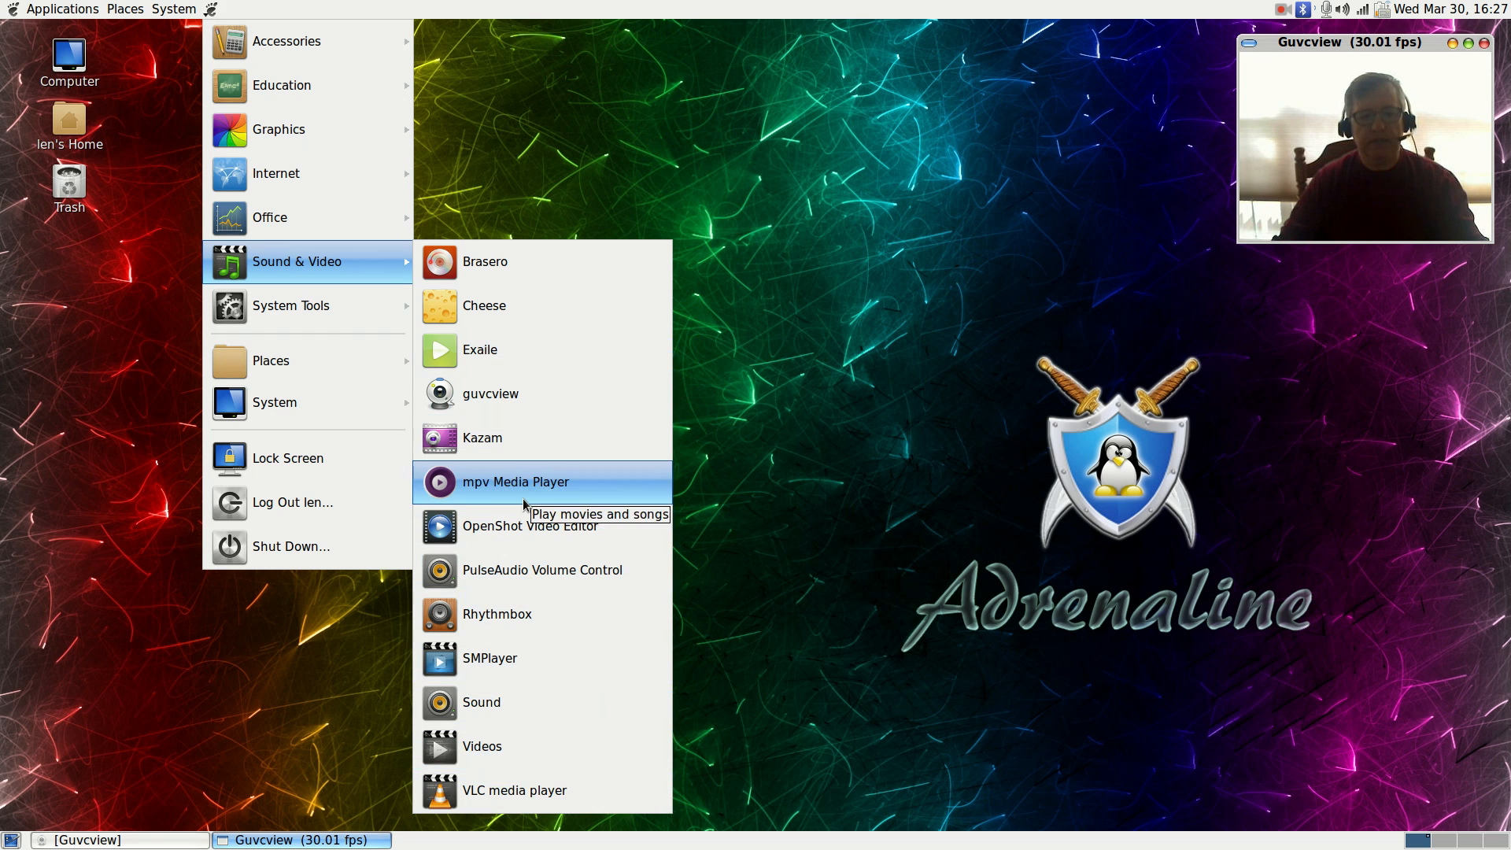
pyautogui.moveTo(484, 261)
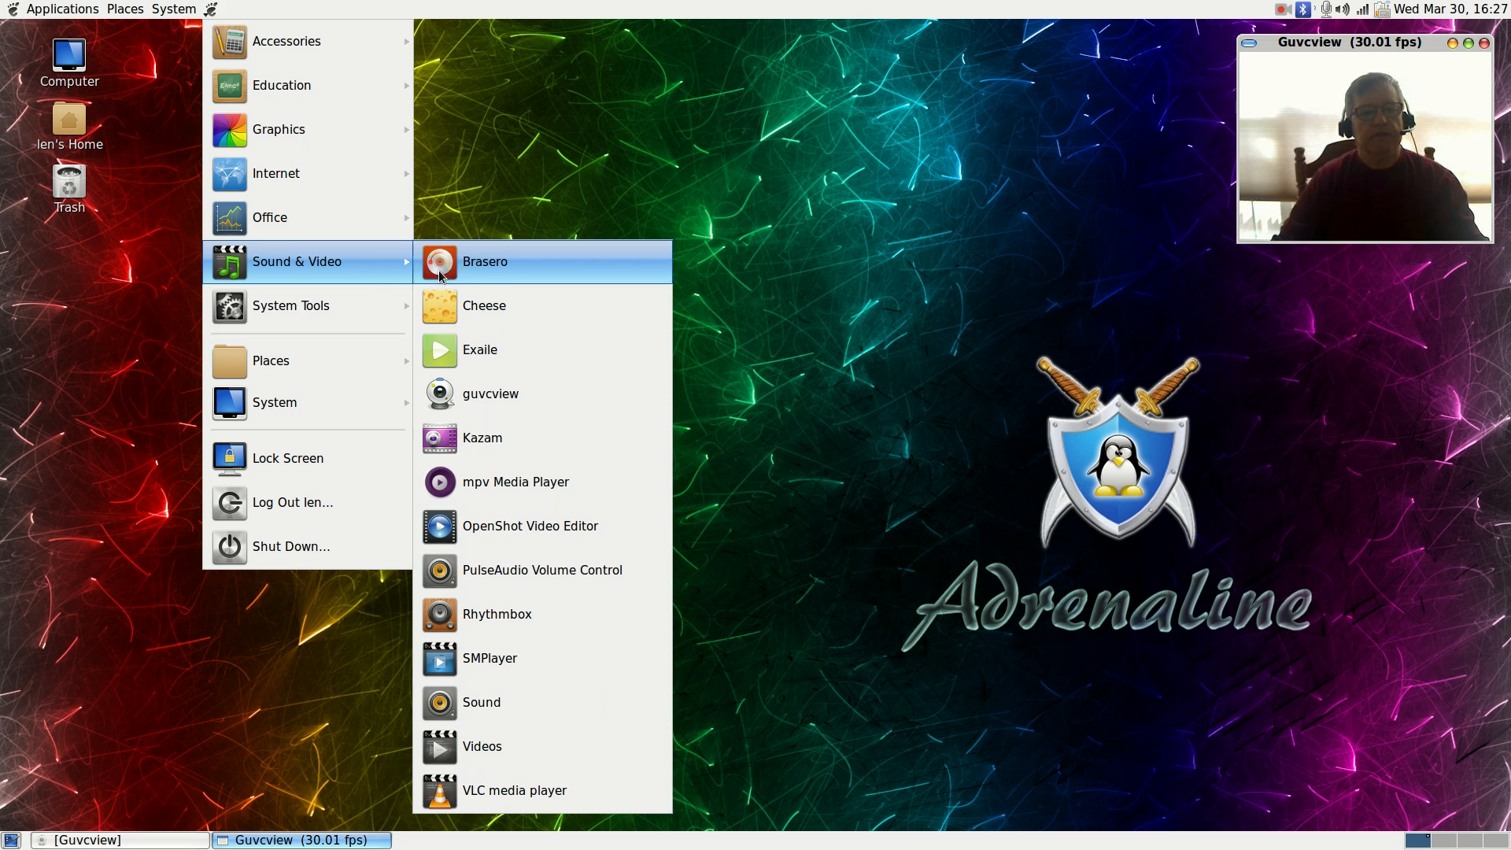
pyautogui.moveTo(485, 305)
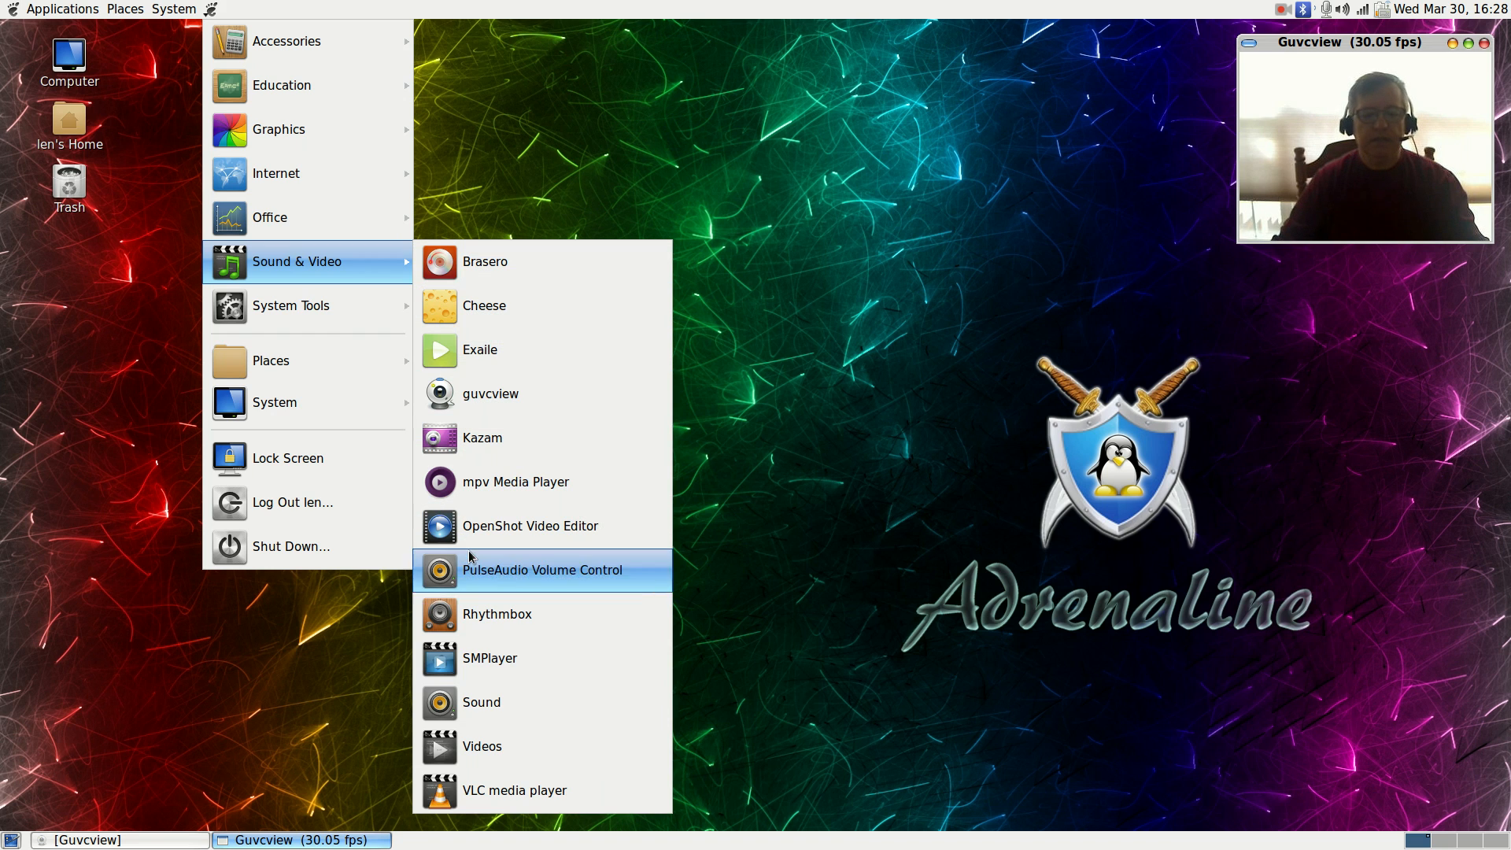
pyautogui.moveTo(498, 261)
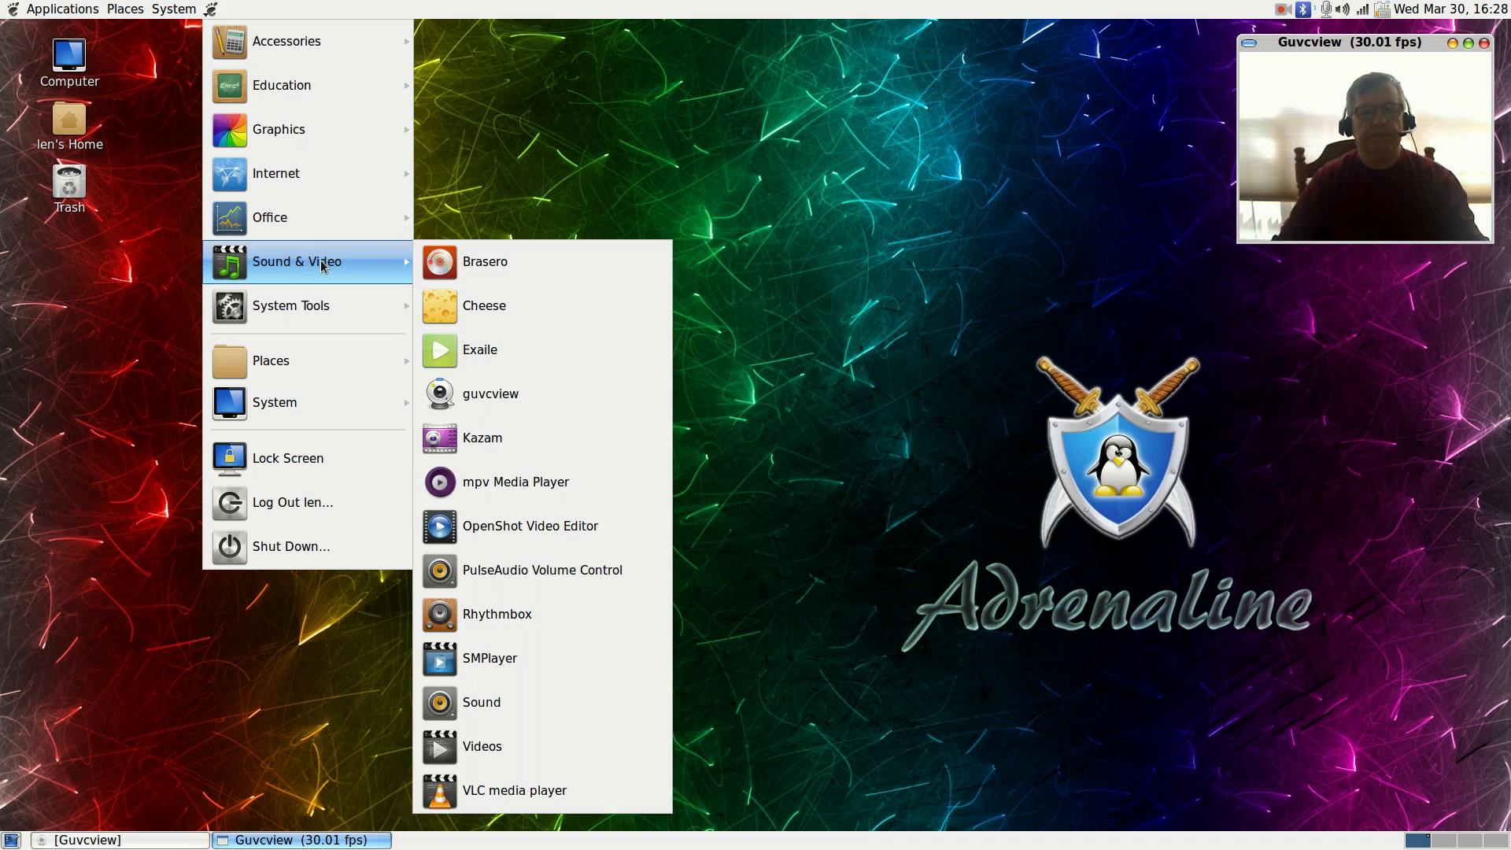
pyautogui.moveTo(506, 261)
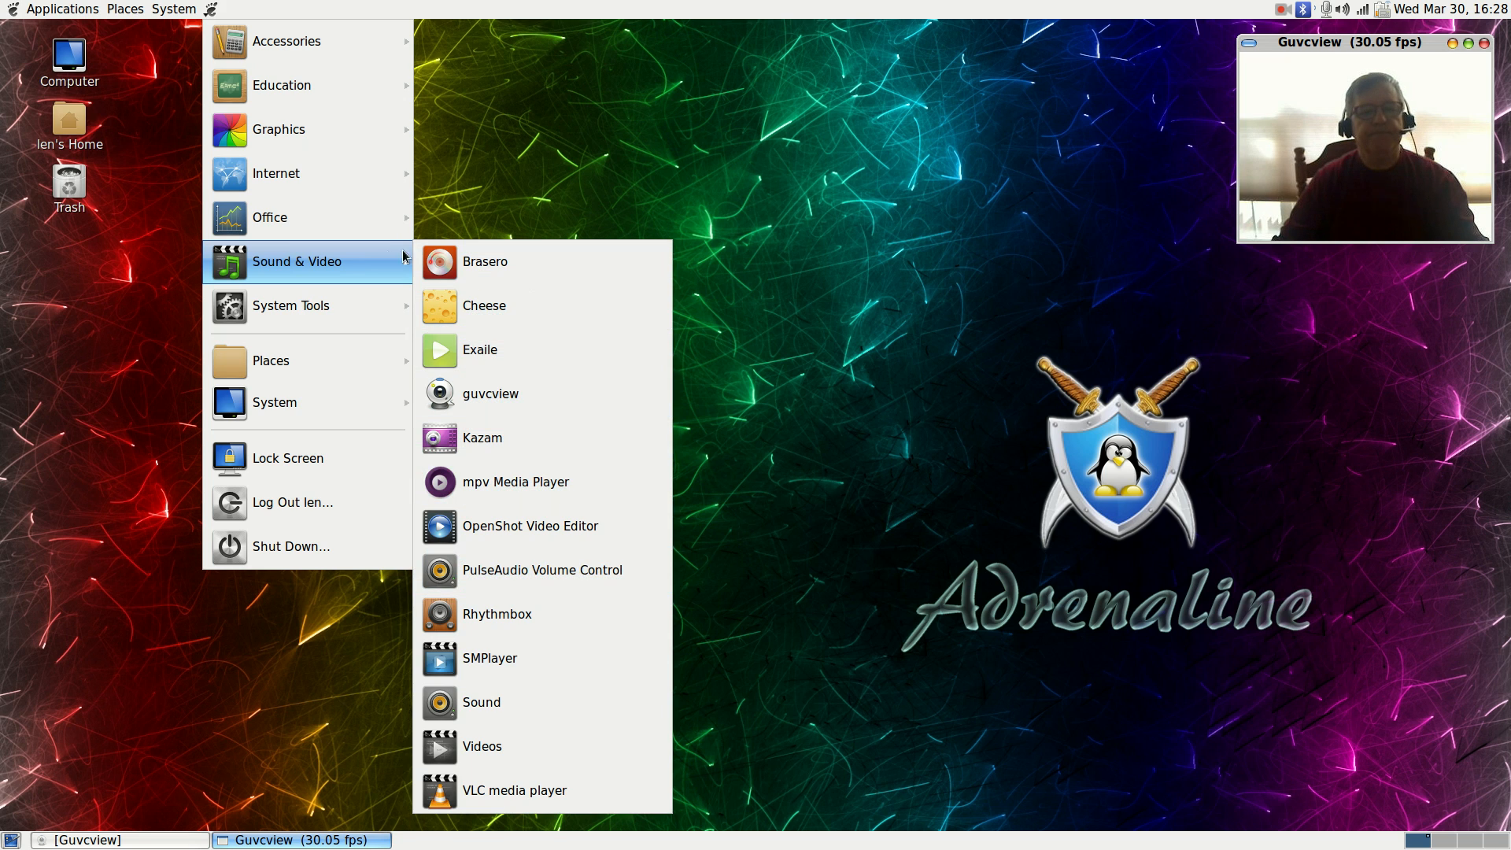
pyautogui.moveTo(307, 305)
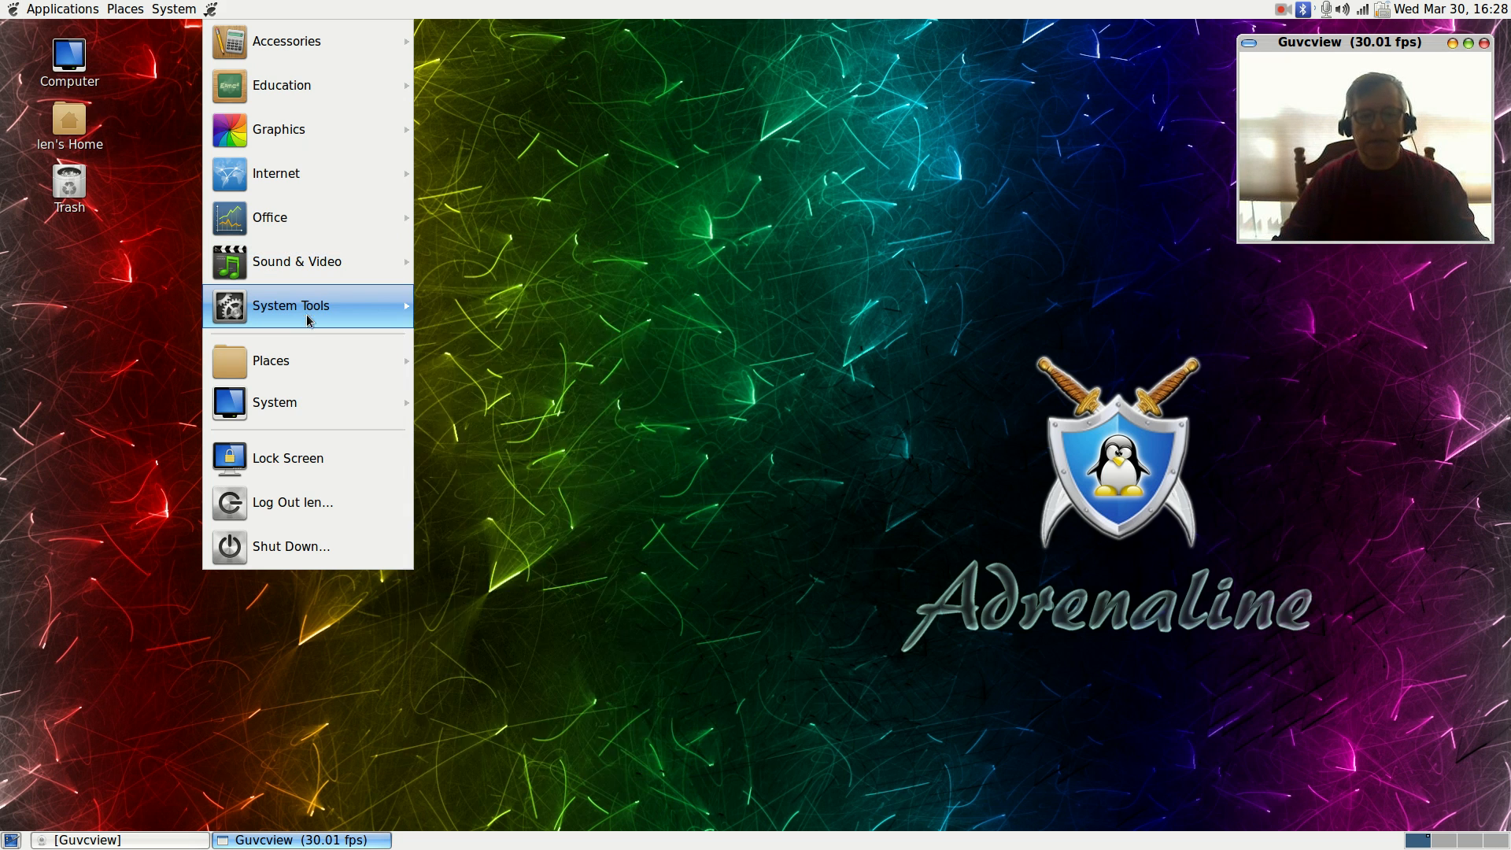
pyautogui.moveTo(292, 306)
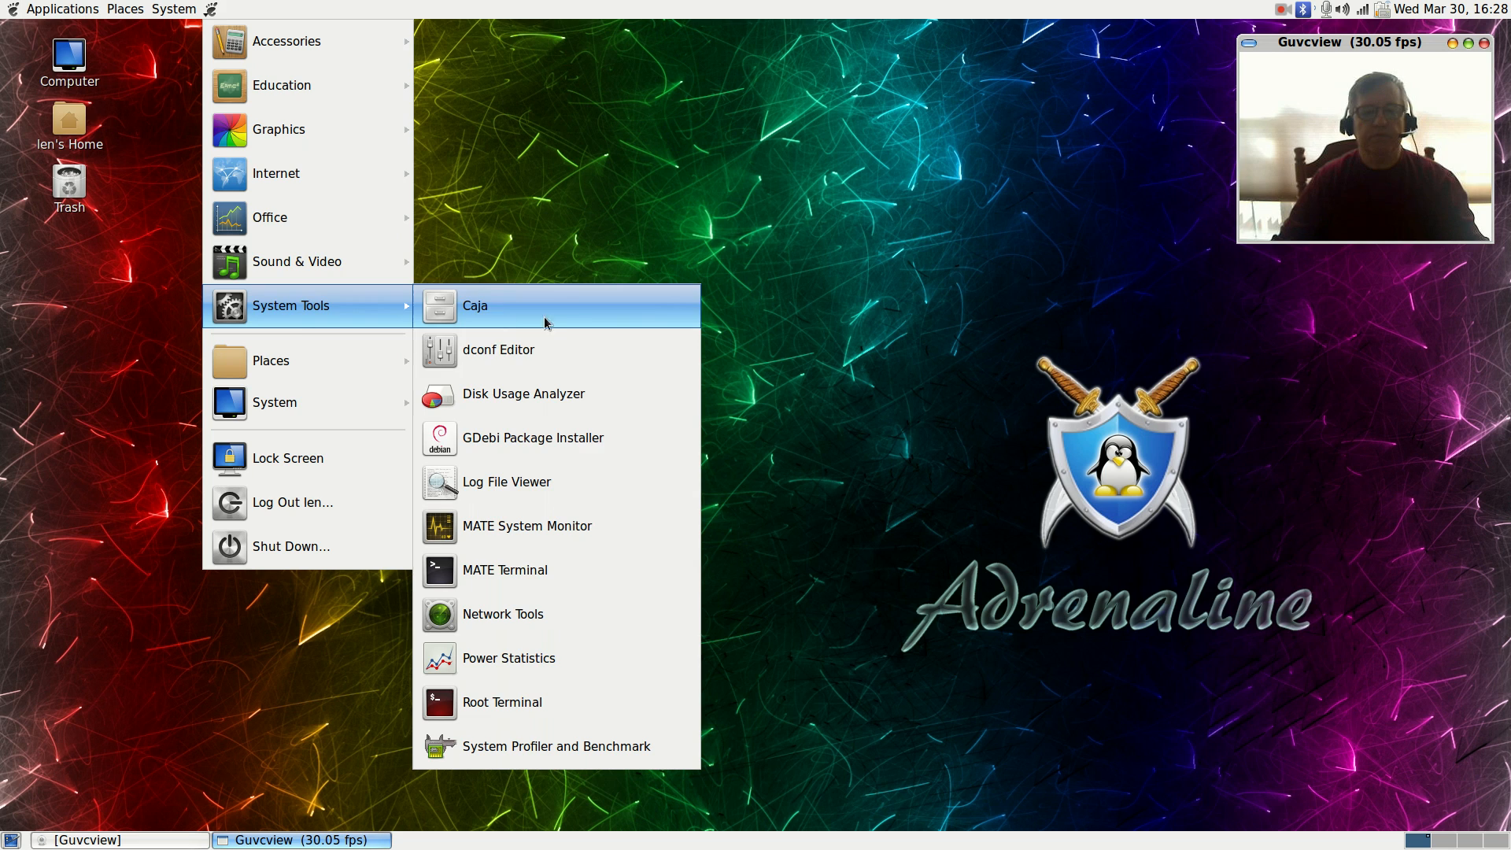
pyautogui.moveTo(556, 746)
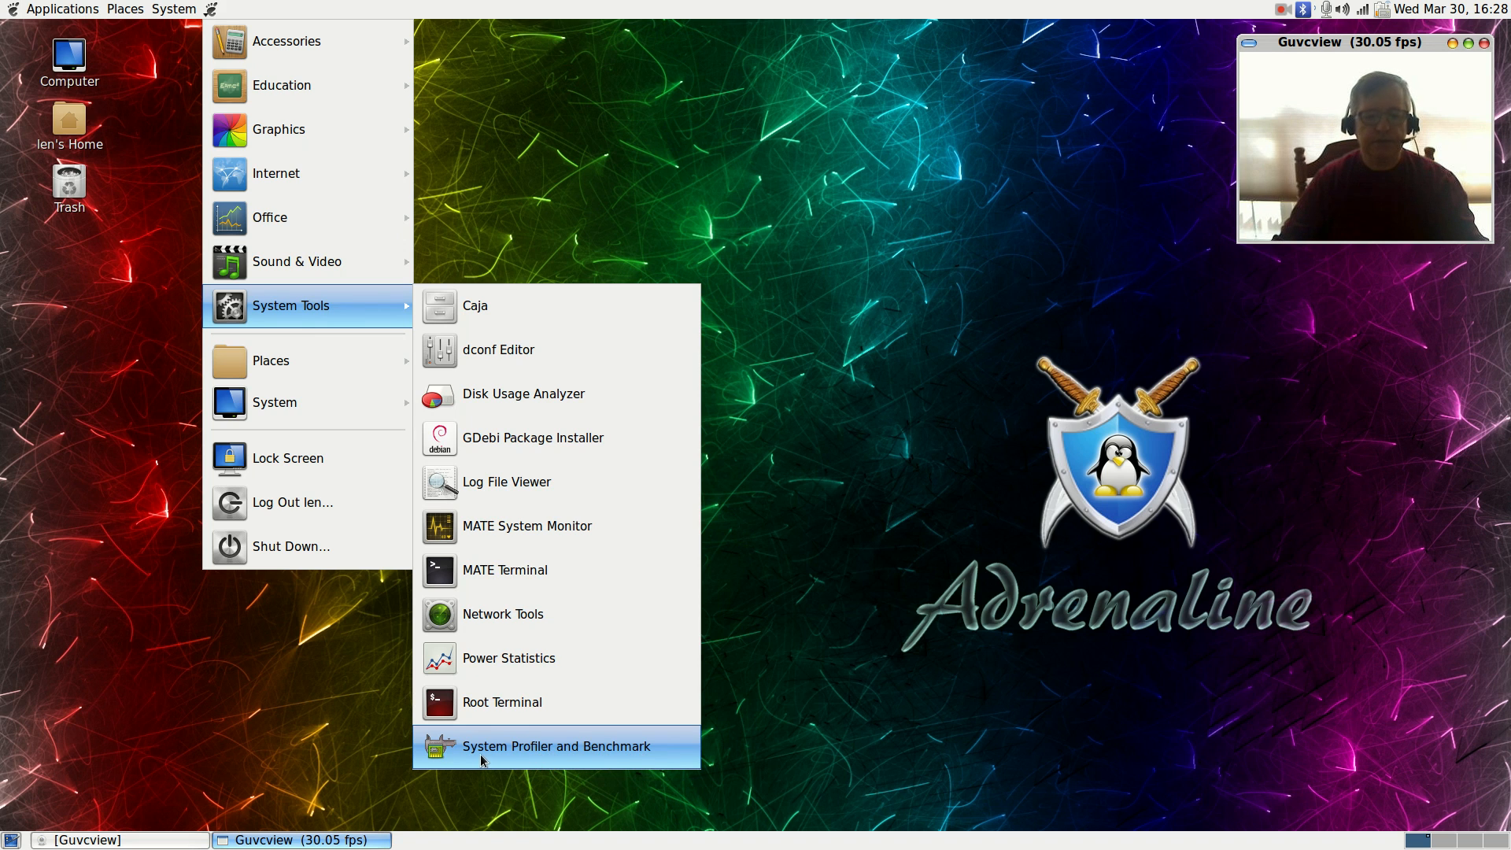
pyautogui.moveTo(485, 283)
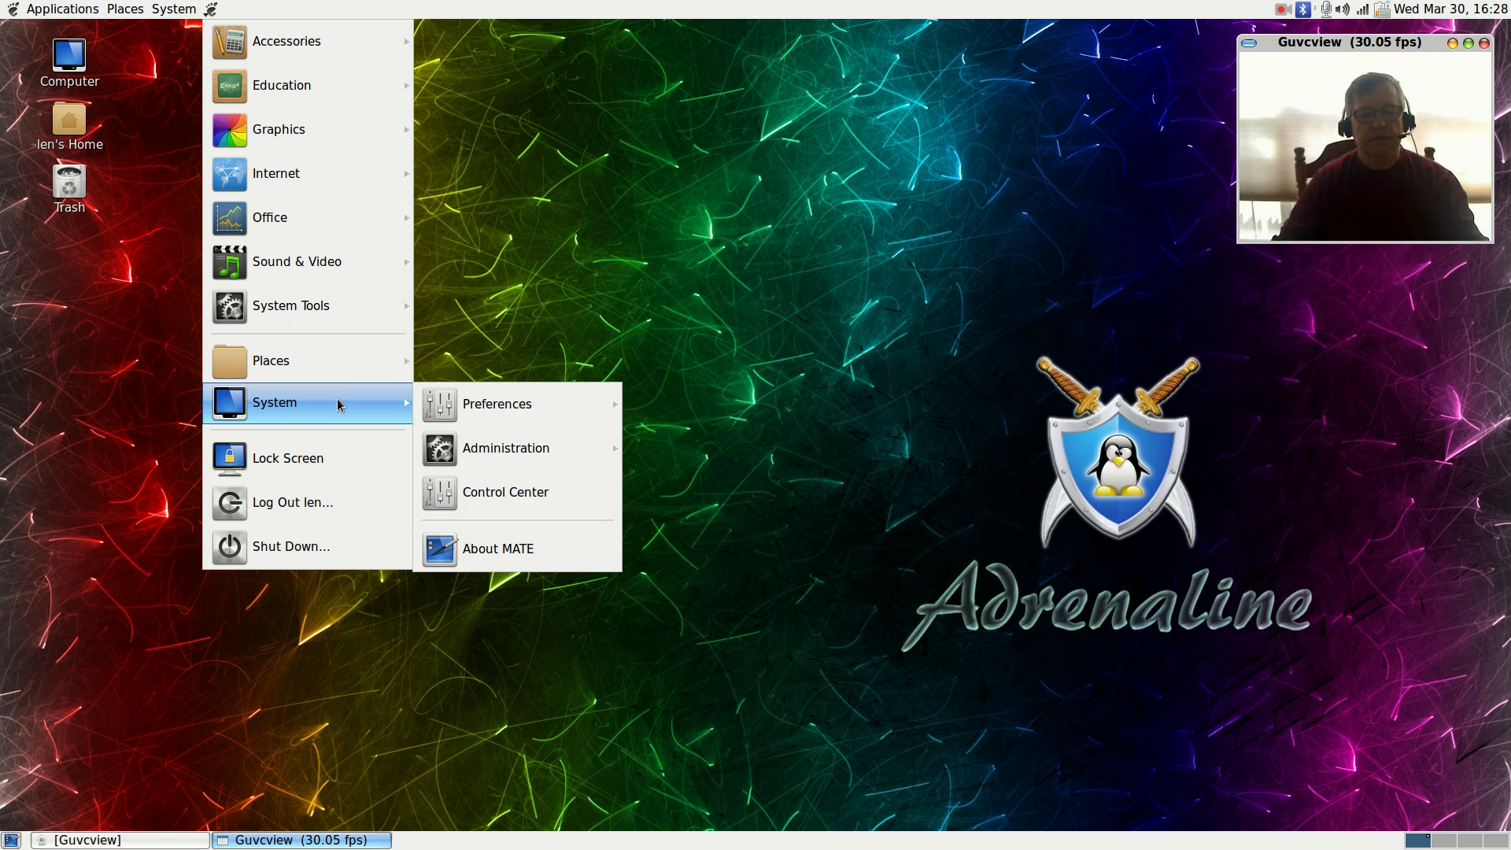
# Step: Launch MATE Control Center from the System menu after viewing System Tools
pyautogui.click(503, 491)
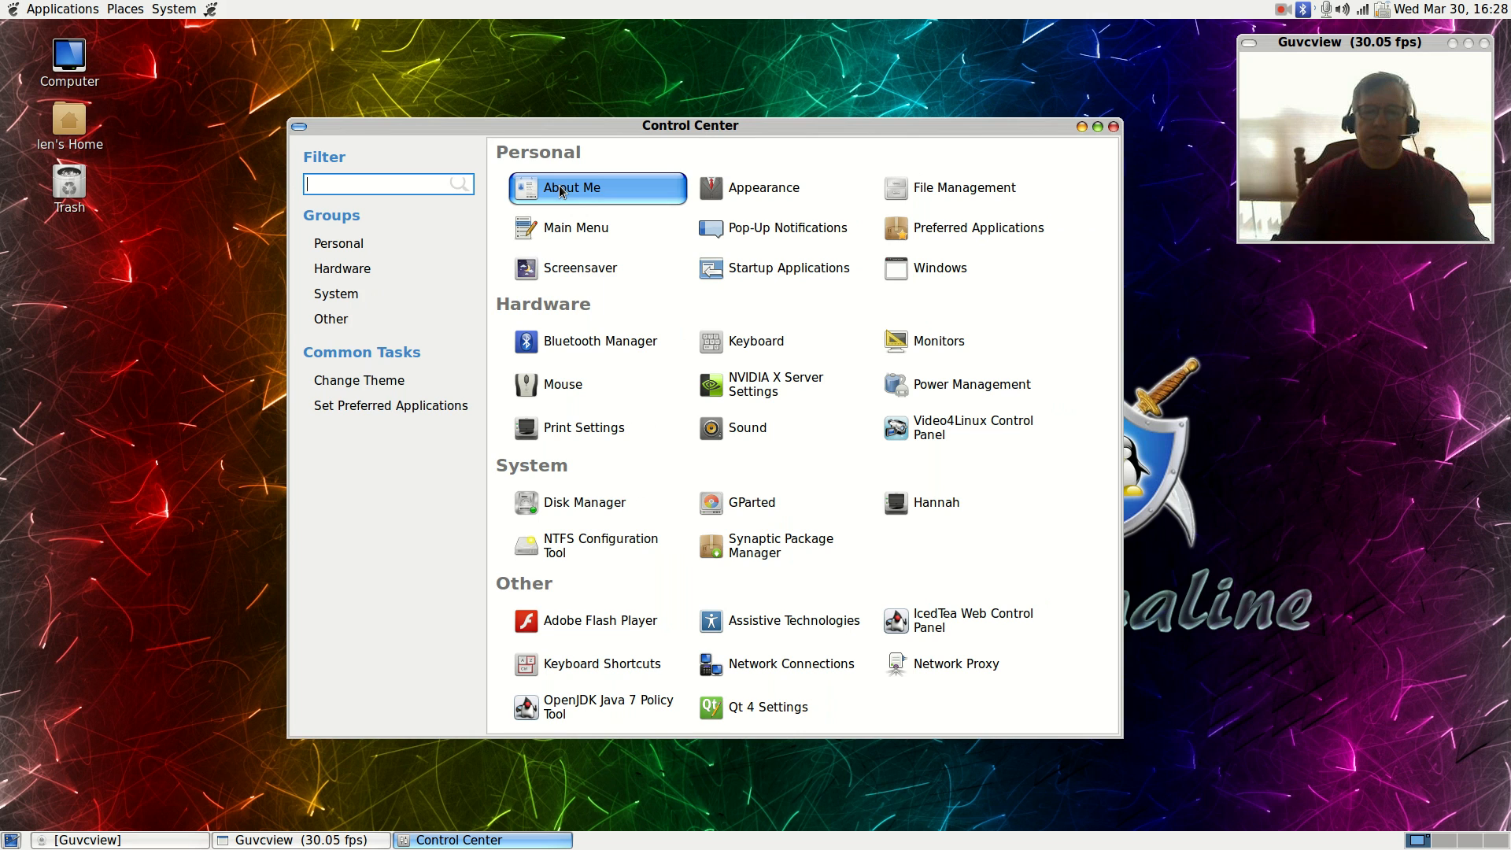
pyautogui.moveTo(581, 400)
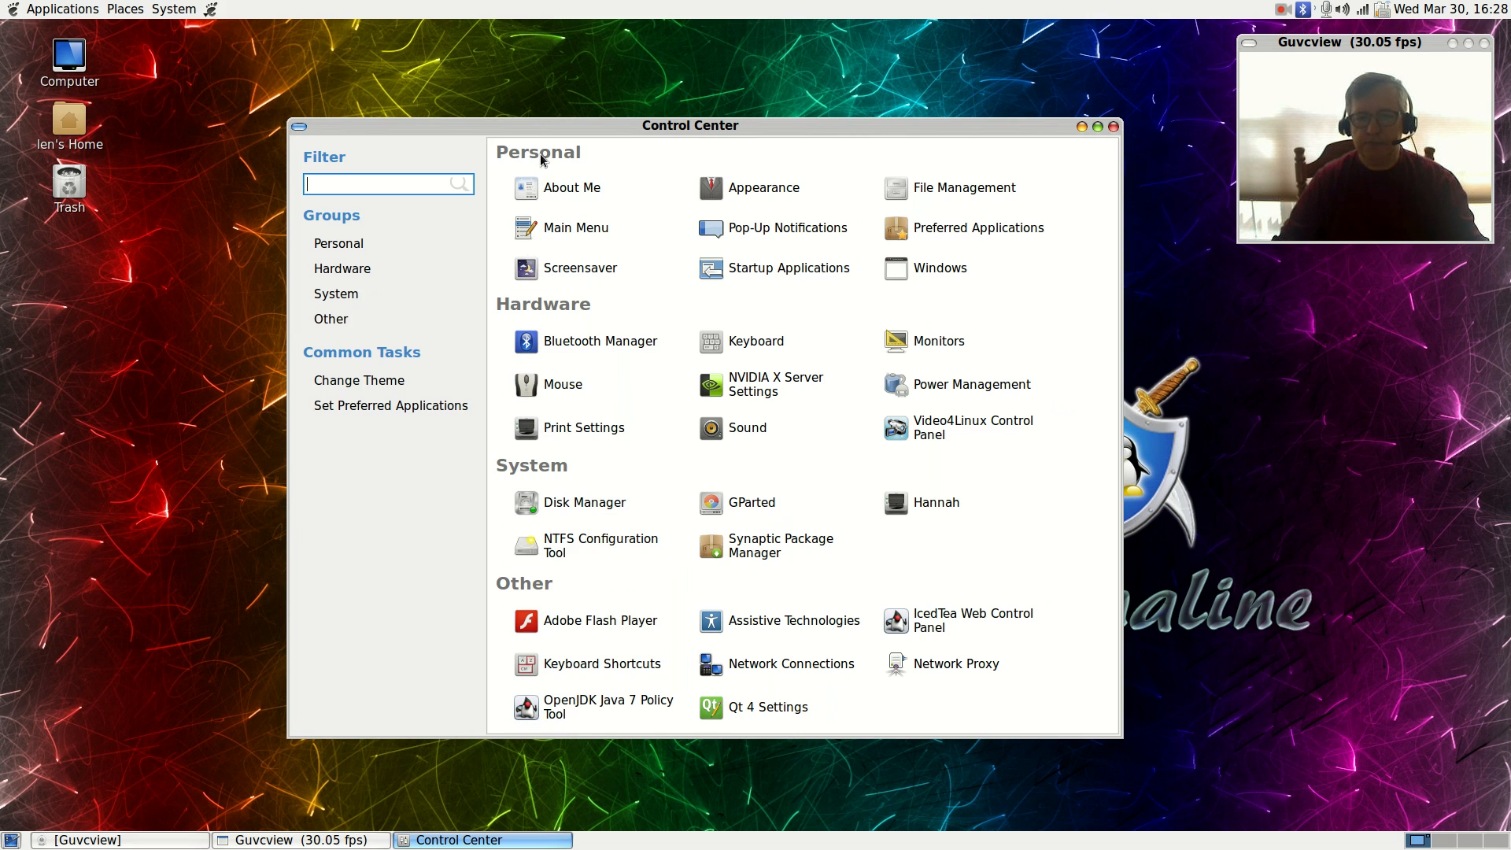
pyautogui.moveTo(582, 502)
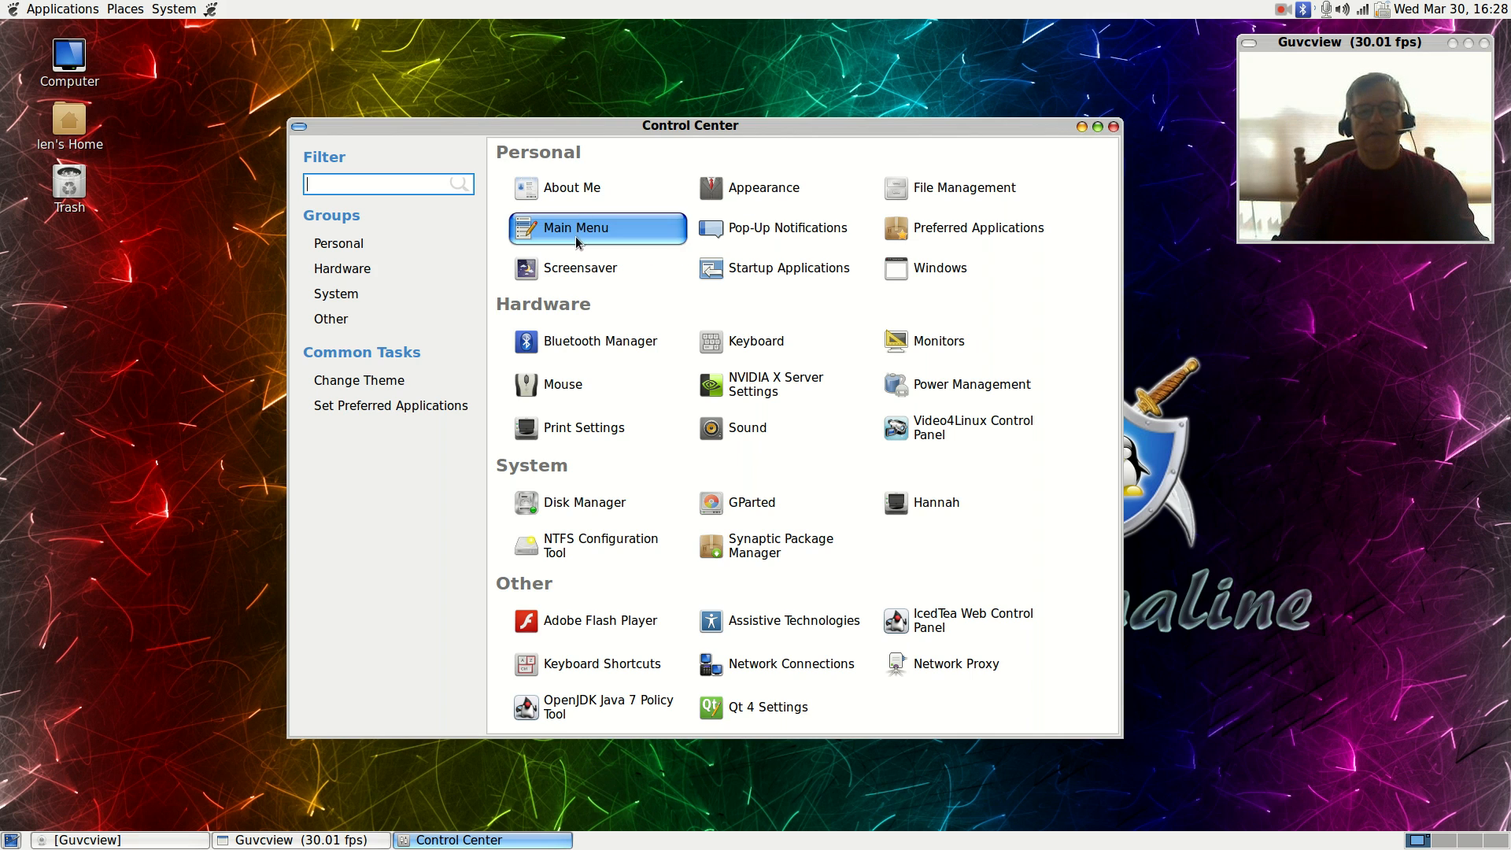
# Step: Browse the Control Center items and open Appearance under Personal
pyautogui.click(582, 427)
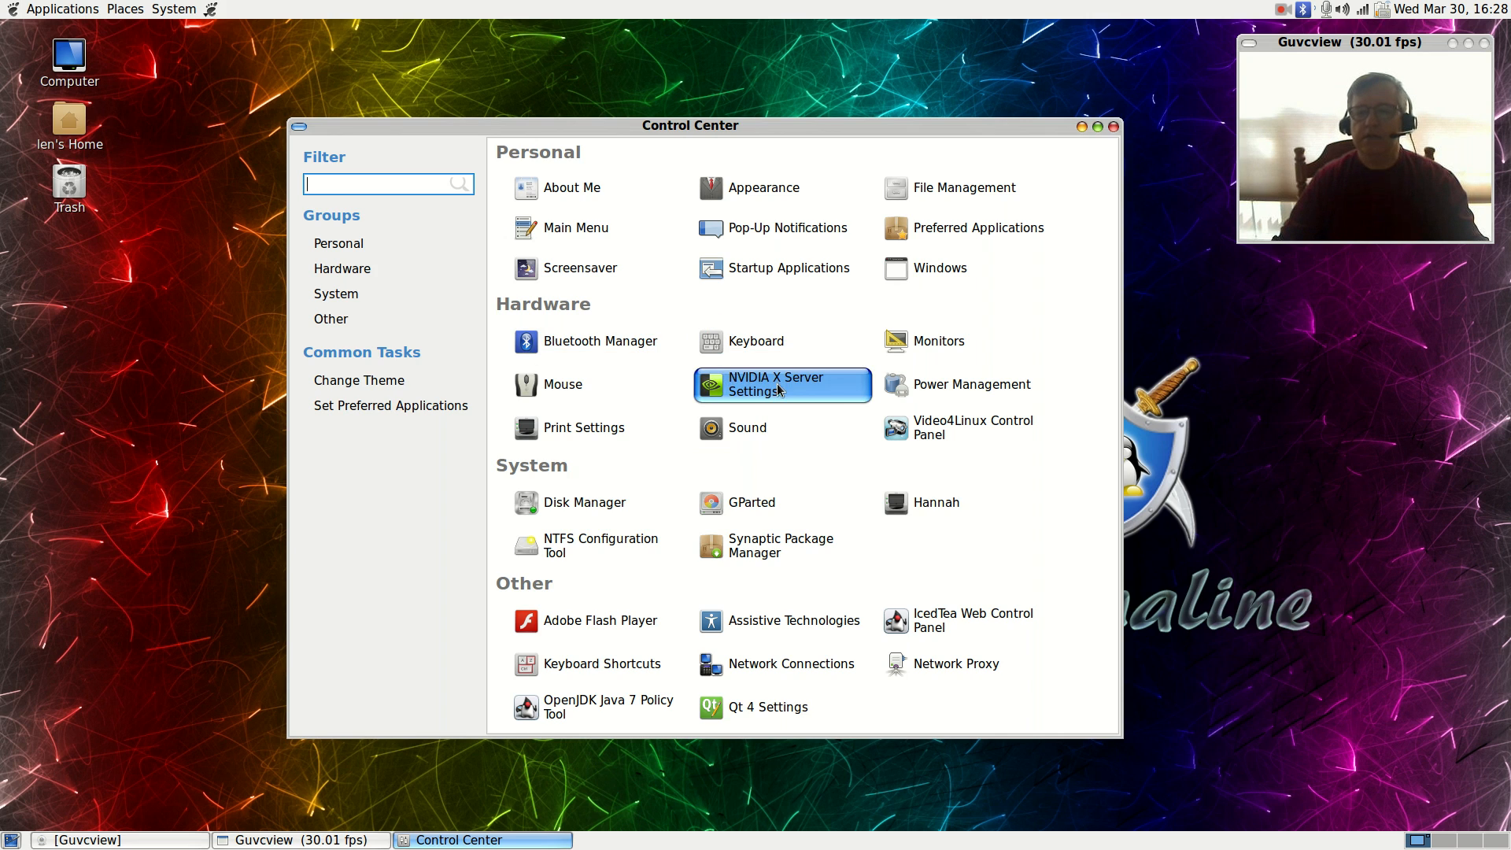
pyautogui.moveTo(963, 427)
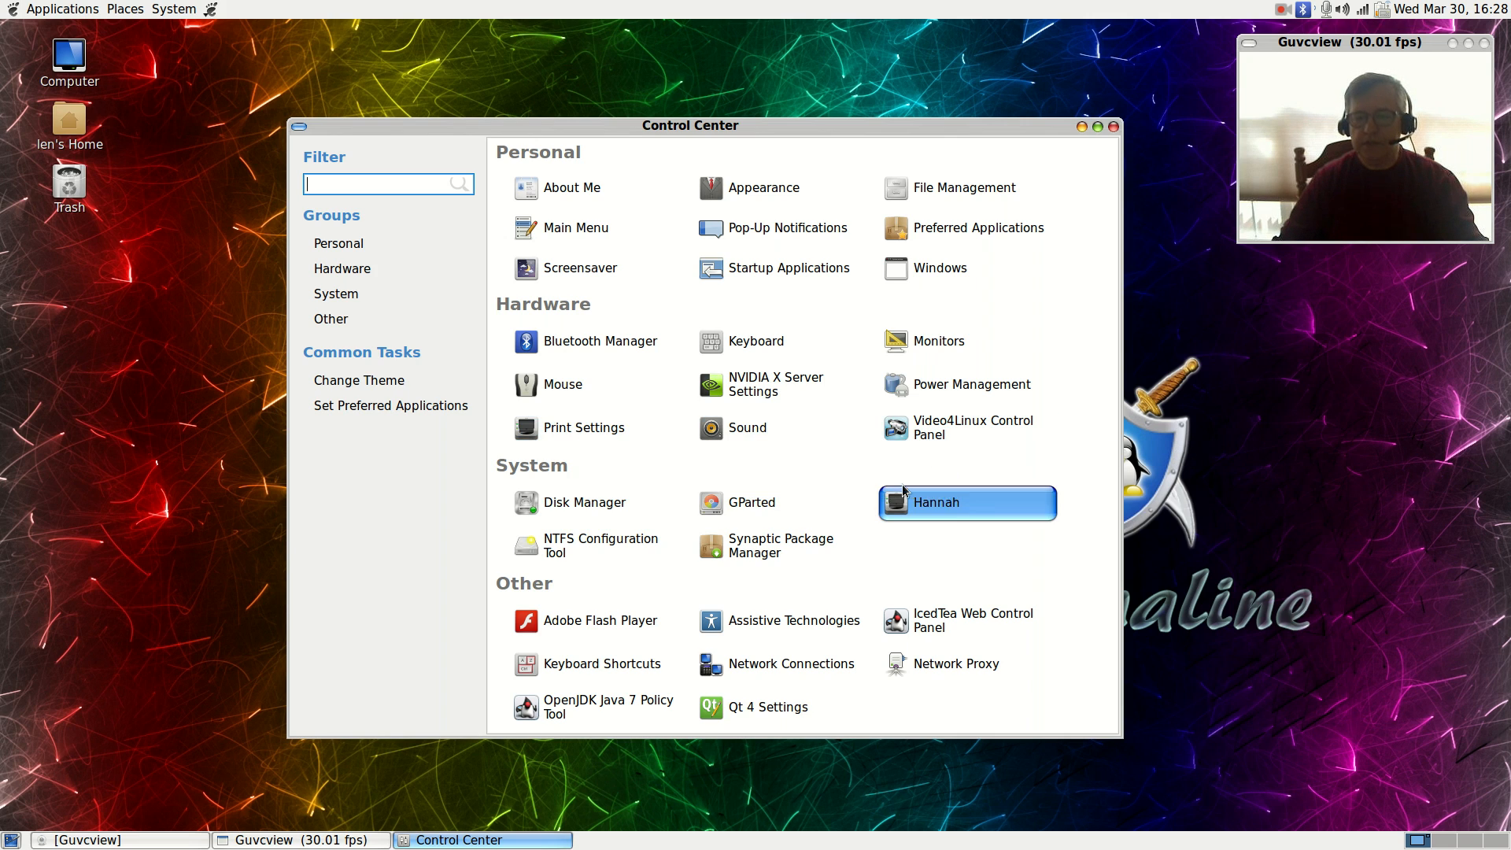
pyautogui.moveTo(583, 591)
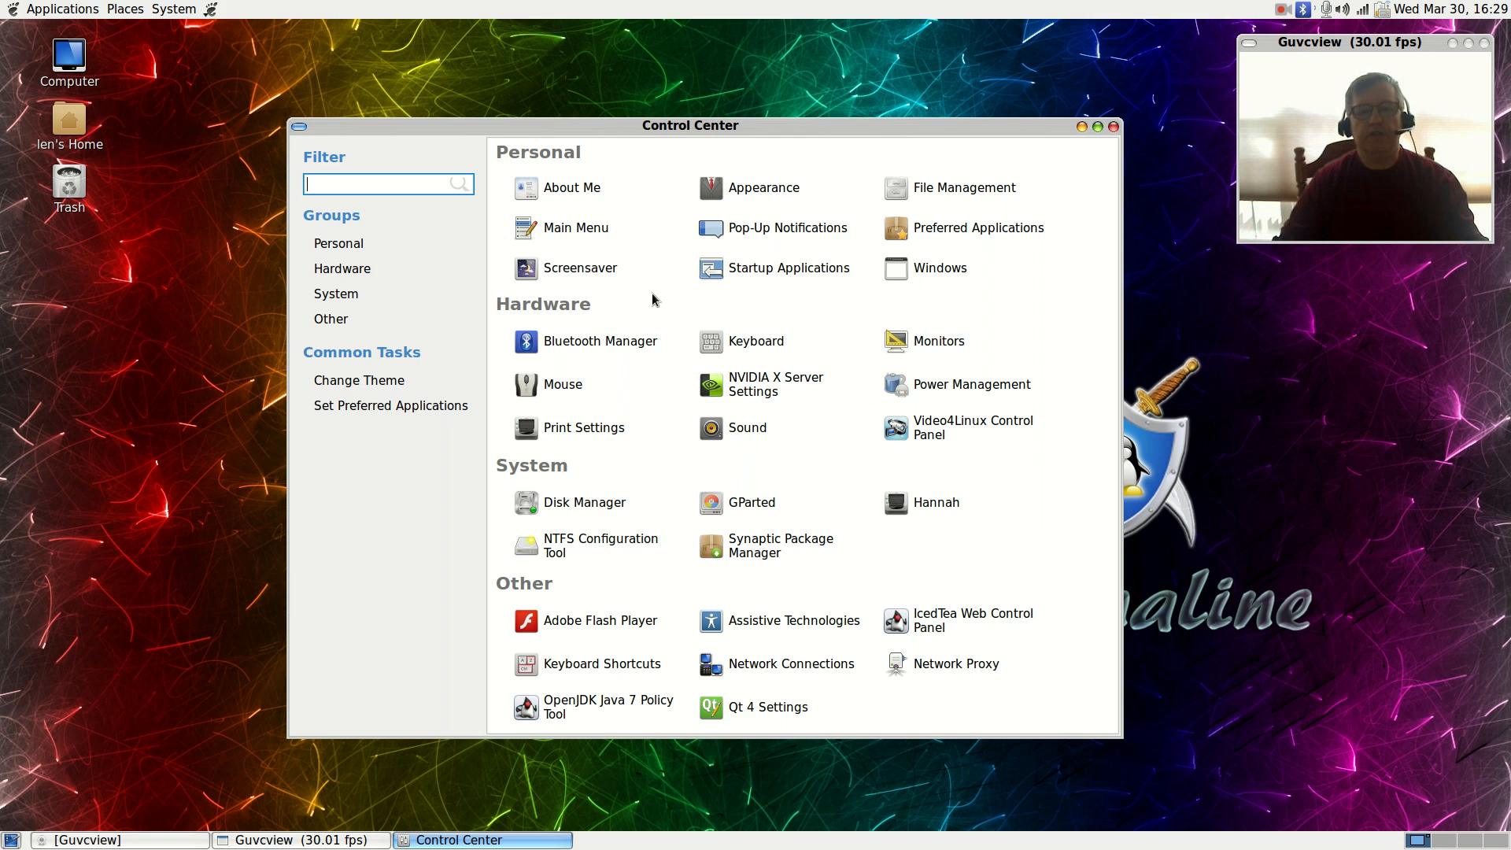
pyautogui.click(763, 187)
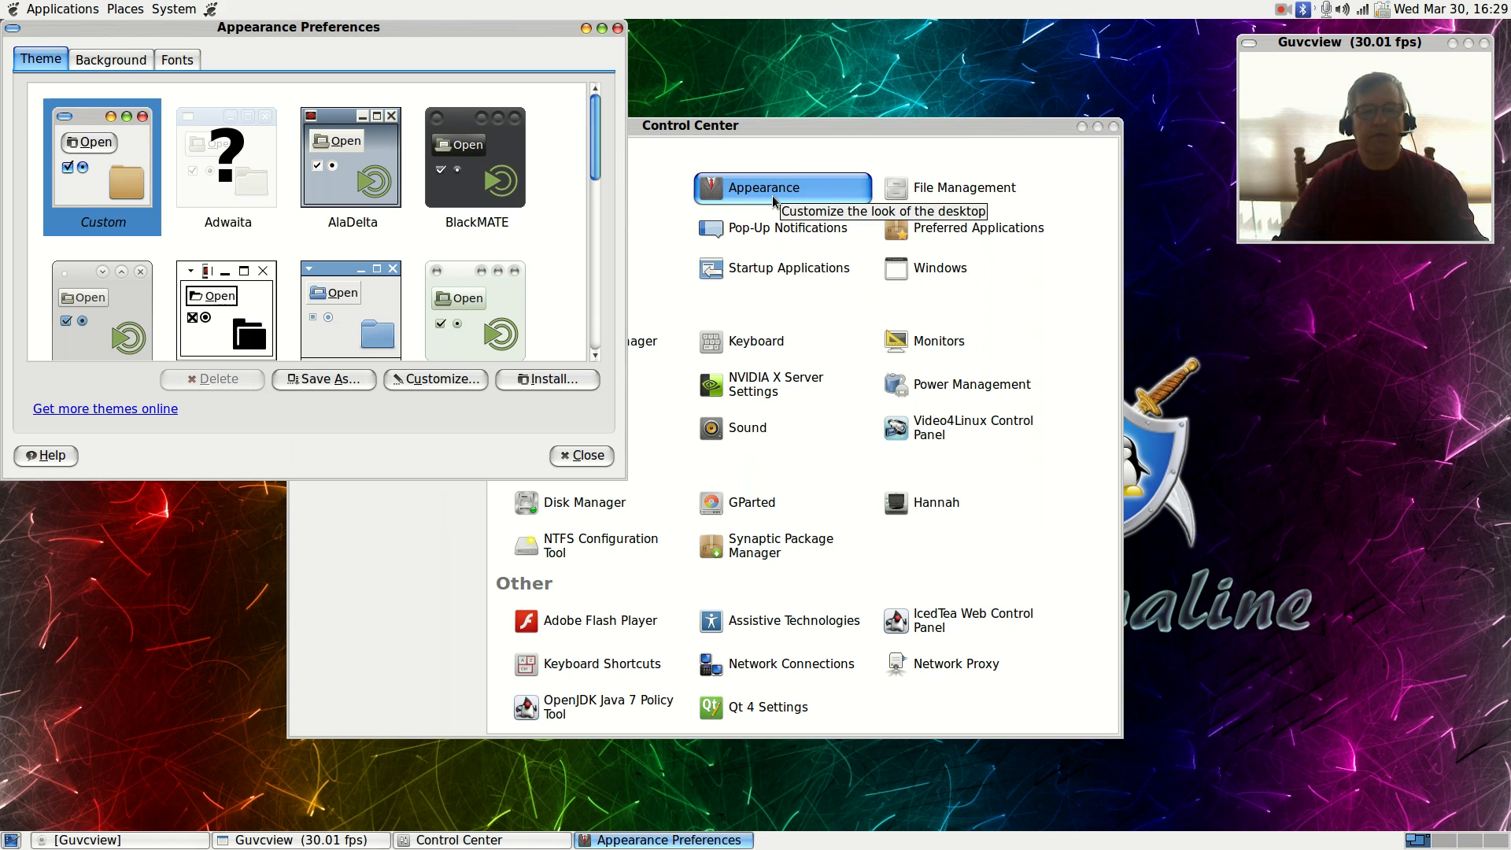
# Step: Centre Appearance Preferences, browse themes and the Background tab, then close it and Control Center
pyautogui.moveTo(297, 27); pyautogui.dragTo(385, 65)
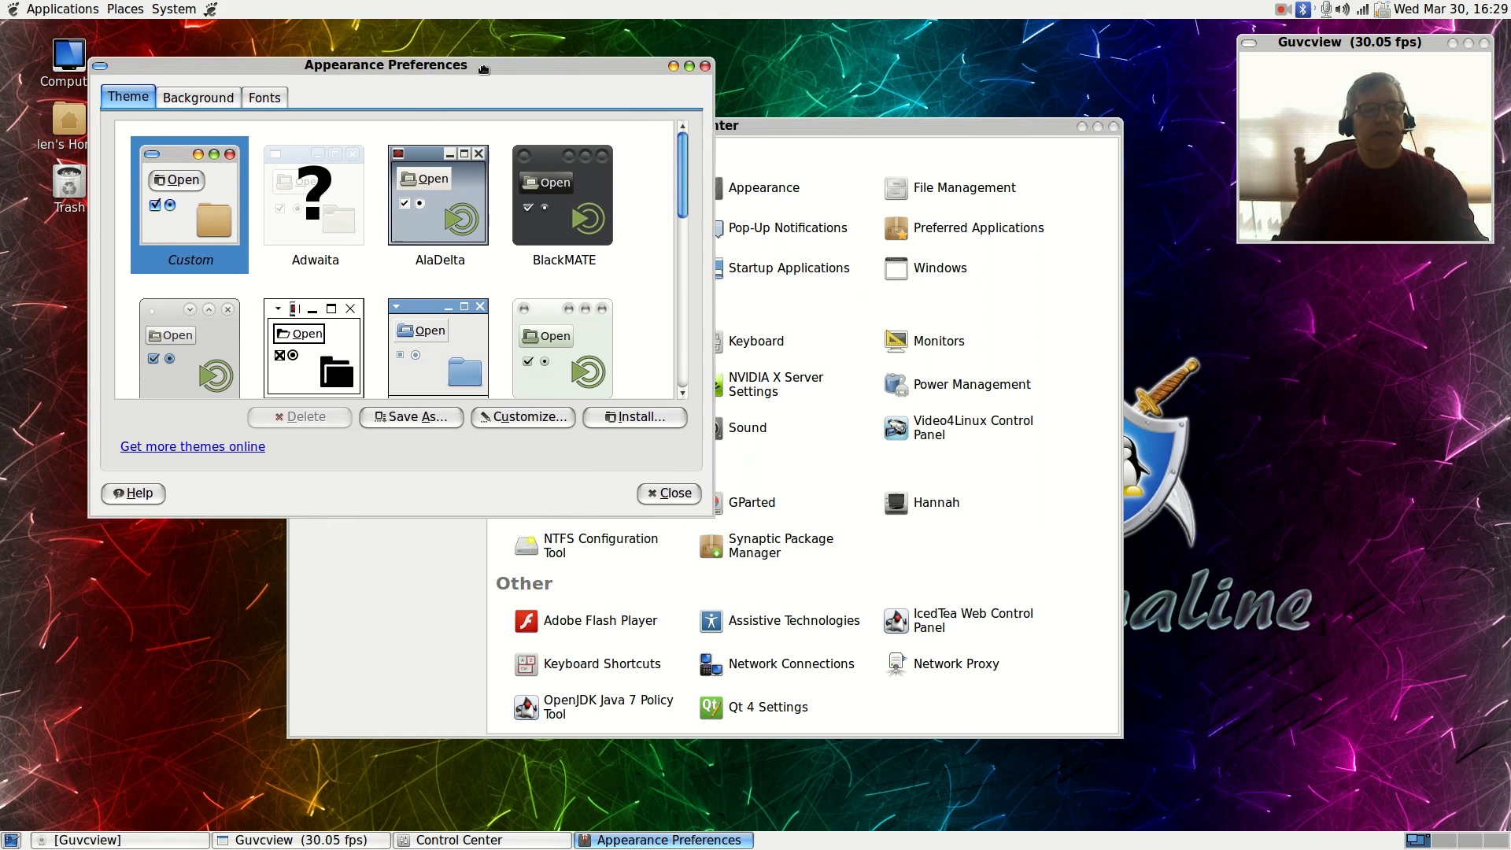
pyautogui.moveTo(384, 64); pyautogui.dragTo(587, 145)
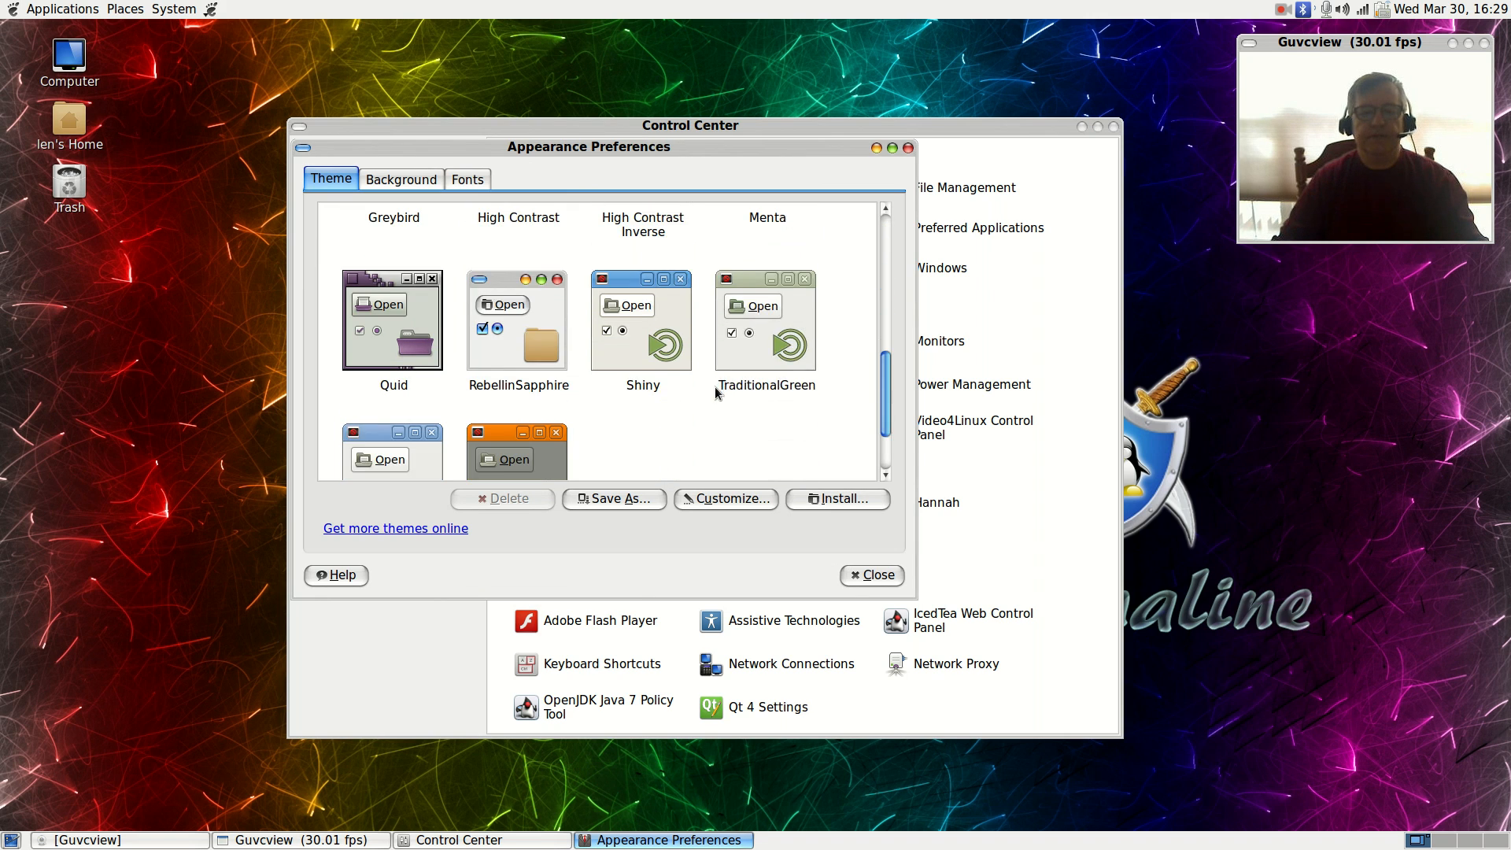
pyautogui.scroll(-3)
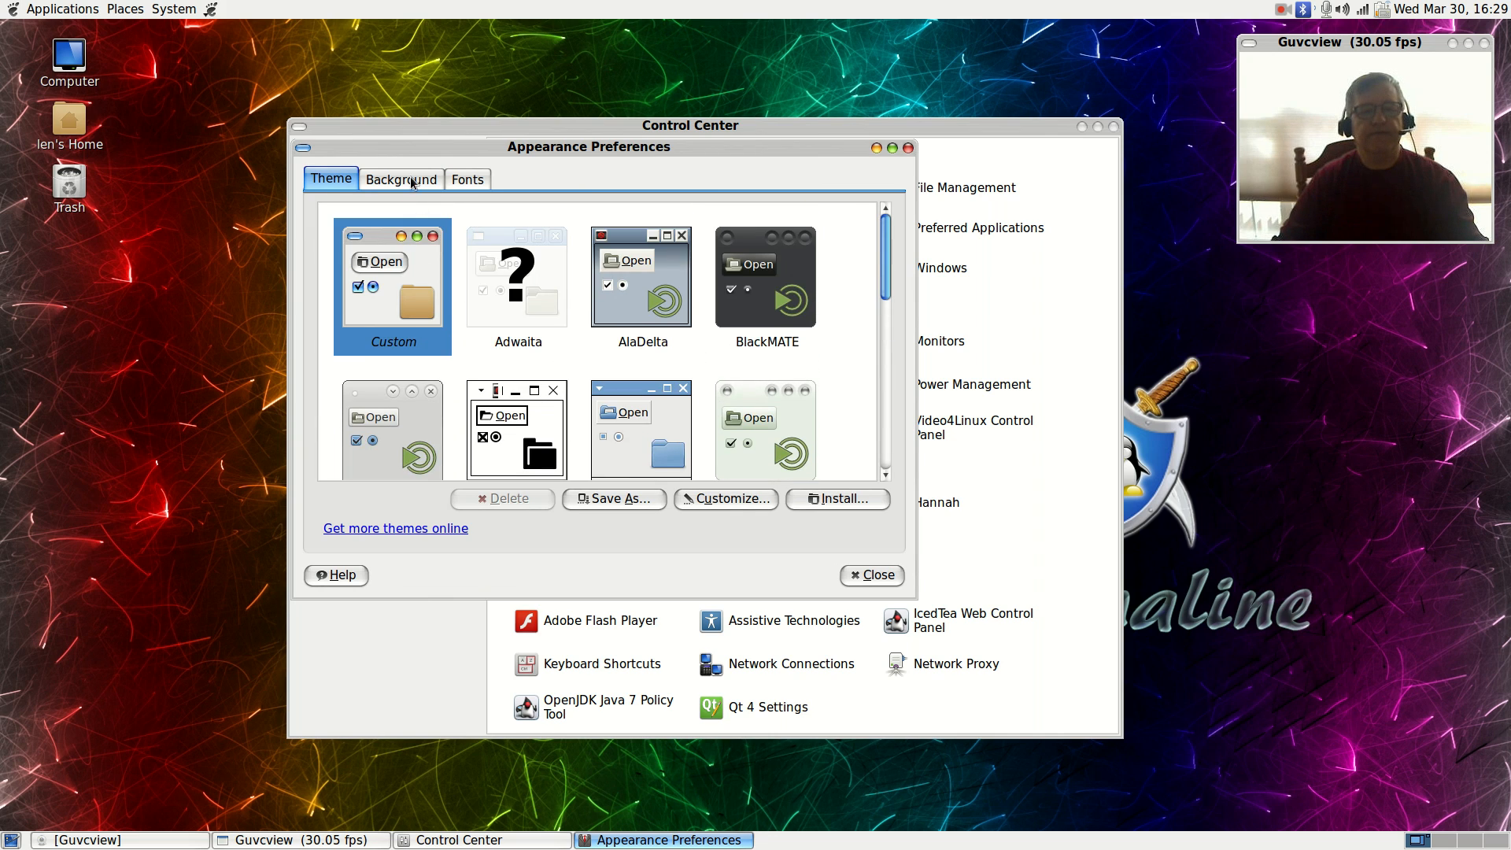
pyautogui.click(400, 179)
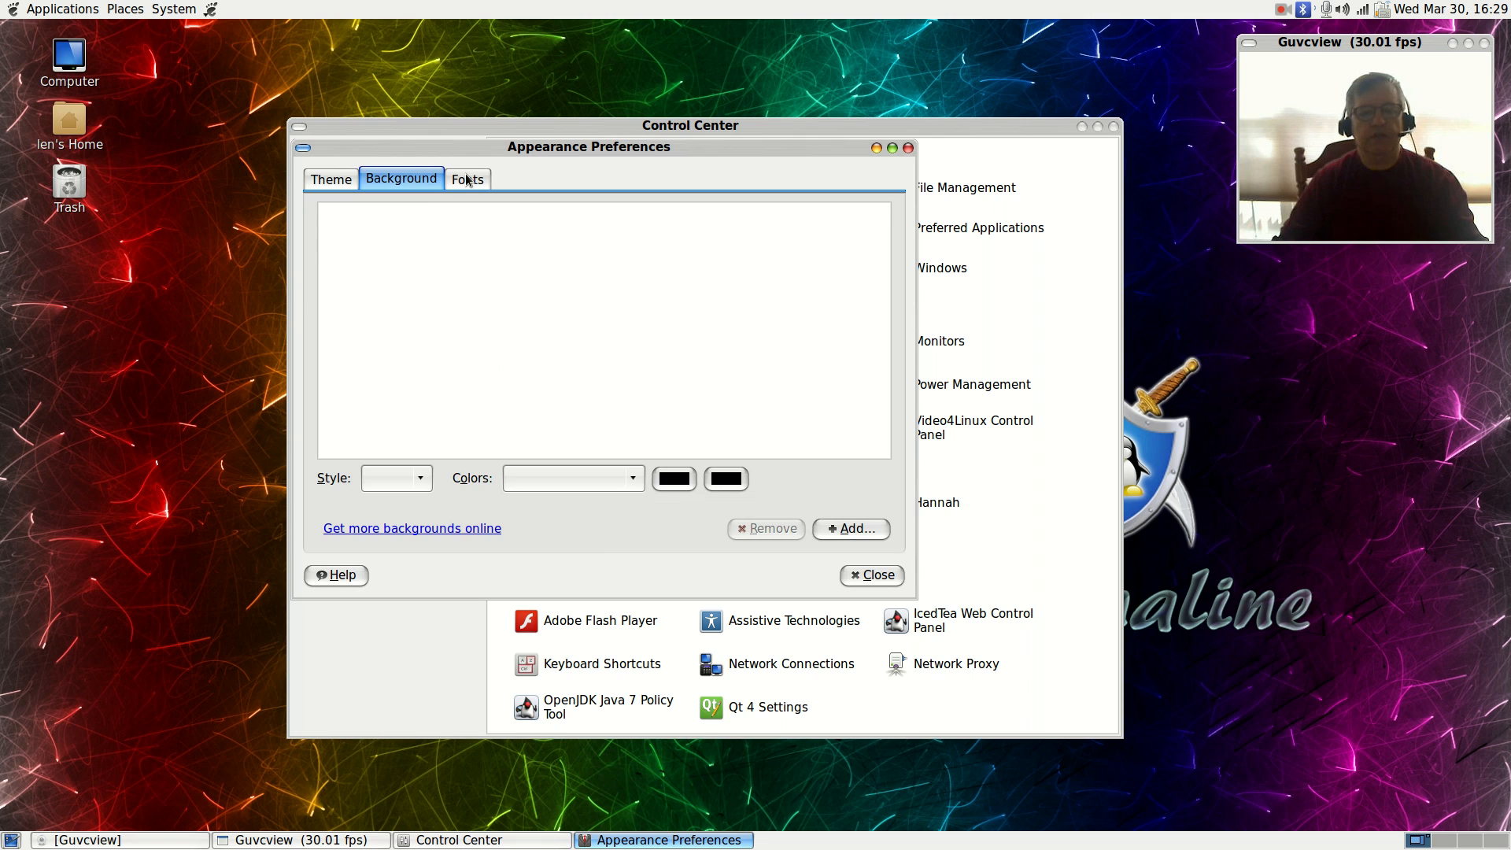
pyautogui.click(330, 179)
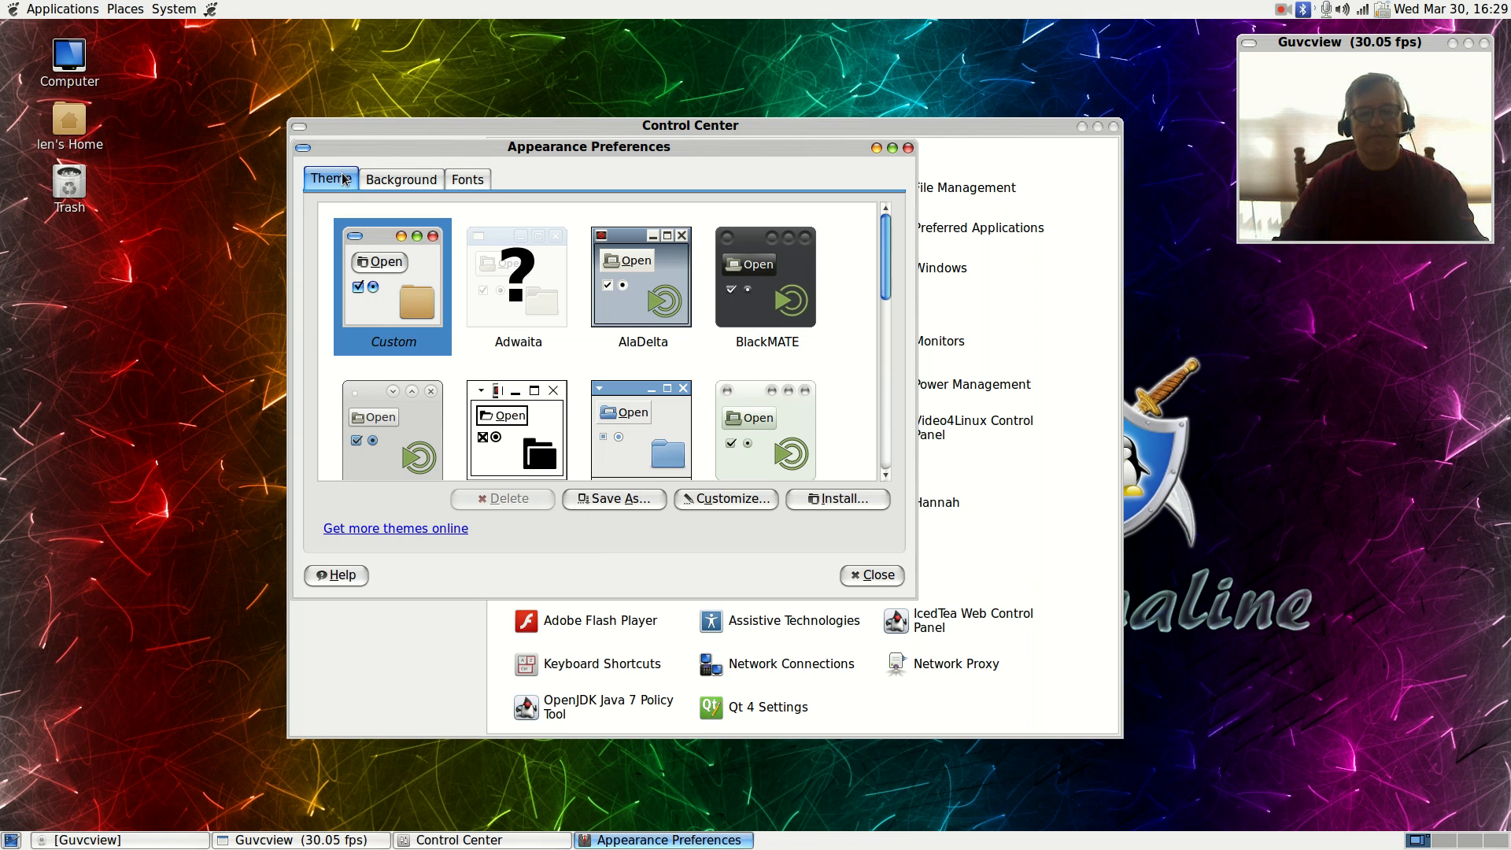
pyautogui.click(870, 575)
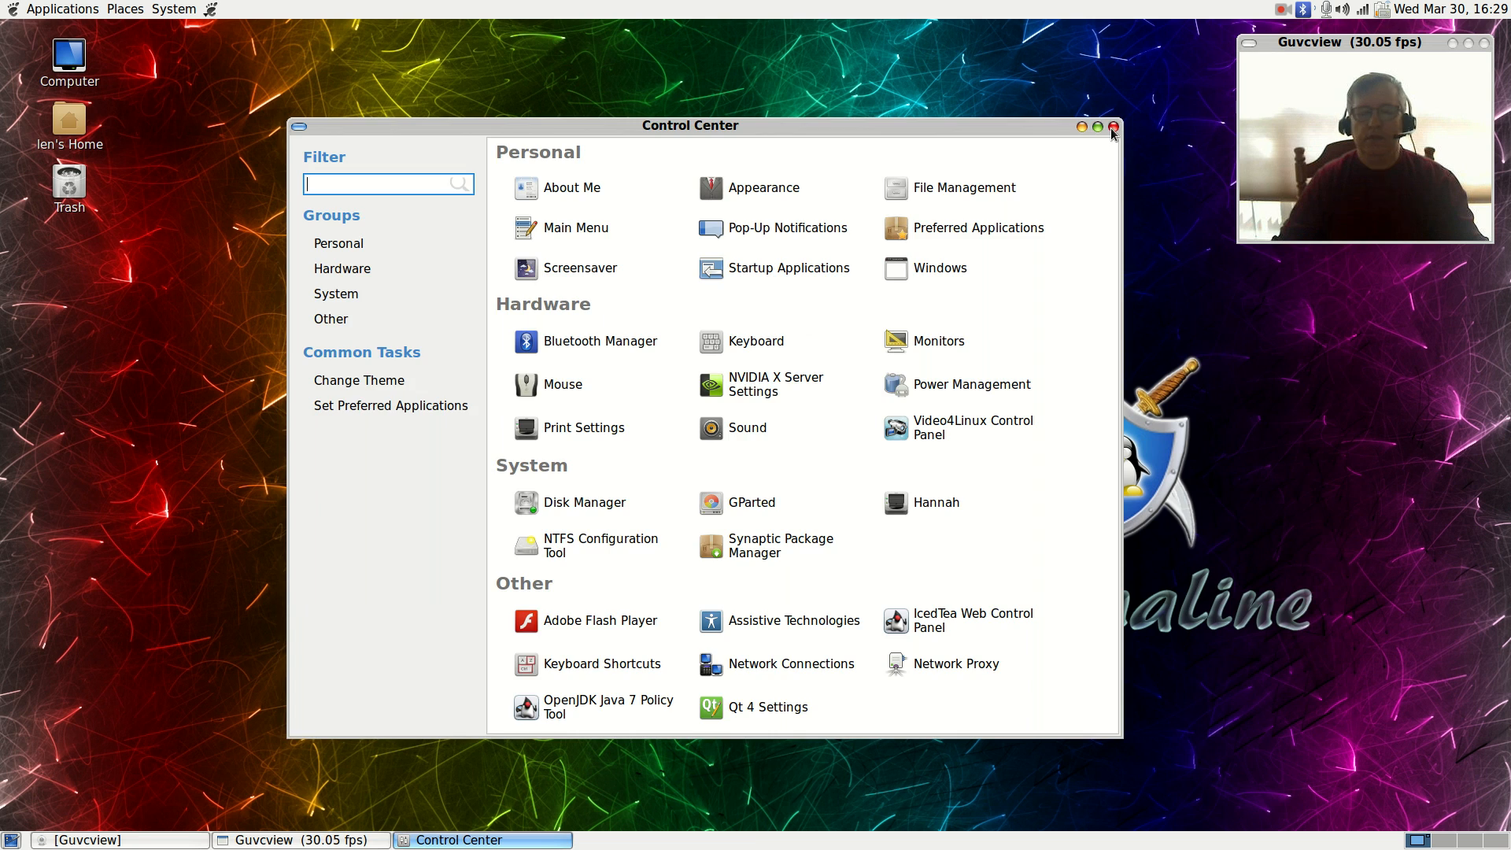
pyautogui.click(1111, 126)
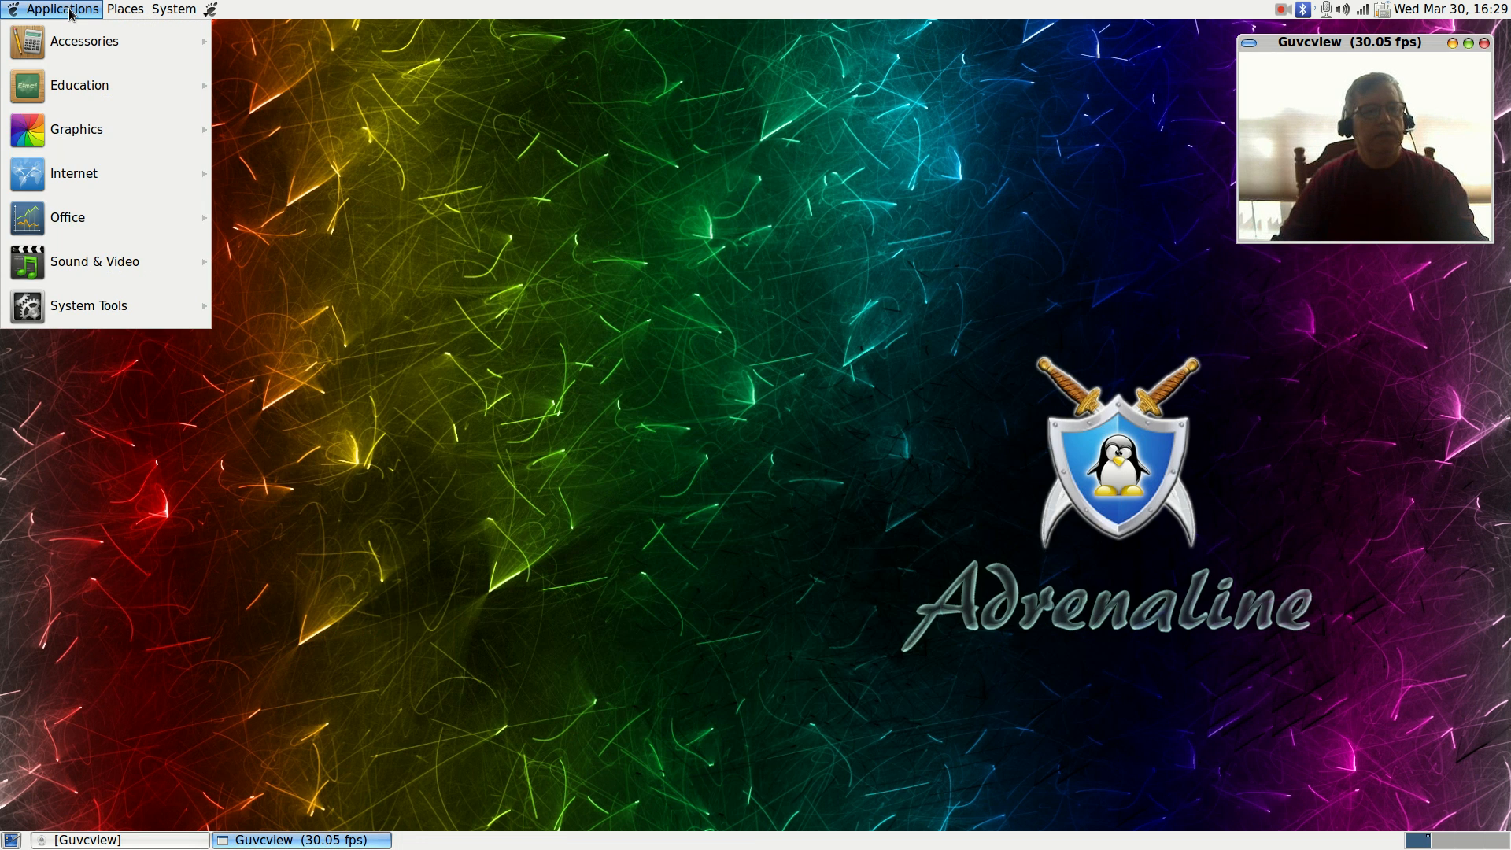
# Step: Review the System Tools and System menus, then switch to the single top-left all-in-one menu
pyautogui.click(89, 305)
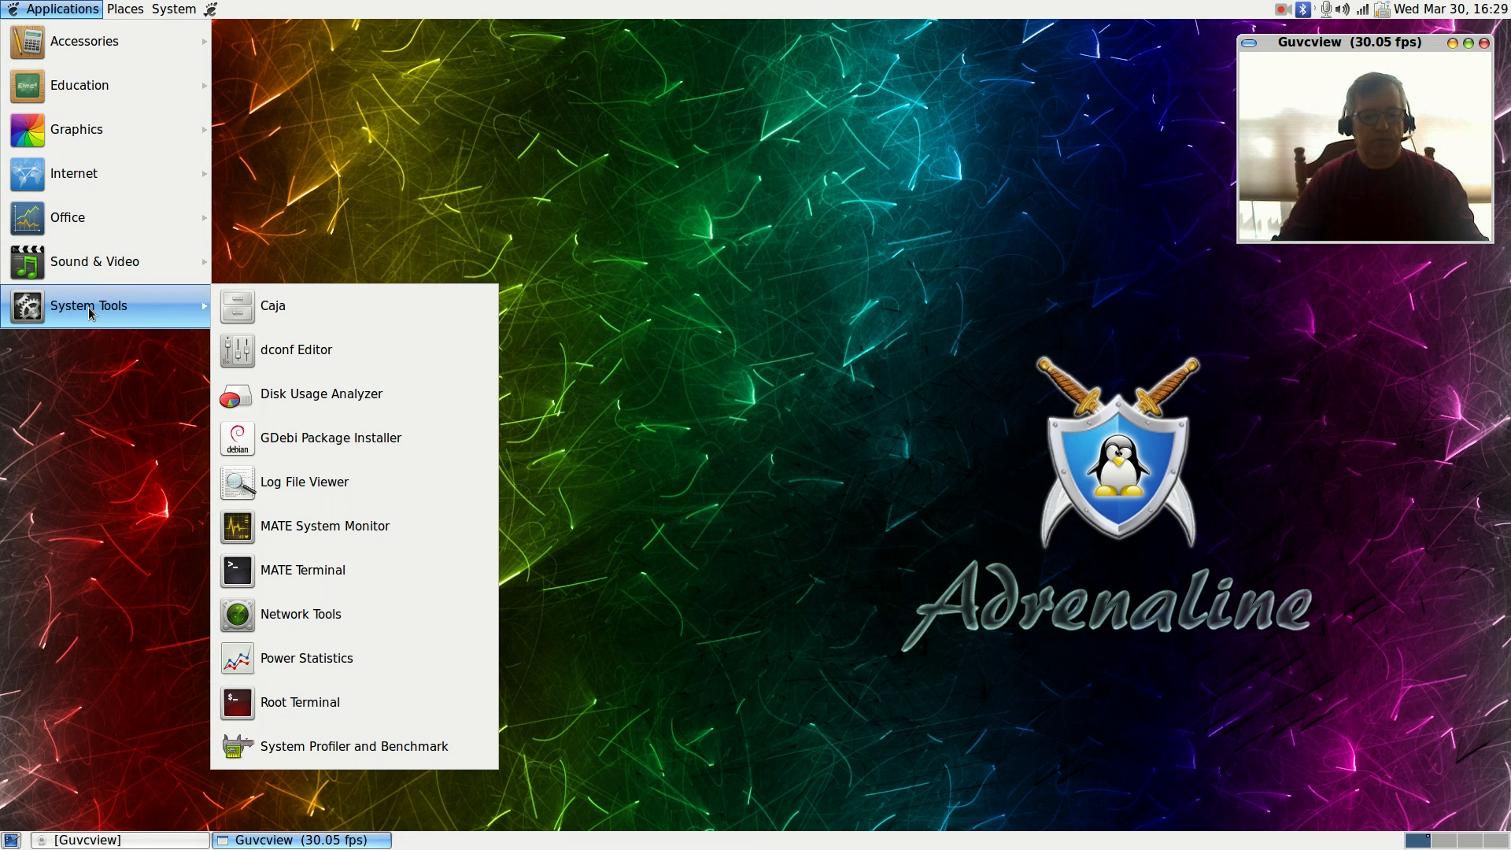
pyautogui.click(175, 9)
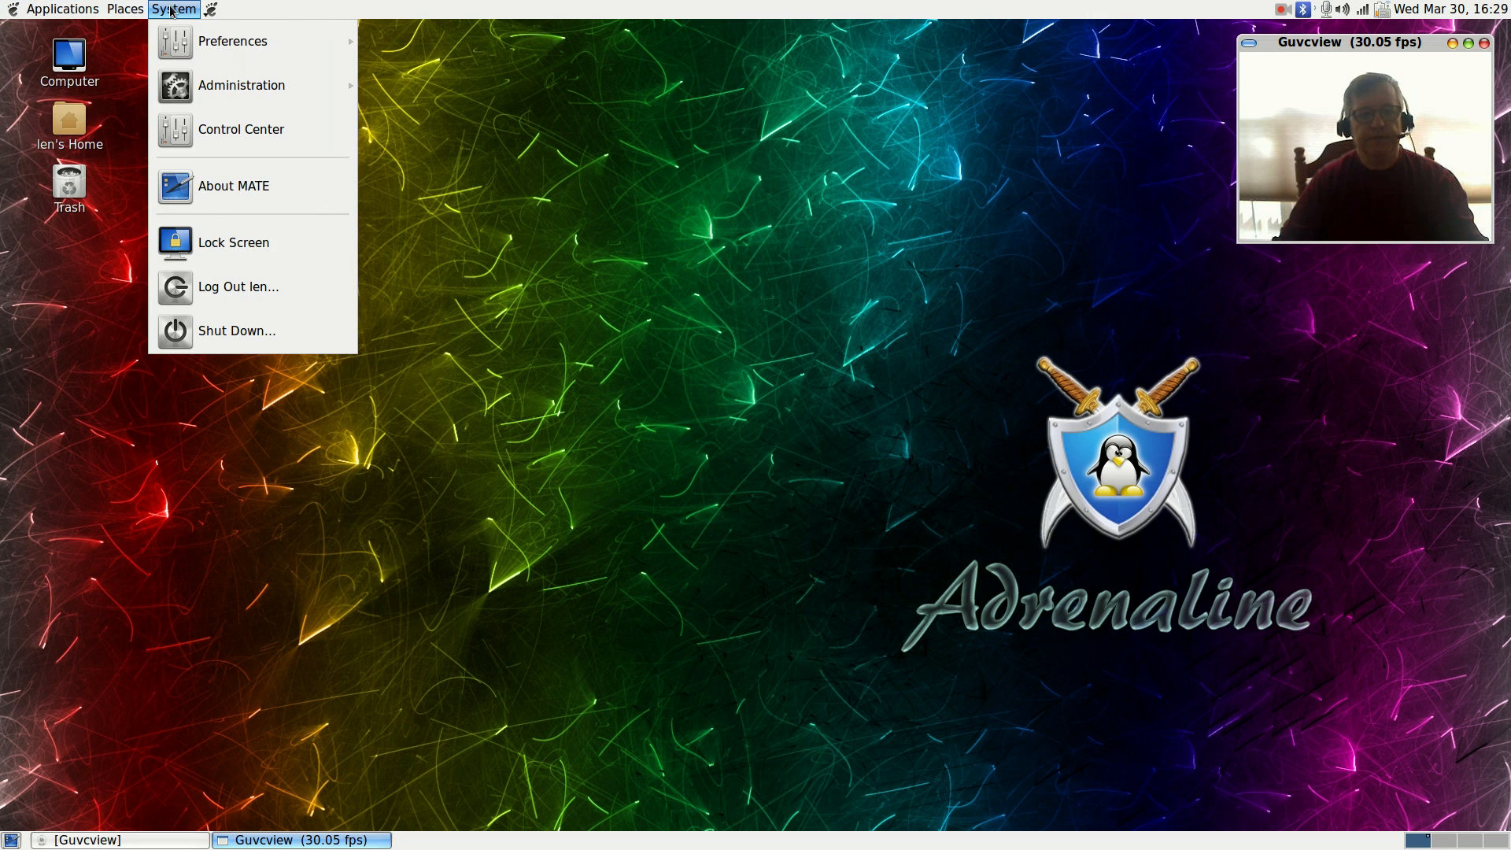
pyautogui.click(61, 9)
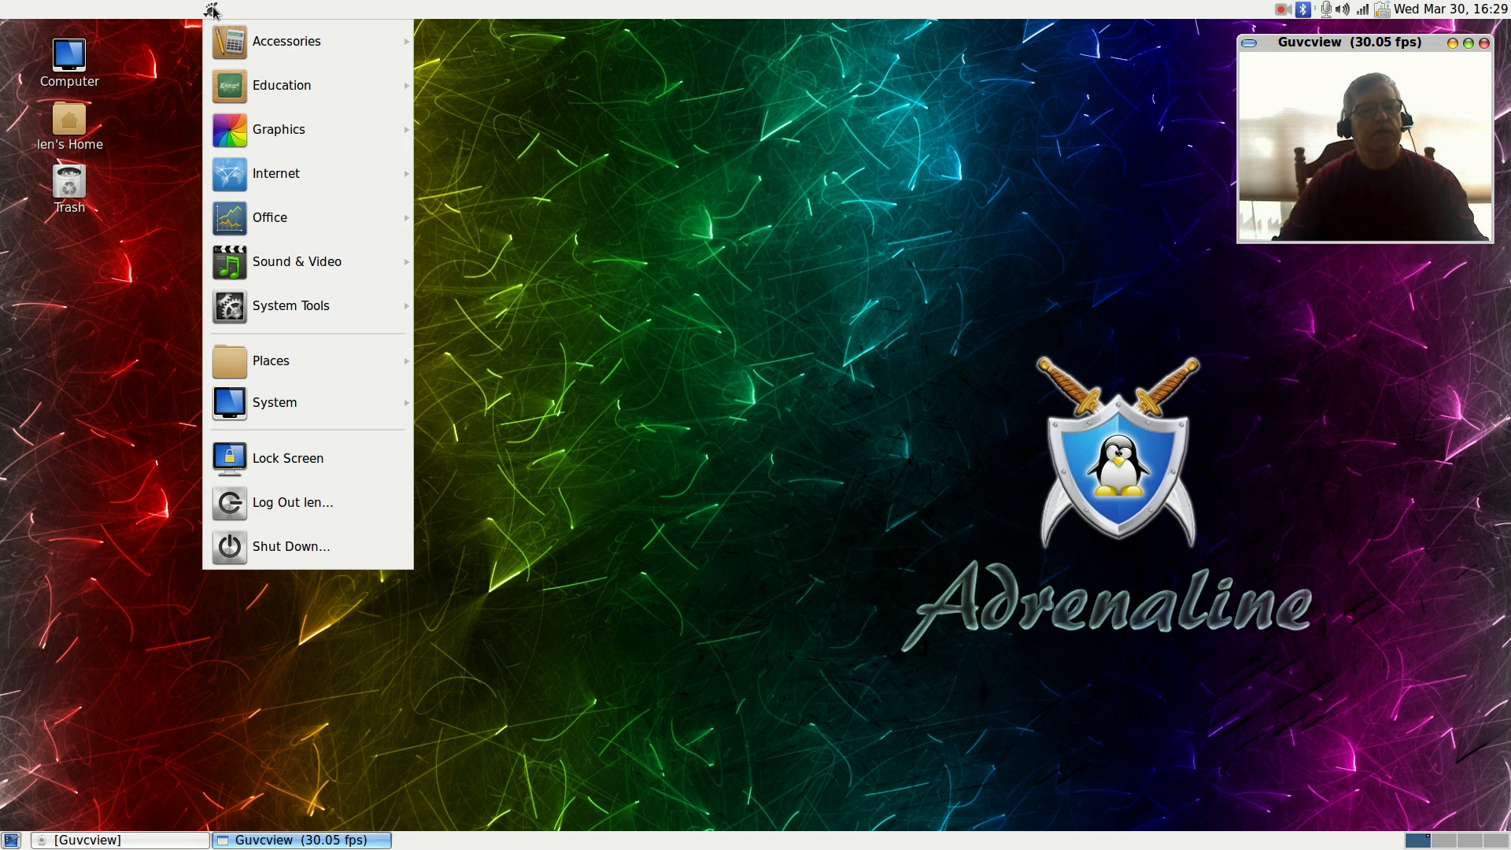
pyautogui.rightClick(210, 9)
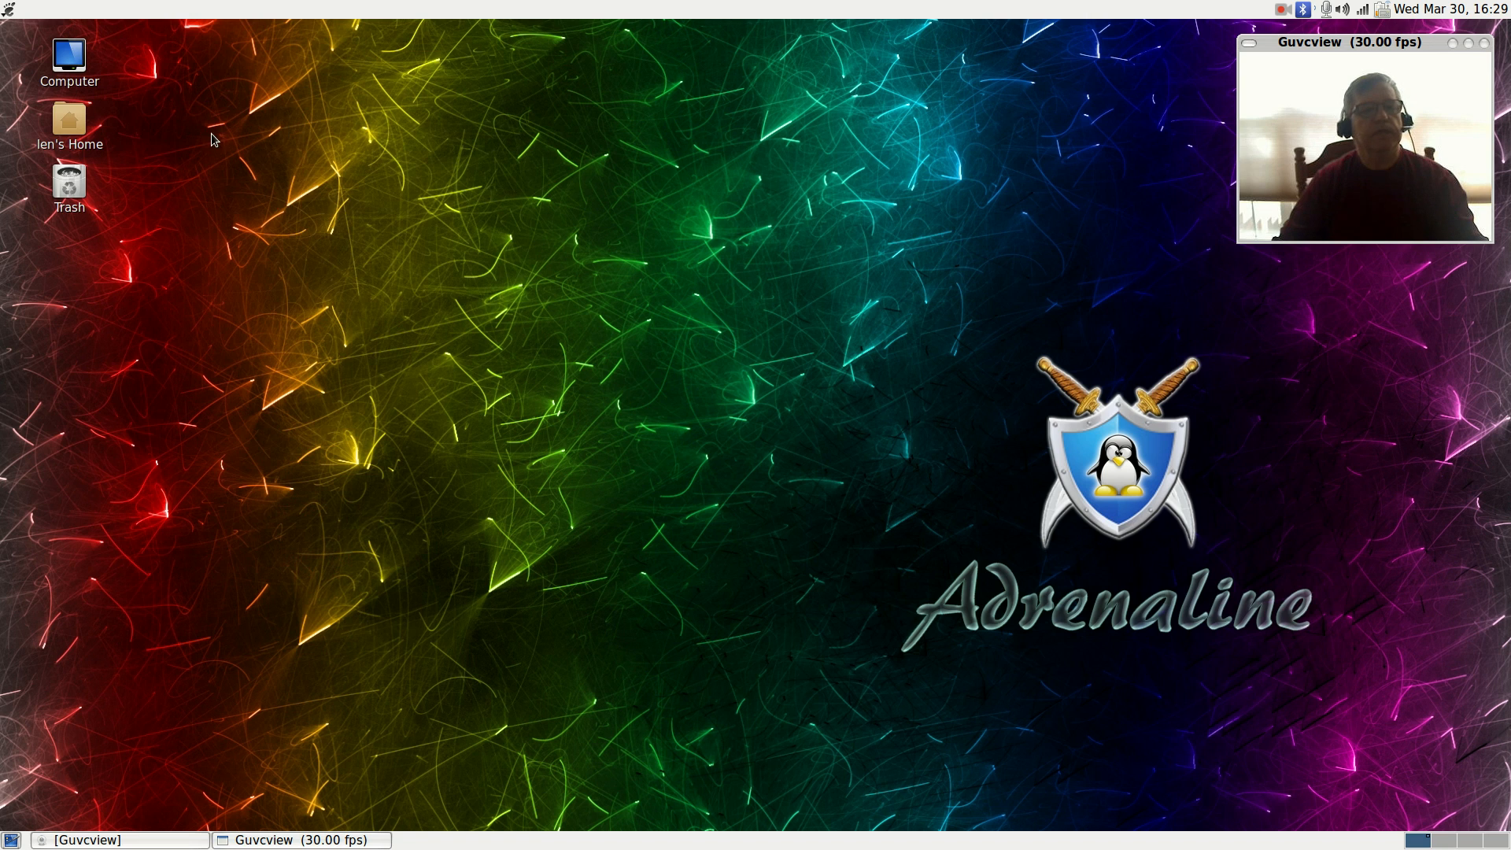
pyautogui.click(10, 10)
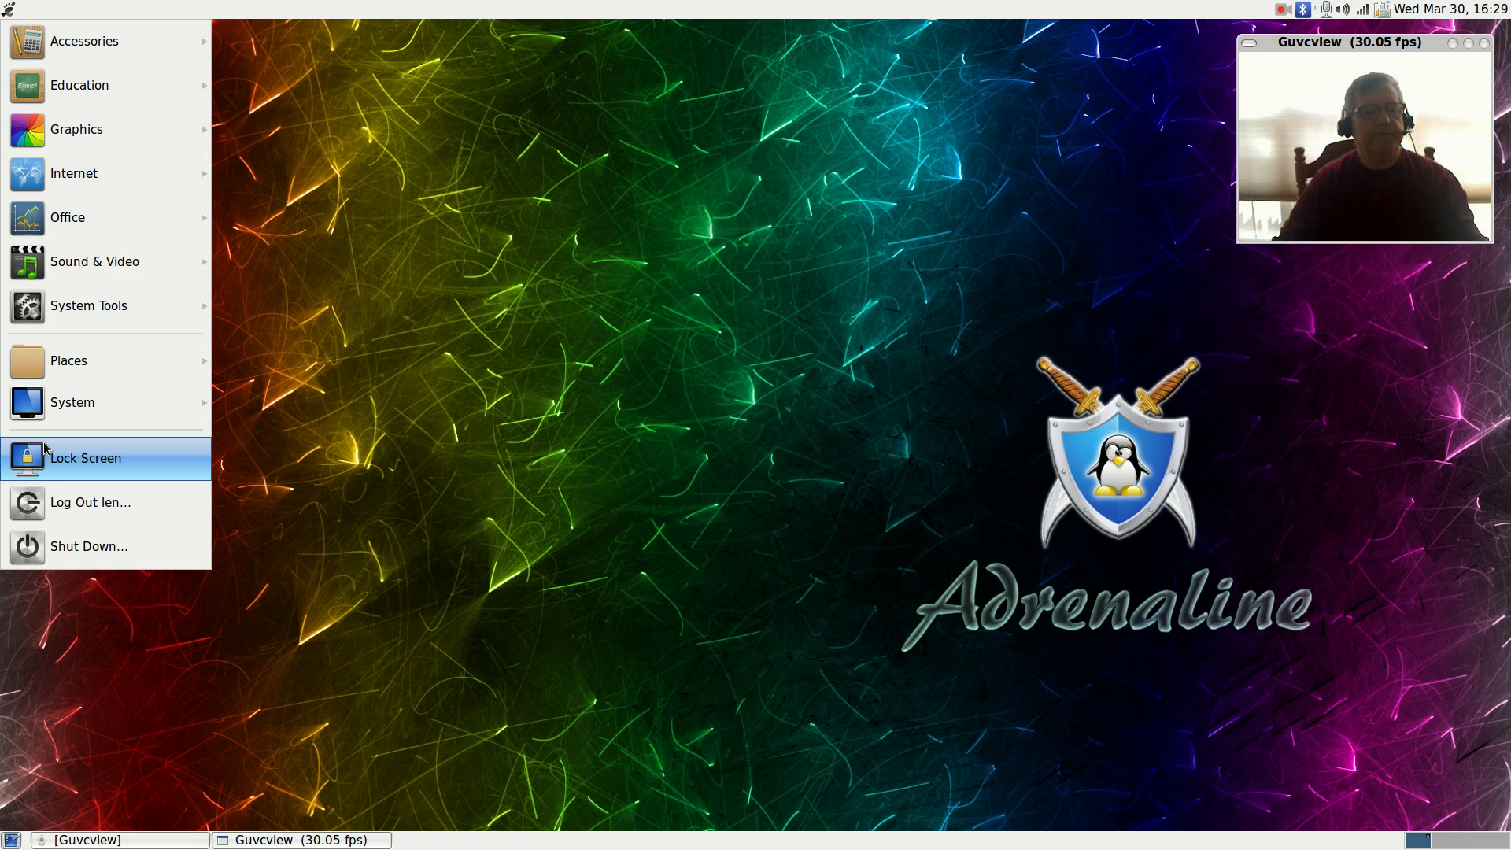
pyautogui.moveTo(96, 261)
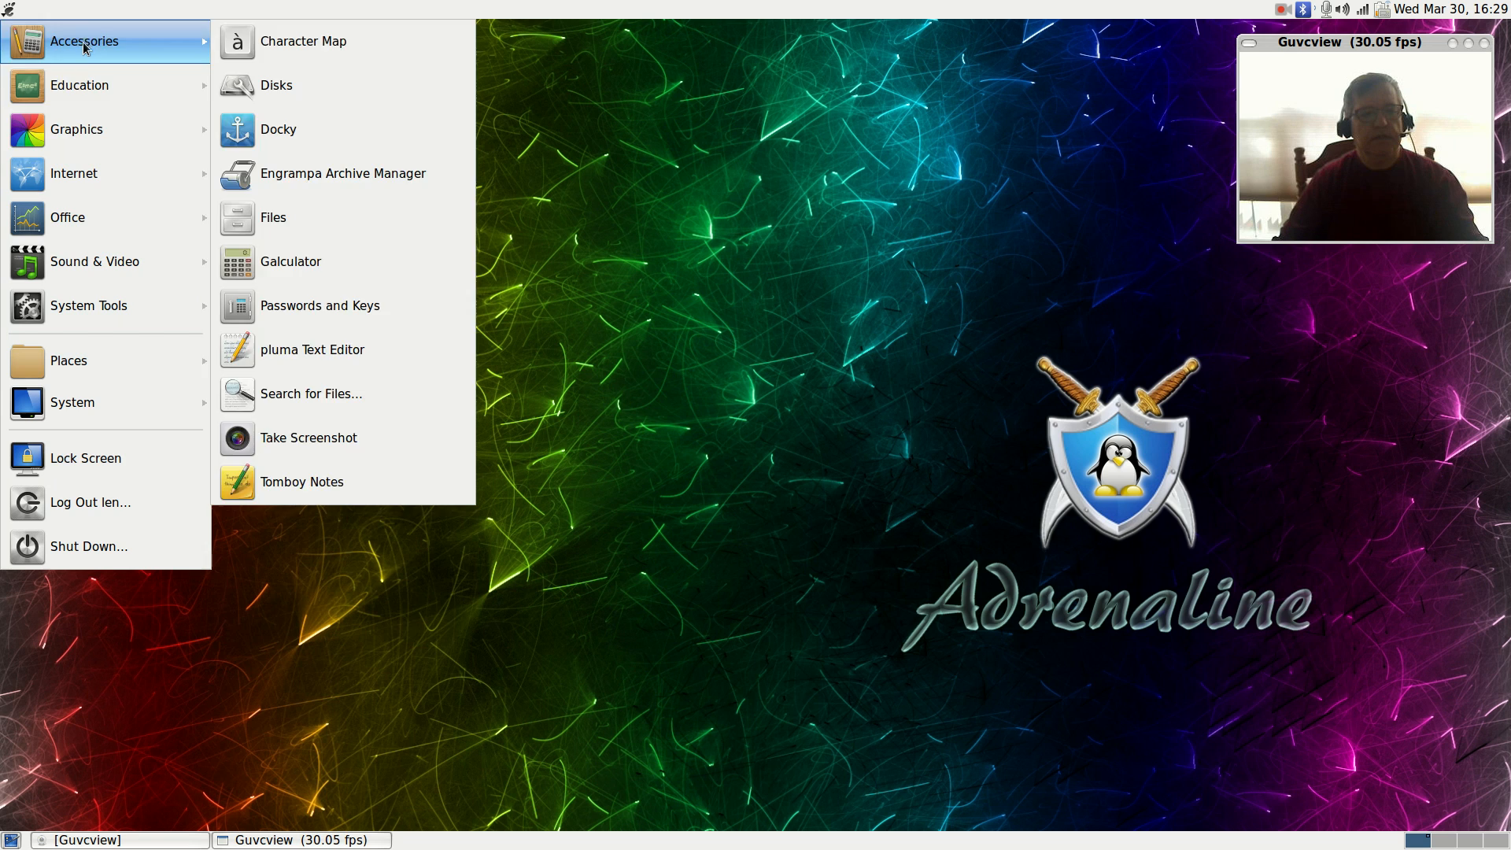
pyautogui.moveTo(87, 545)
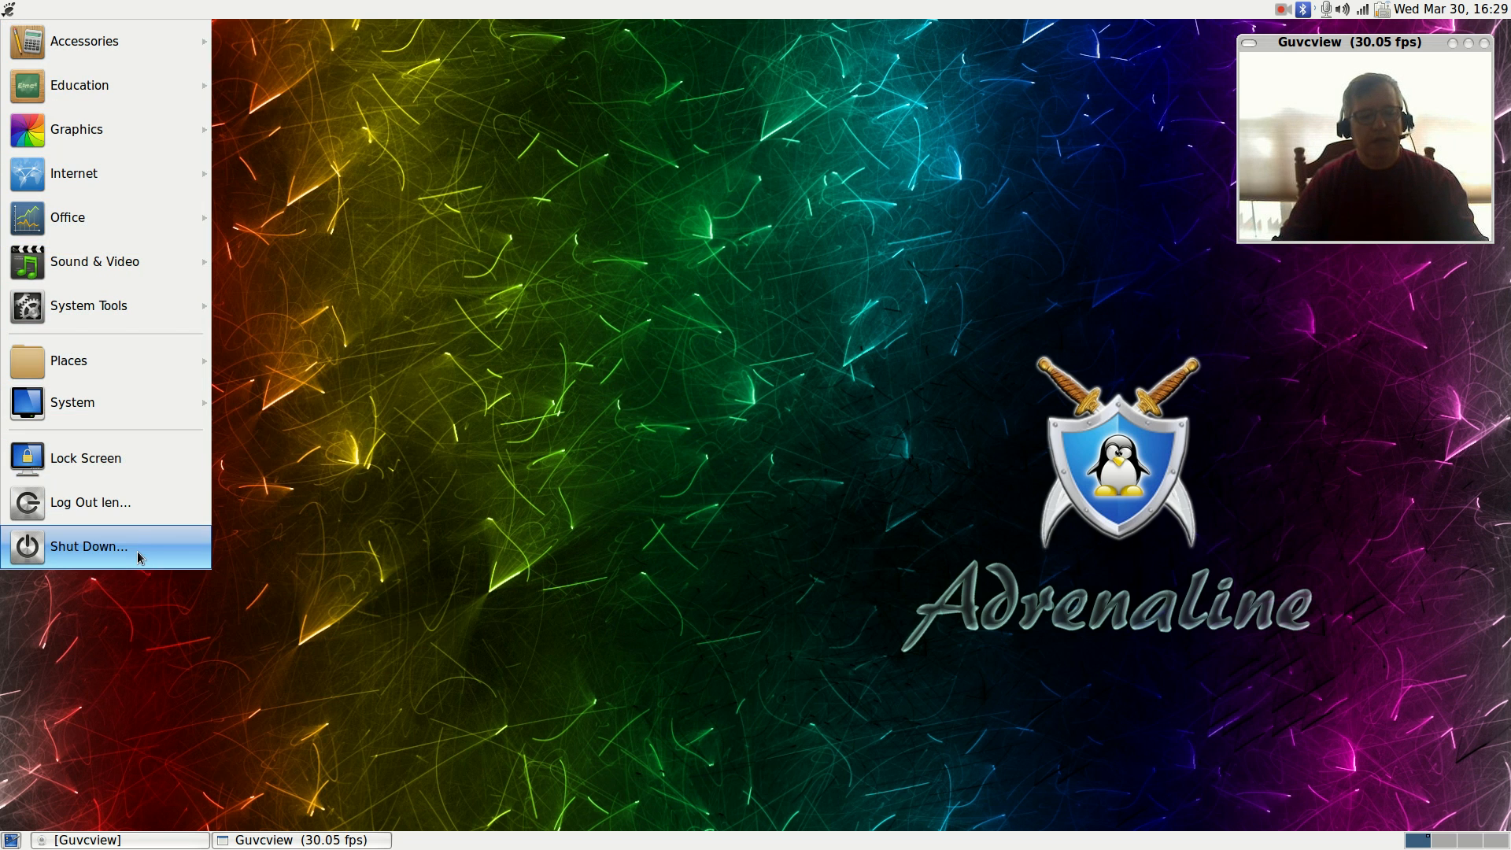
pyautogui.moveTo(101, 261)
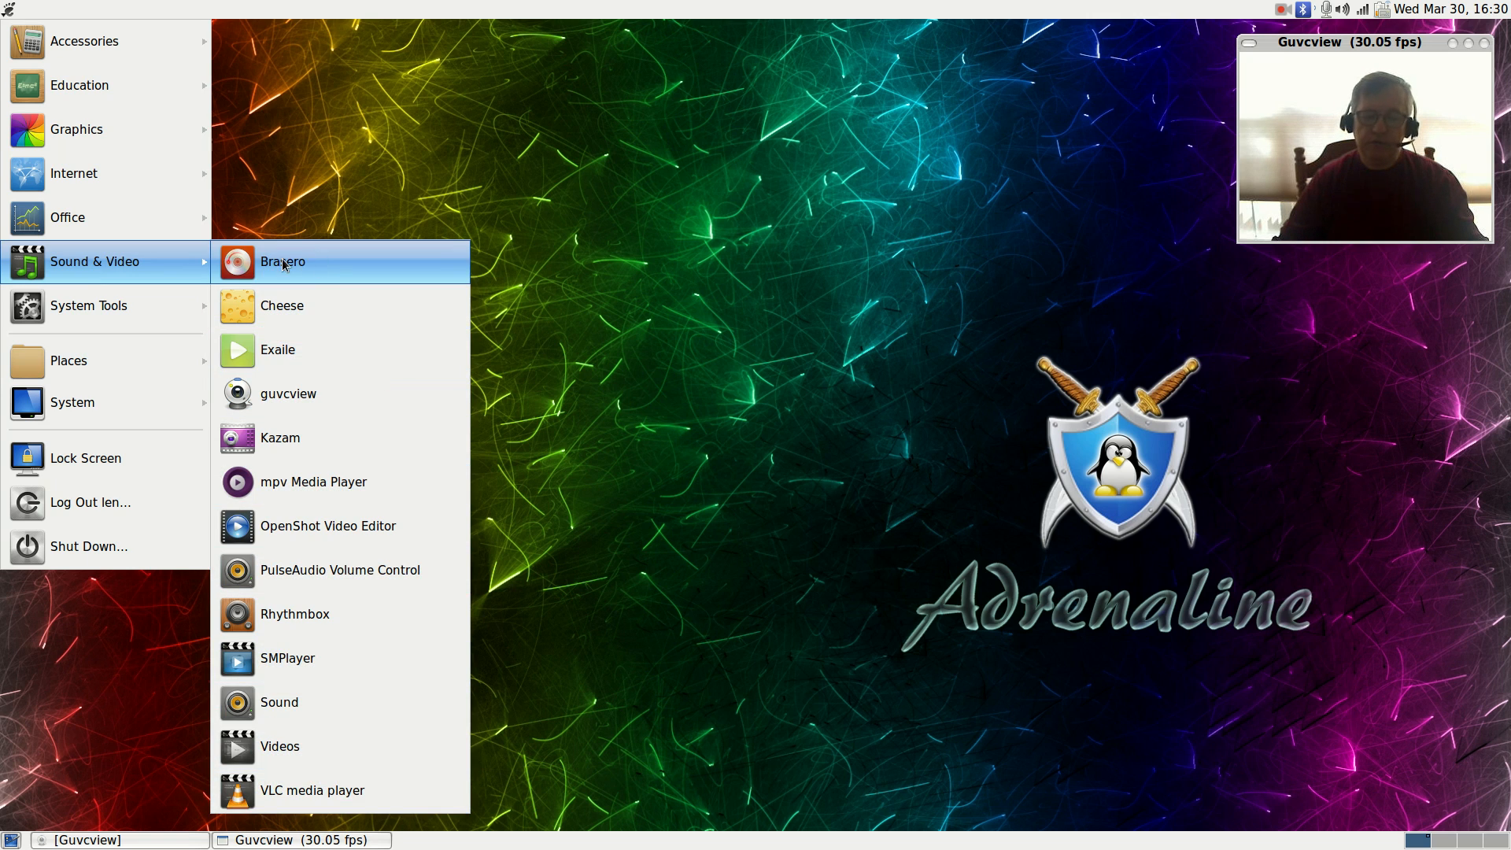
pyautogui.moveTo(337, 790)
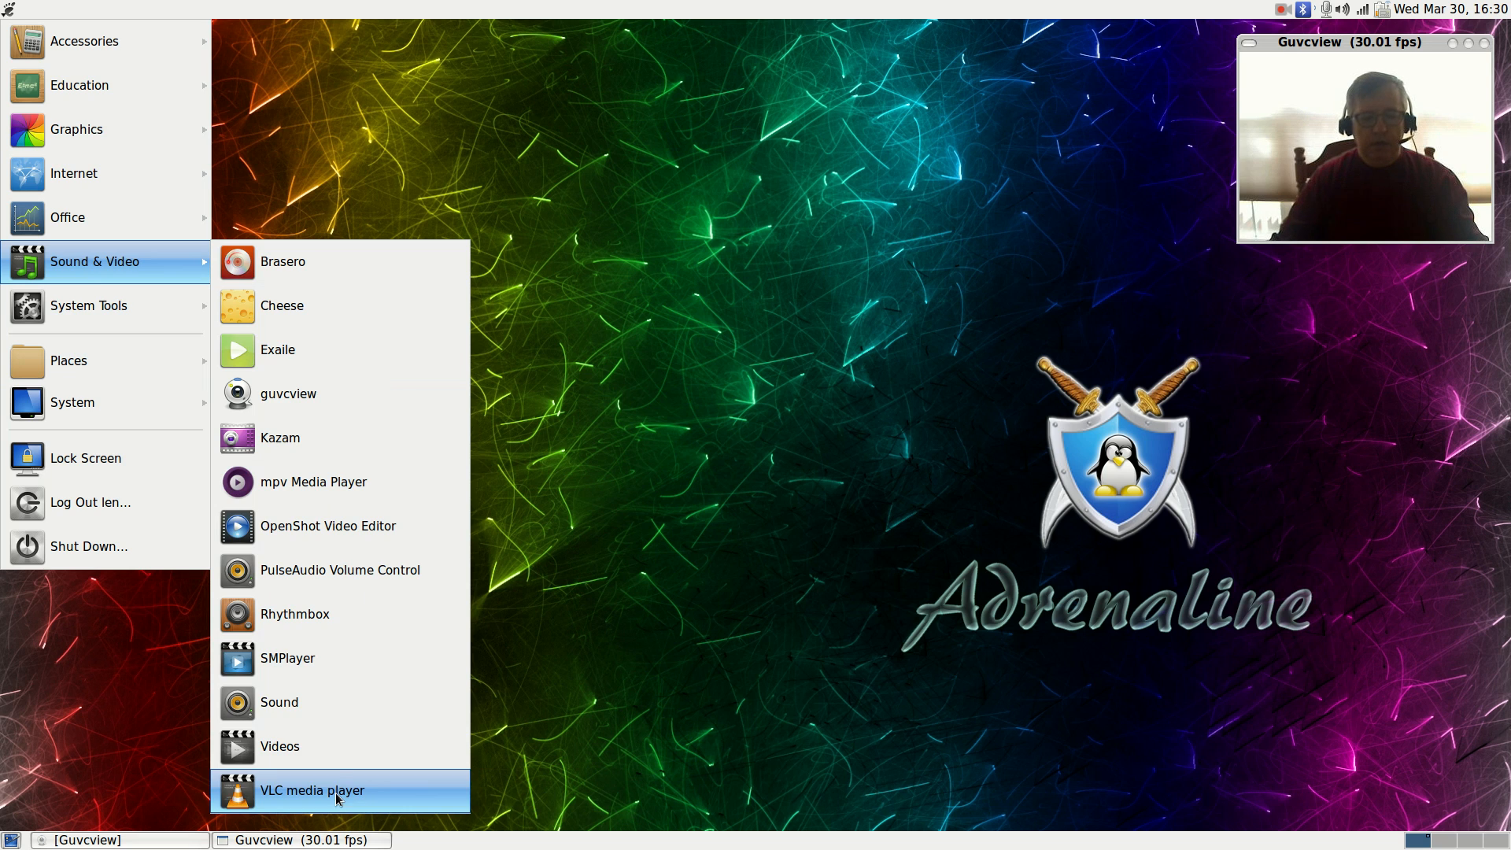
pyautogui.moveTo(335, 701)
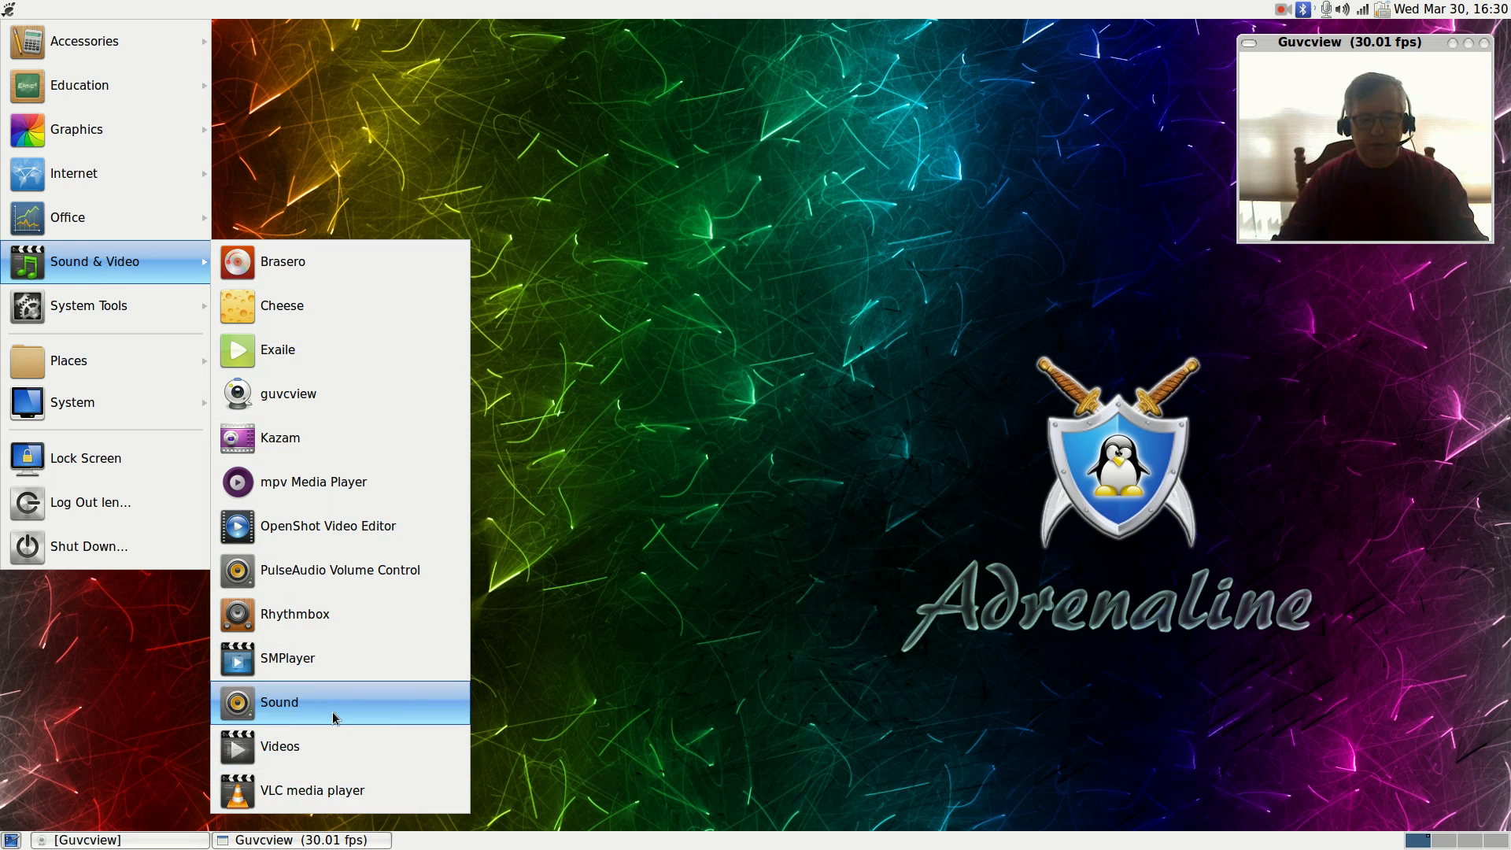
pyautogui.moveTo(335, 790)
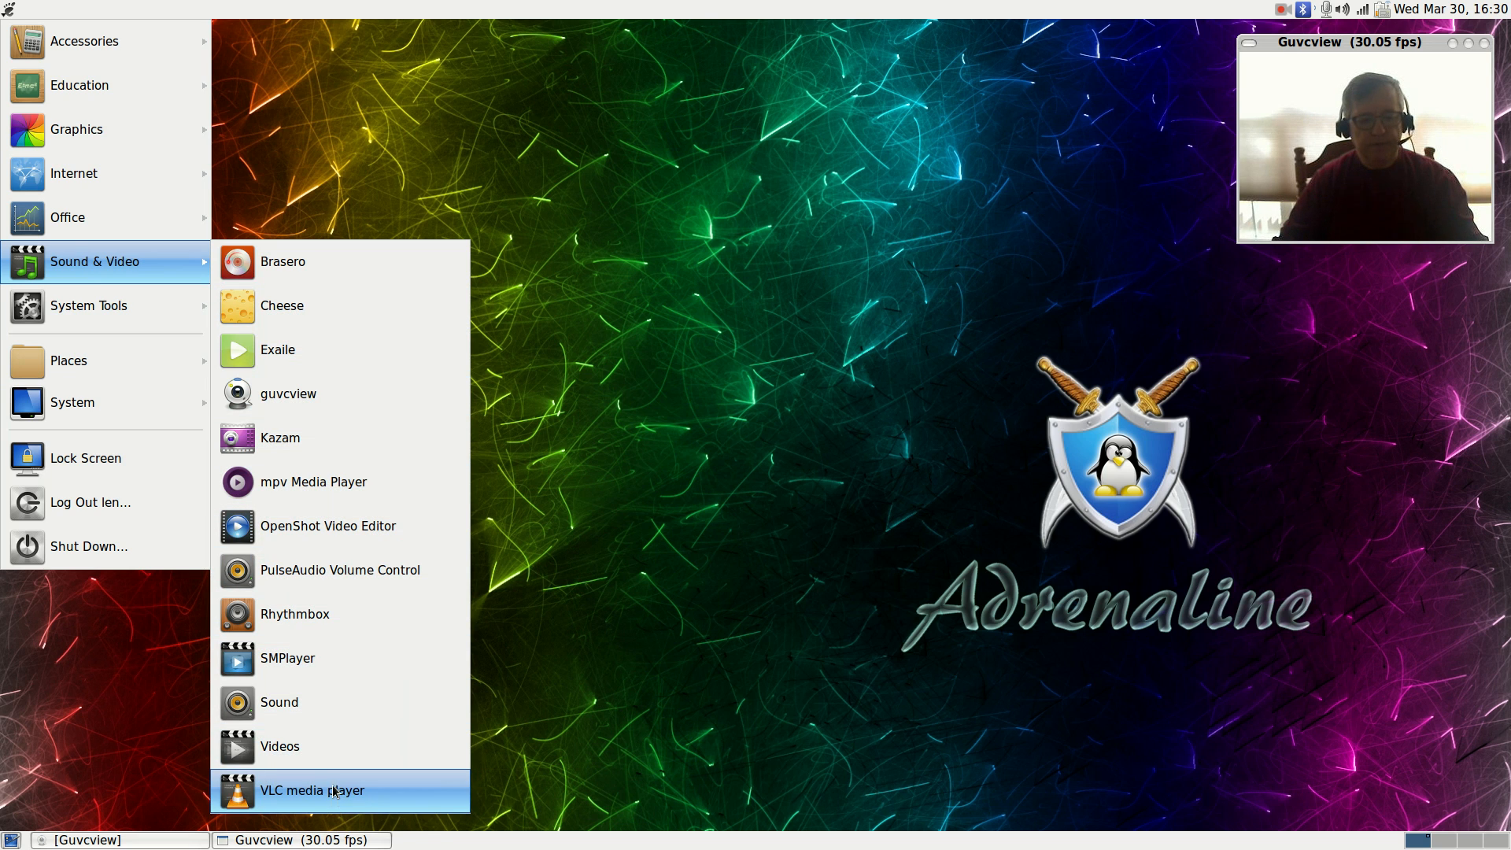
pyautogui.moveTo(335, 810)
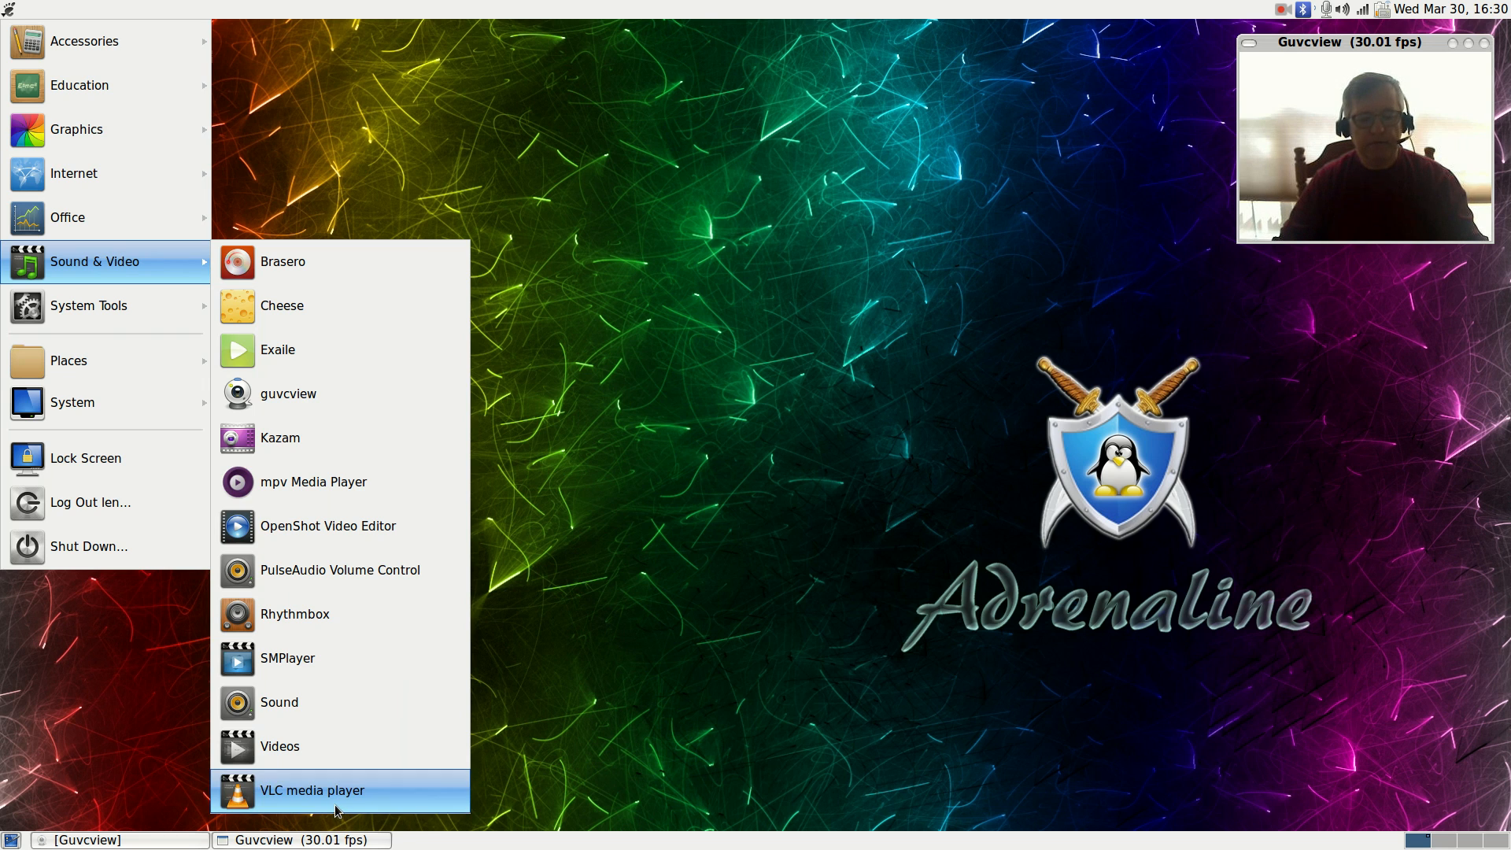
pyautogui.moveTo(67, 217)
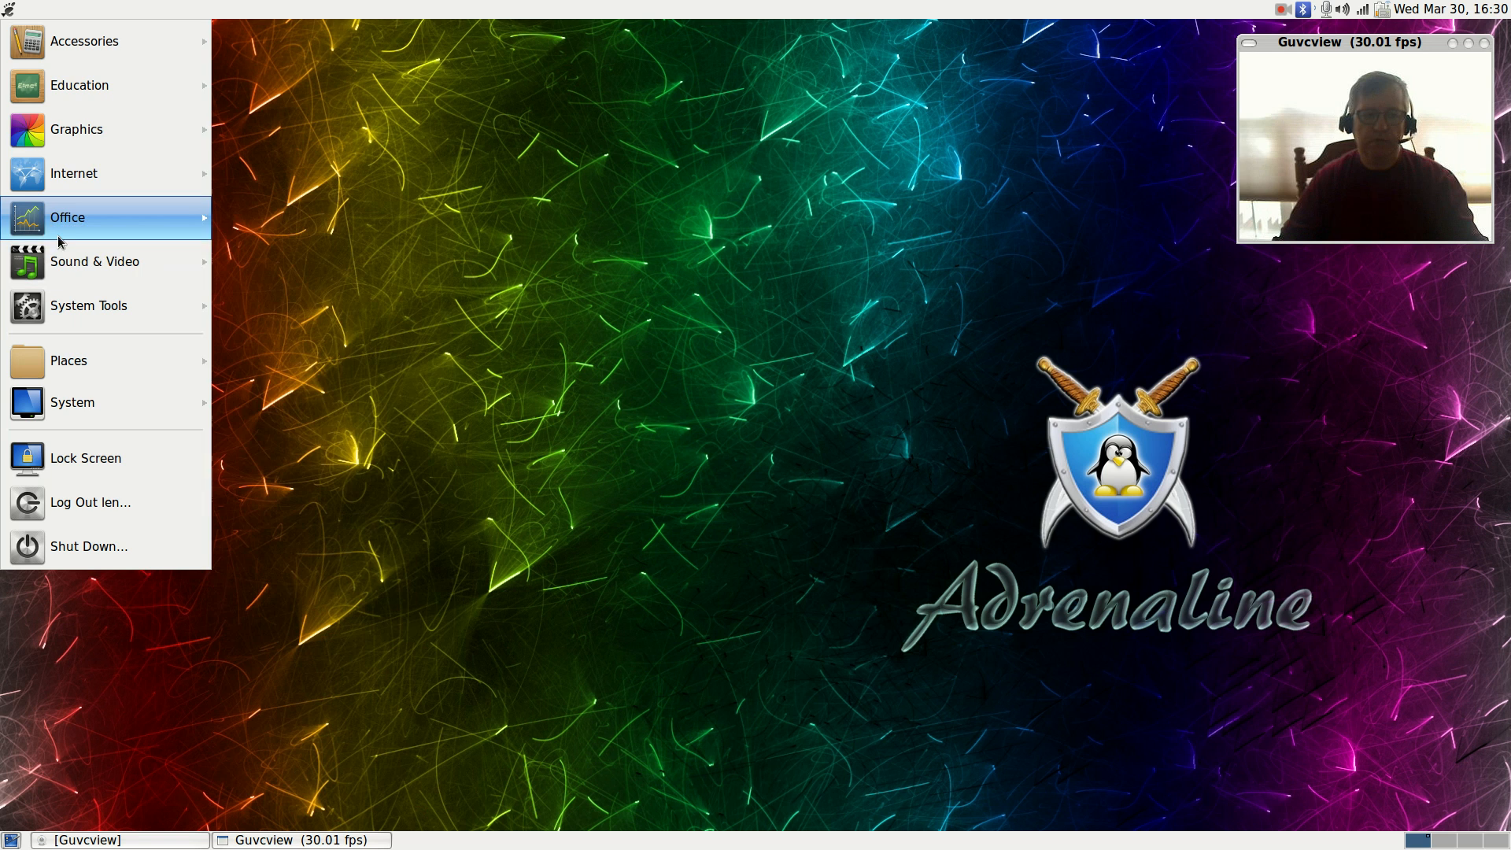
pyautogui.moveTo(89, 306)
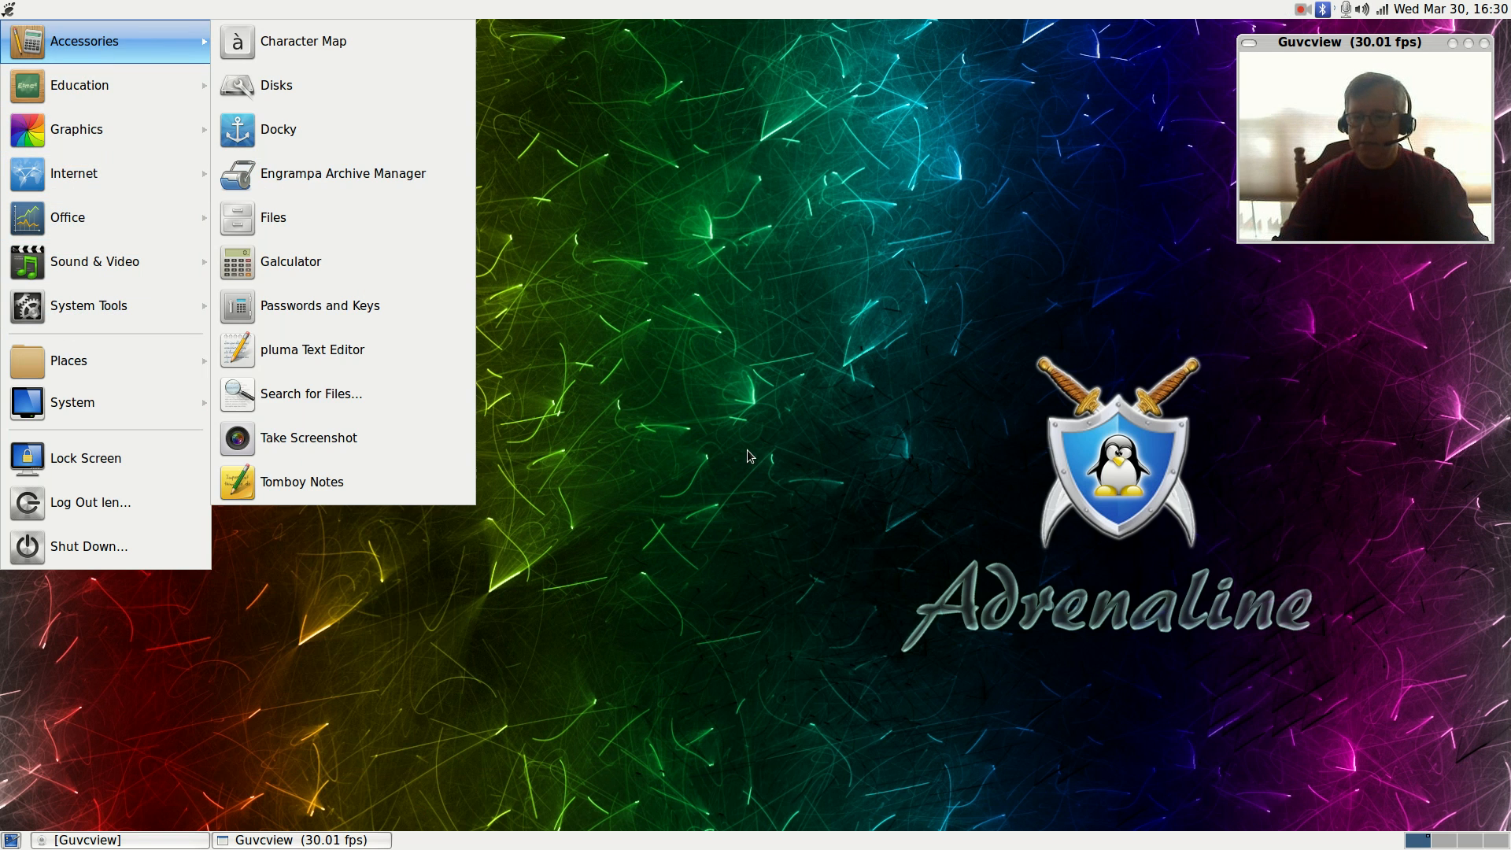
# Step: Close the applications menu by clicking on the empty desktop
pyautogui.click(751, 455)
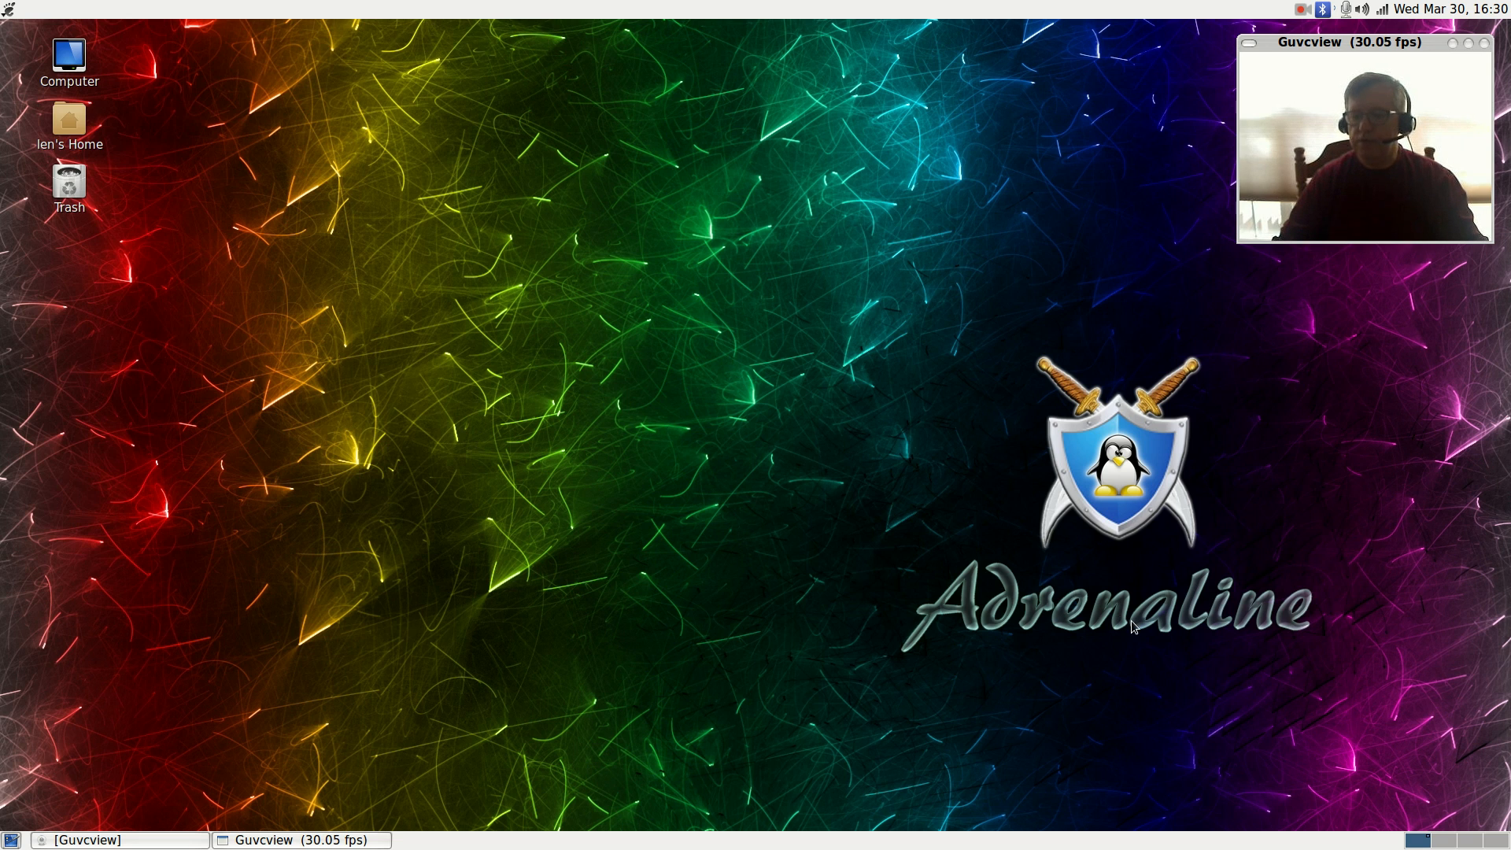
pyautogui.moveTo(304, 420)
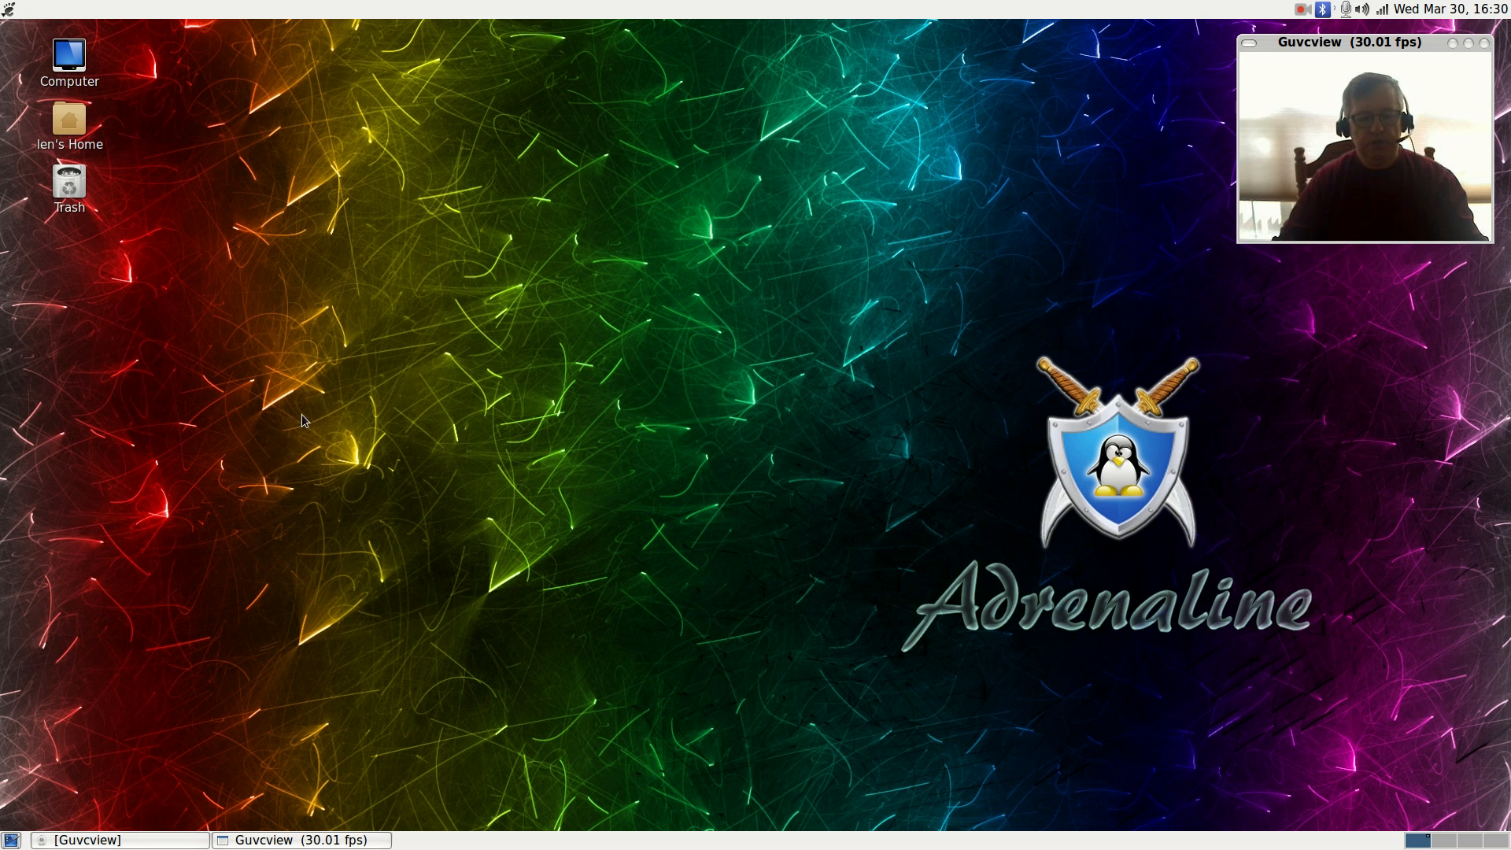
pyautogui.moveTo(872, 528)
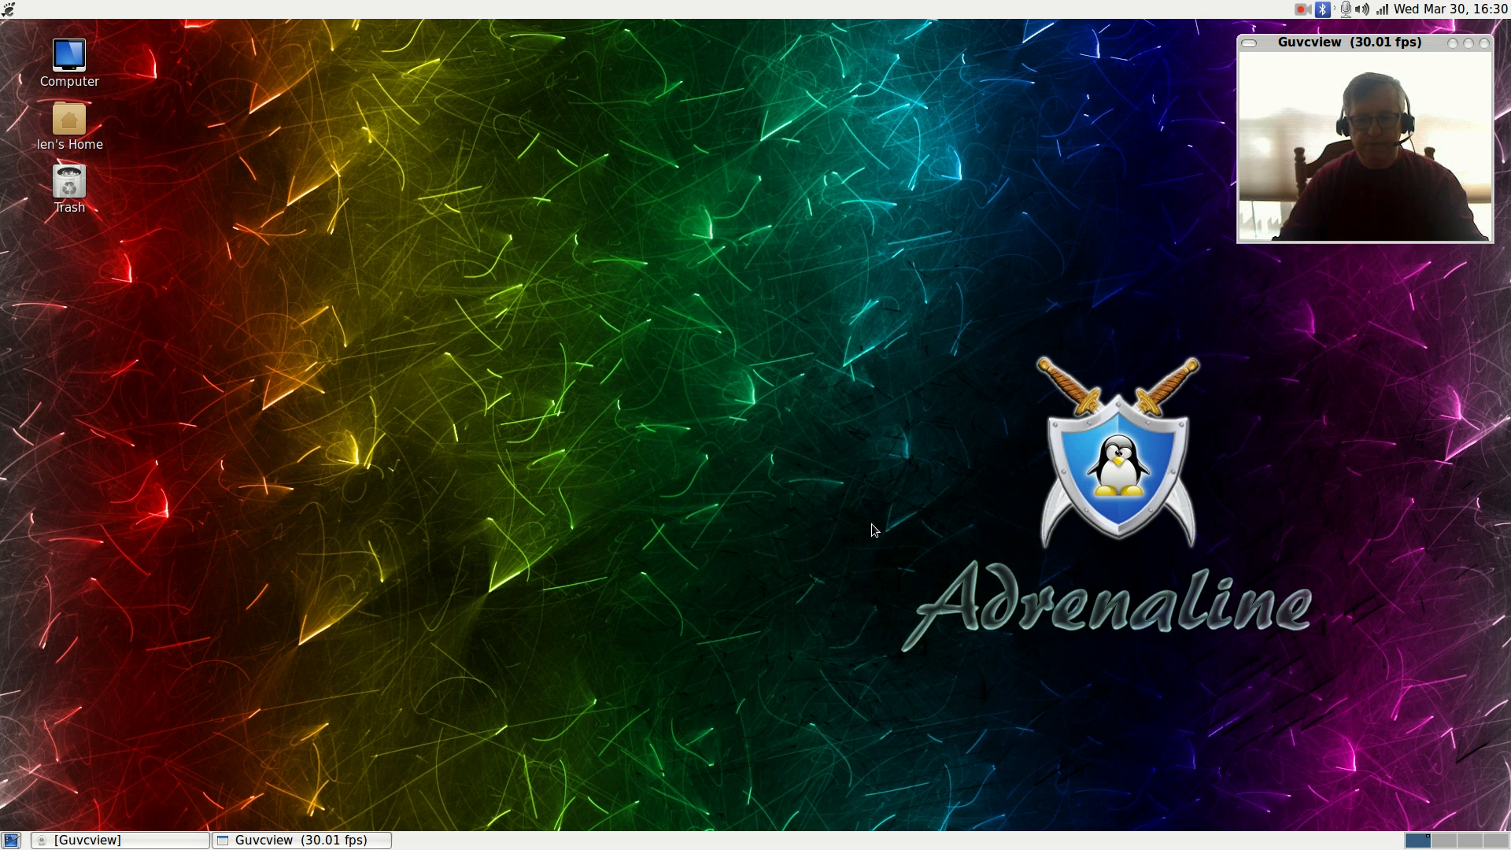
pyautogui.moveTo(778, 550)
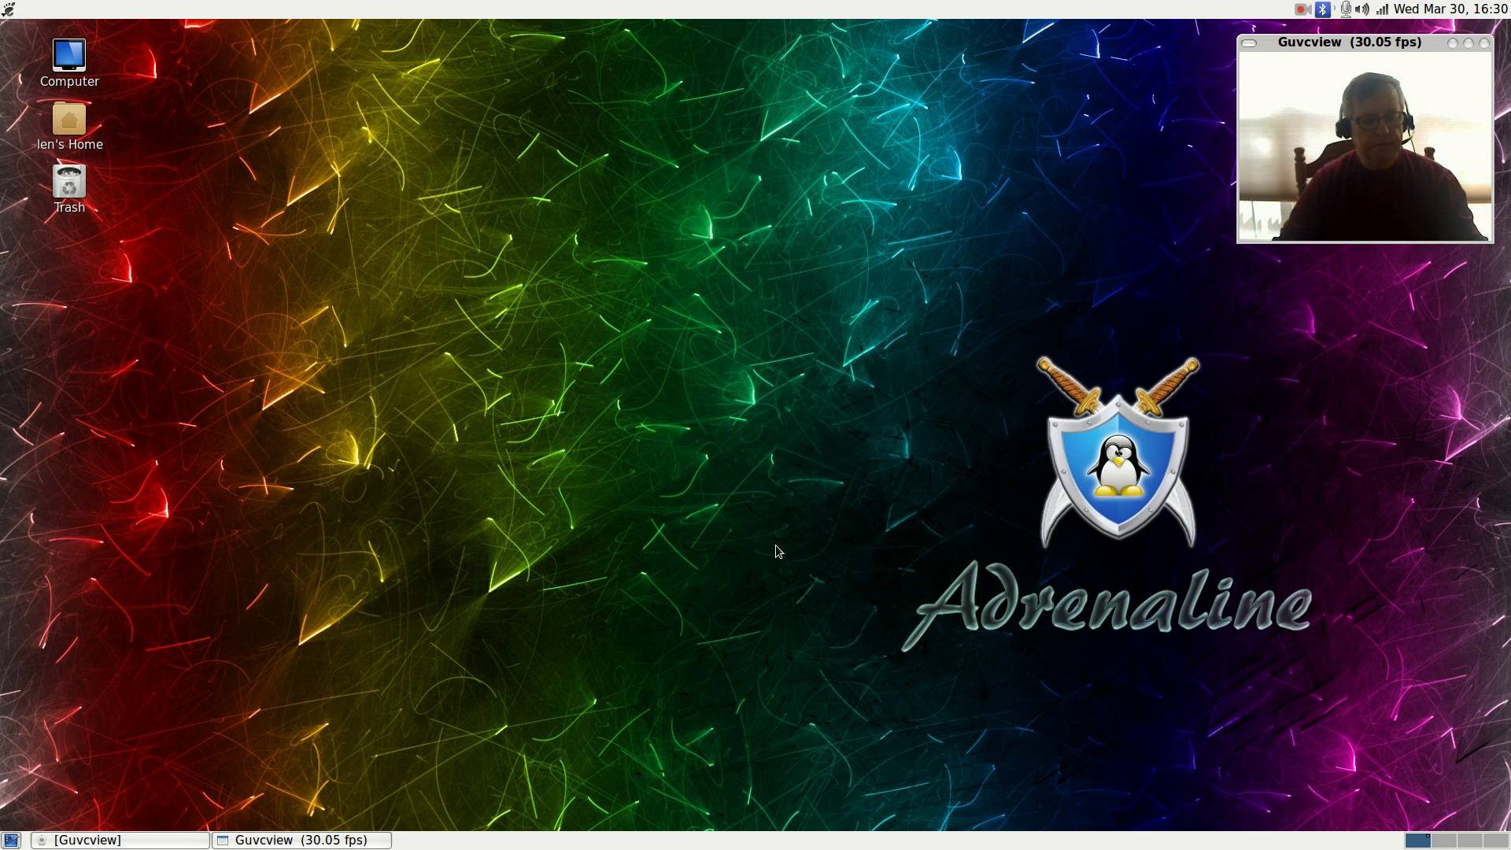
pyautogui.moveTo(836, 359)
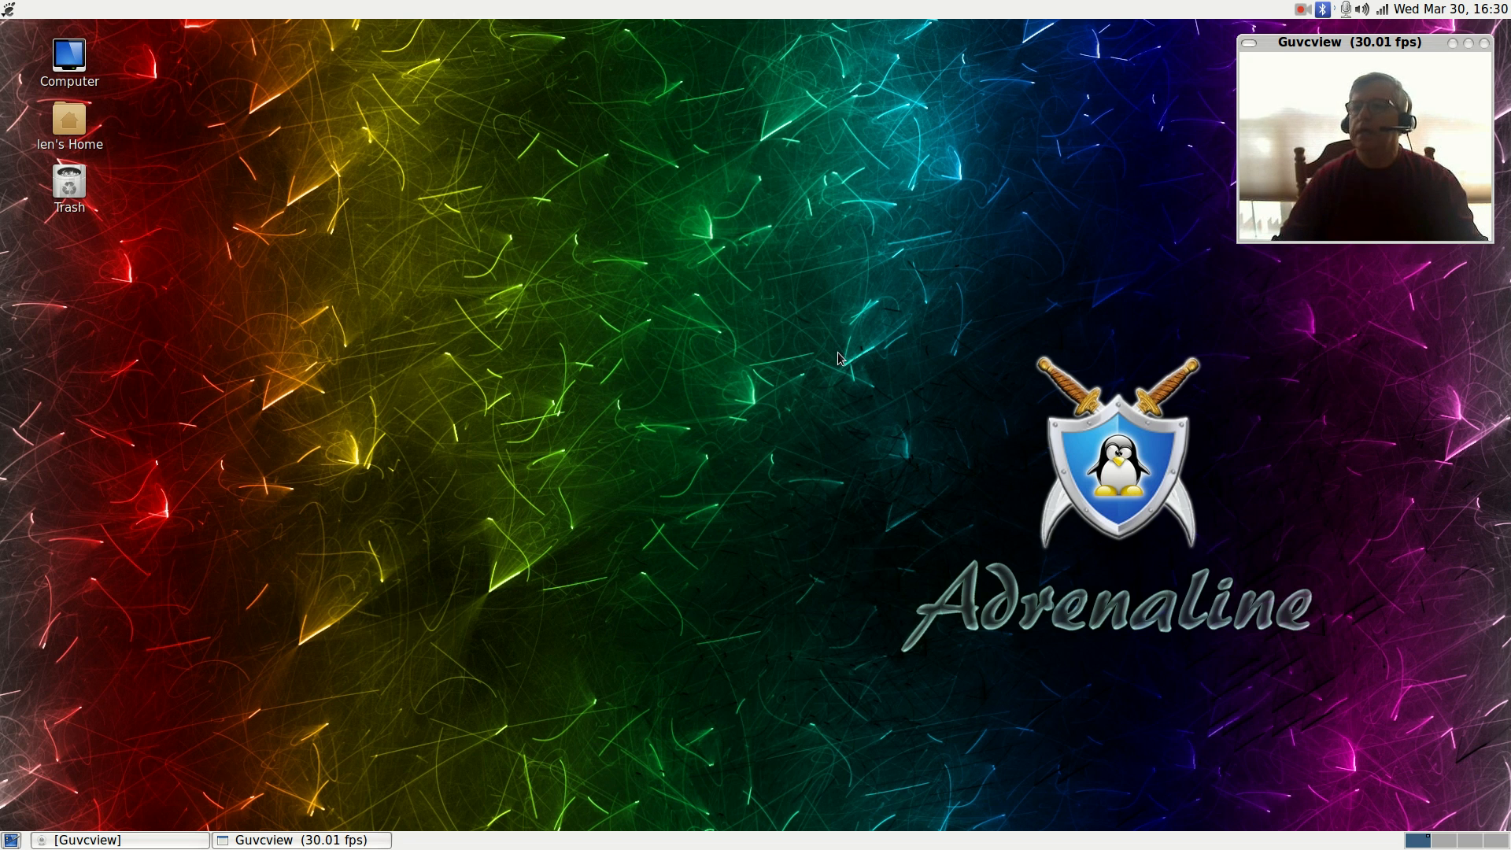
pyautogui.moveTo(956, 304)
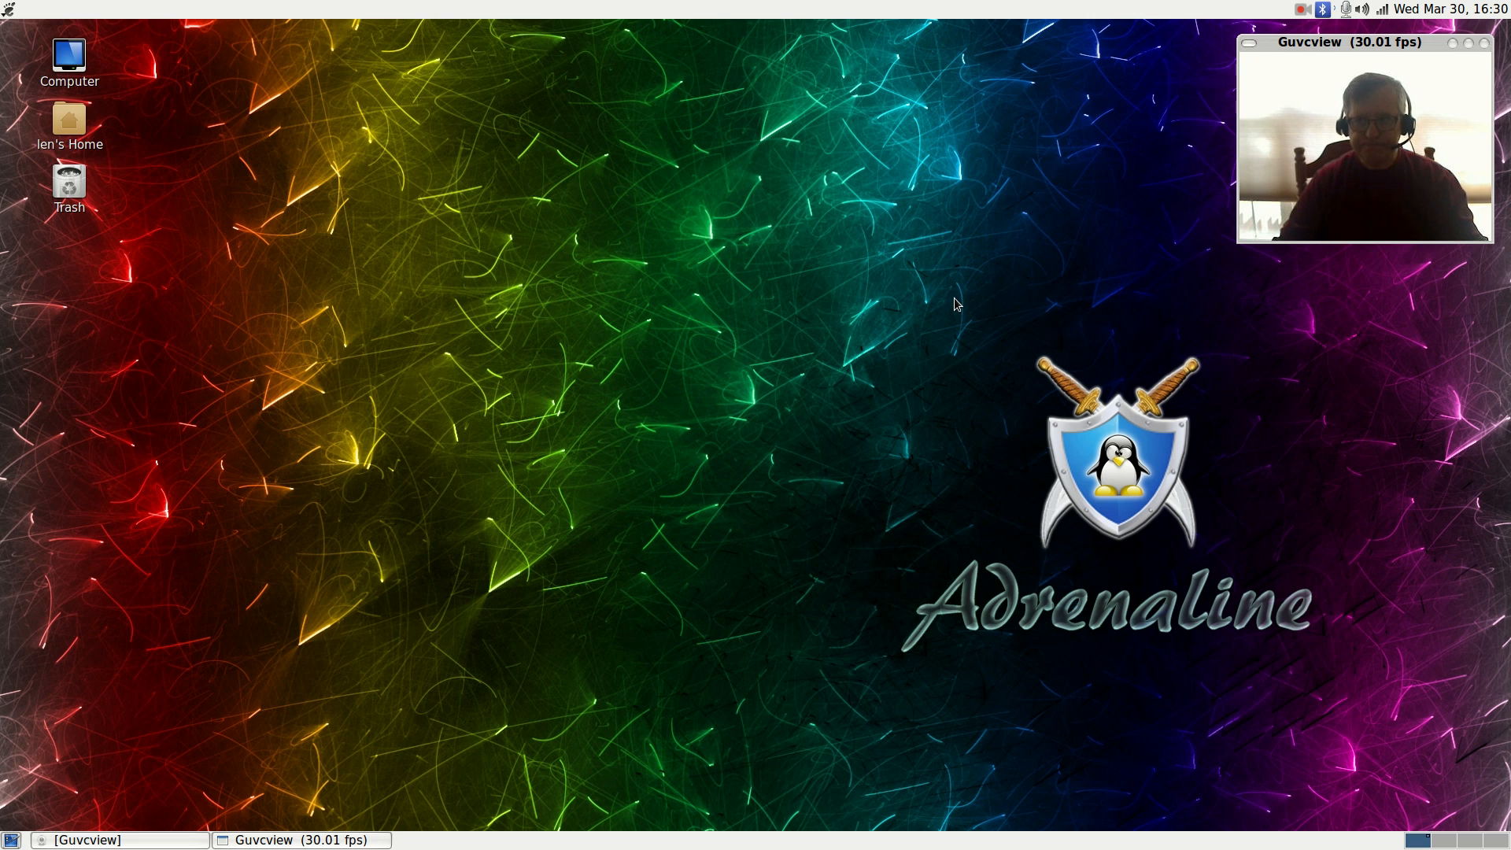
pyautogui.moveTo(93, 33)
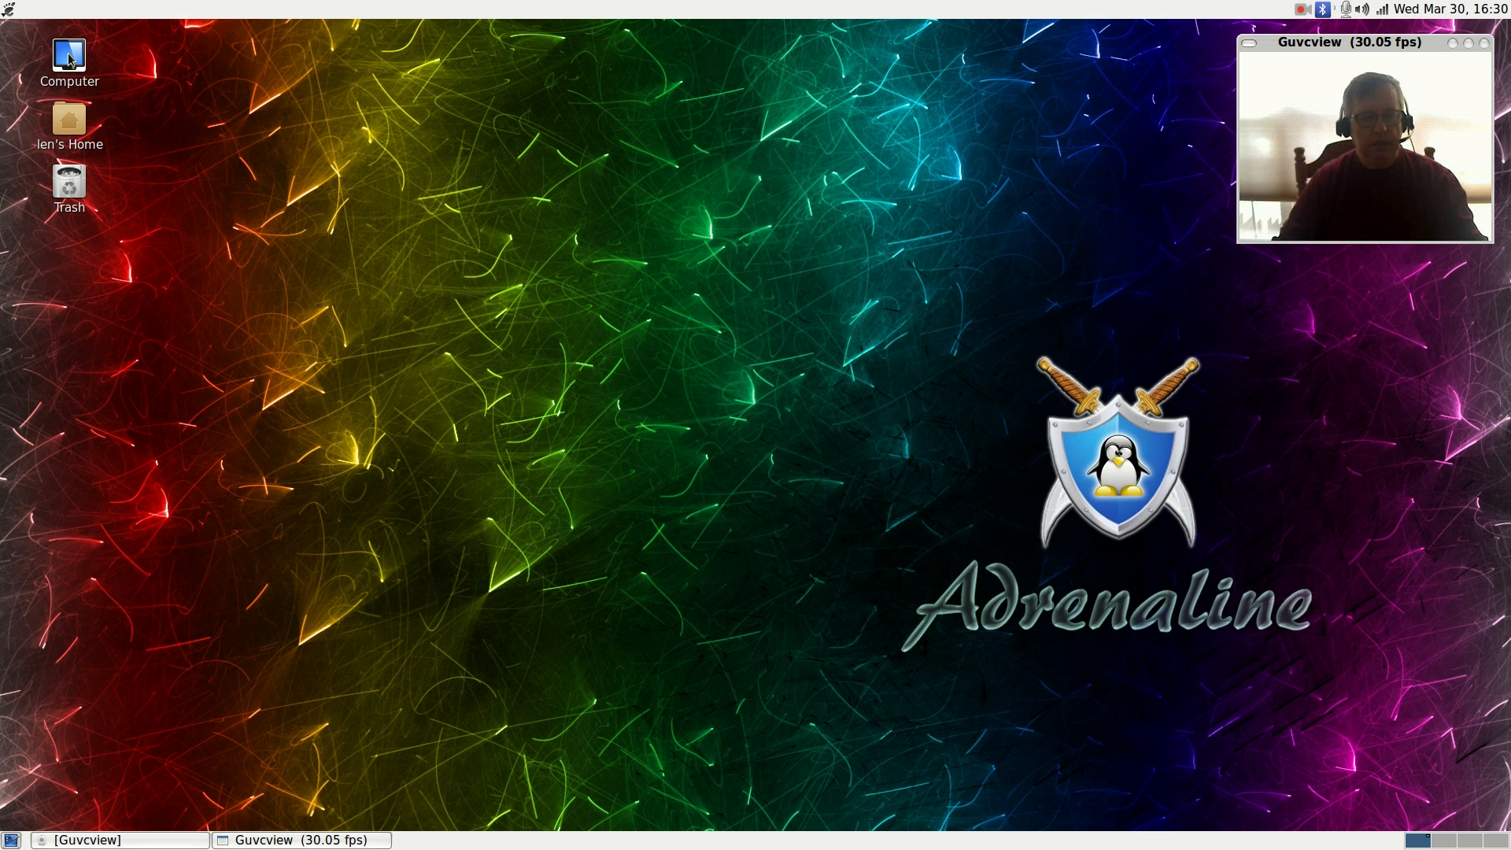
# Step: Open the main applications menu from the top-left panel icon
pyautogui.click(8, 9)
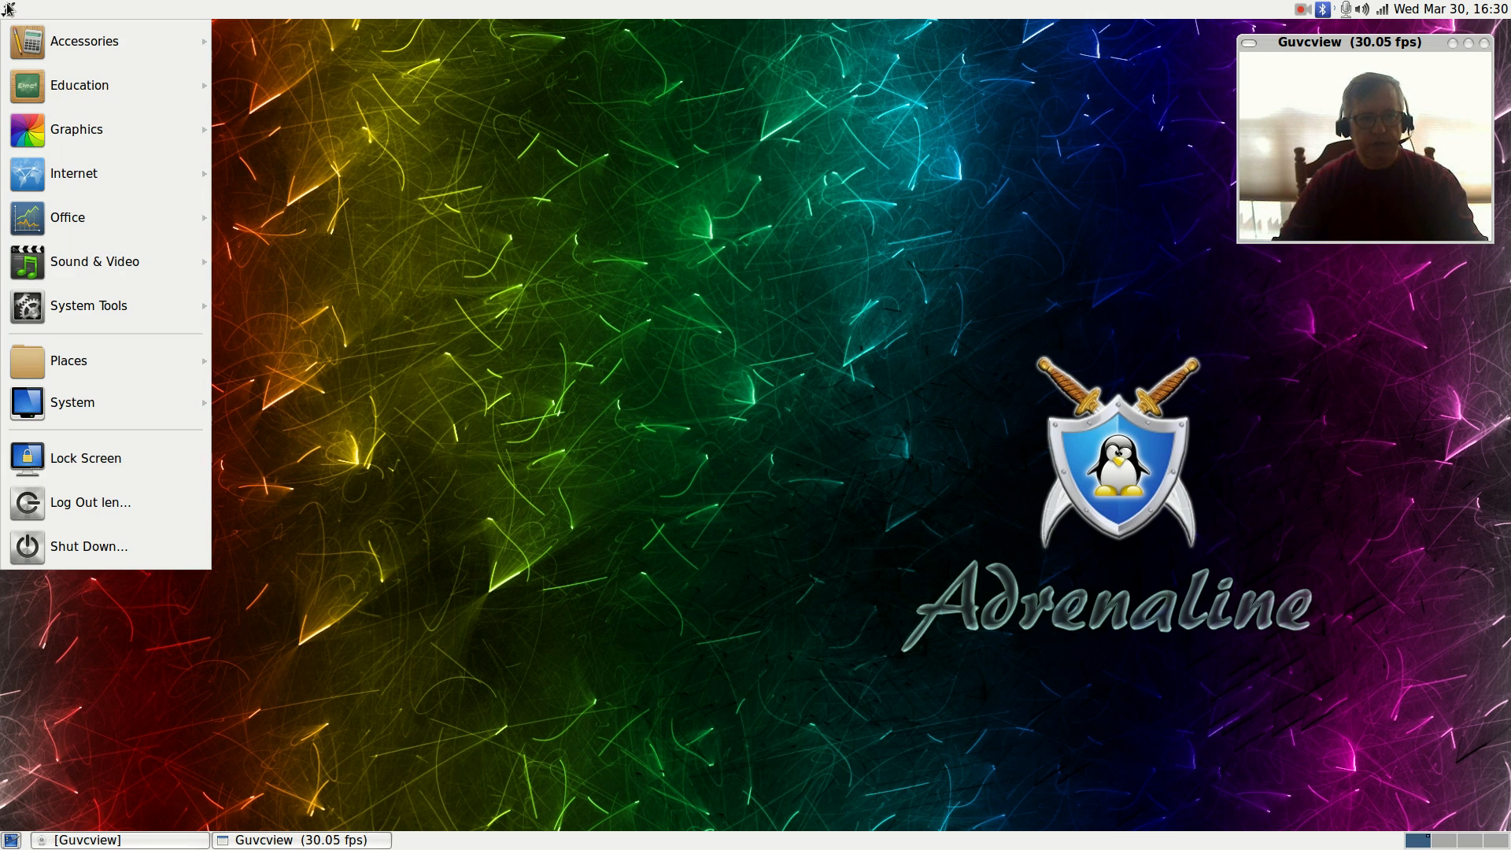
# Step: Launch MATE Terminal from the System Tools category
pyautogui.click(89, 305)
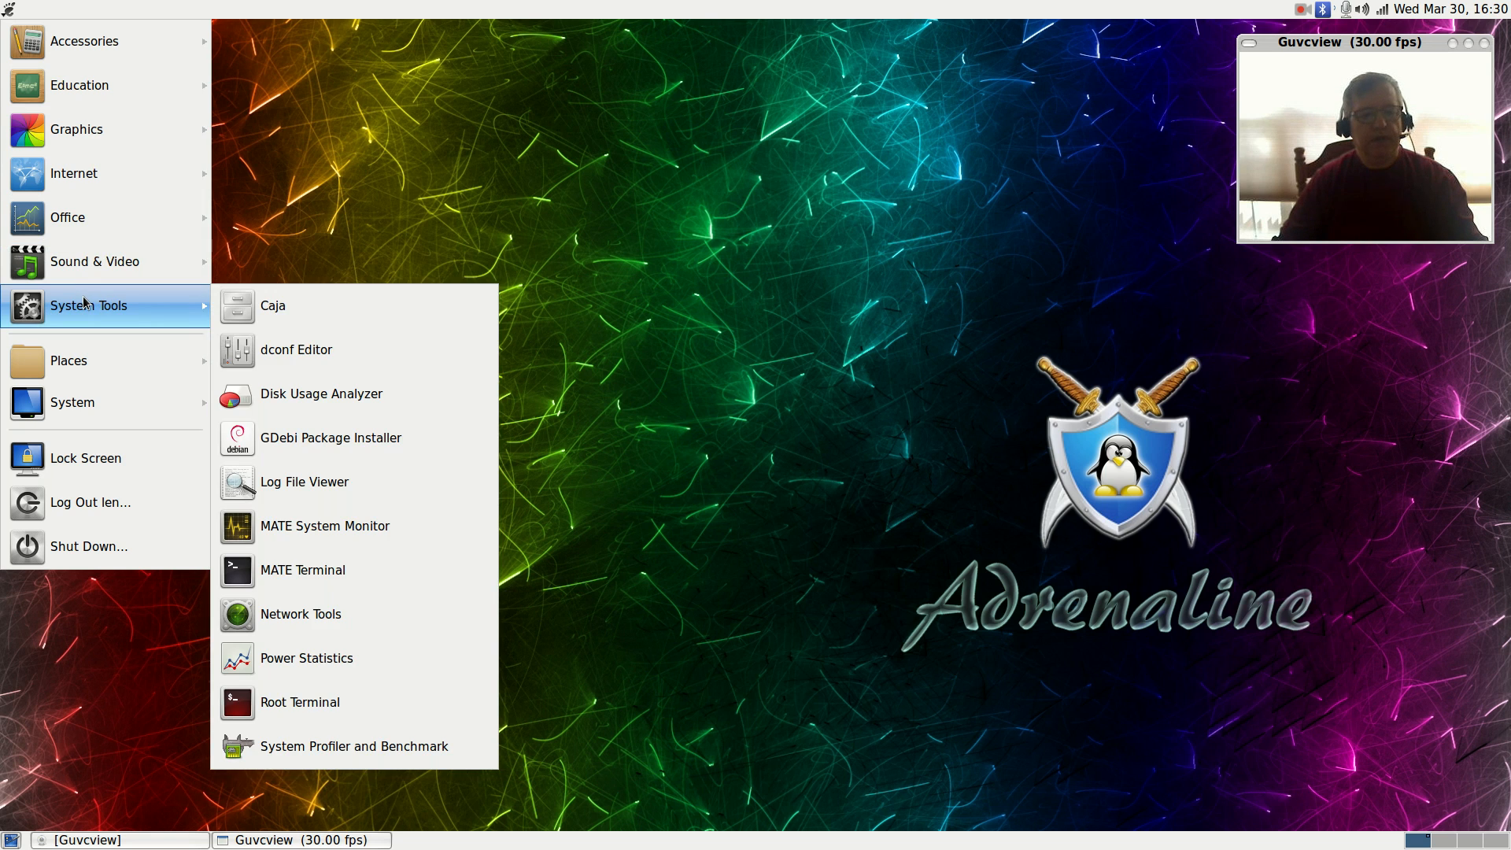
pyautogui.moveTo(302, 569)
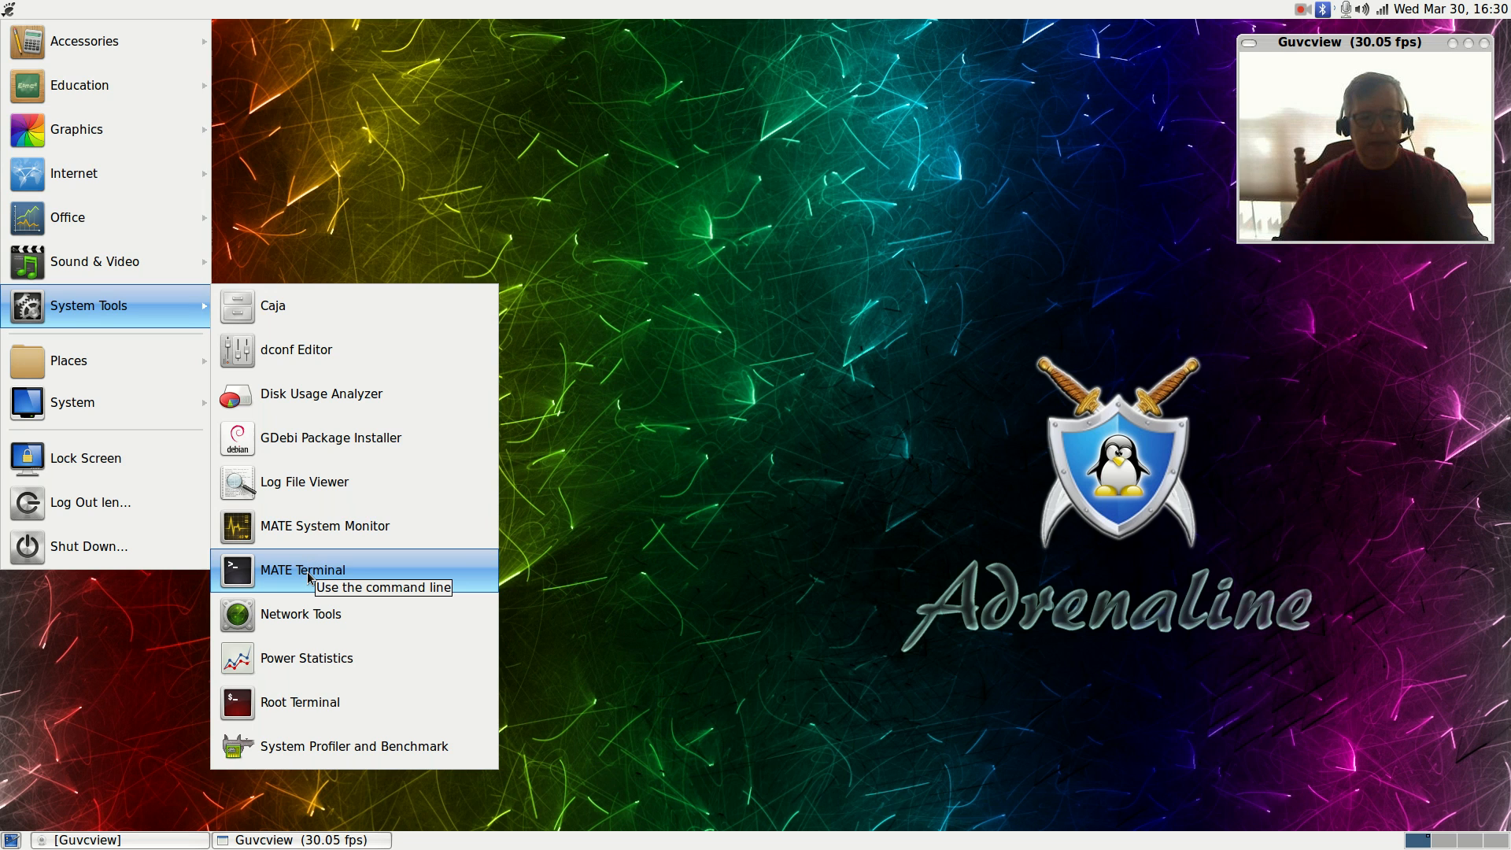
pyautogui.click(301, 569)
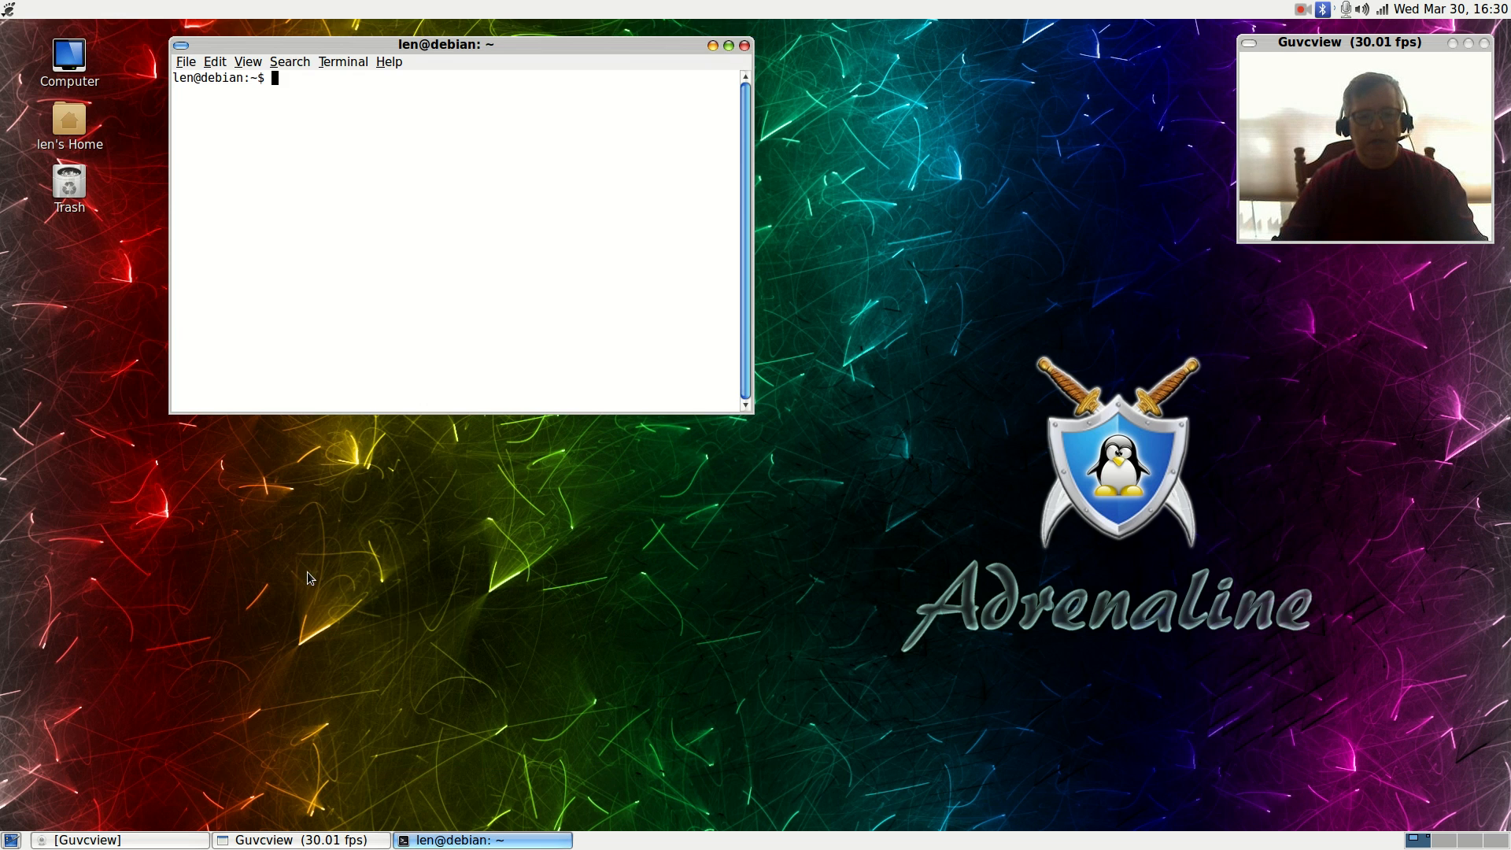
# Step: Center the terminal and run apt-get update as root, scrolling the package list
pyautogui.moveTo(446, 44); pyautogui.dragTo(653, 238)
pyautogui.write('ap')
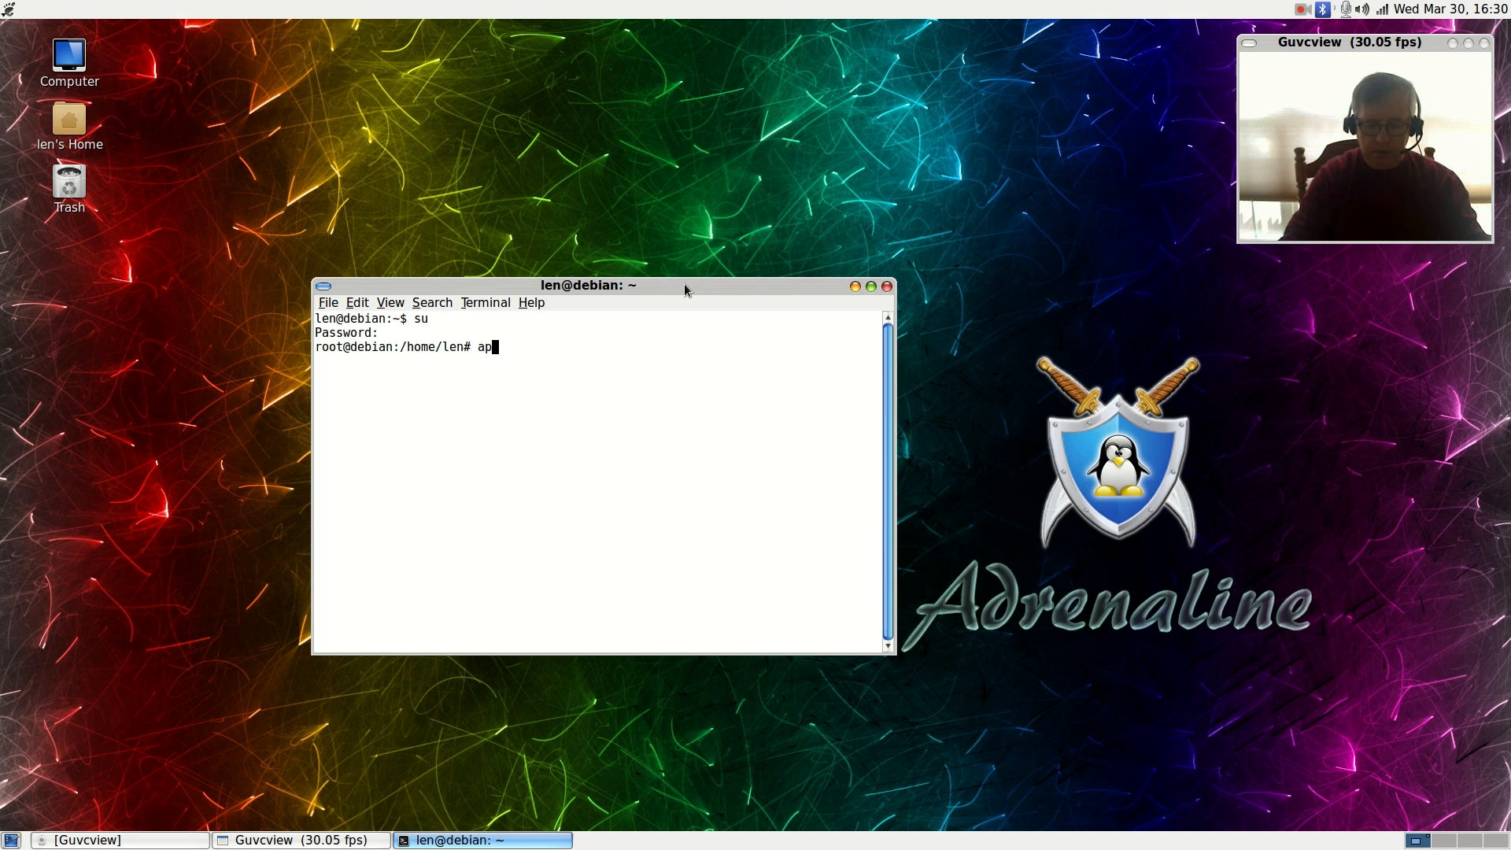
pyautogui.write('t-get up')
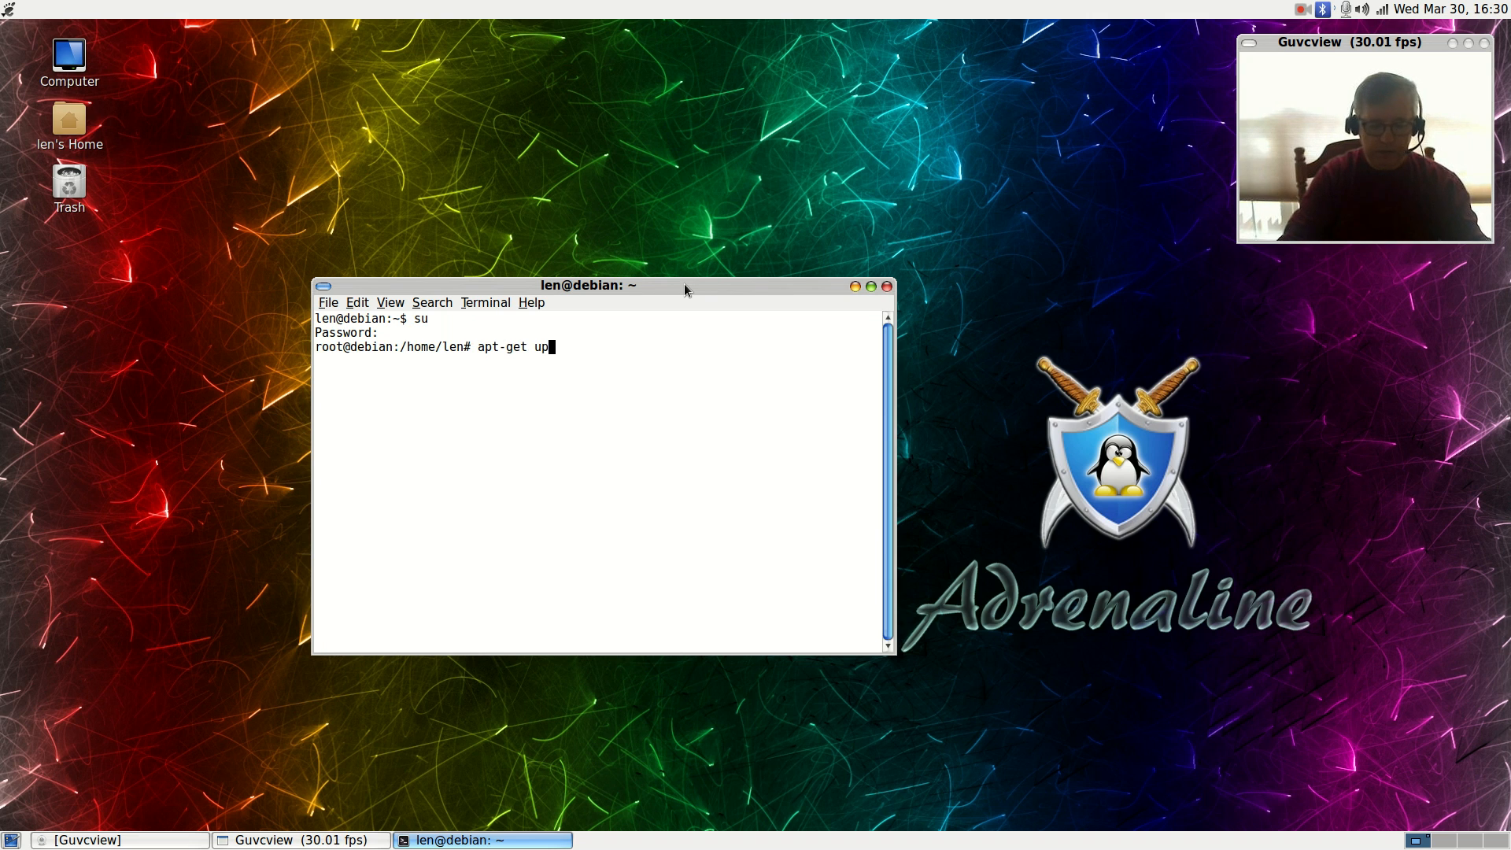
pyautogui.press('Return')
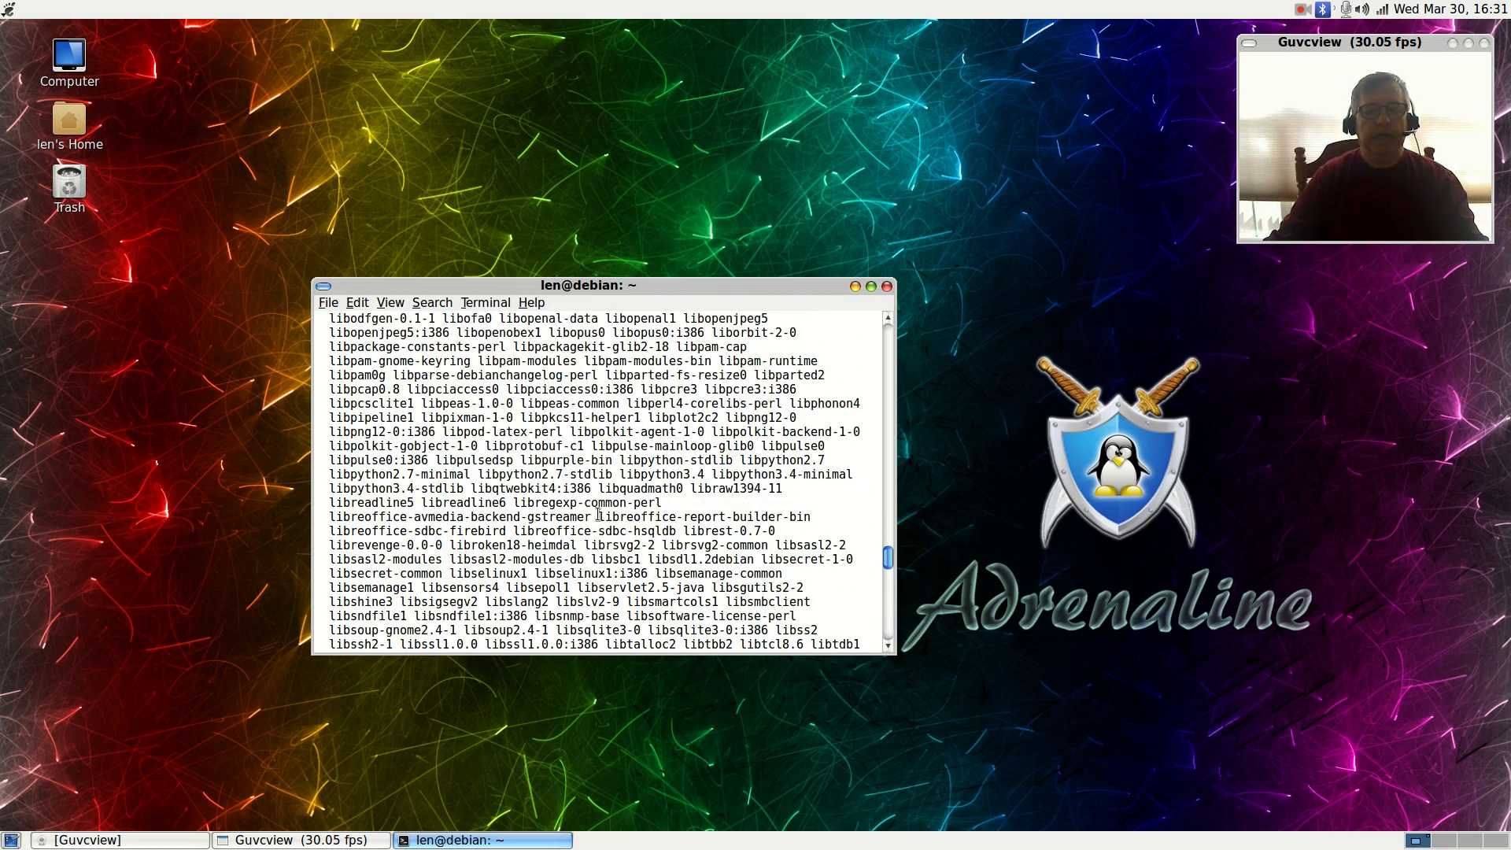
pyautogui.scroll(-3)
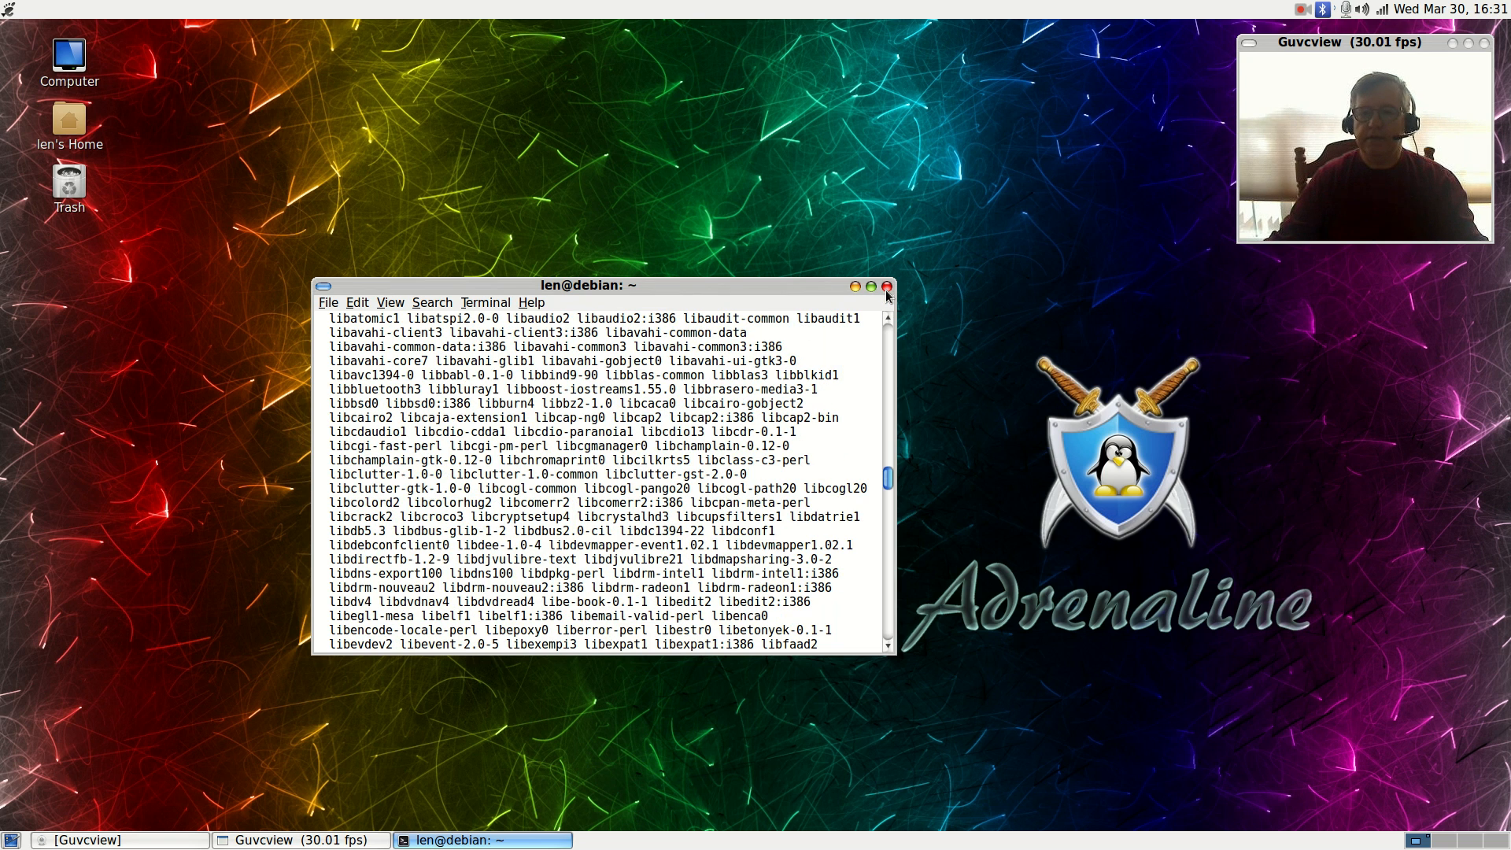
# Step: Close the terminal and confirm closing despite the running apt-get process
pyautogui.click(885, 286)
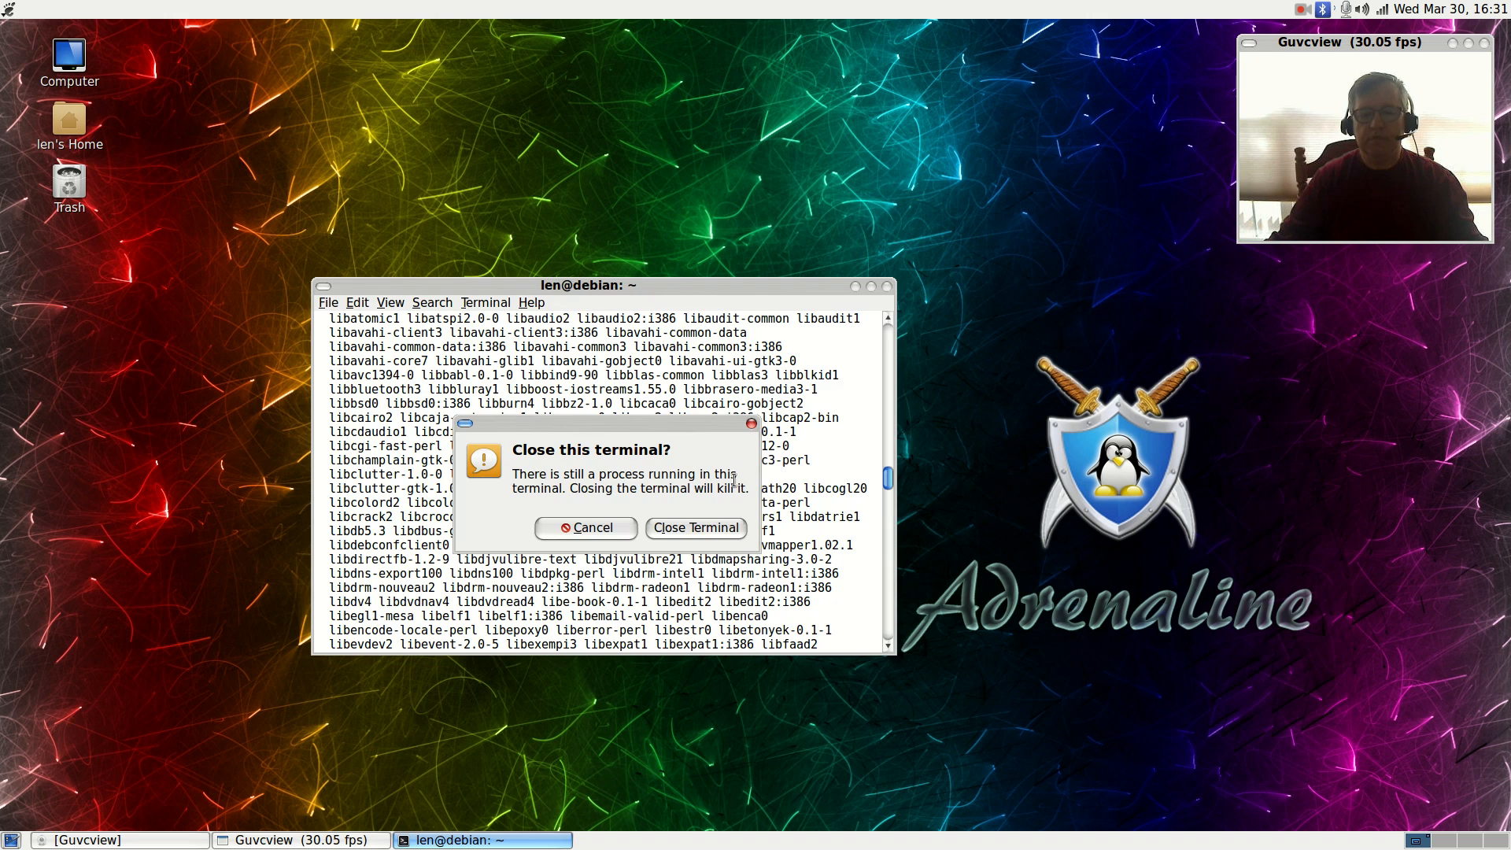
pyautogui.click(695, 527)
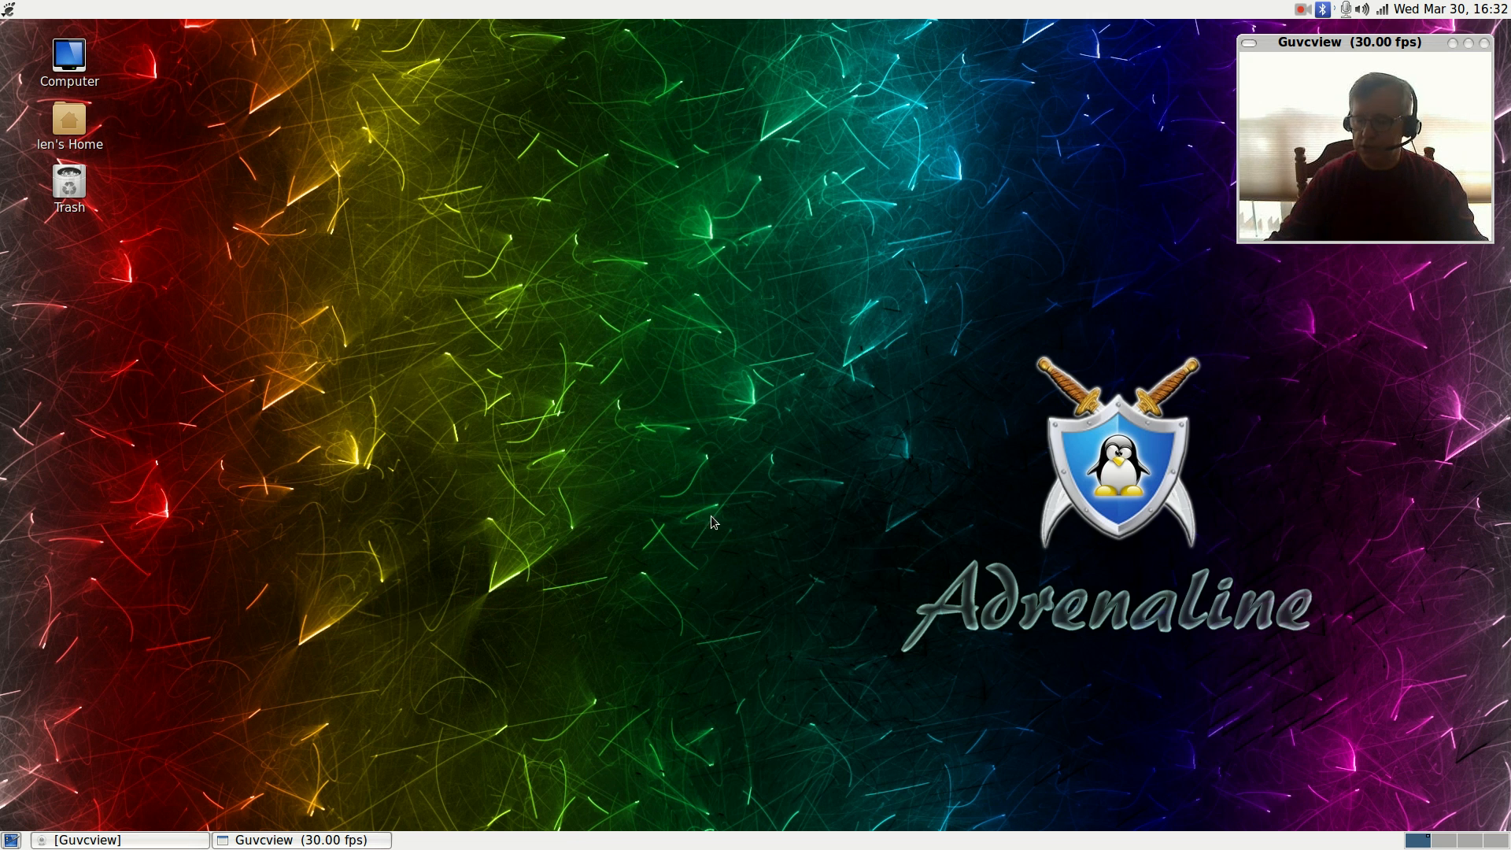
pyautogui.moveTo(463, 674)
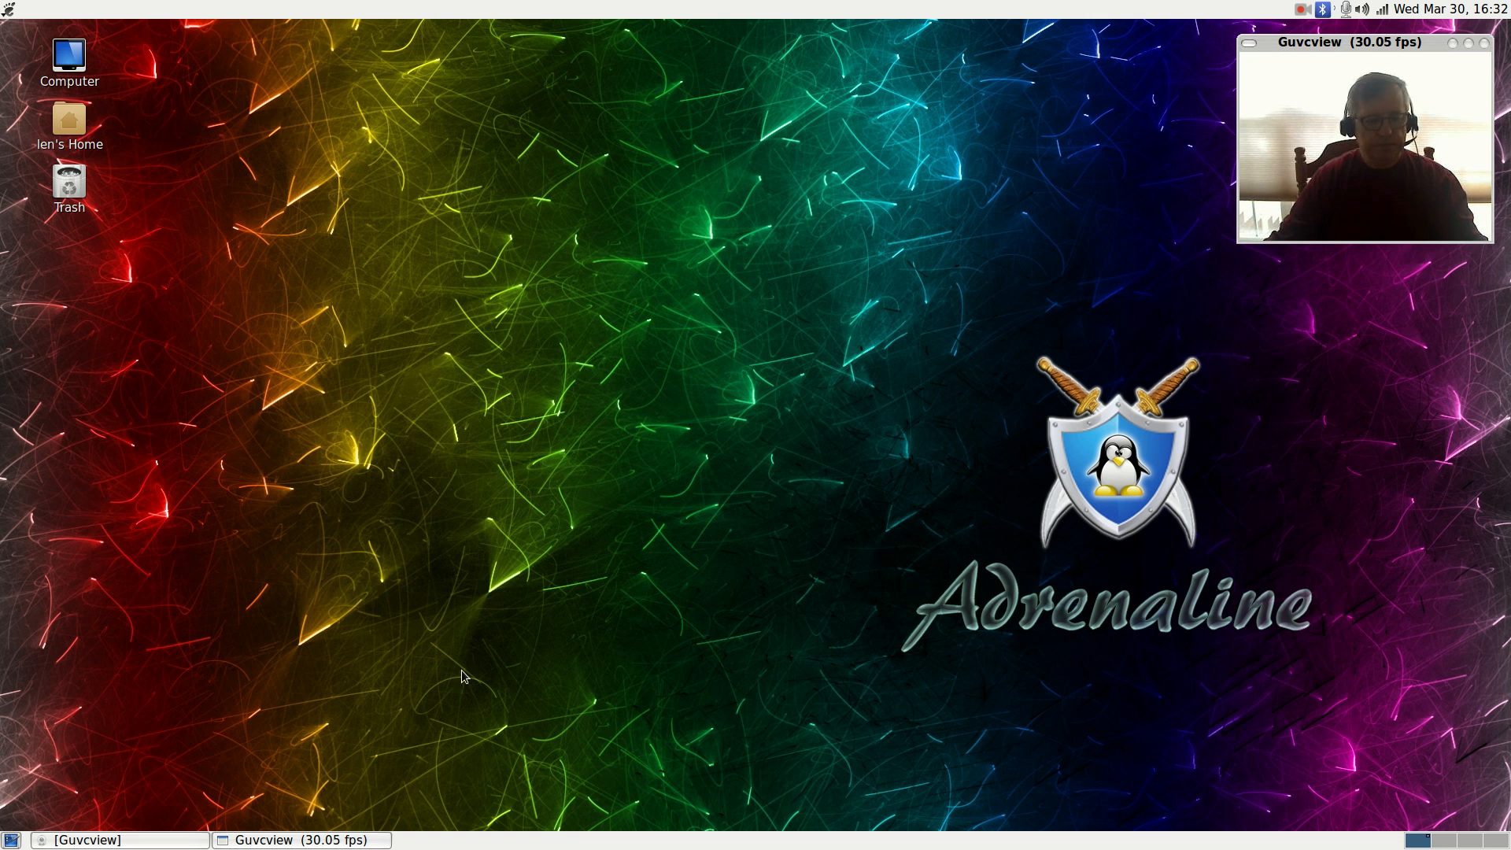
pyautogui.moveTo(761, 381)
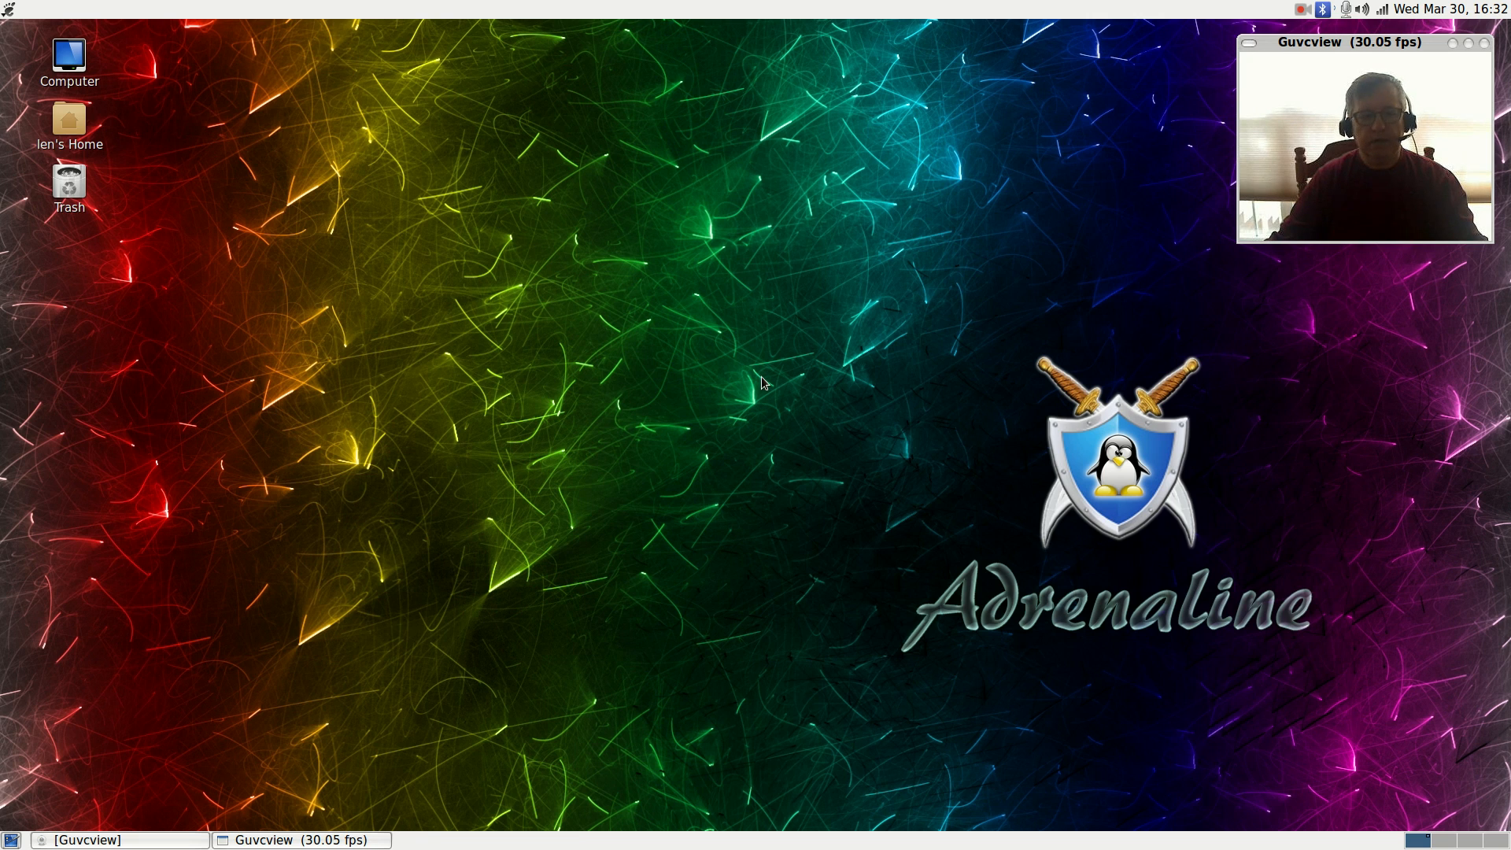
pyautogui.moveTo(595, 270)
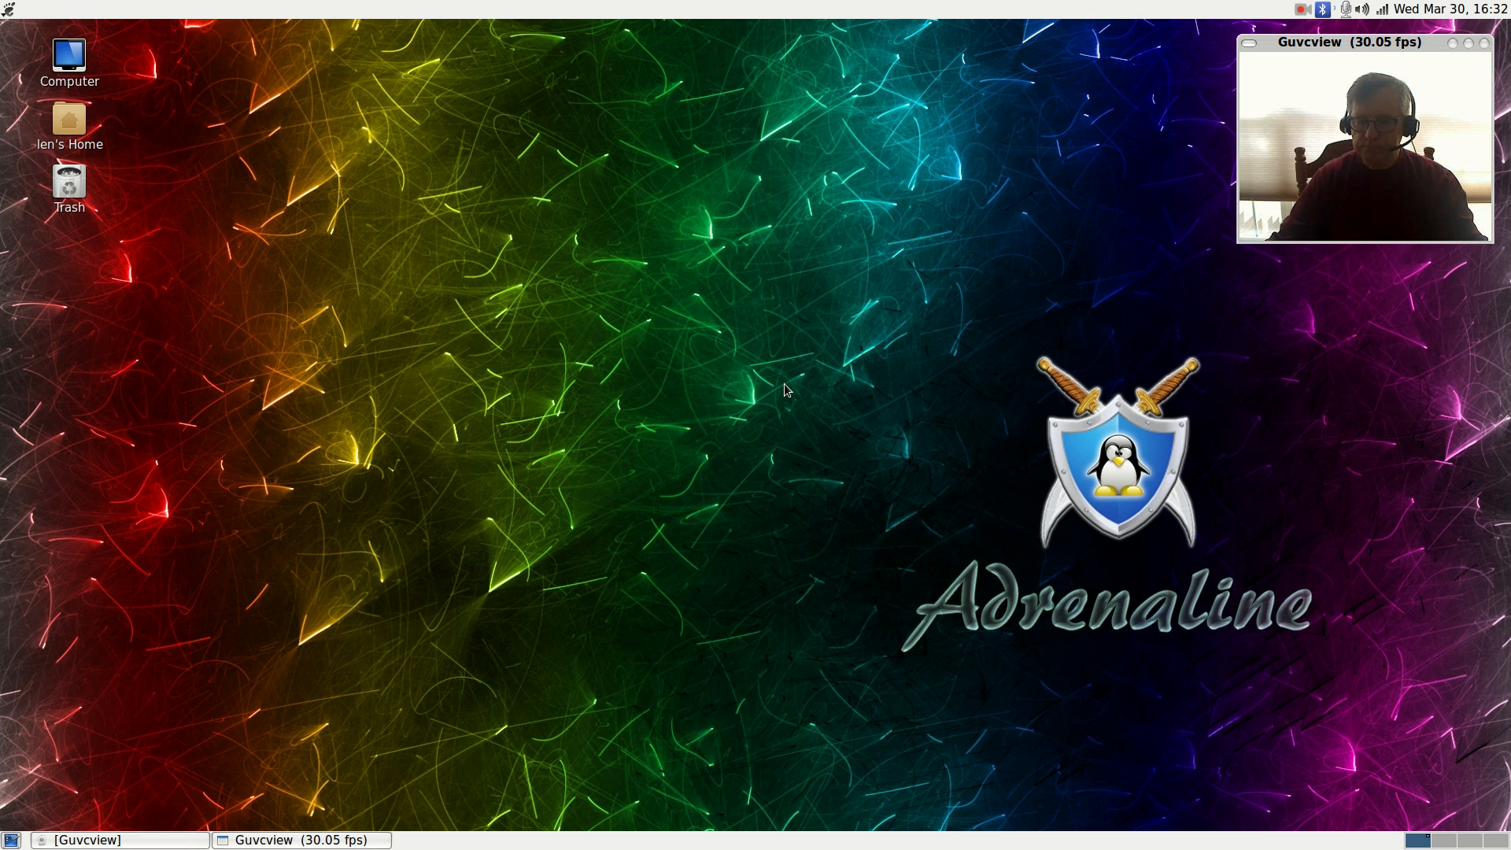
pyautogui.moveTo(792, 416)
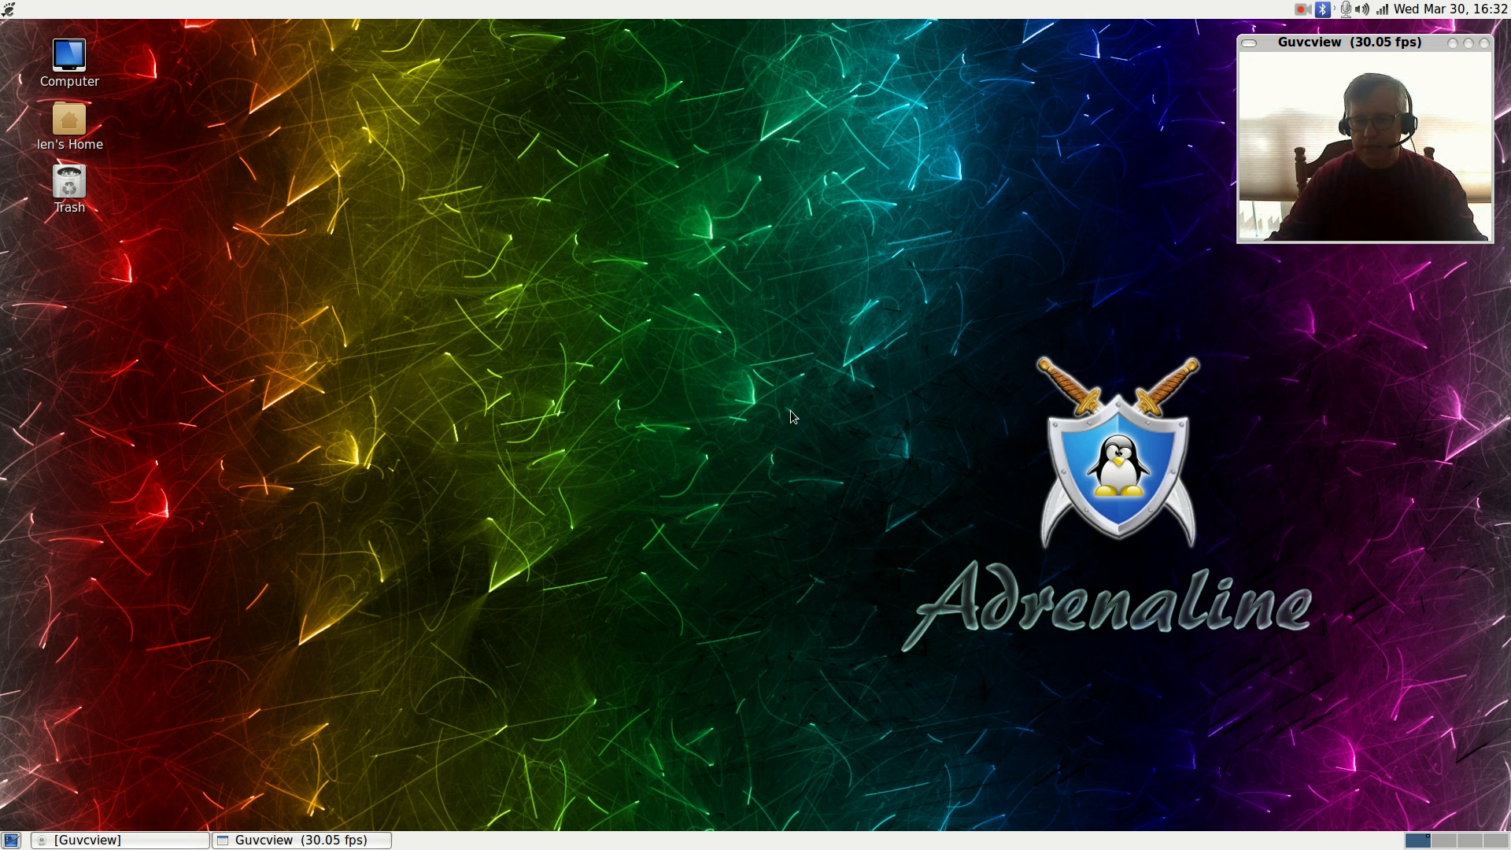